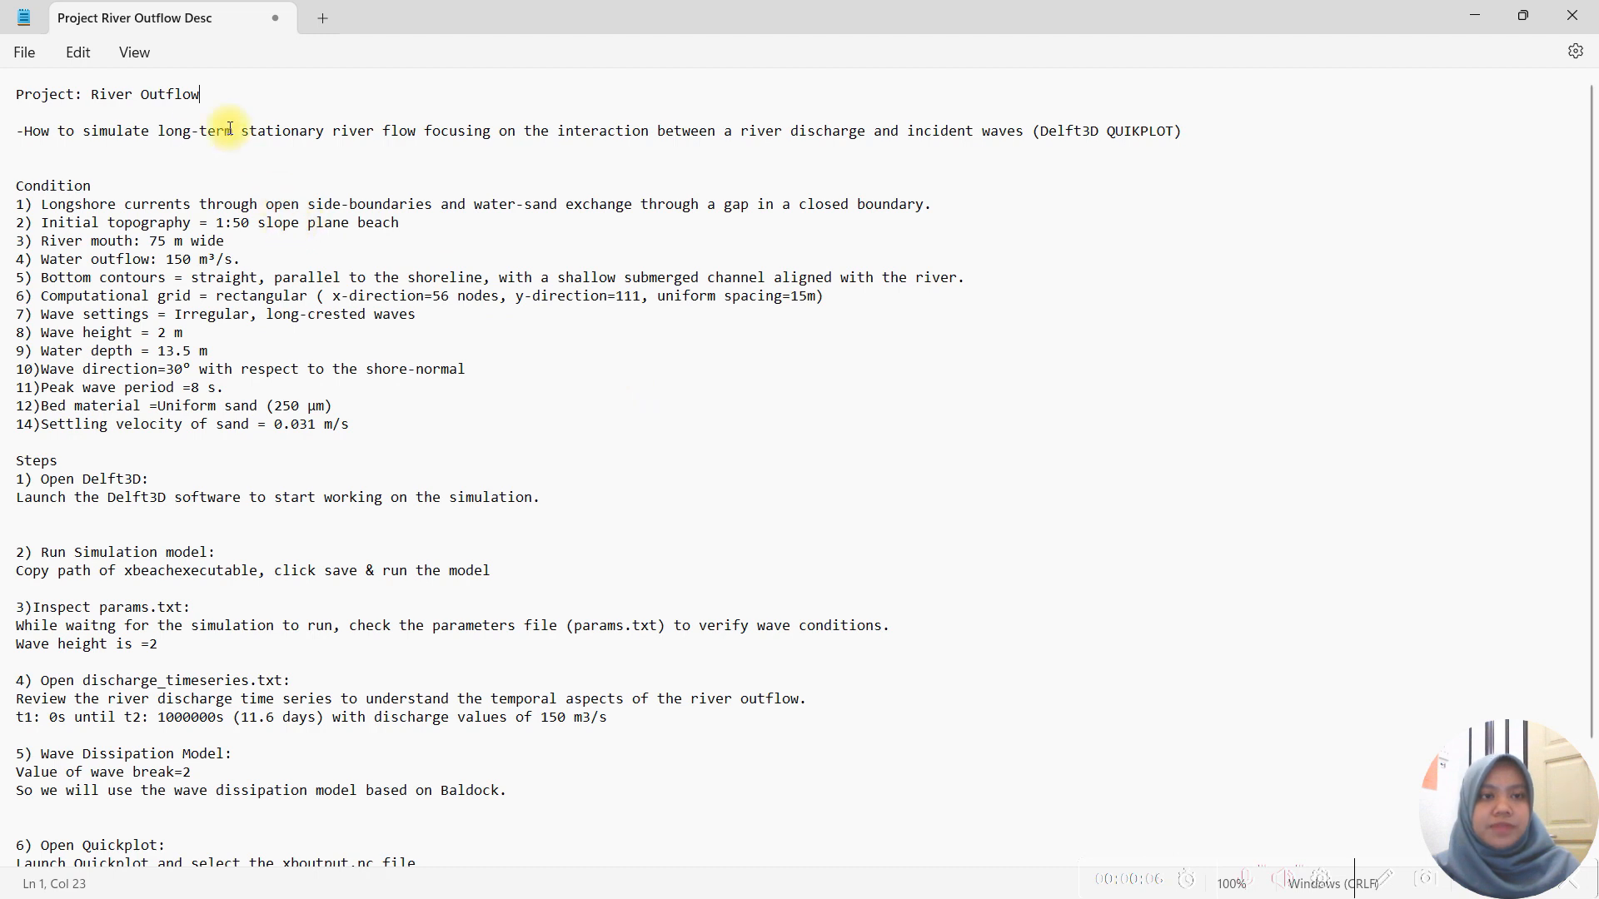
mouse_move(210, 93)
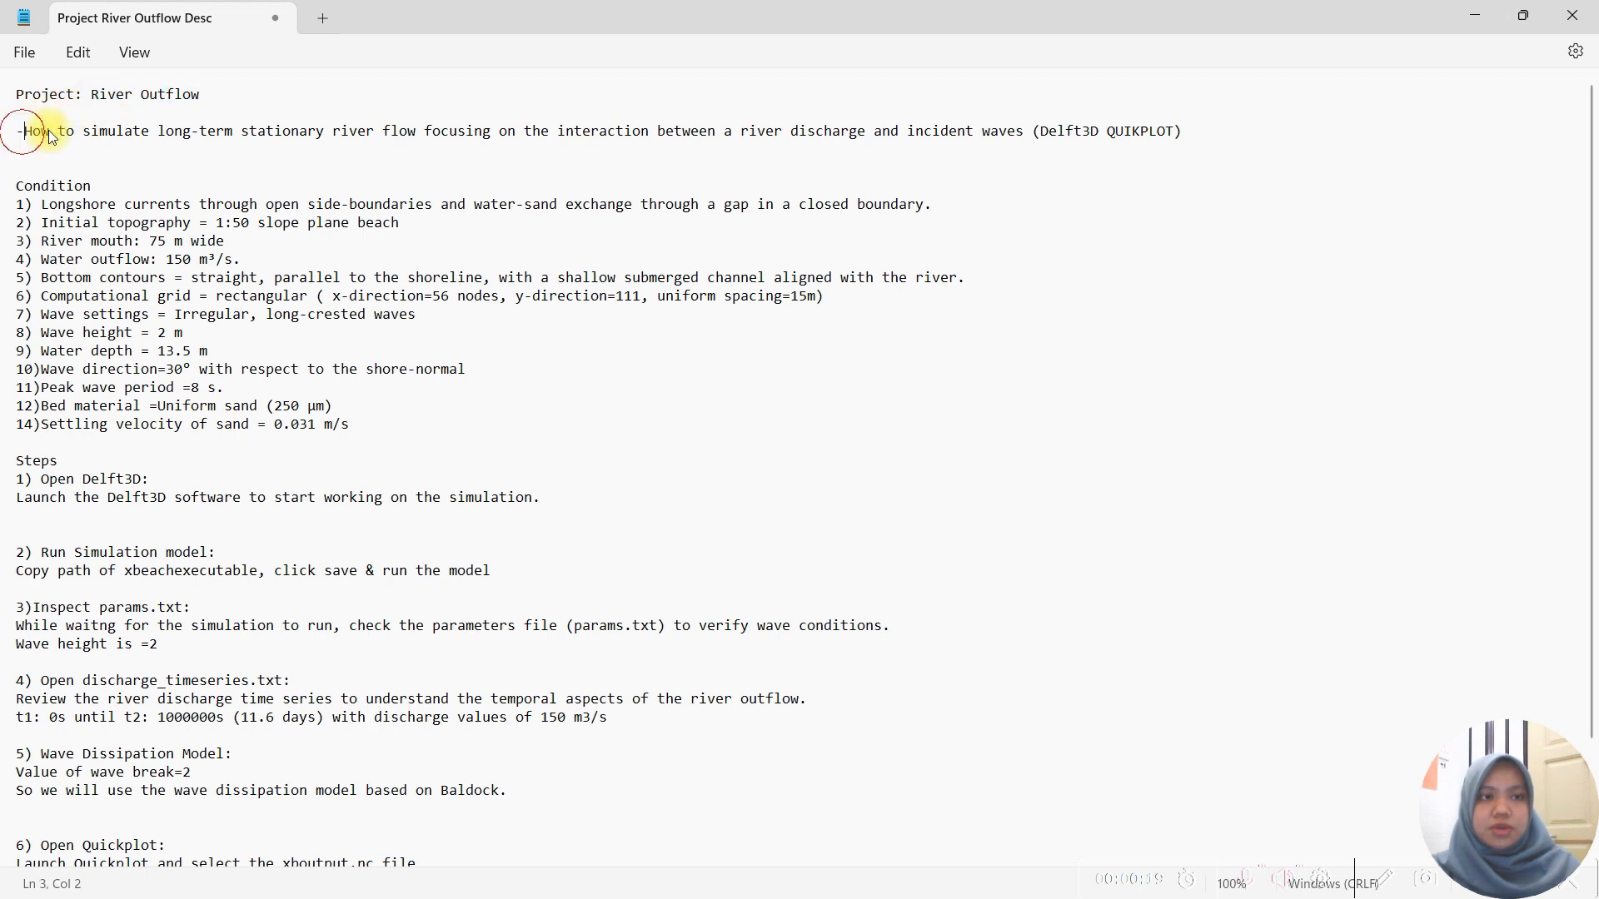
Select parts of the description and step 1 text in the project notes for revision.
left_click_drag(25, 130, 371, 130)
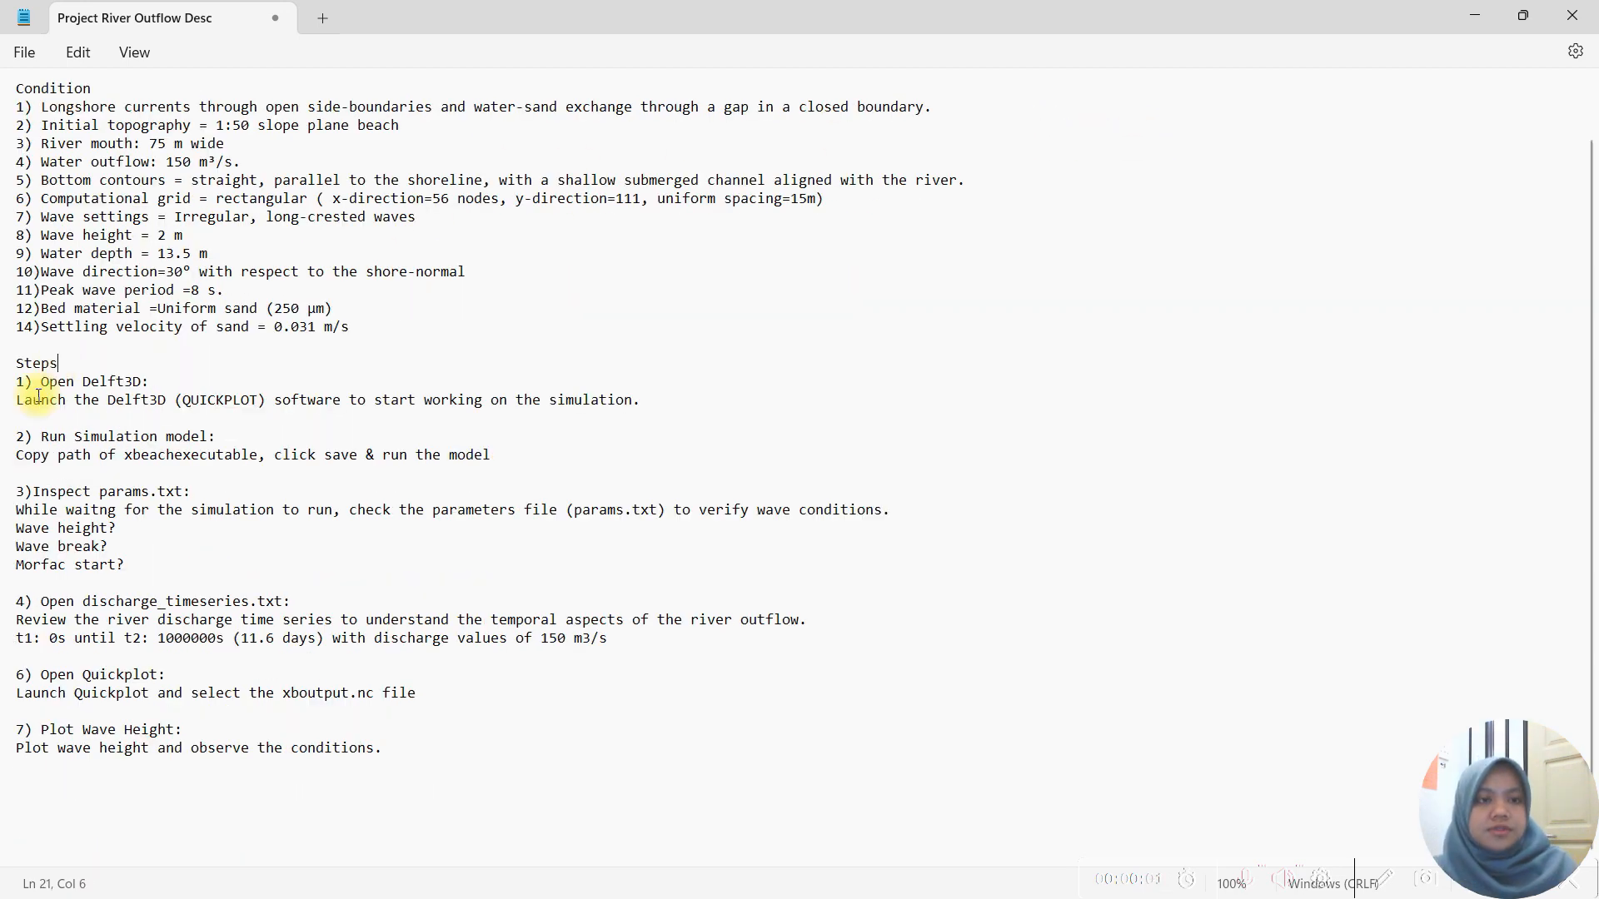
double_click(101, 380)
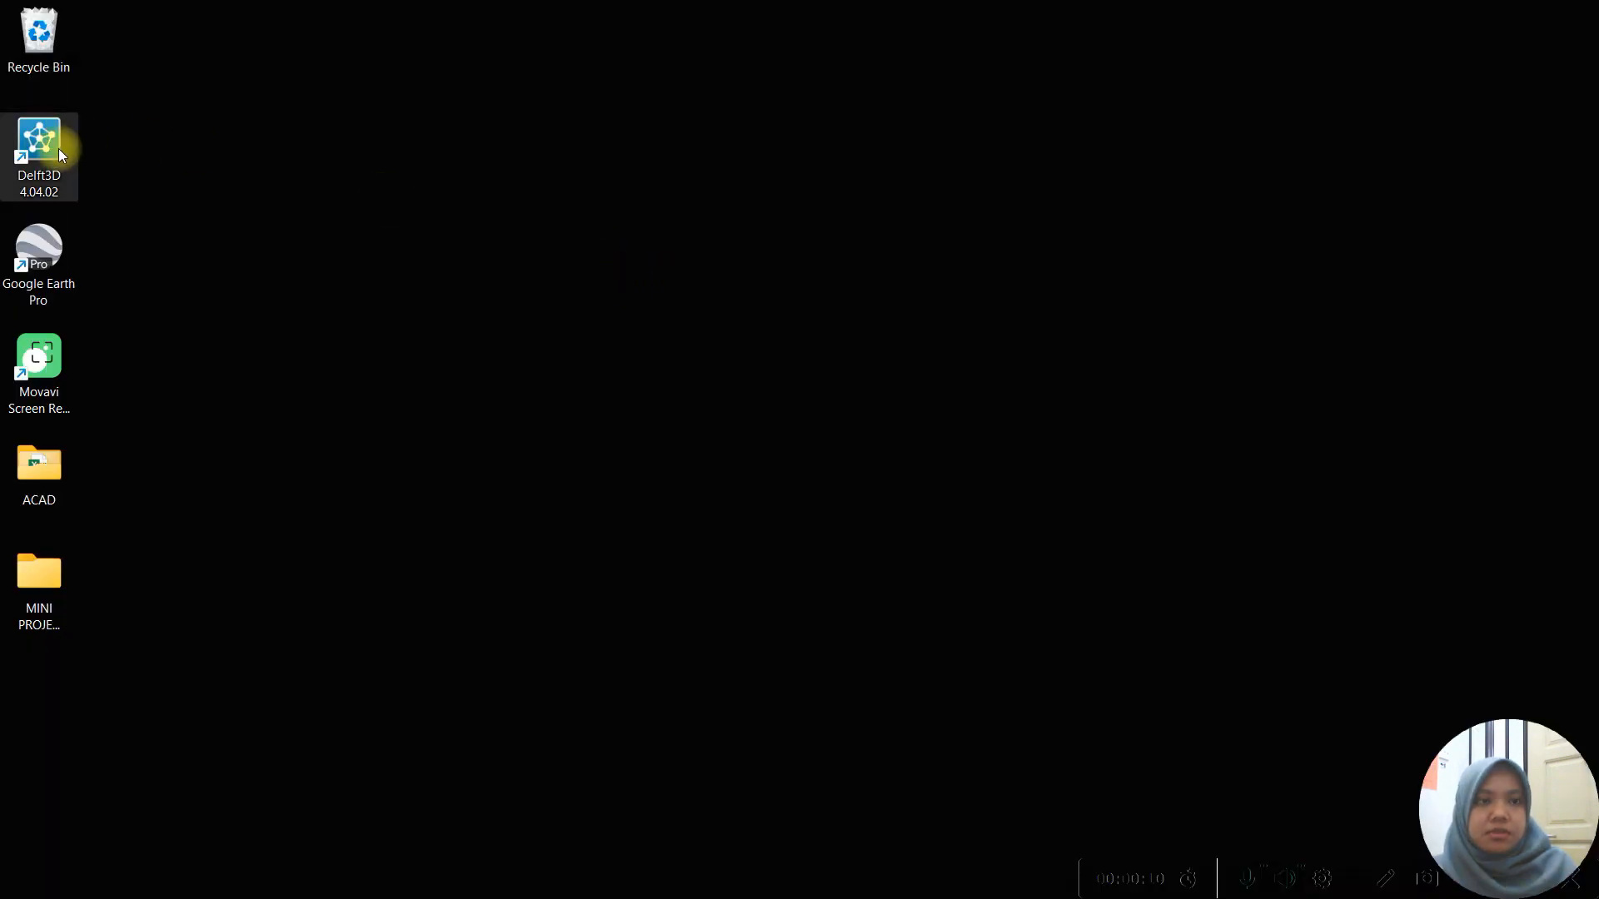
Launch Delft3D and start QUICKPLOT postprocessing from the Waves (standalone) module.
double_click(38, 148)
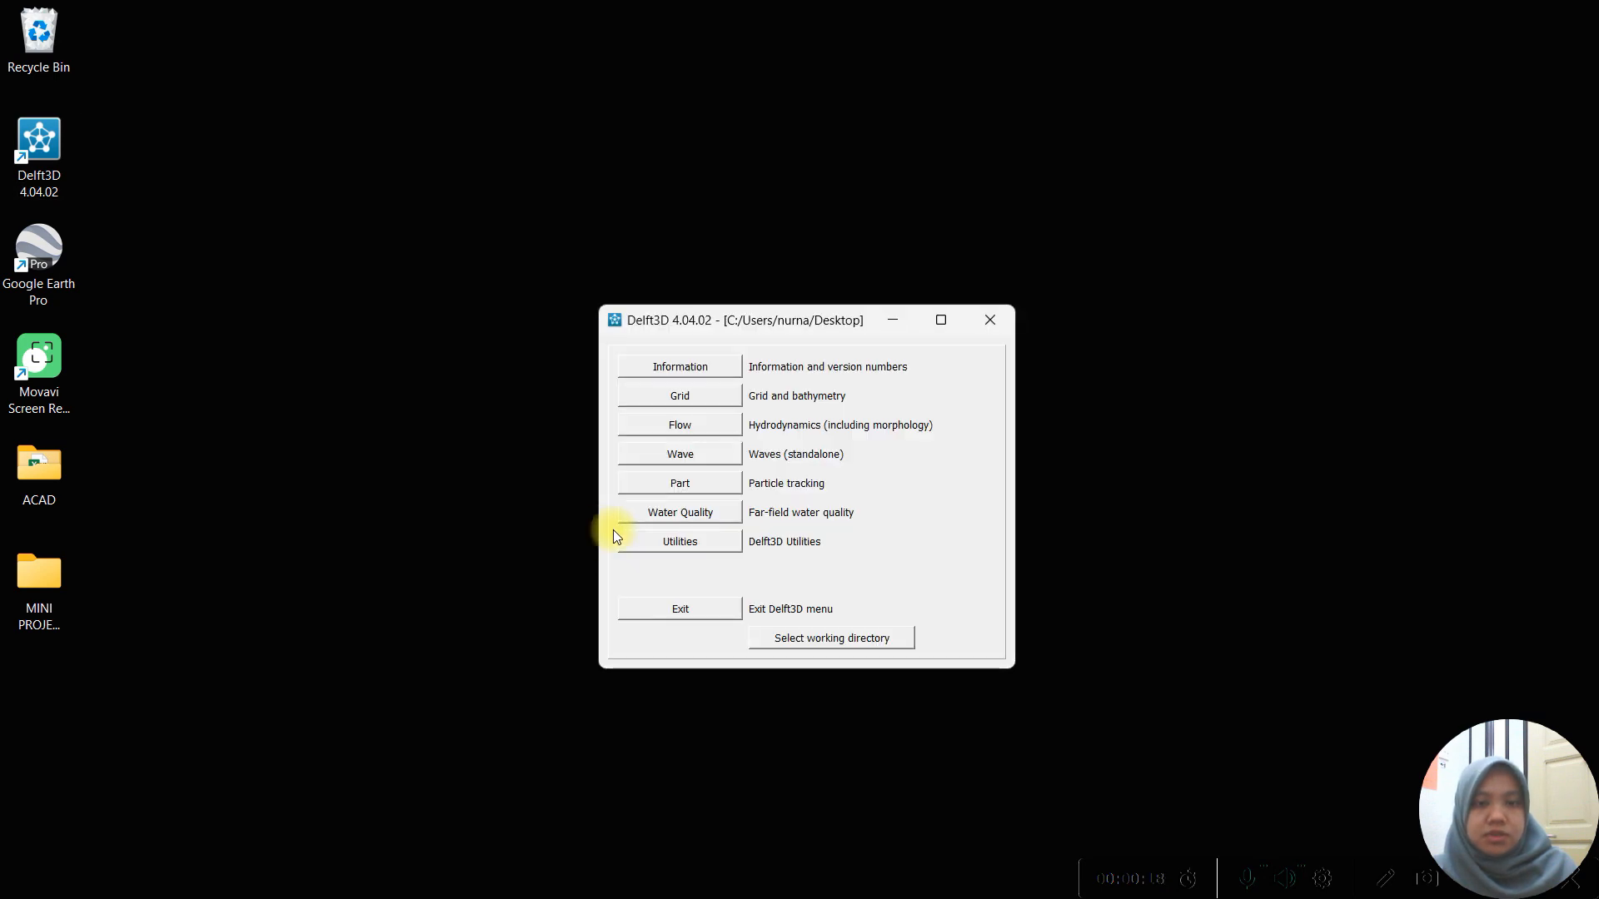
left_click(680, 453)
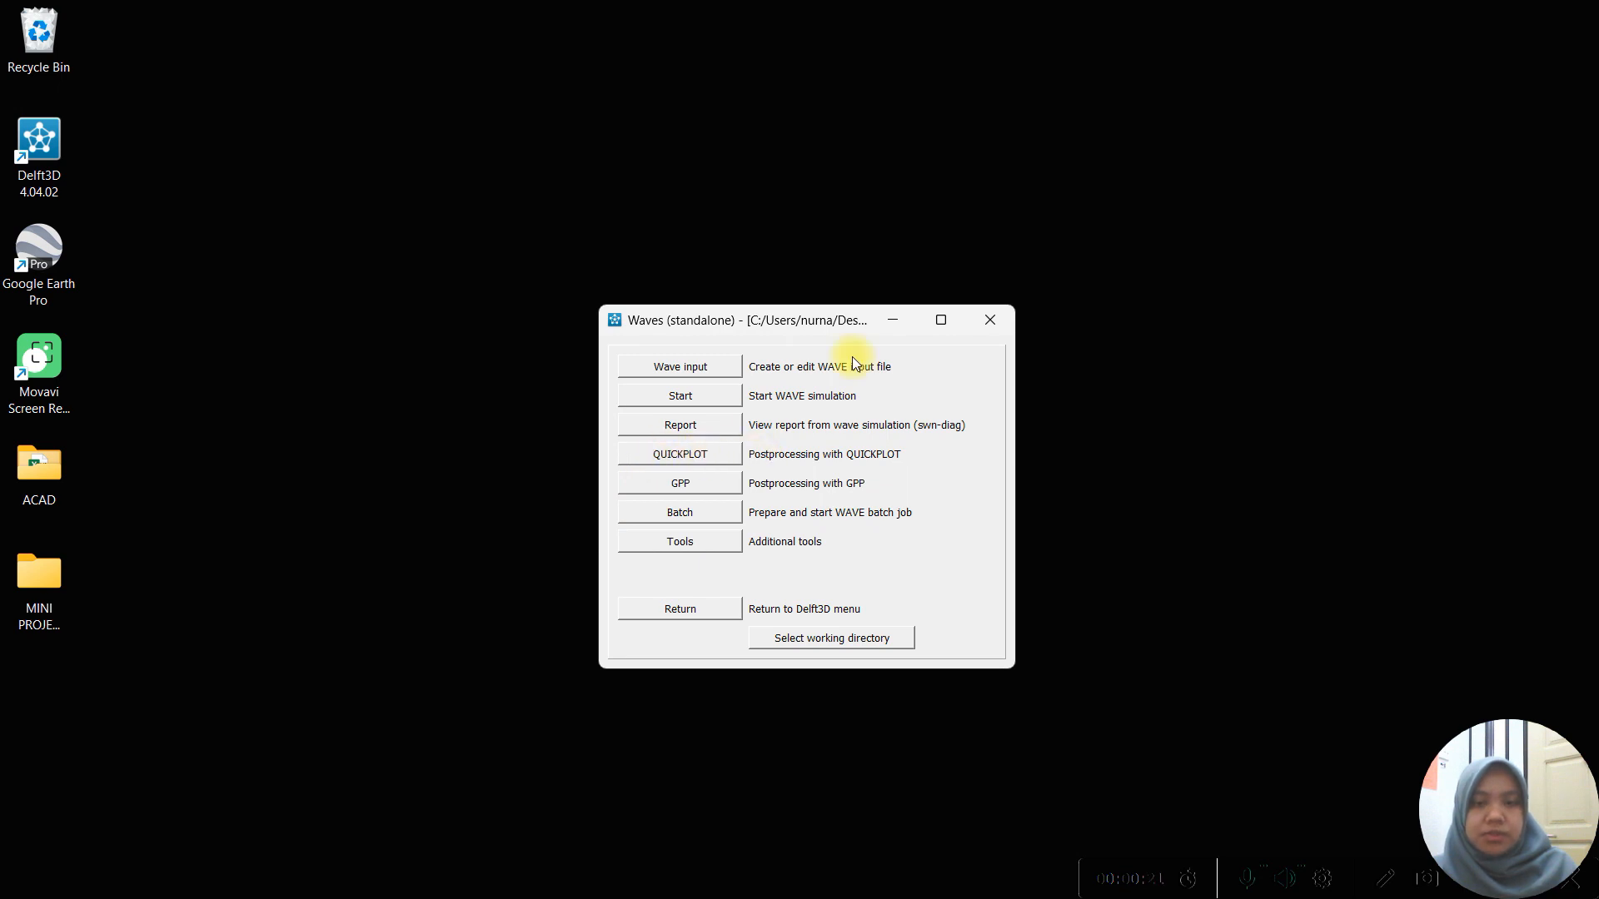
left_click(679, 453)
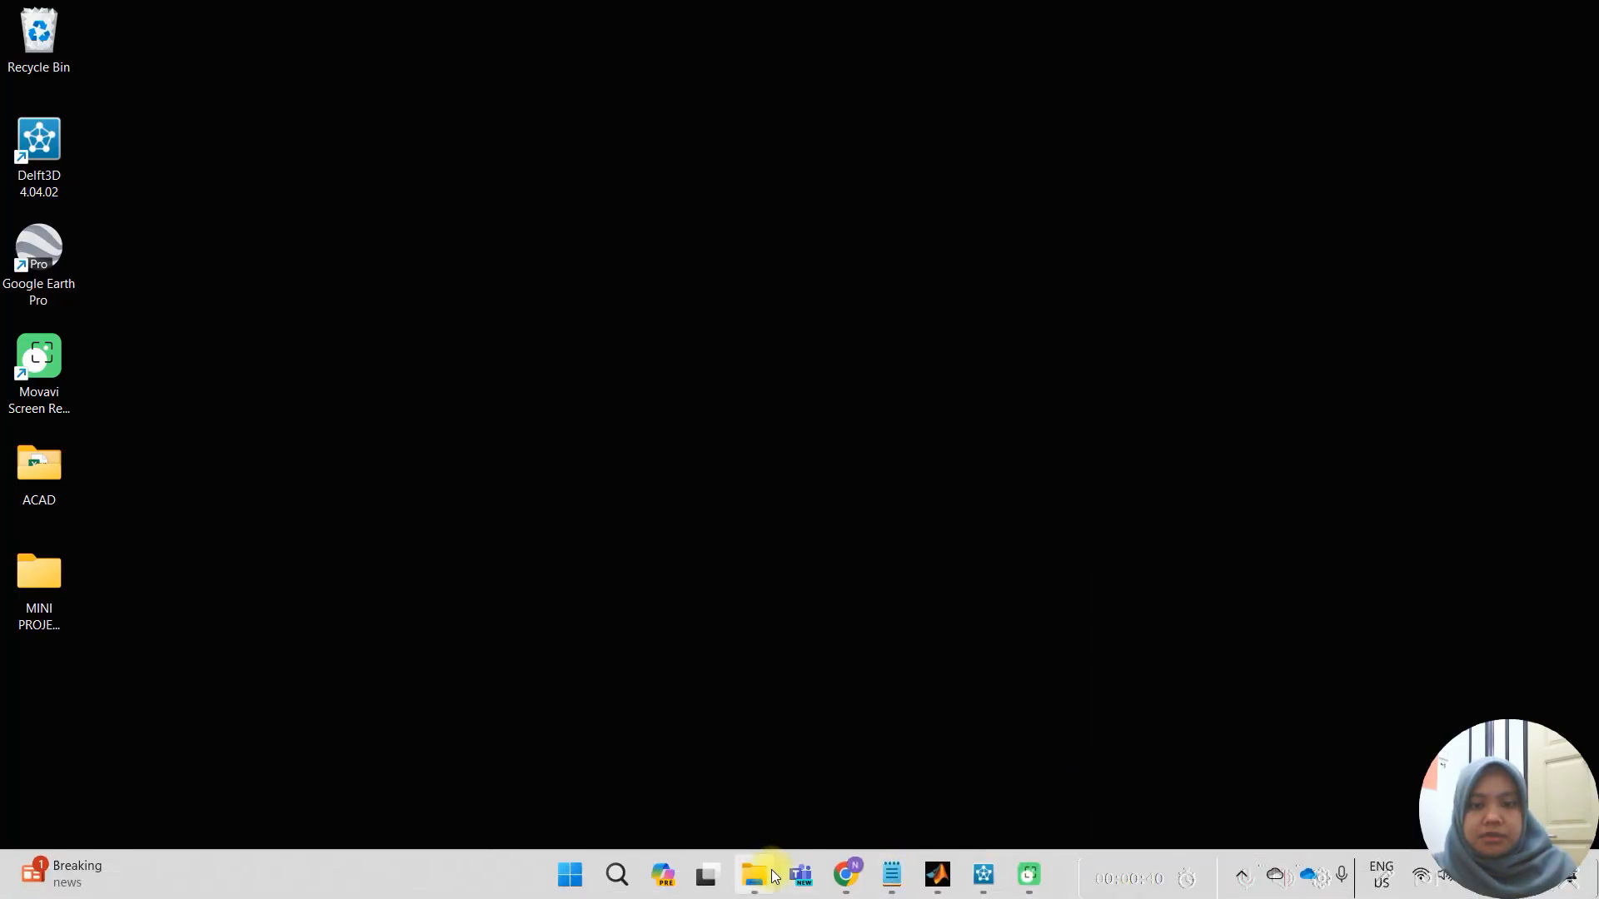
Browse to the XBeachExecutable folder, then bring up options for run_model.bat in the RiverOutflow folder.
left_click(754, 874)
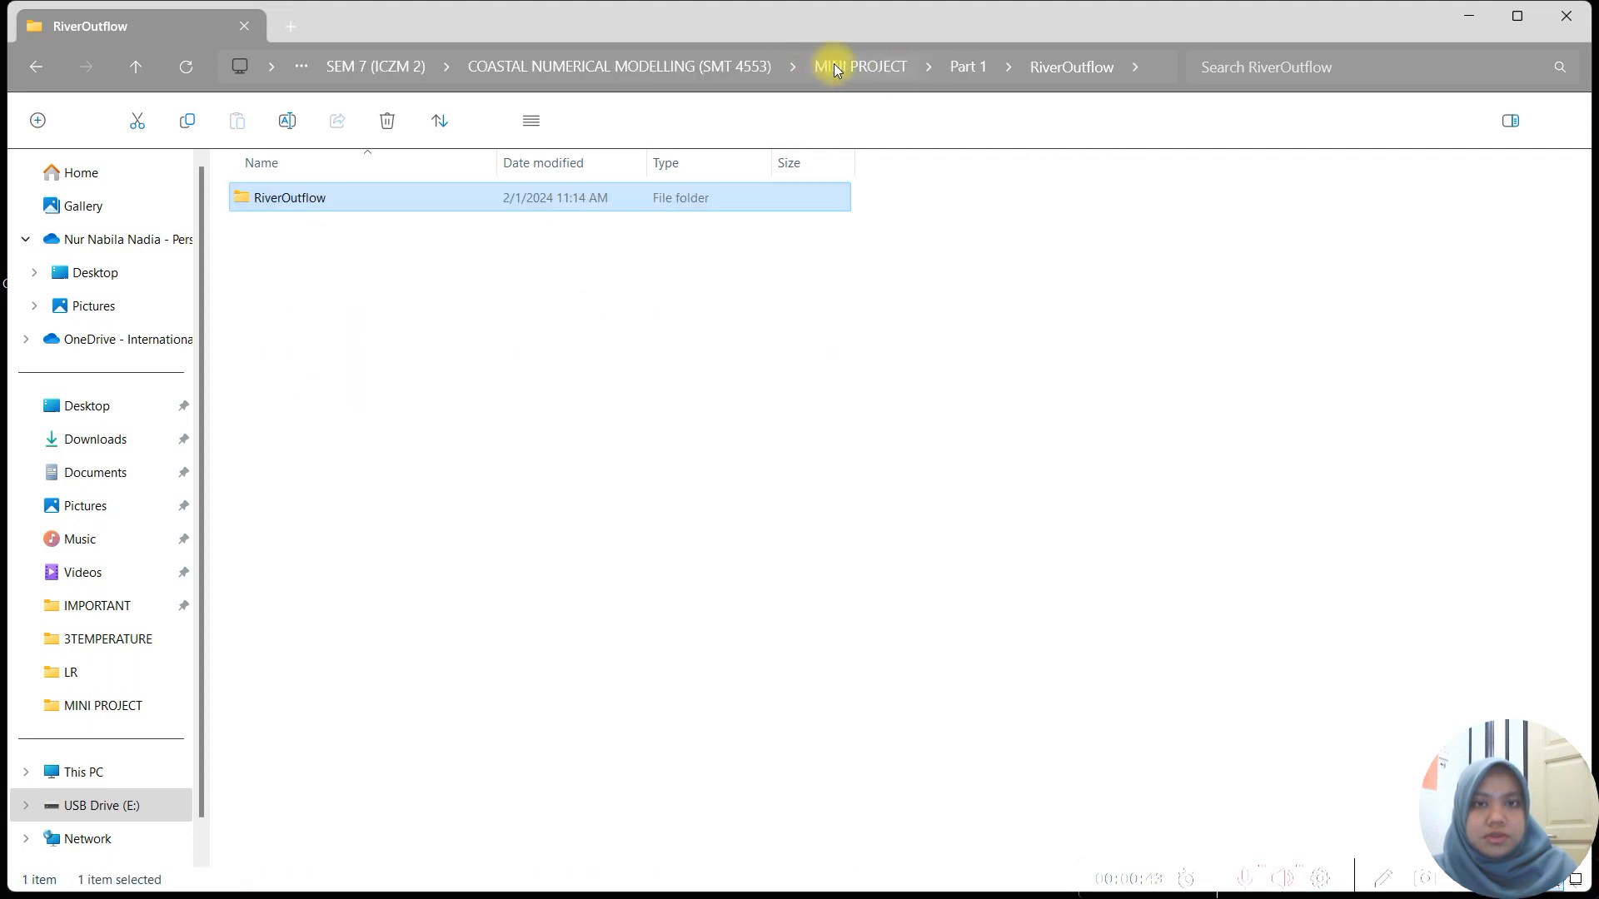
left_click(966, 66)
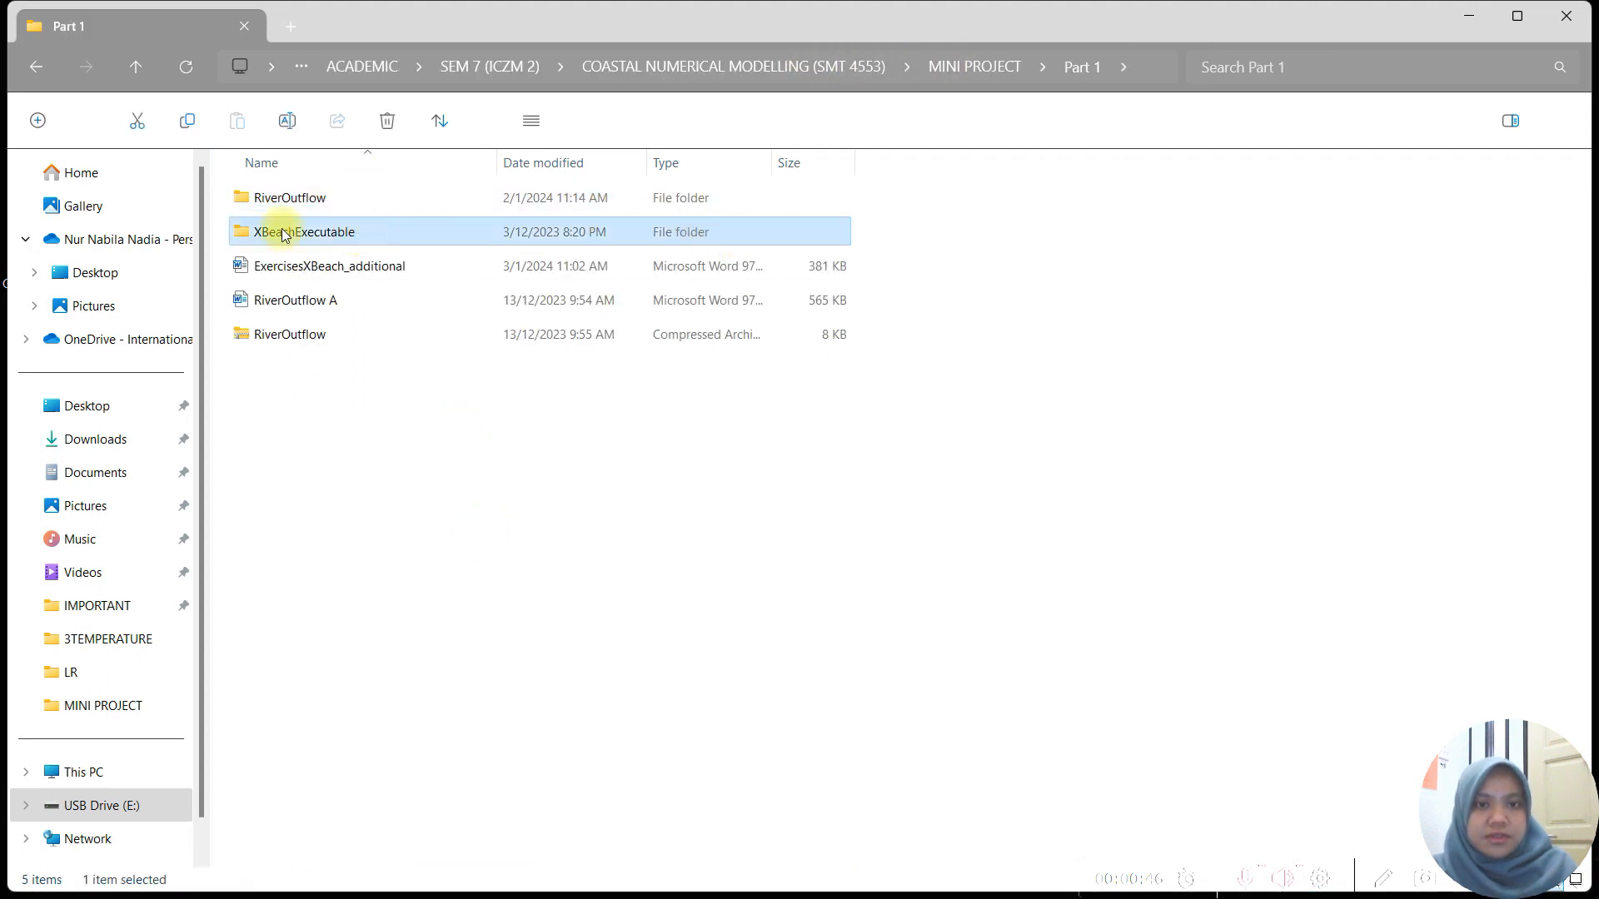
double_click(302, 232)
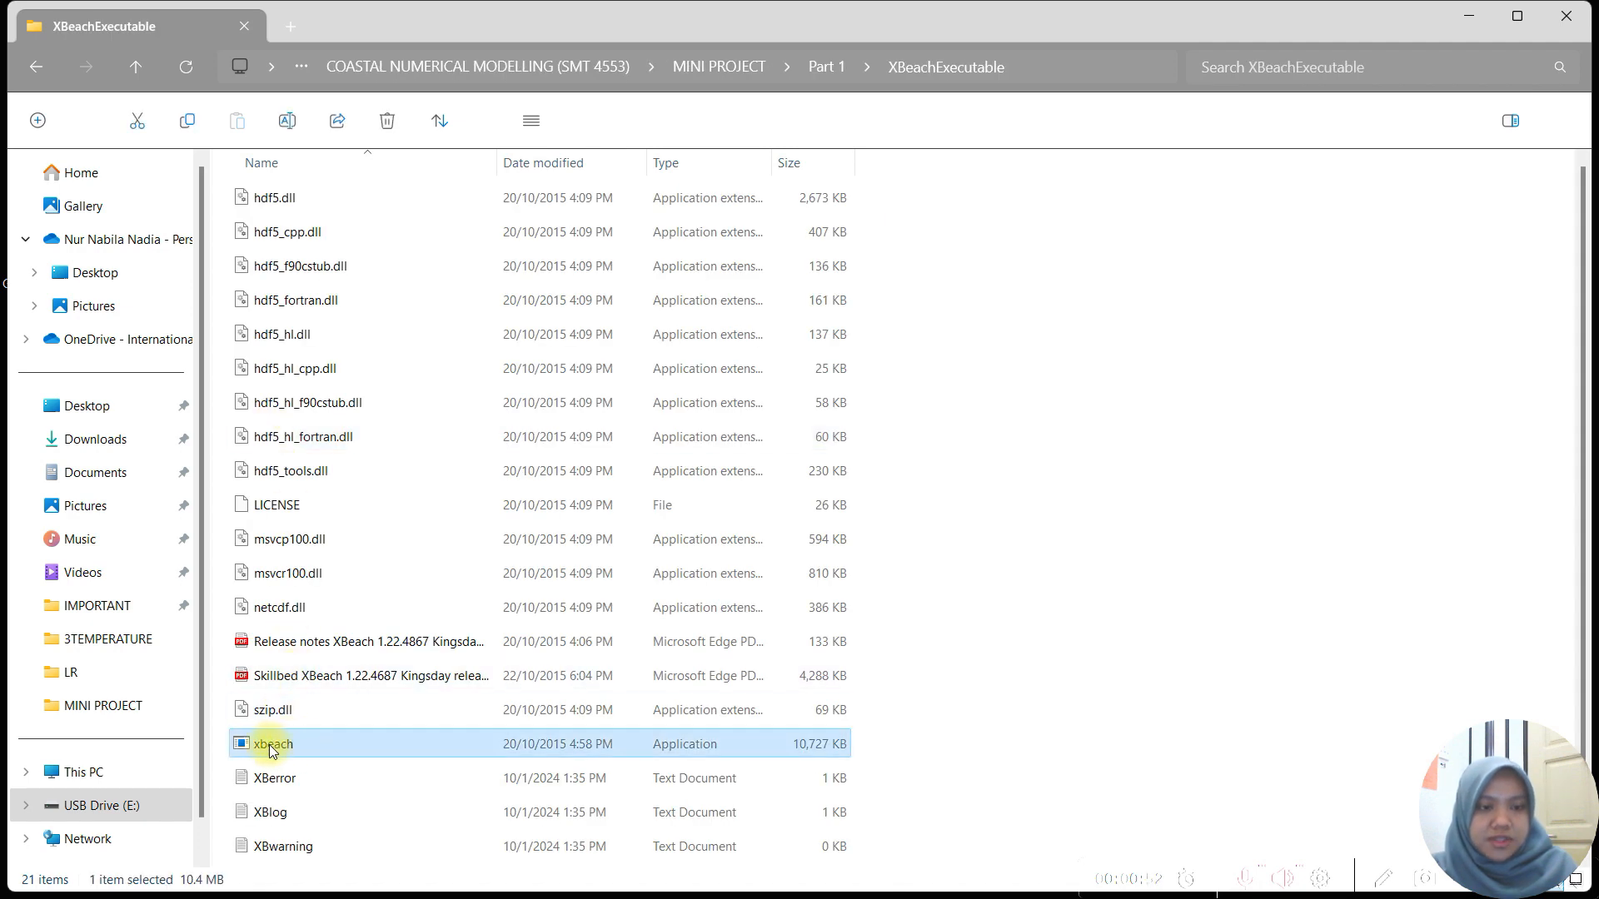
mouse_move(866, 22)
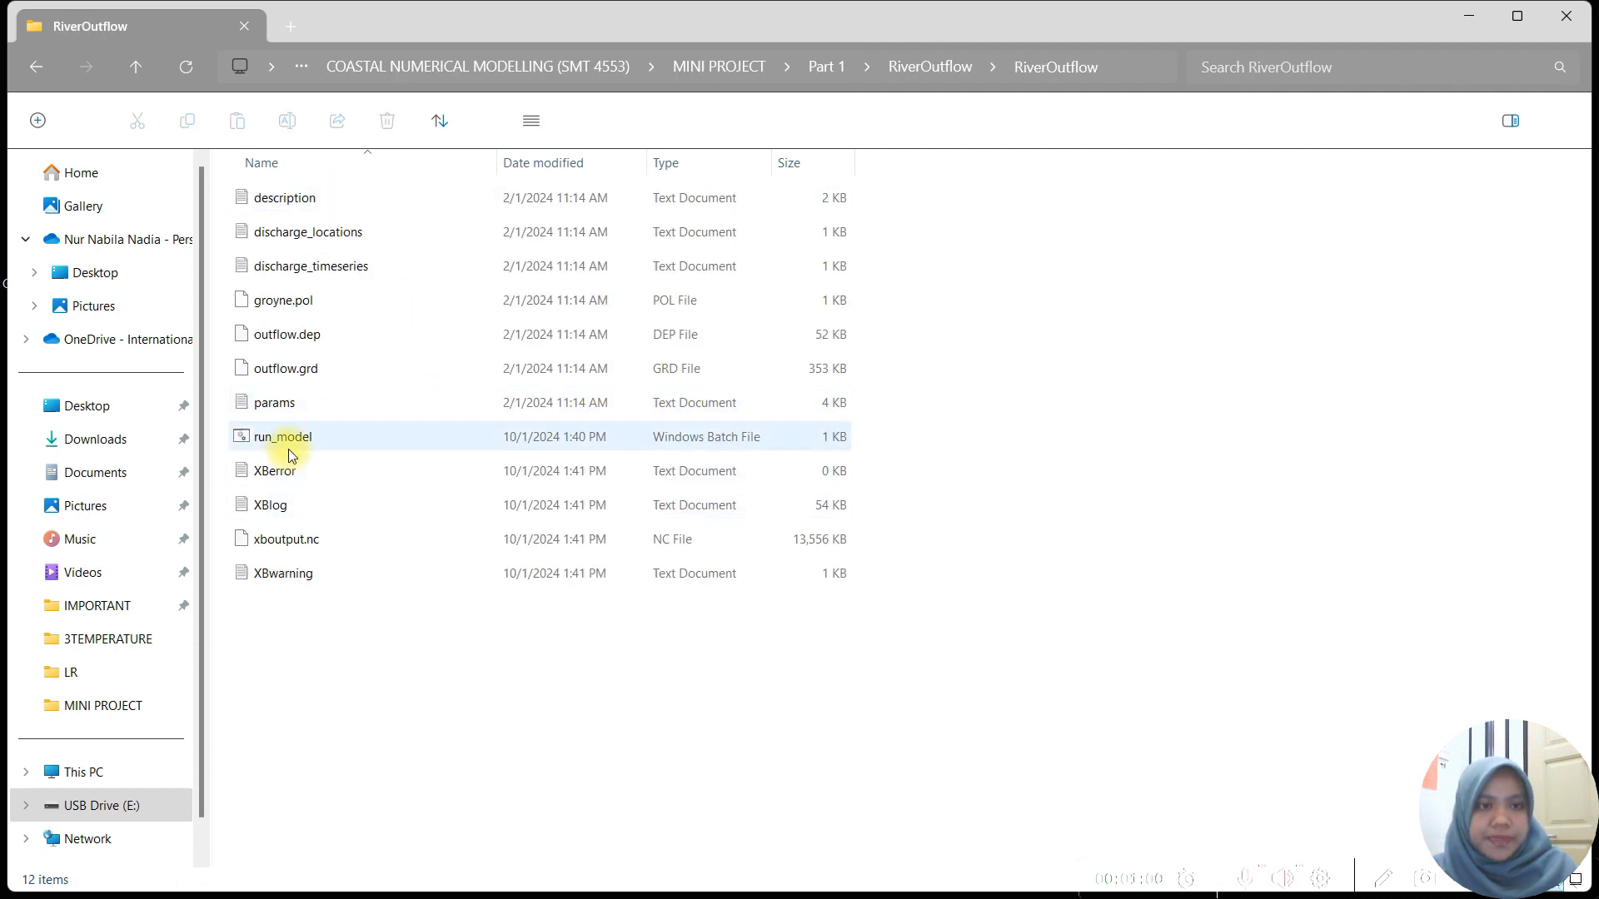
right_click(280, 437)
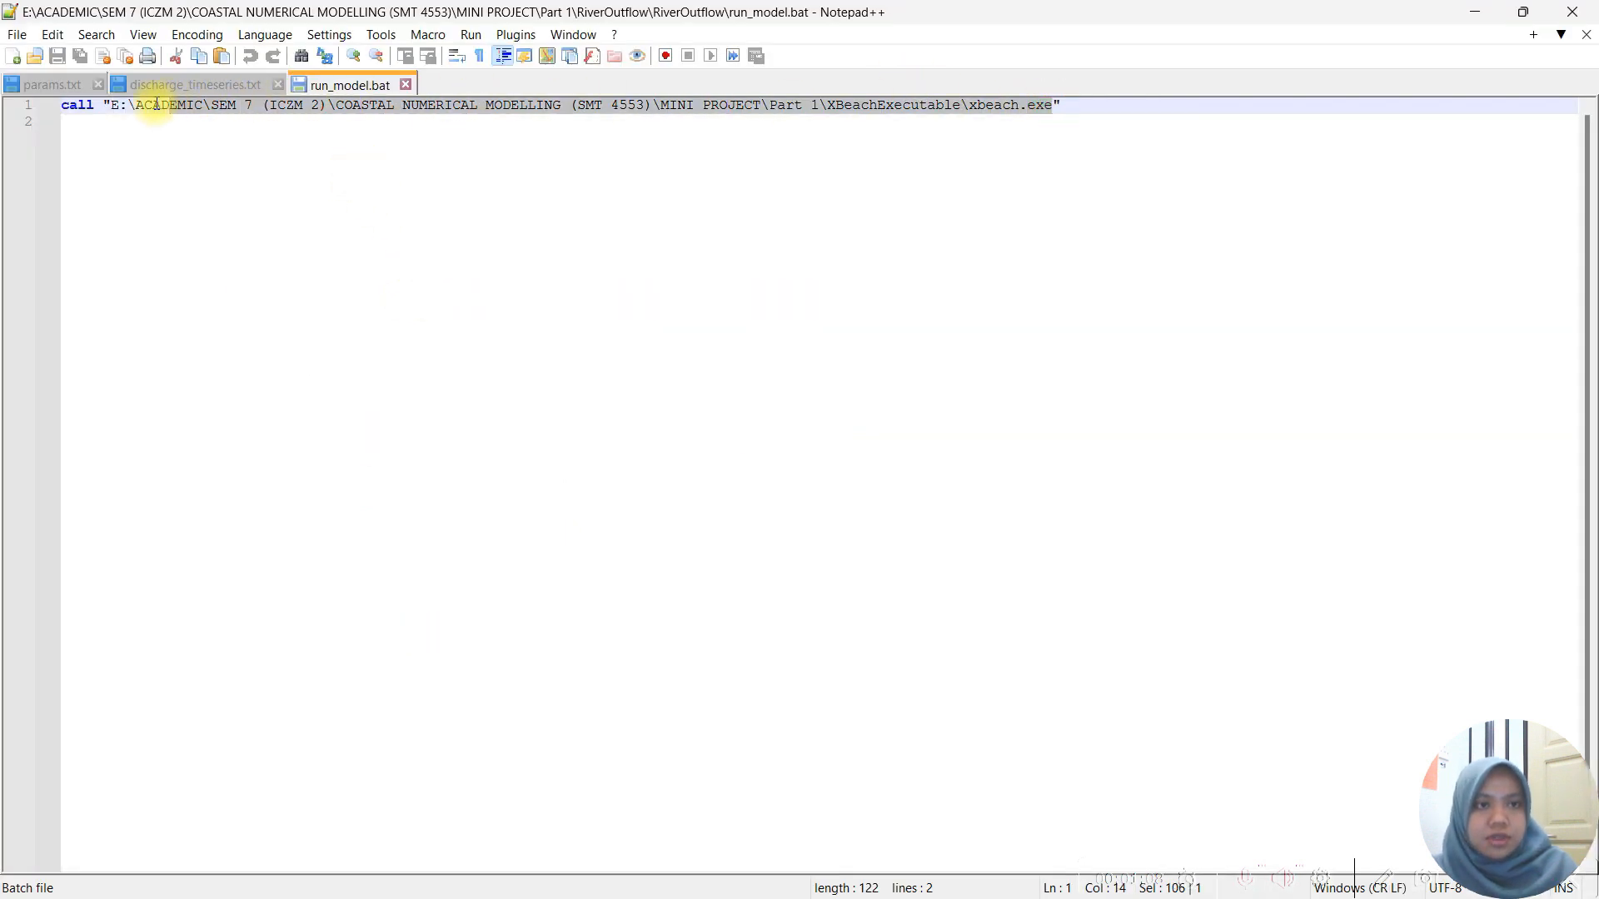
Paste the copied xbeach.exe path over the selected path in the run_model call line.
right_click(153, 105)
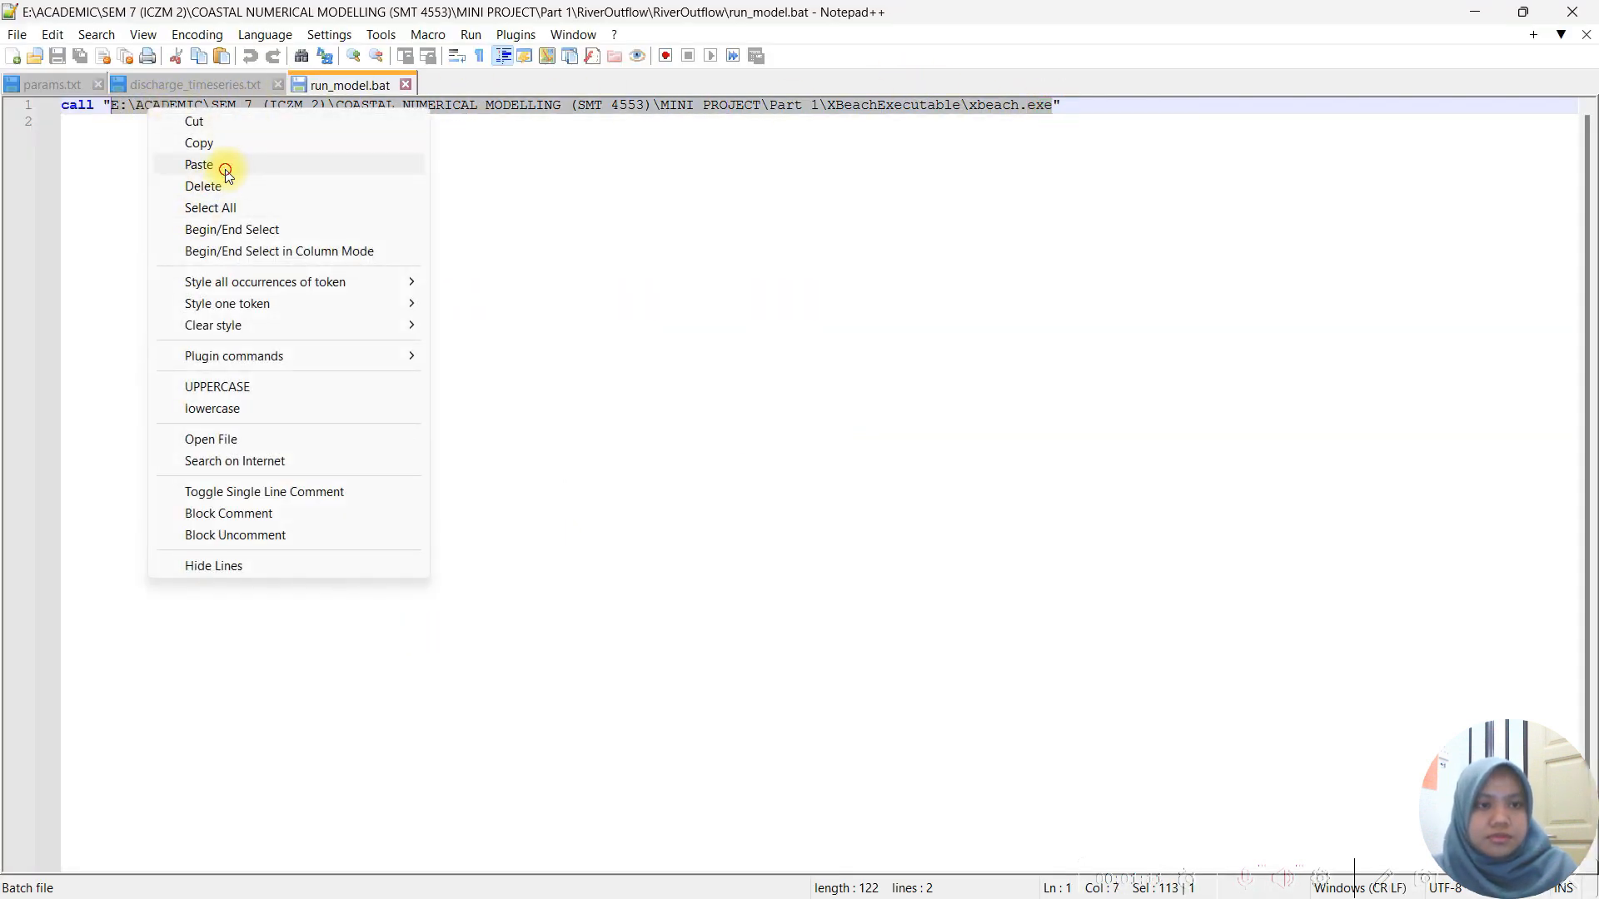
left_click(199, 165)
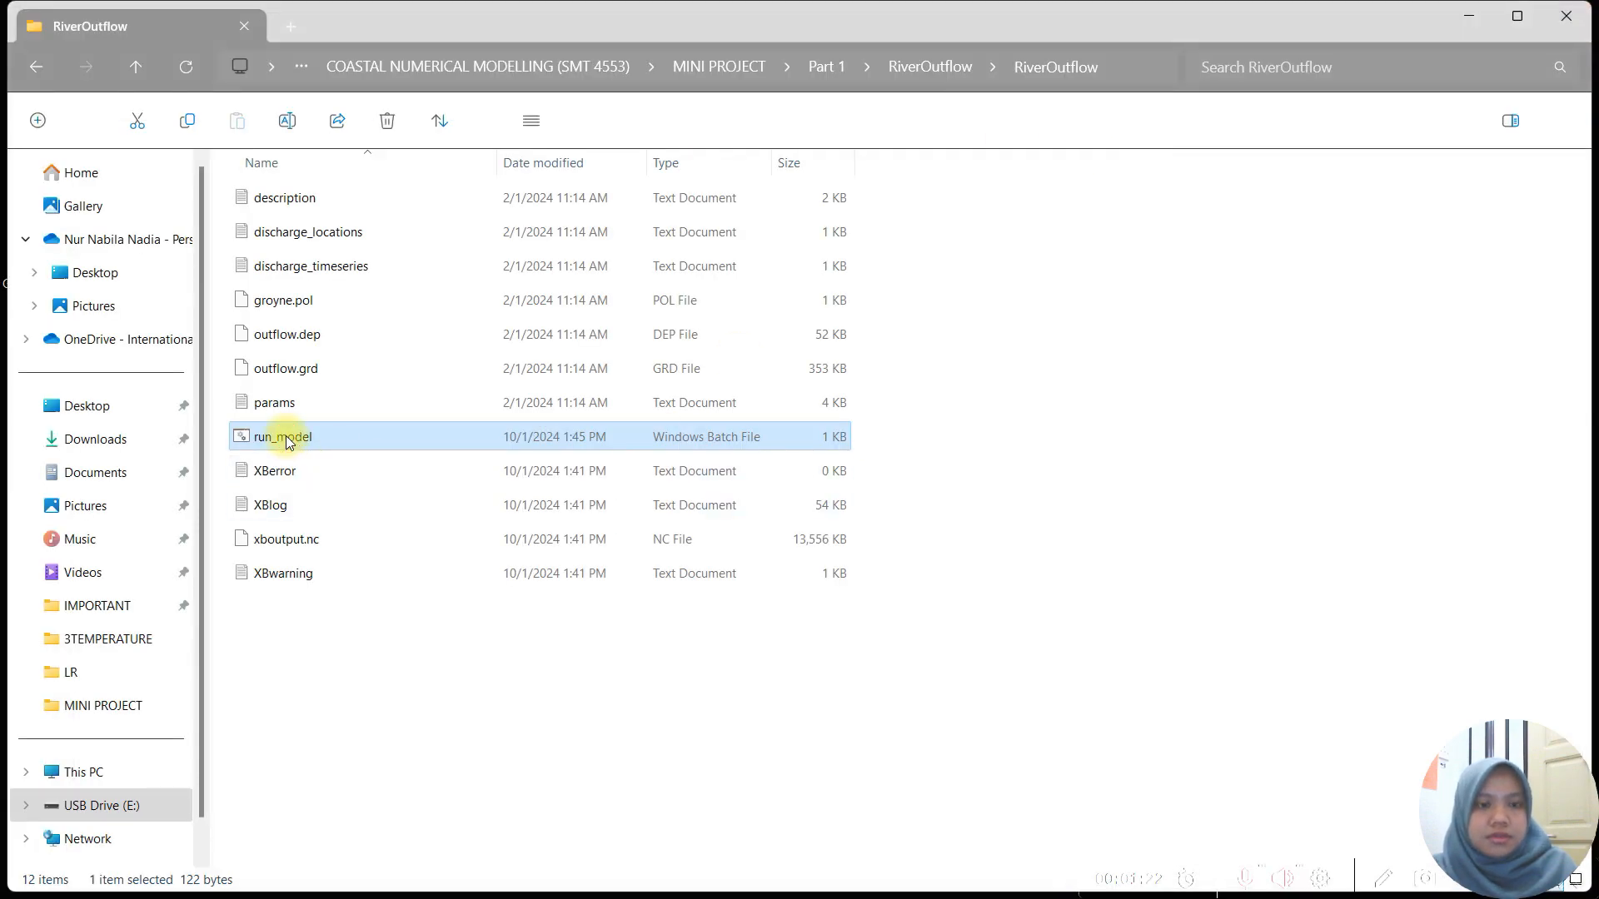
Run run_model.bat in the RiverOutflow folder to start the XBeach simulation.
double_click(280, 436)
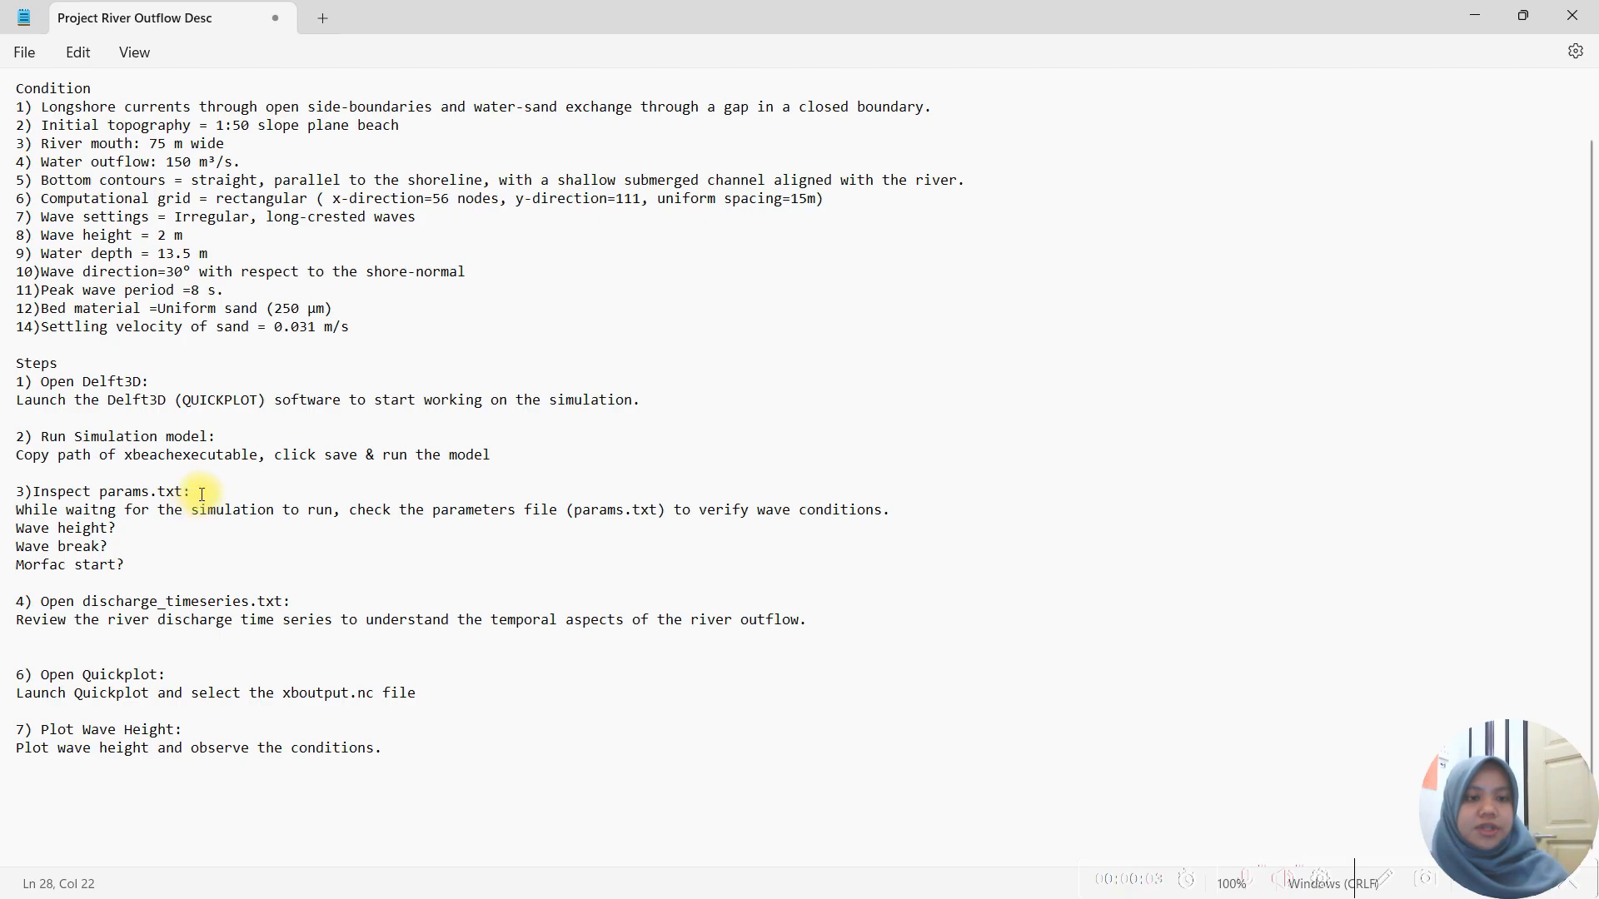
mouse_move(706, 520)
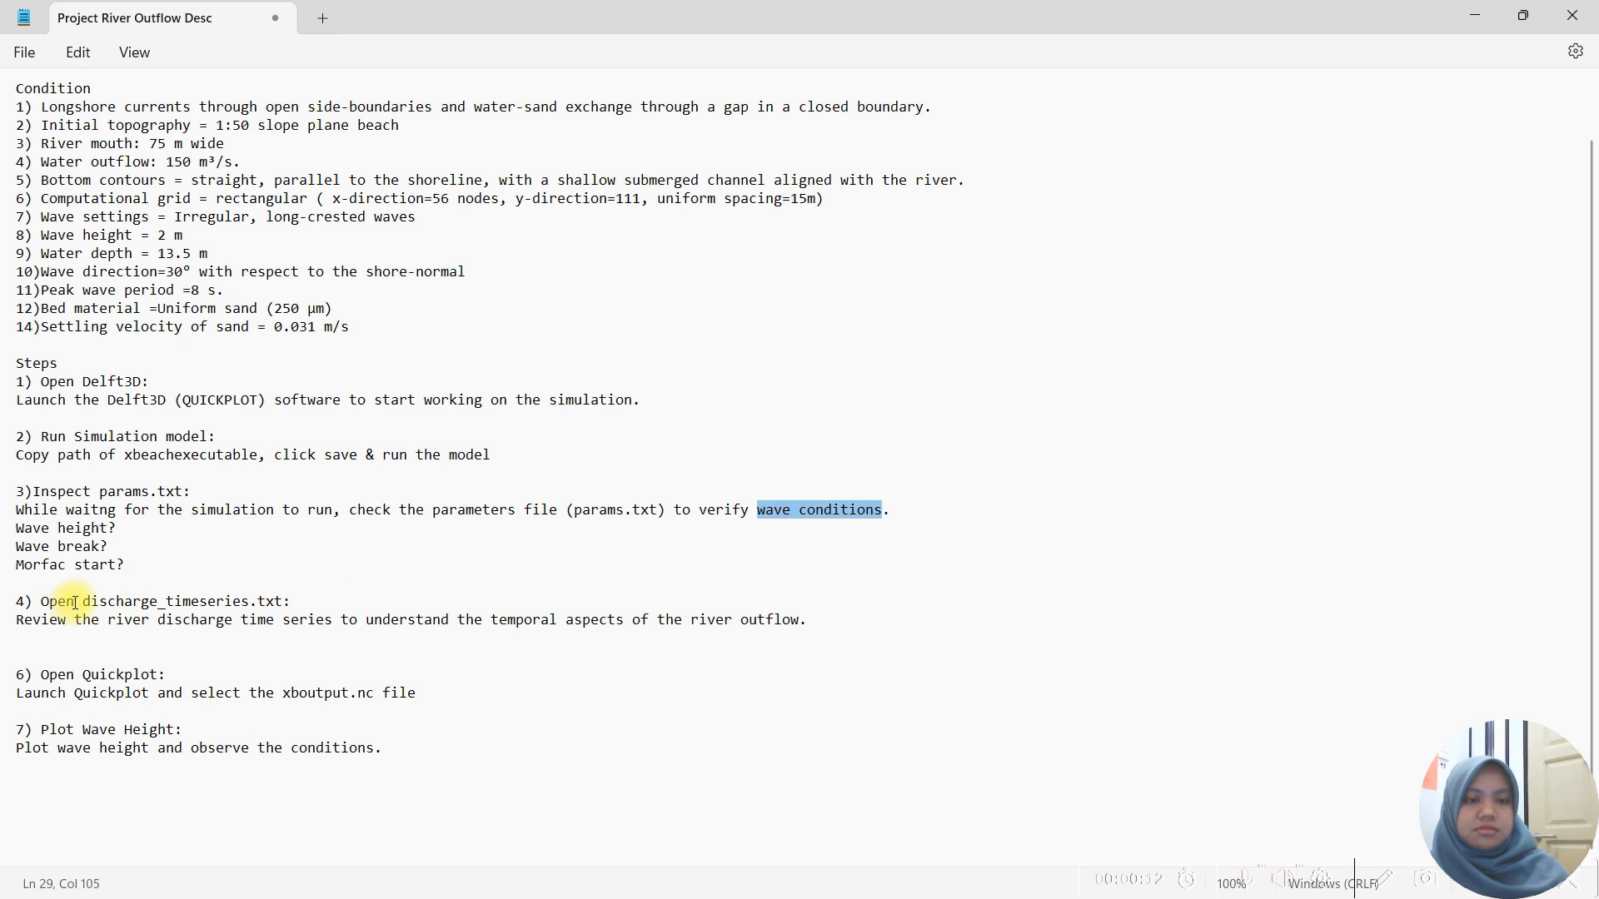
mouse_move(594, 669)
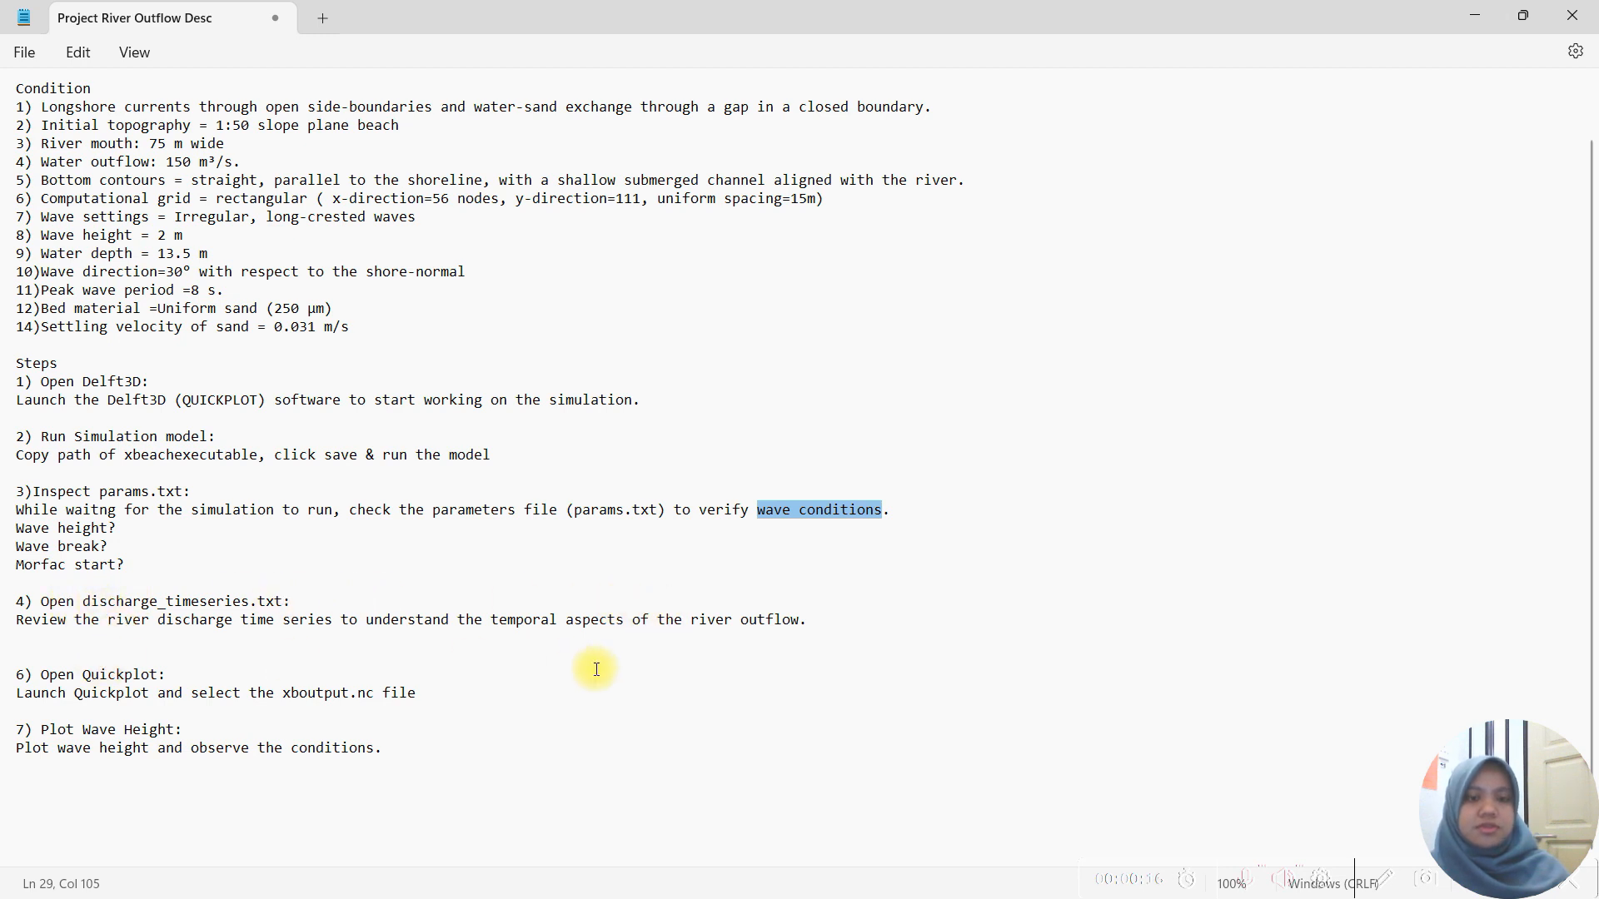
Pick out the params.txt file name in step 3 of the project notes.
double_click(125, 489)
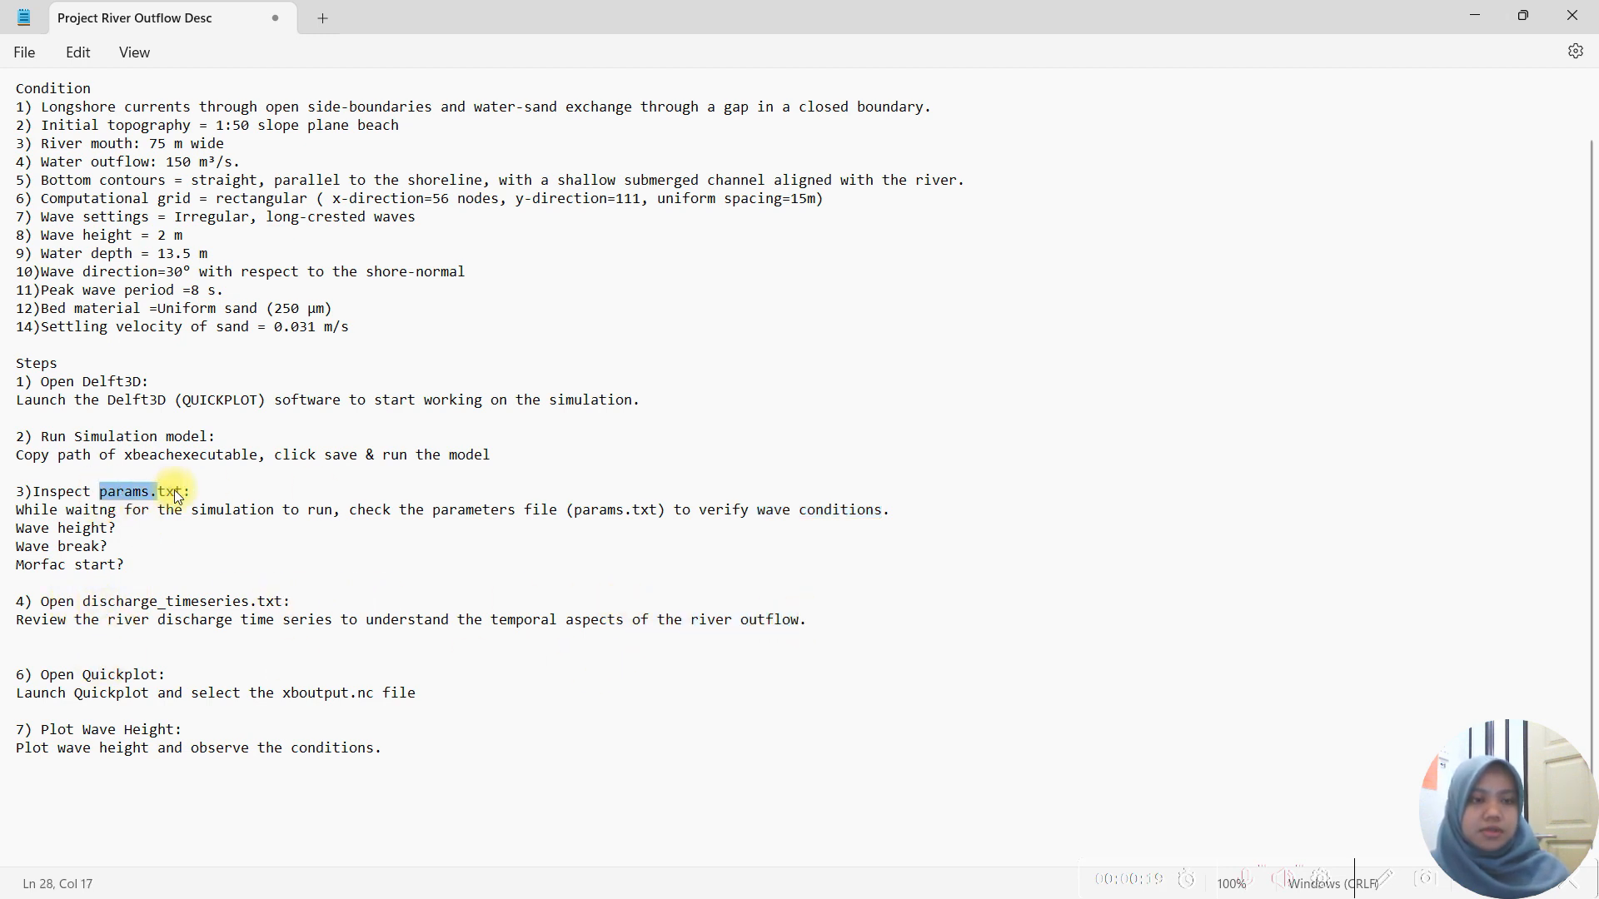
double_click(166, 601)
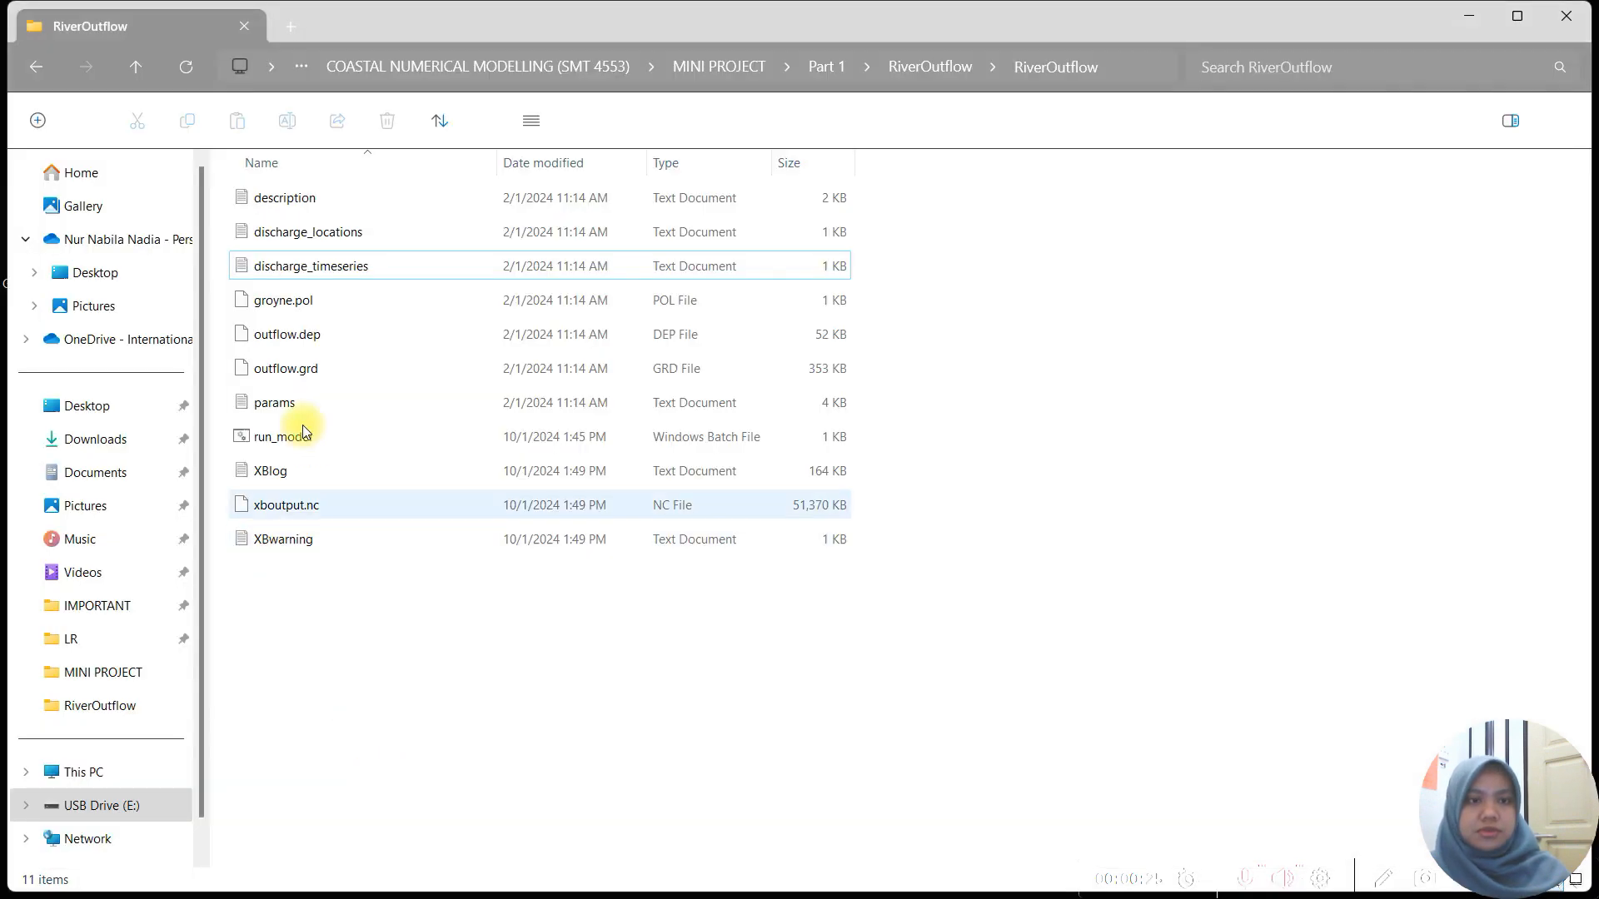
Open params.txt and mark the morstart = 20000 line under the Morphology parameters.
left_click(273, 402)
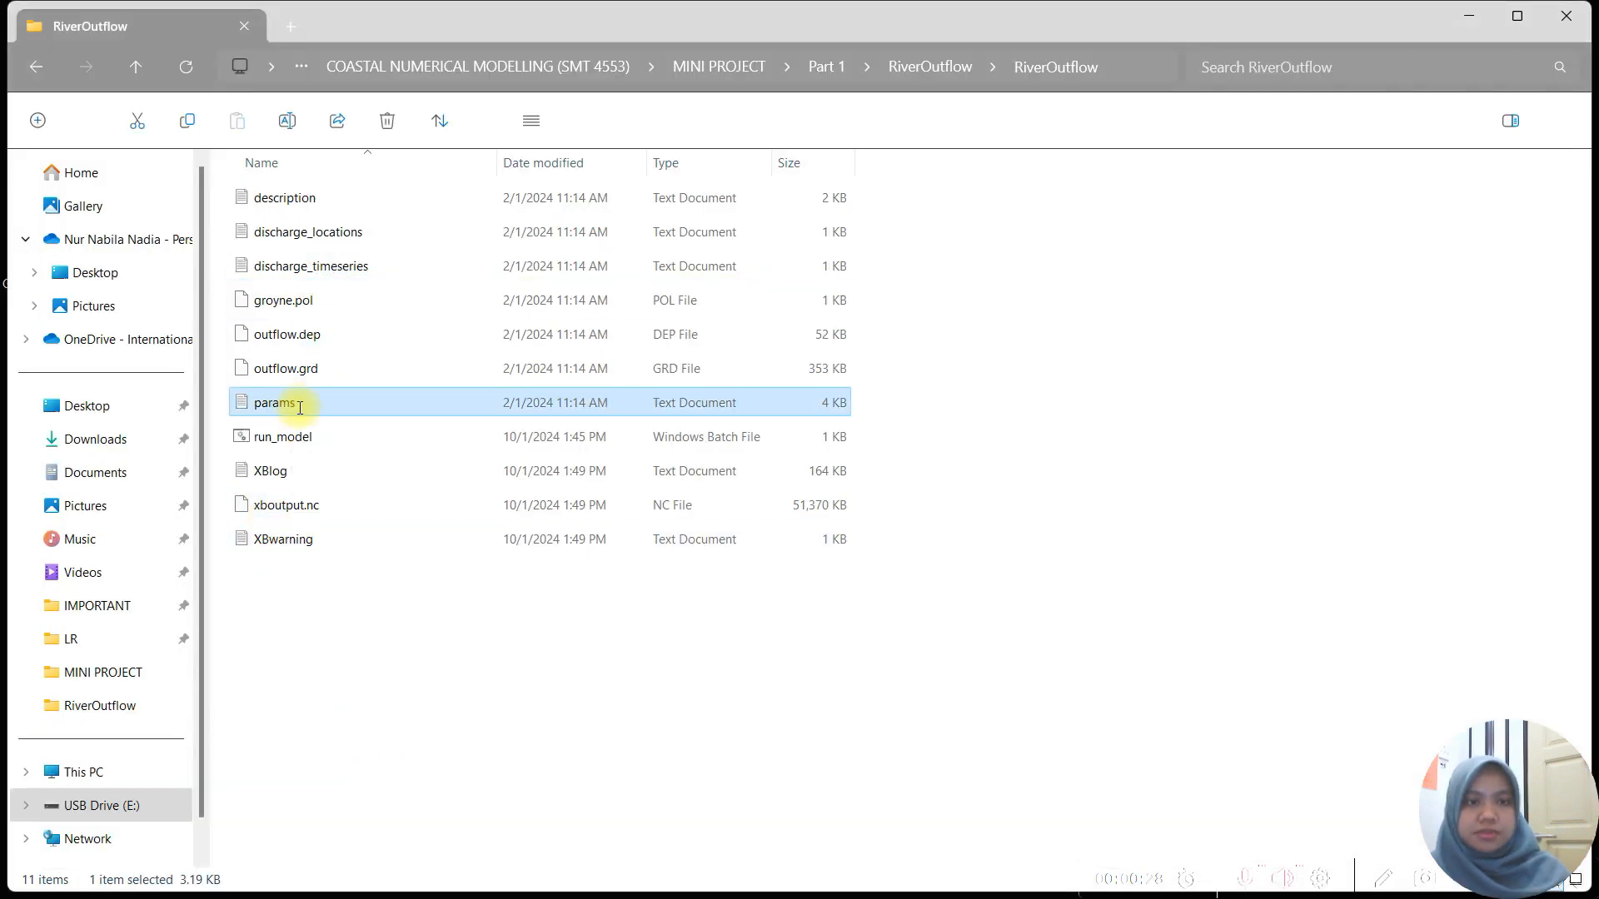
double_click(275, 401)
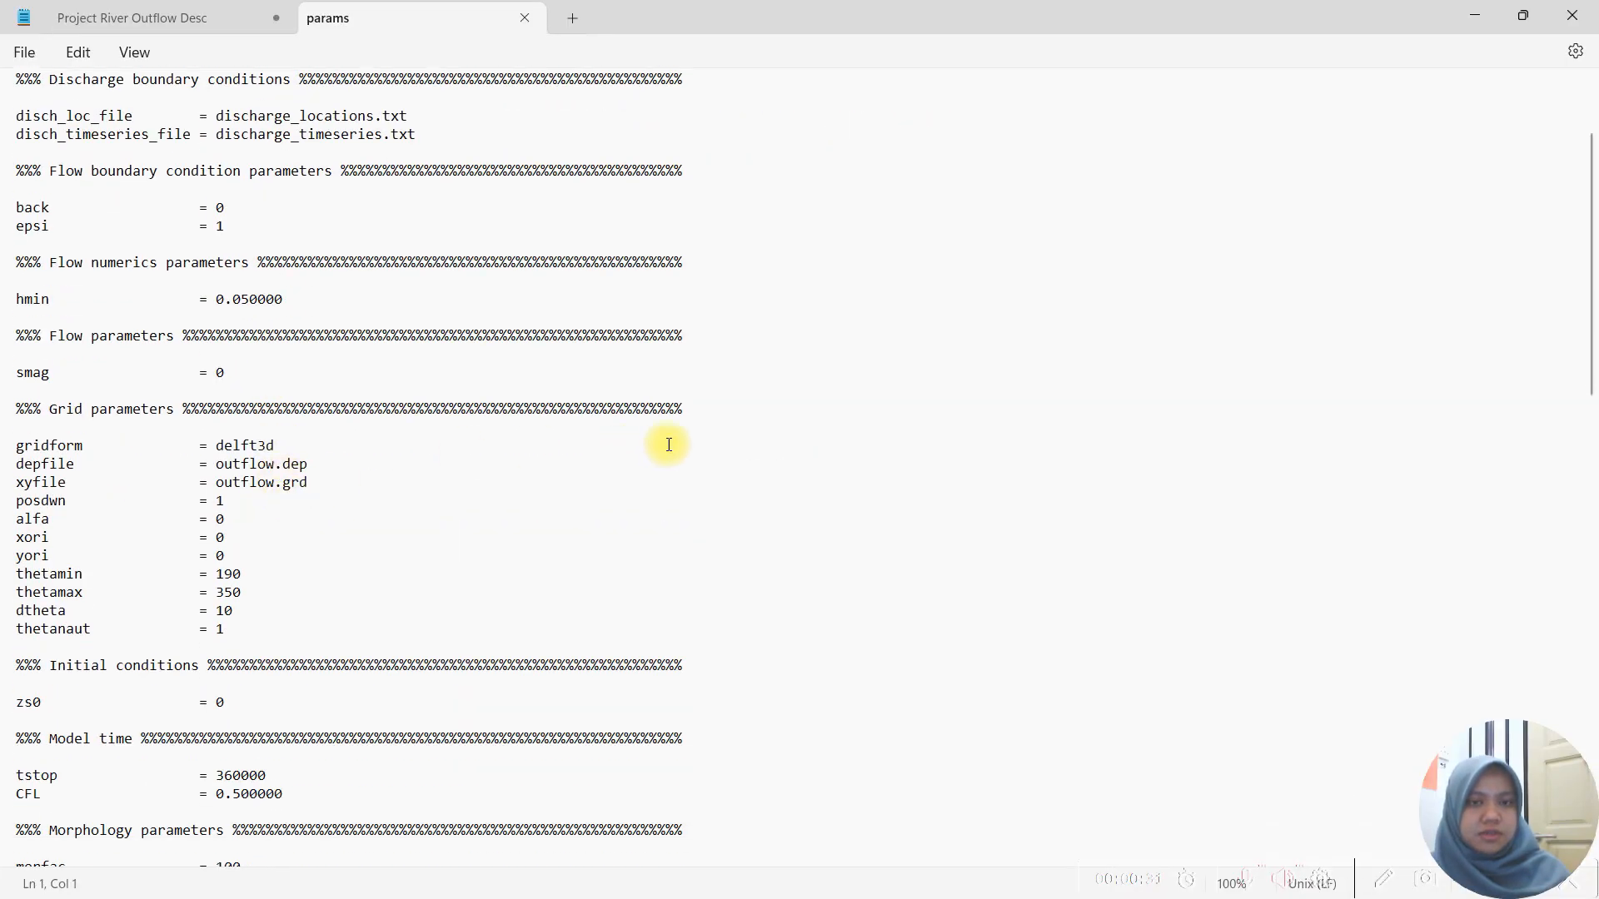
scroll("down", 3)
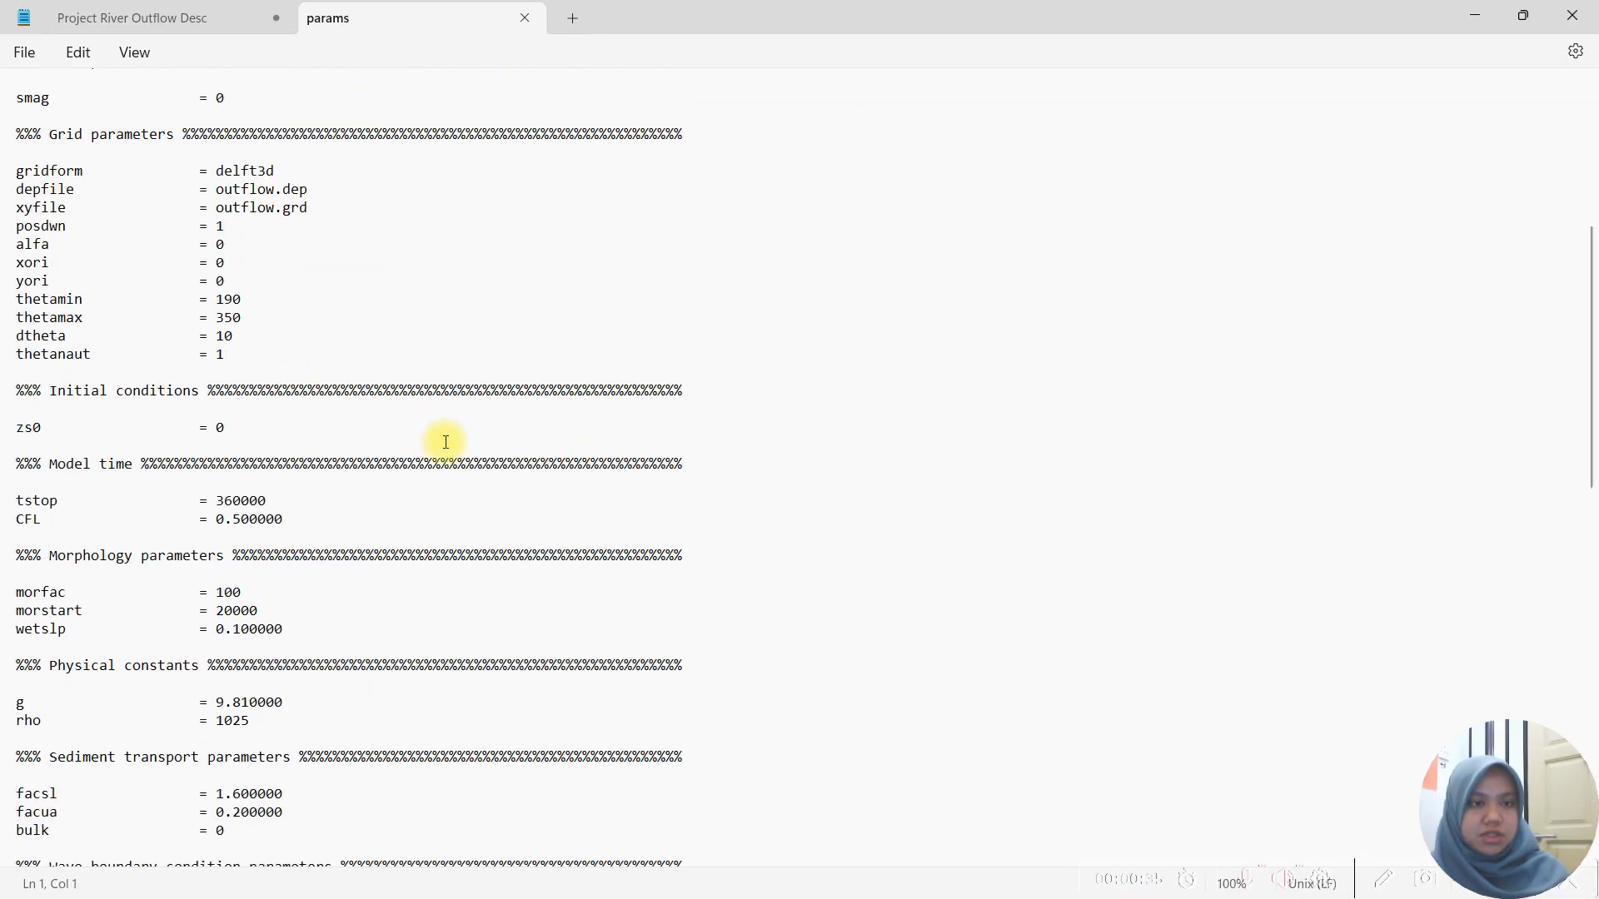
scroll("down", 3)
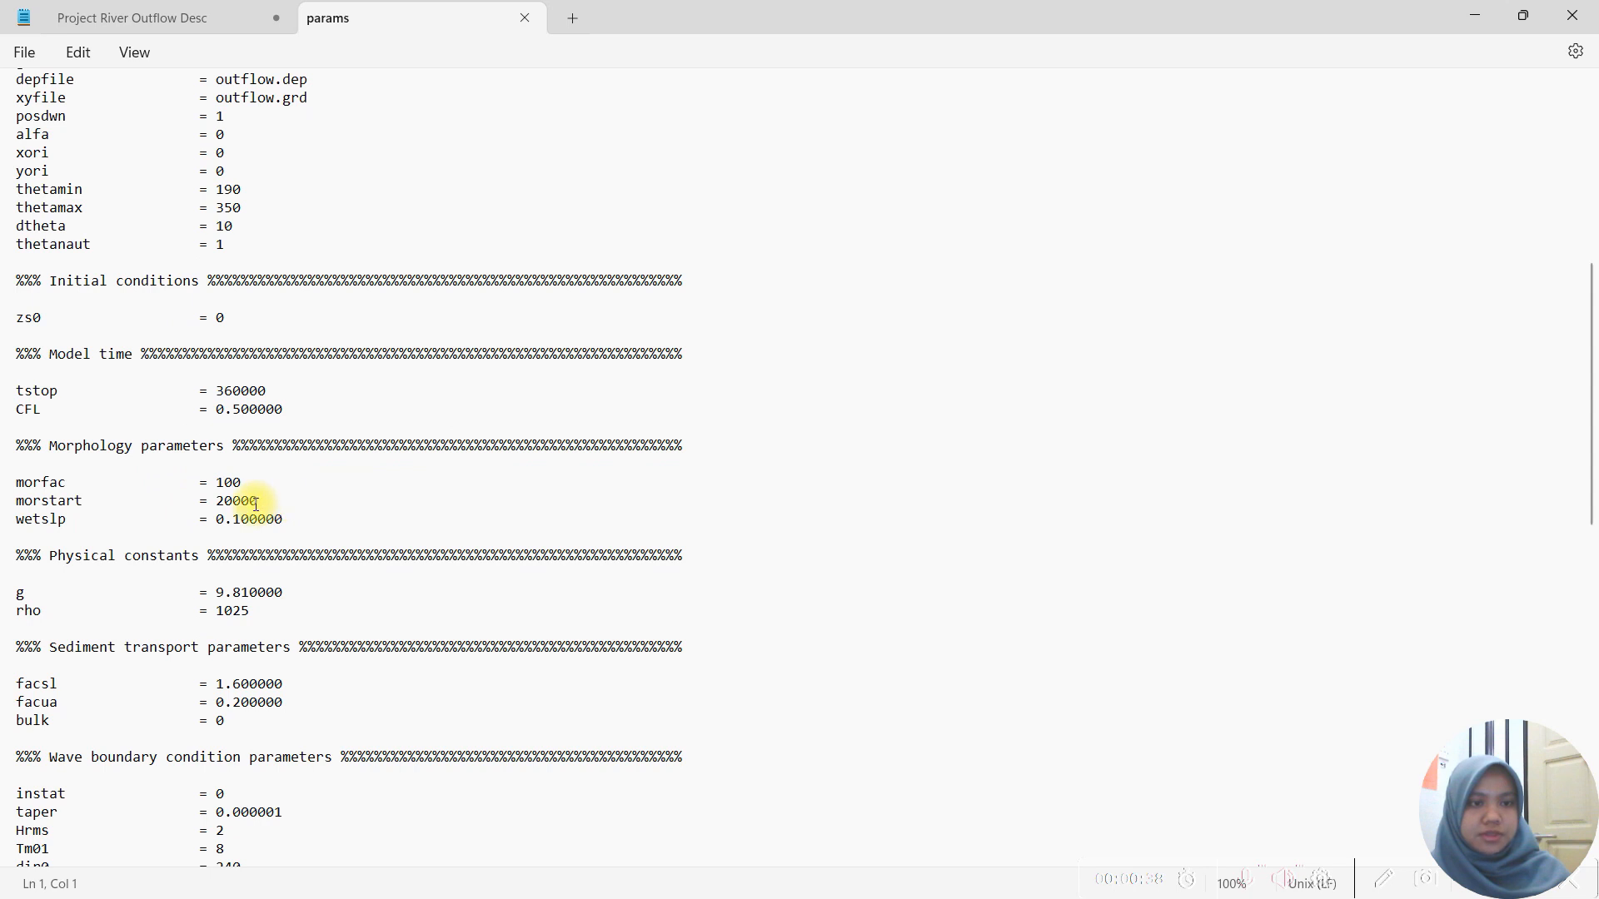
double_click(235, 501)
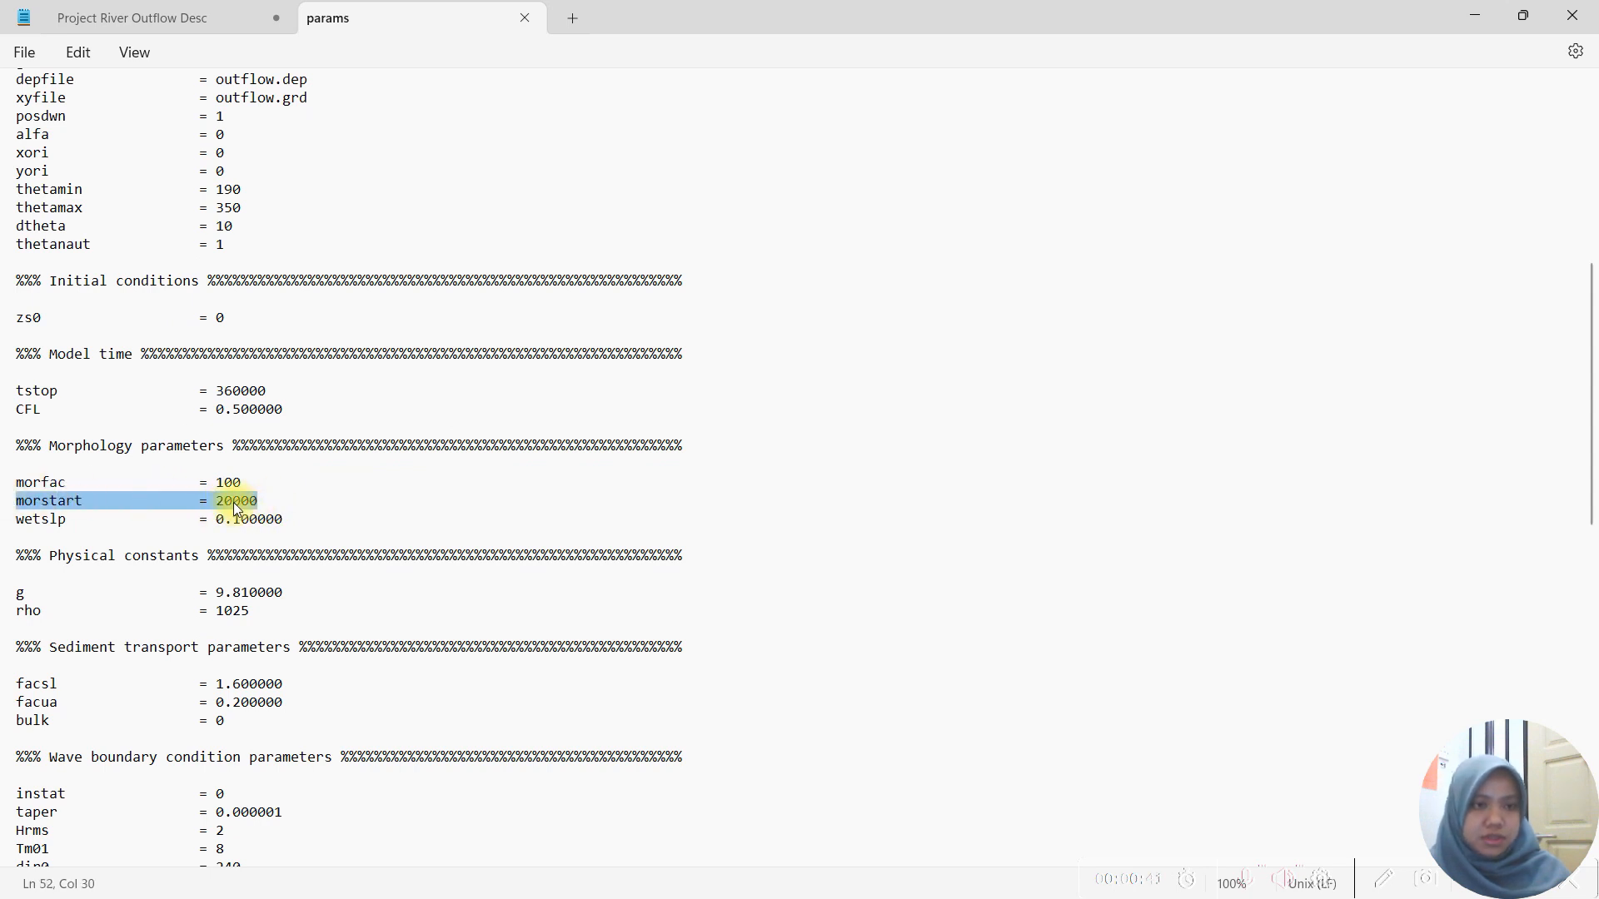
left_click(137, 611)
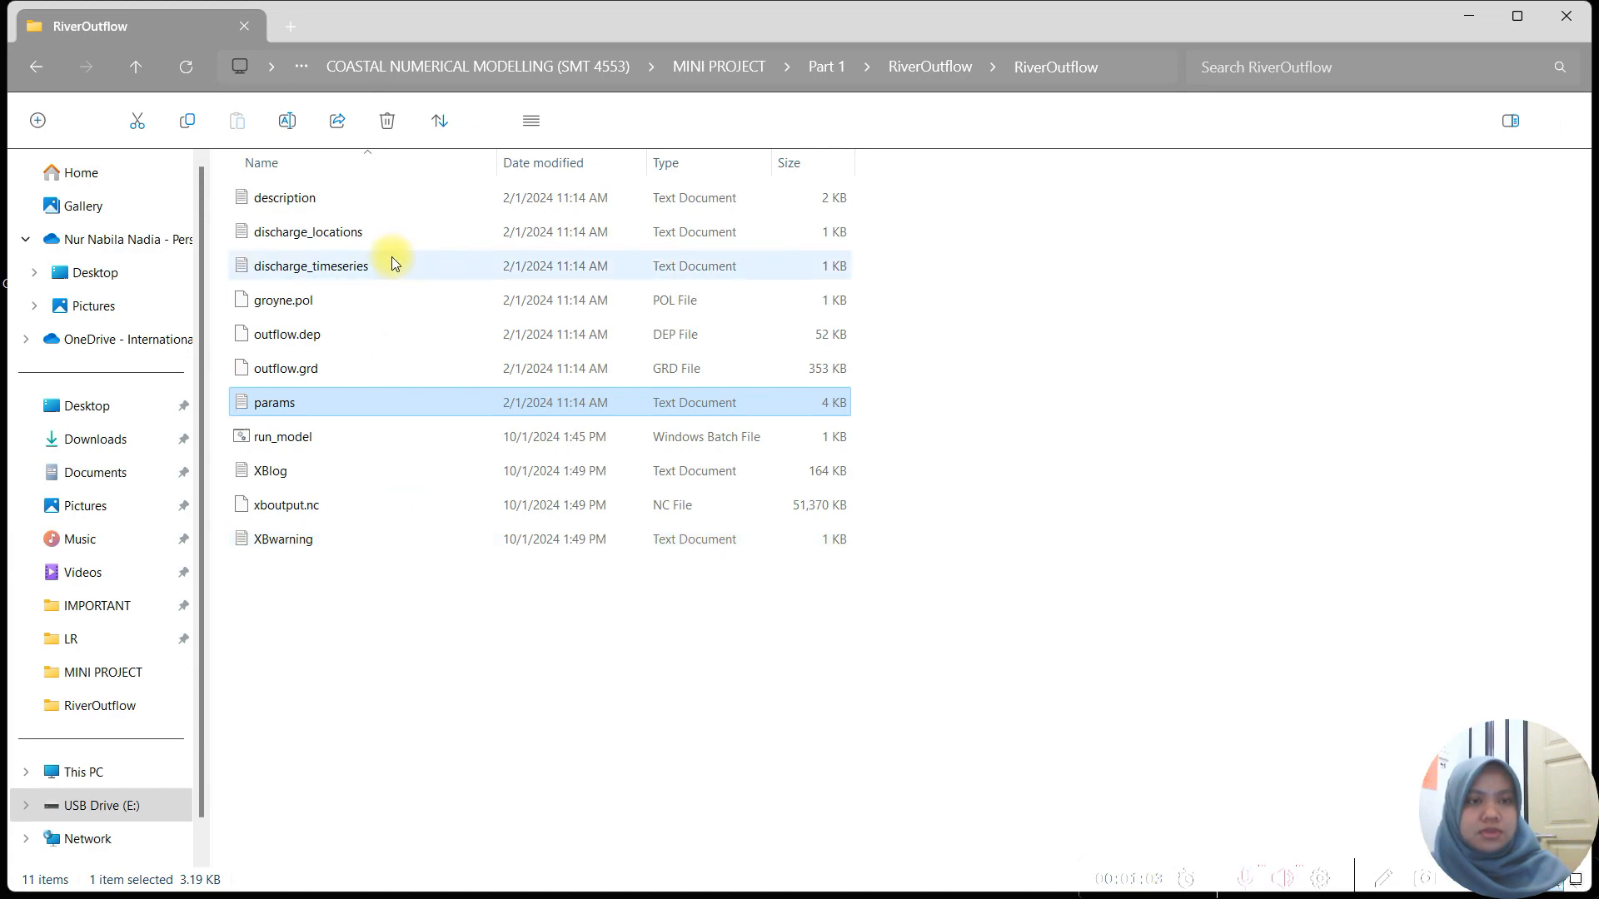
Open discharge_timeseries.txt, then return to the notes and pick out 'Quickplot' in step 6.
double_click(310, 265)
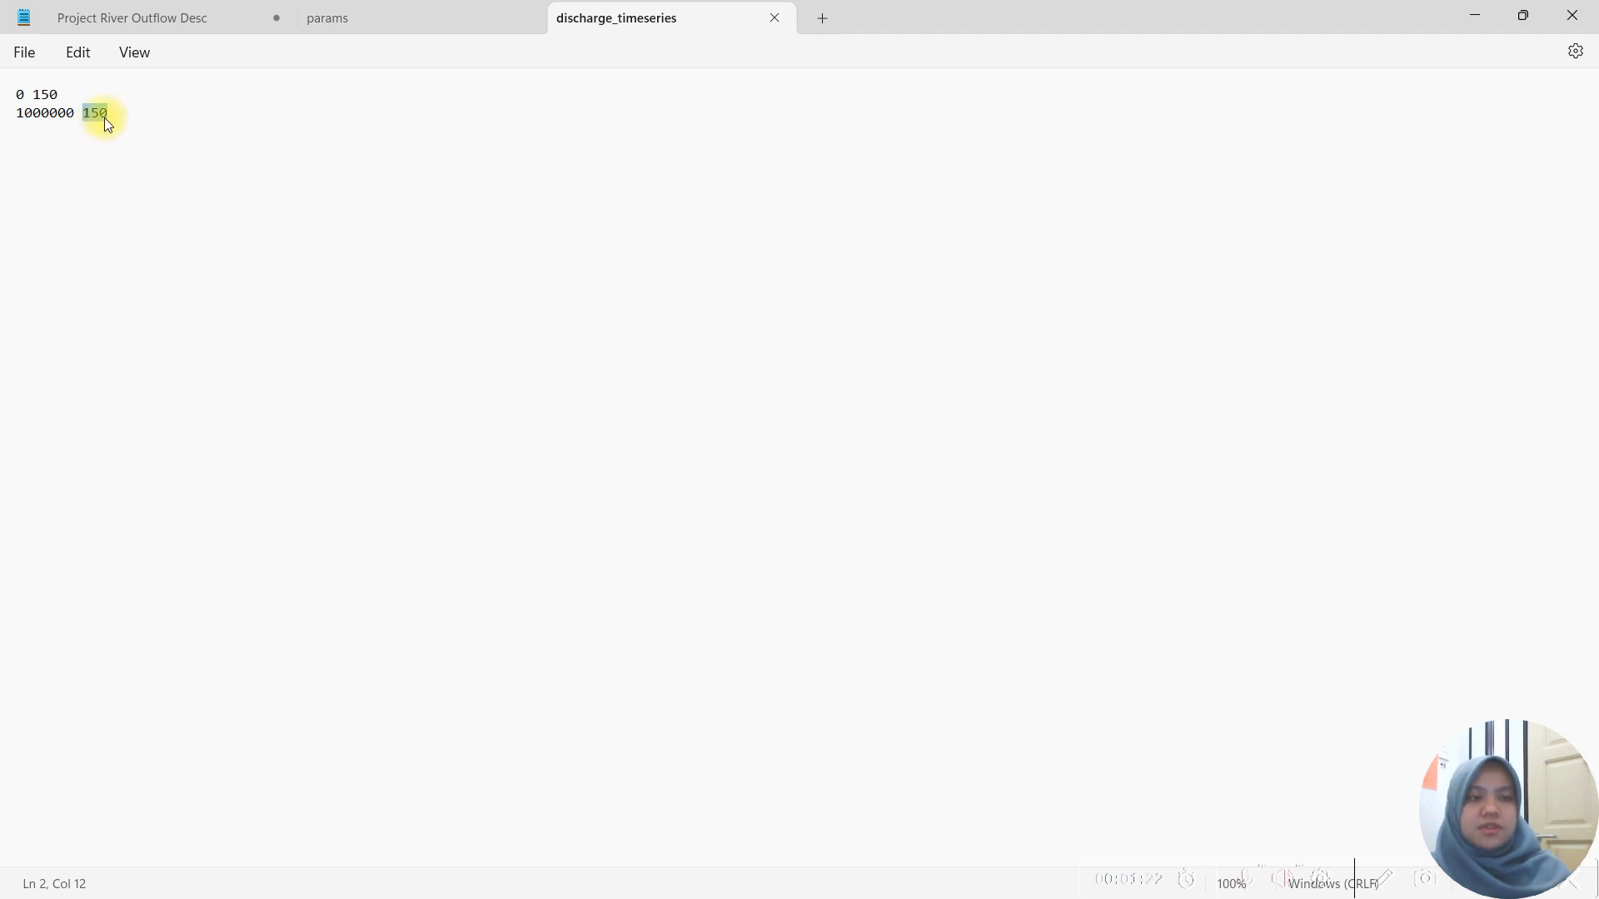
left_click(134, 17)
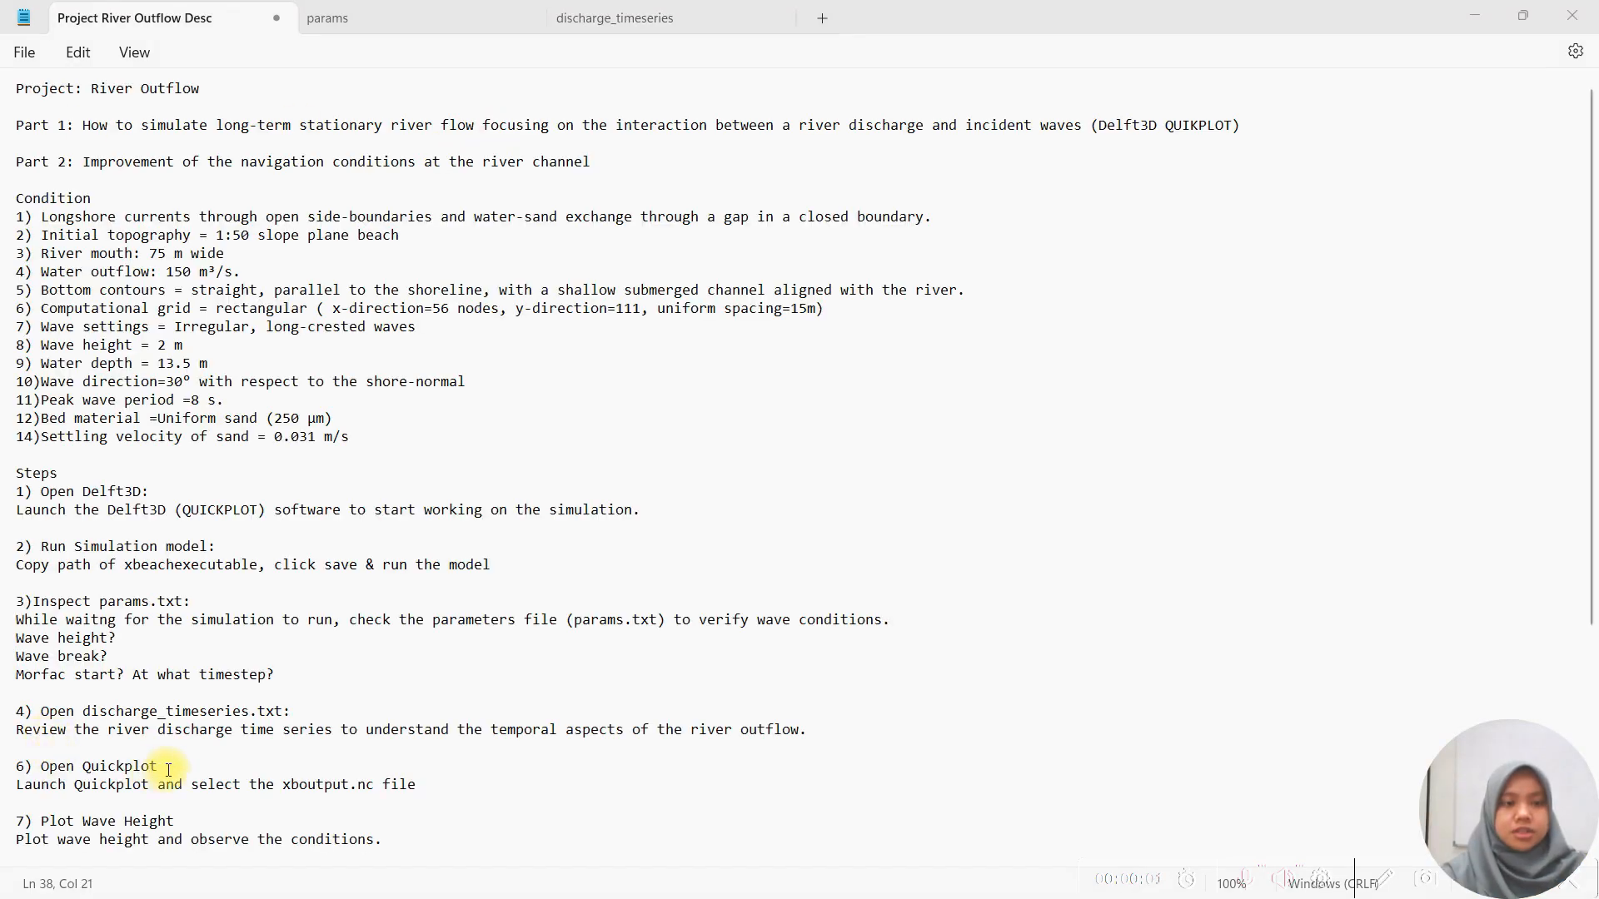
double_click(111, 785)
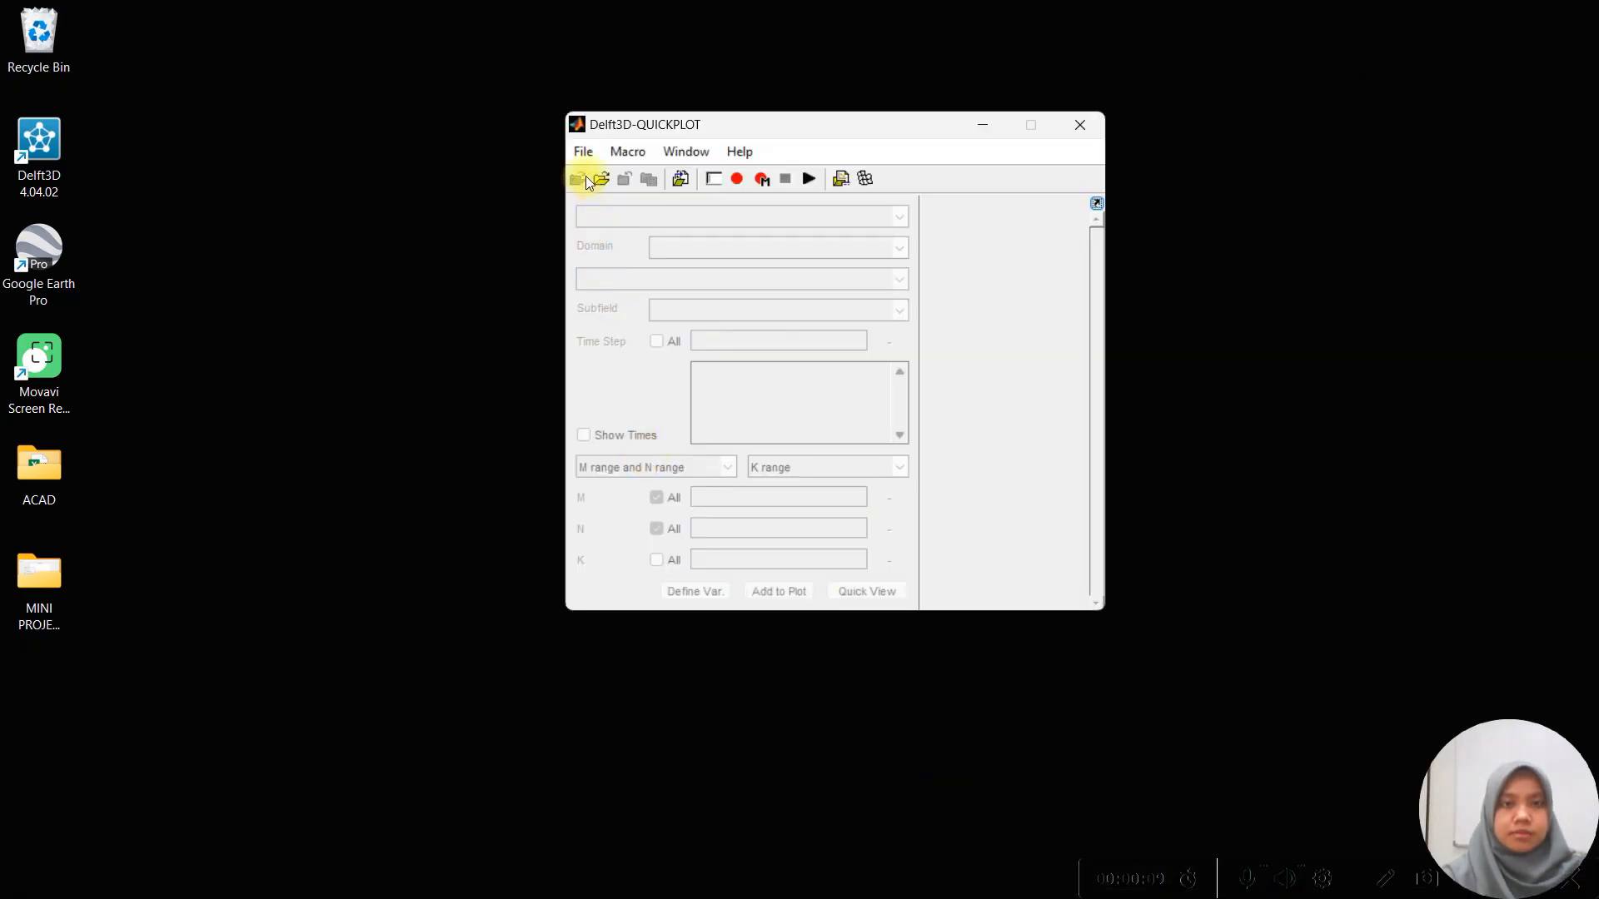
Load xboutput.nc and show the Hrms wave height map for time step 4 via Quick View.
left_click(601, 178)
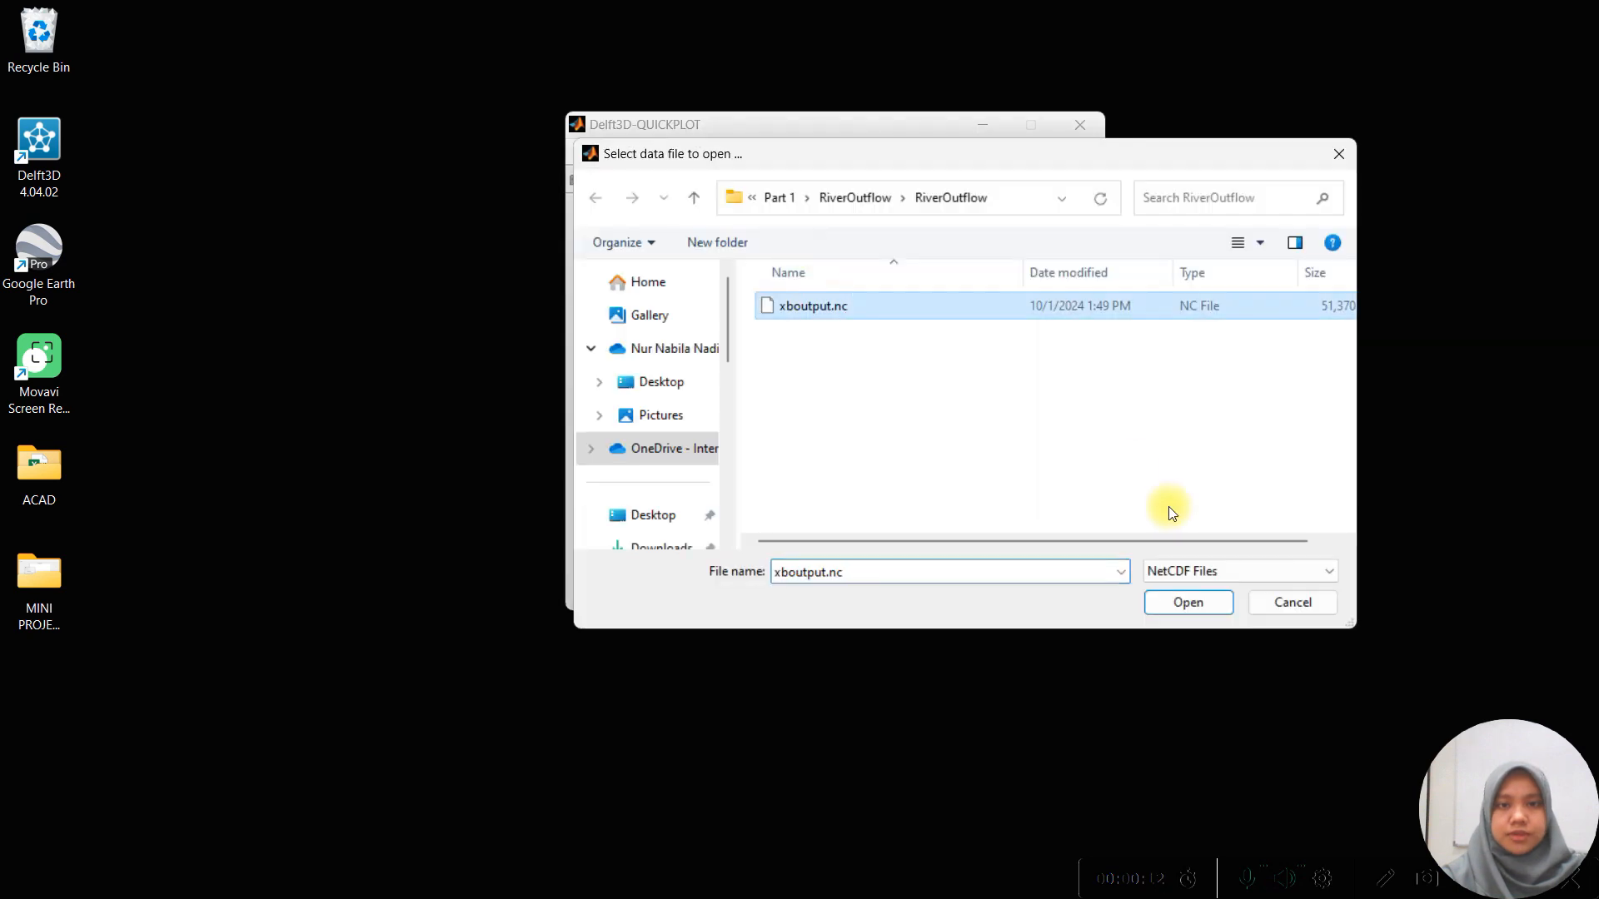
left_click(1186, 601)
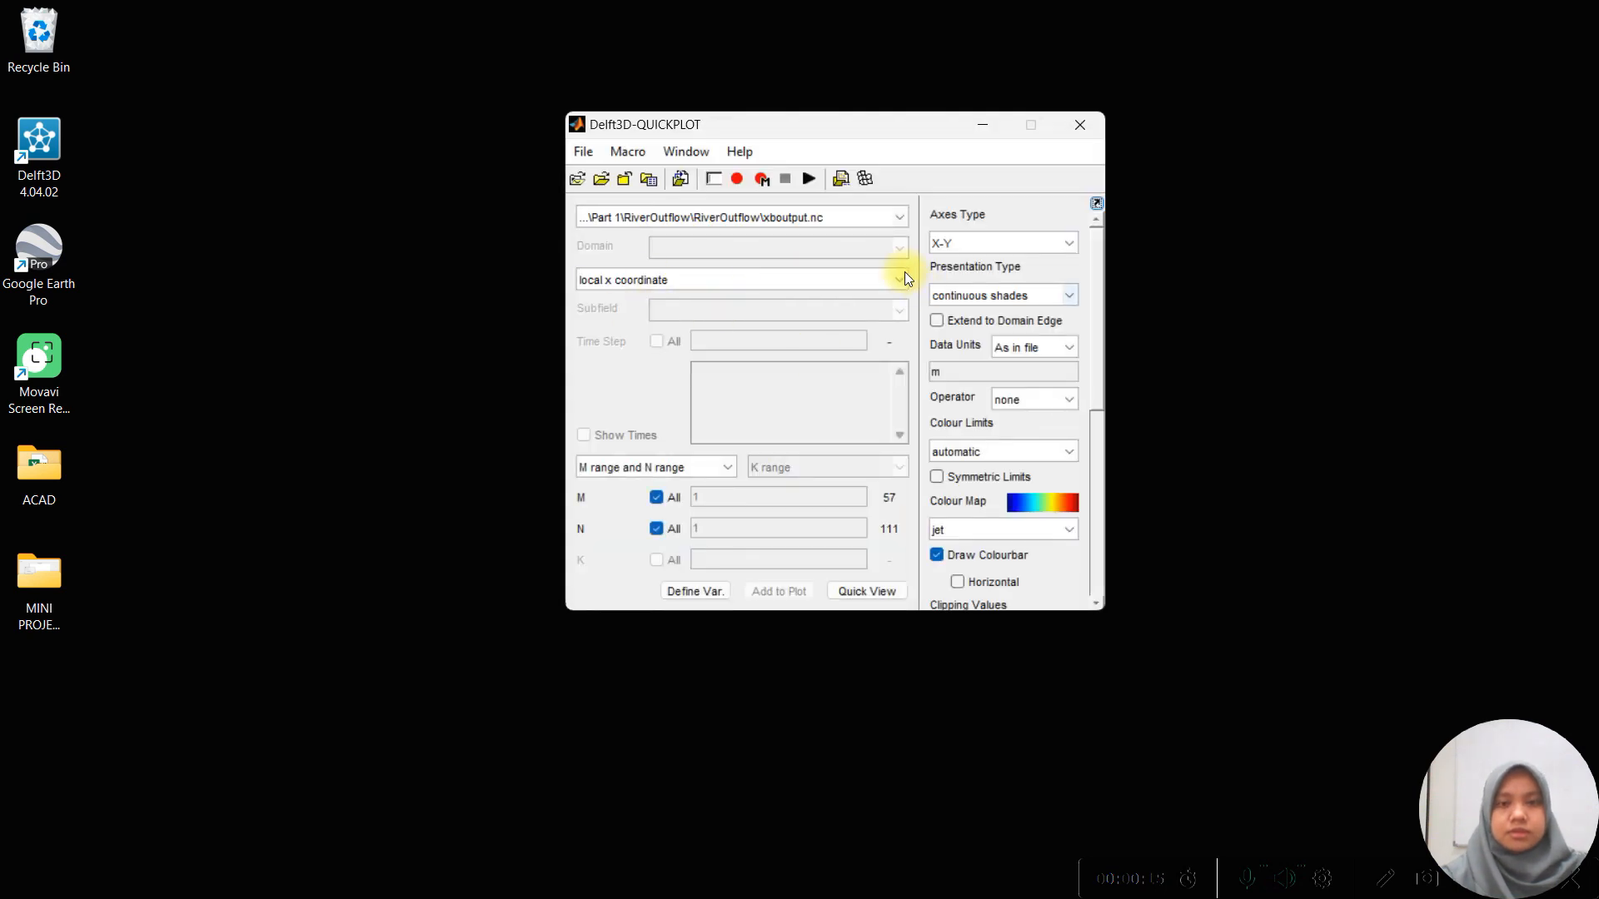
left_click(740, 280)
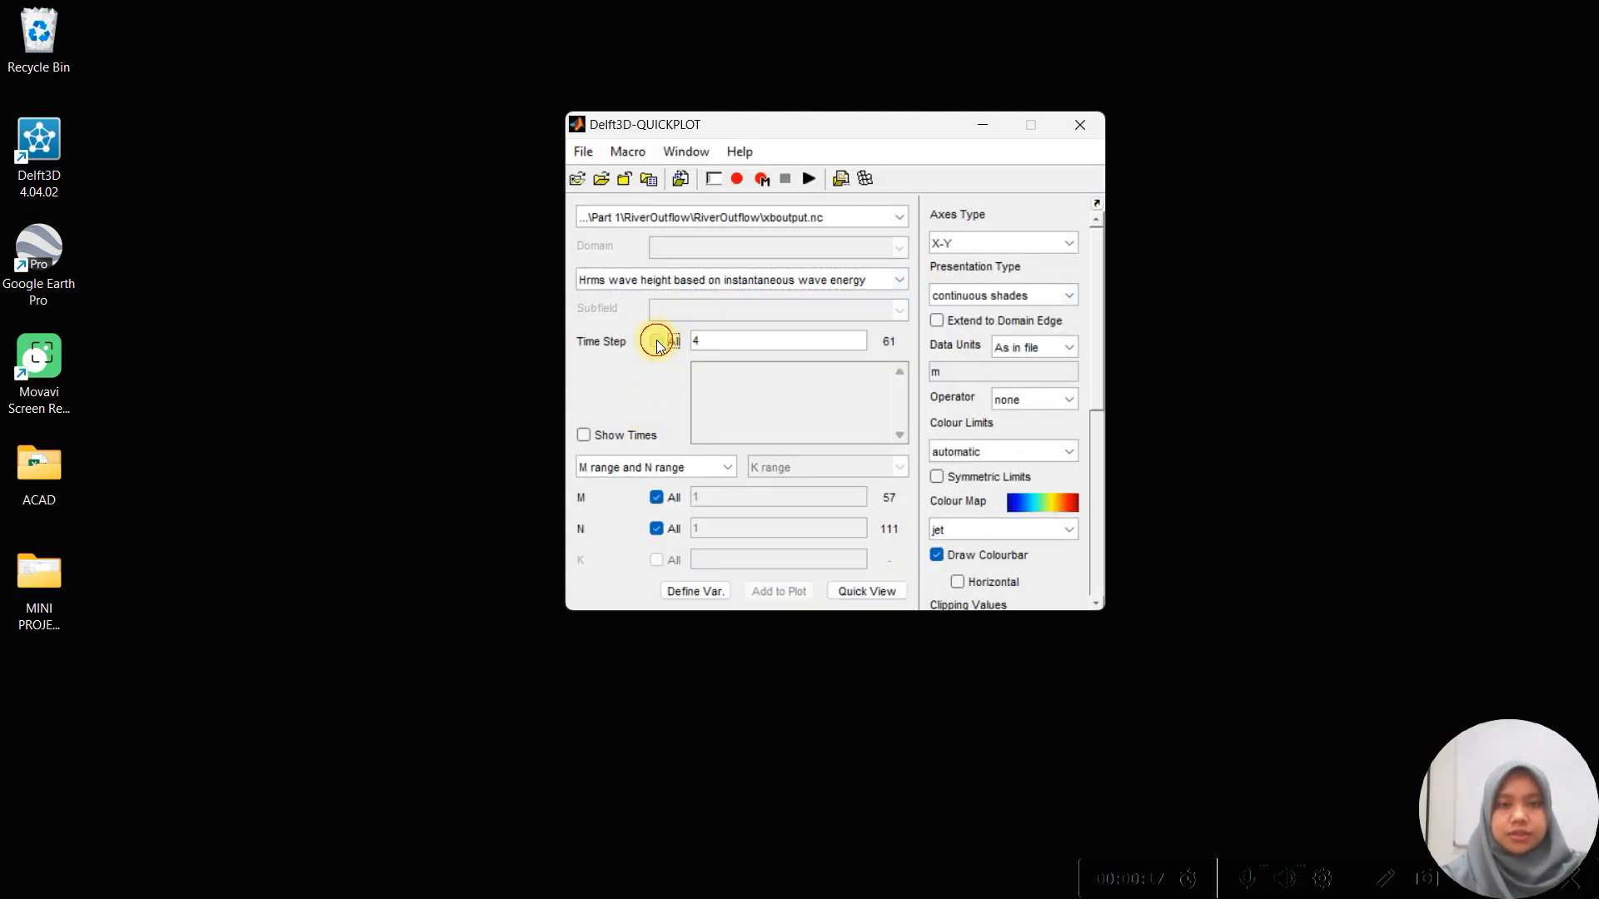
left_click(865, 591)
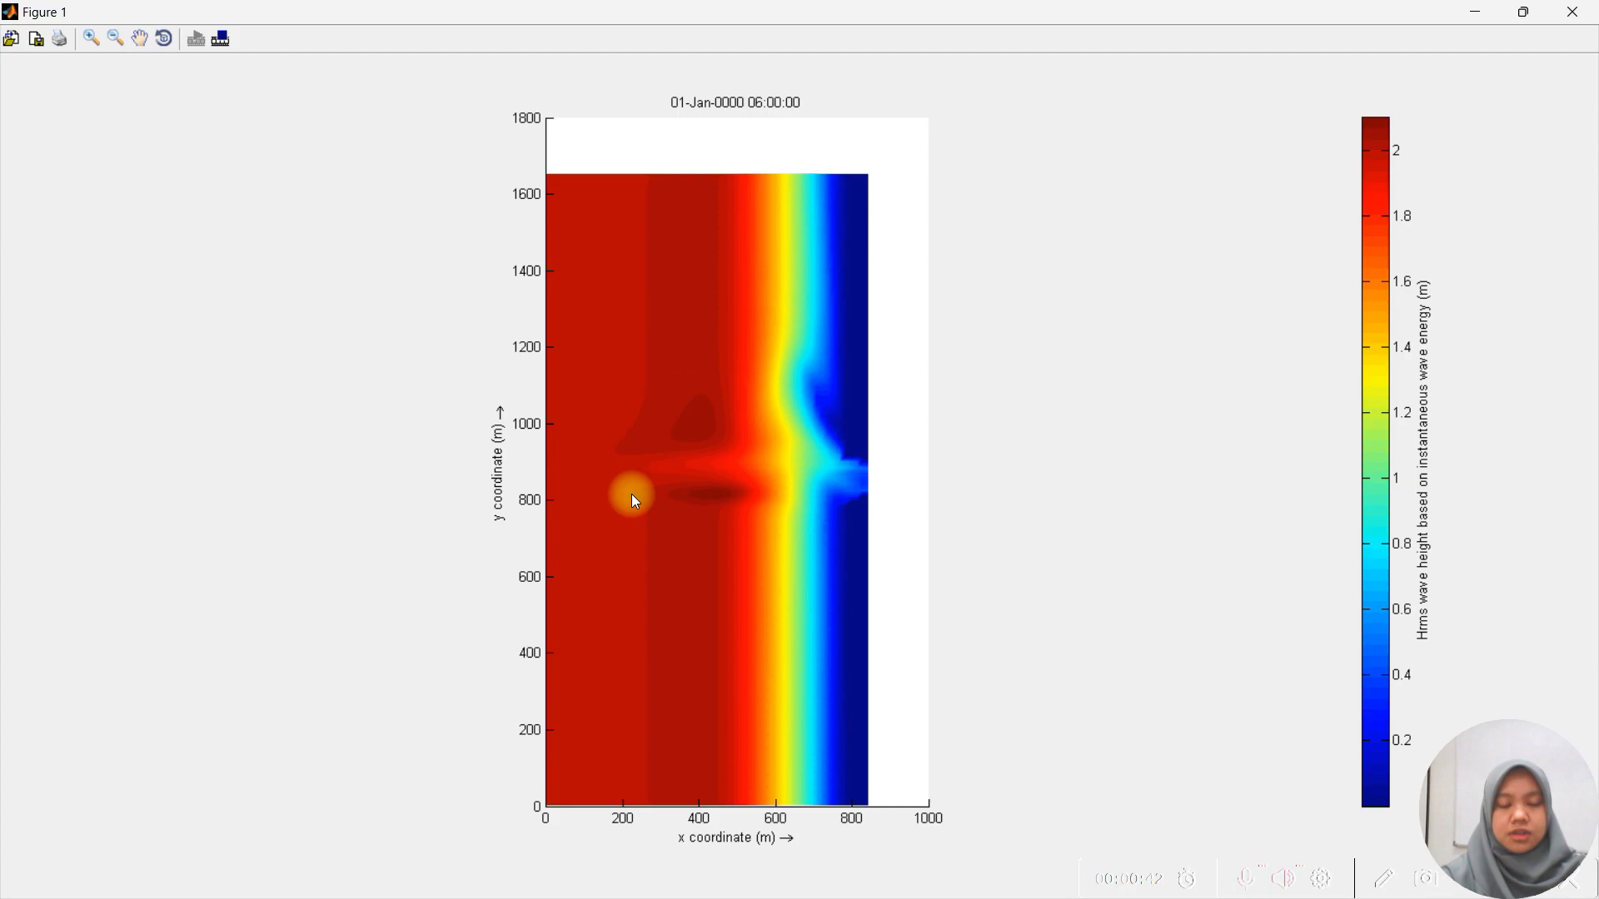
left_click(895, 283)
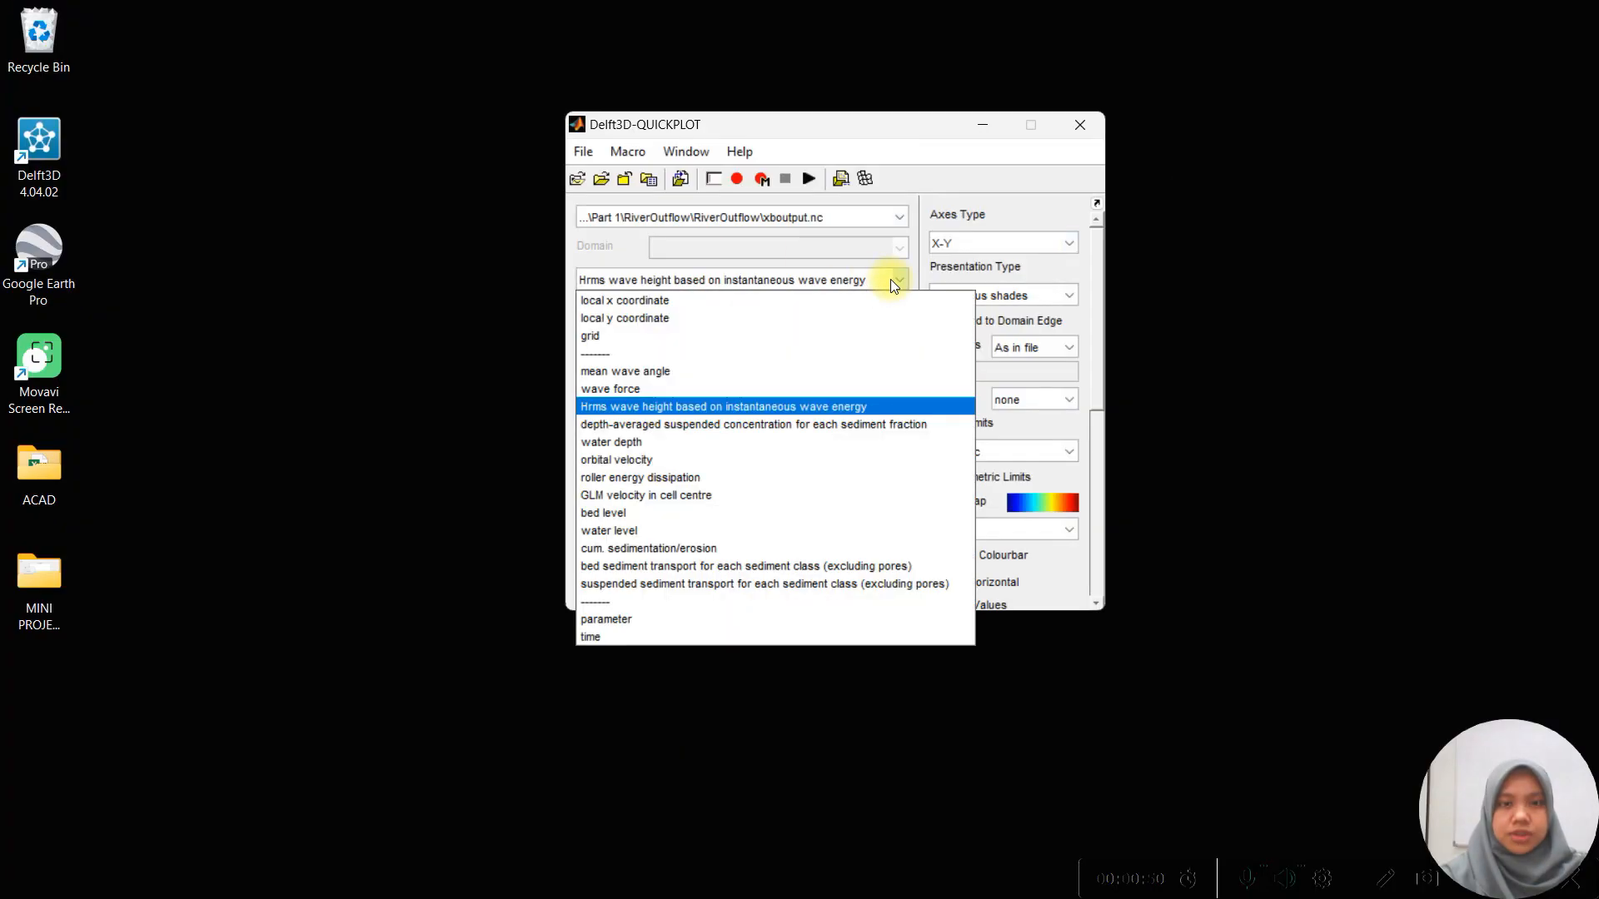
Choose GLM velocity in cell centre with all time steps and start Quick Animate.
left_click(644, 495)
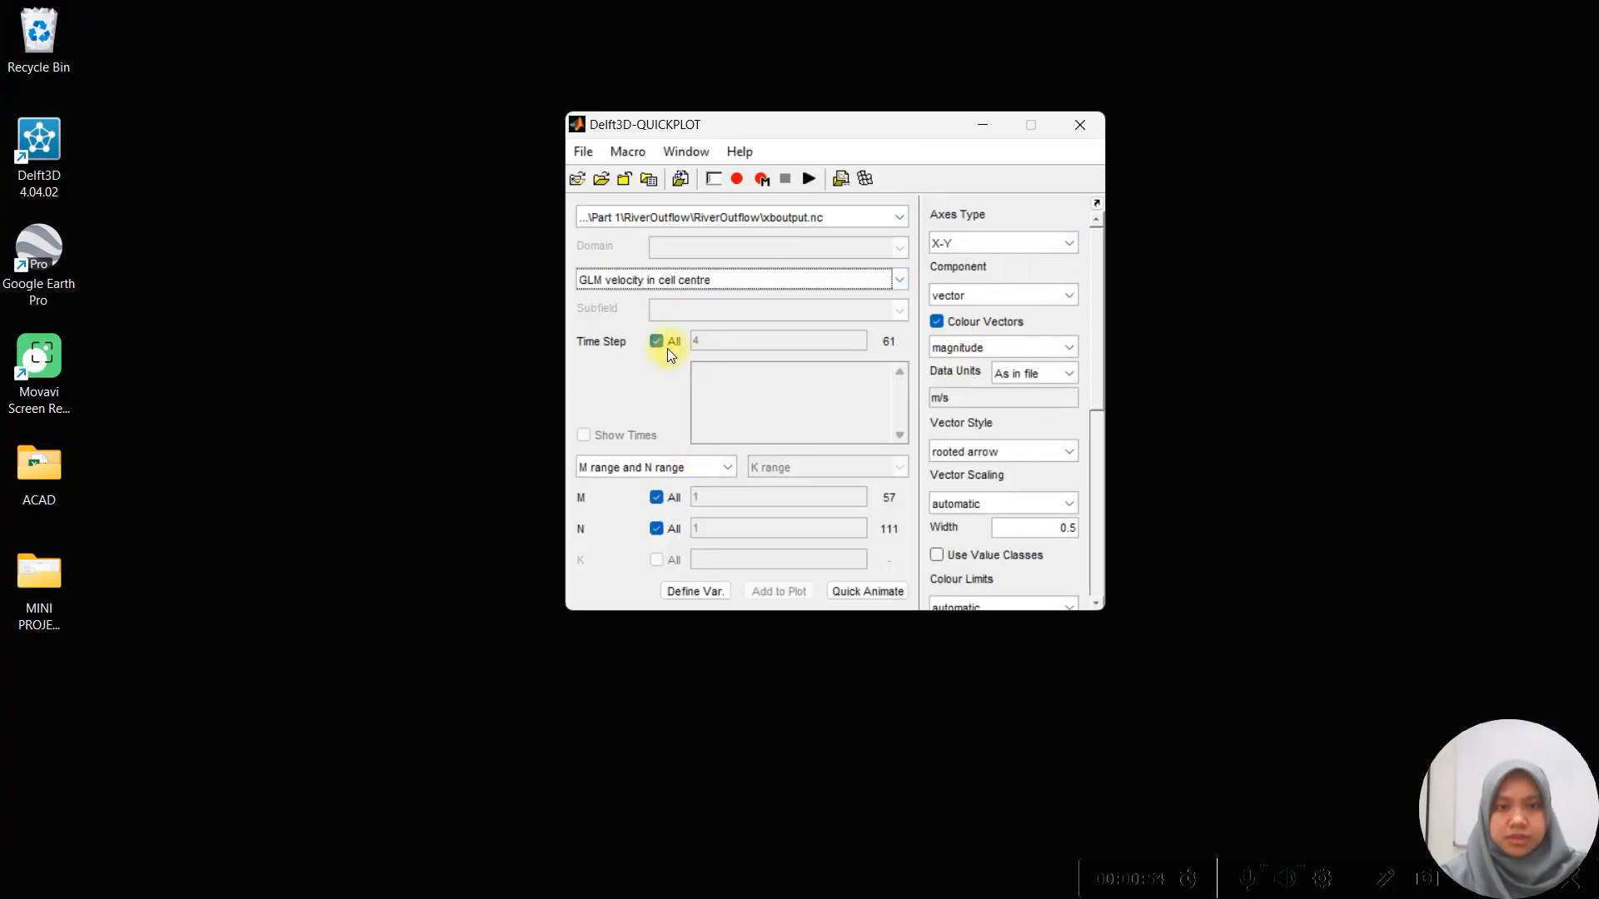
left_click(656, 339)
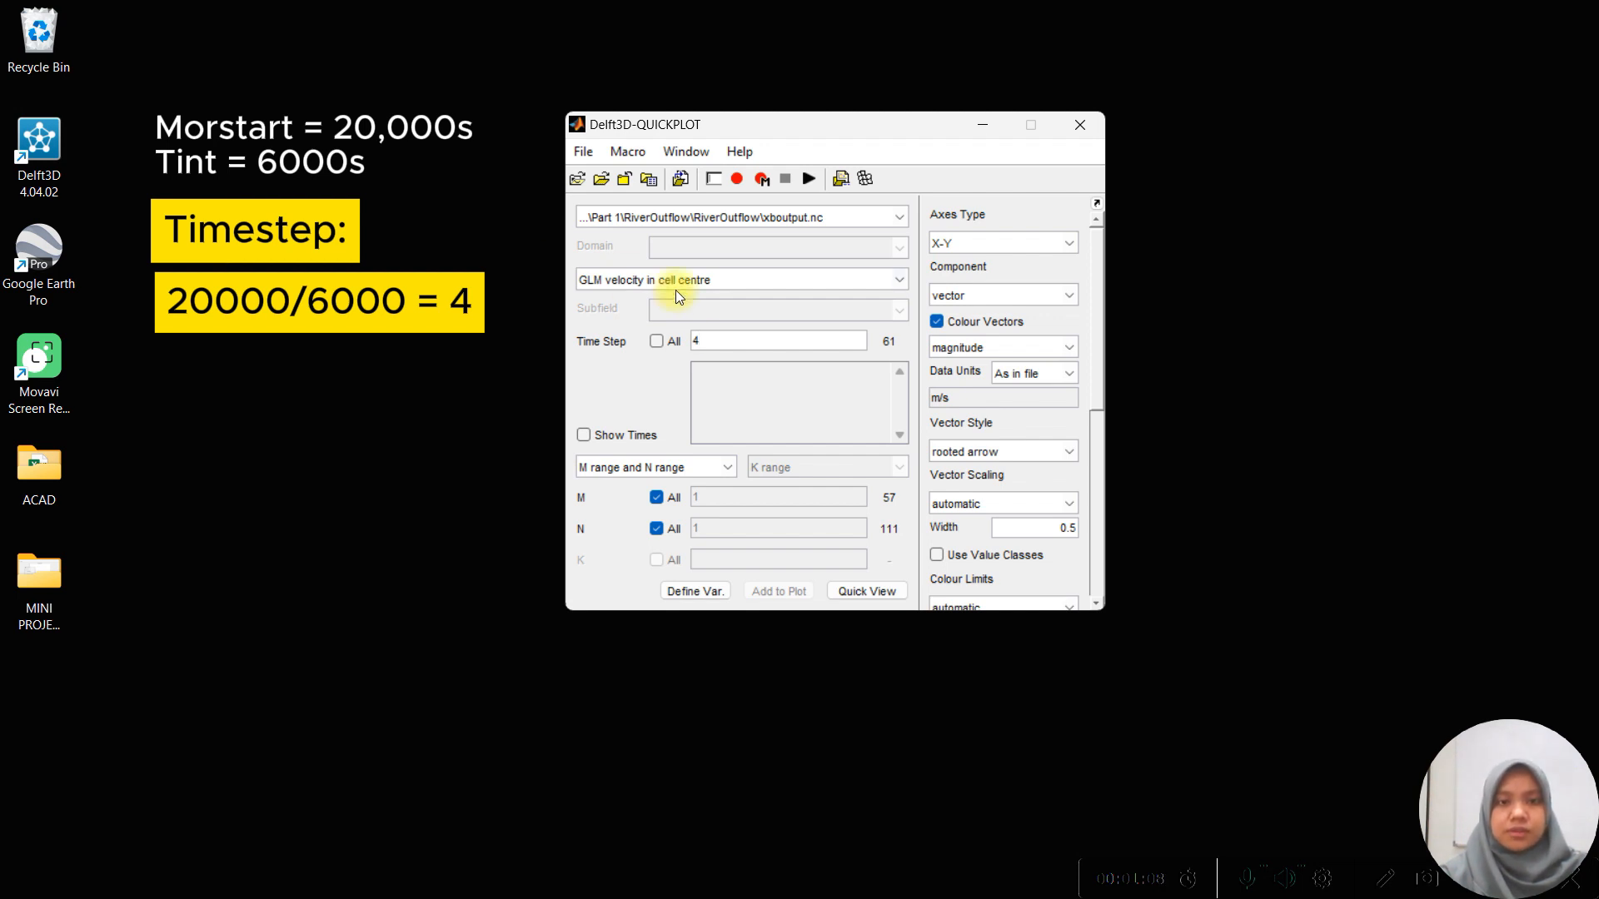
left_click(775, 340)
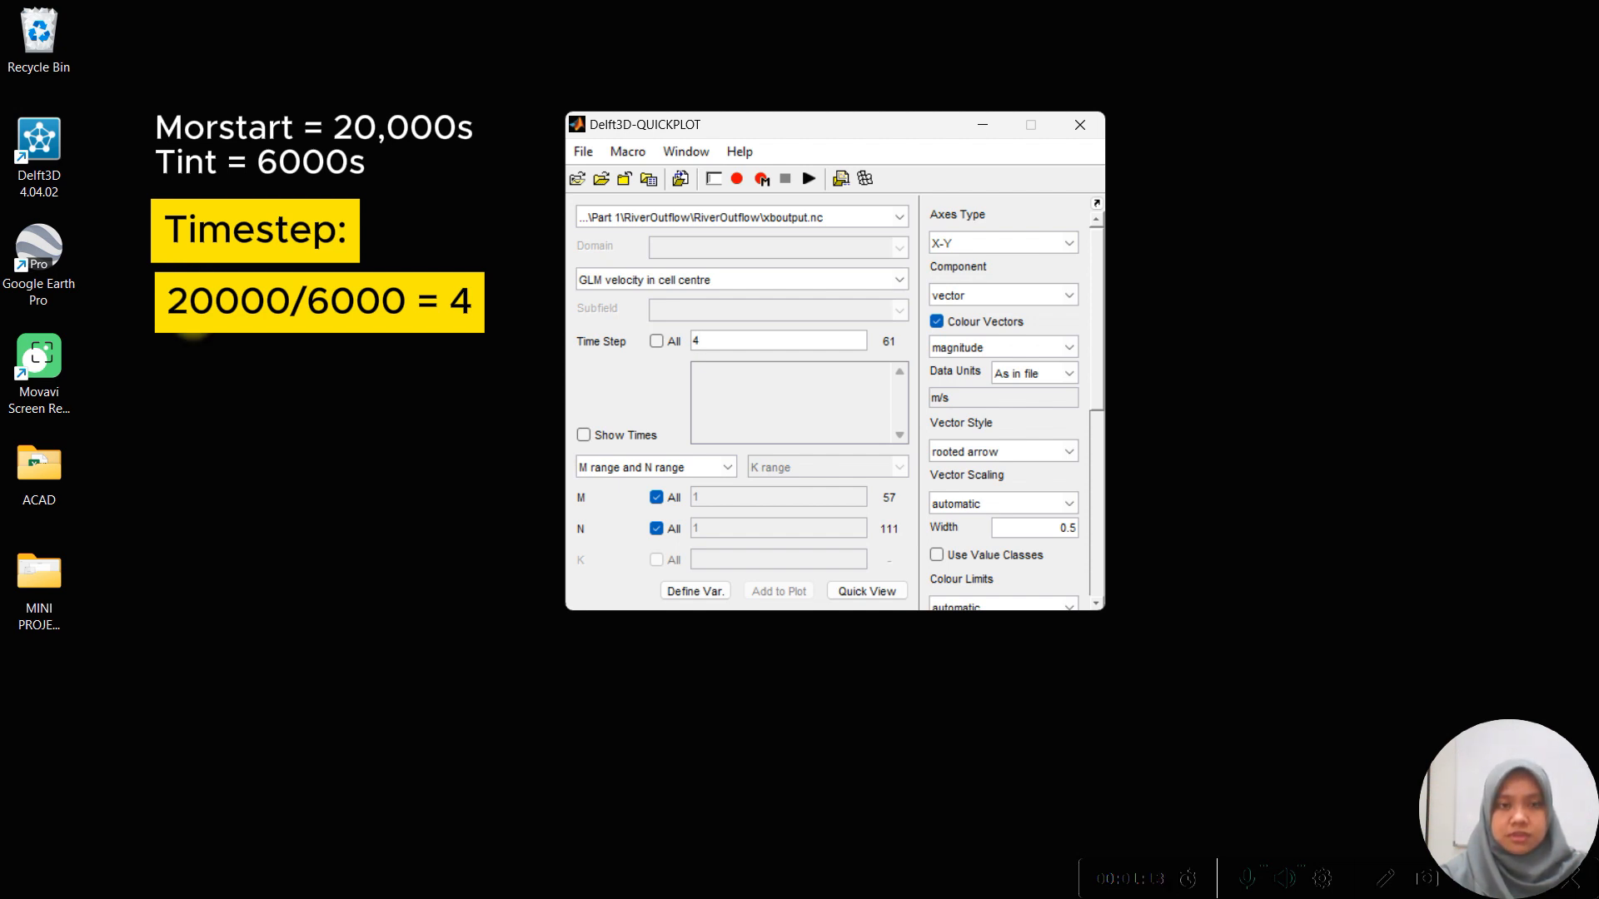
left_click(778, 340)
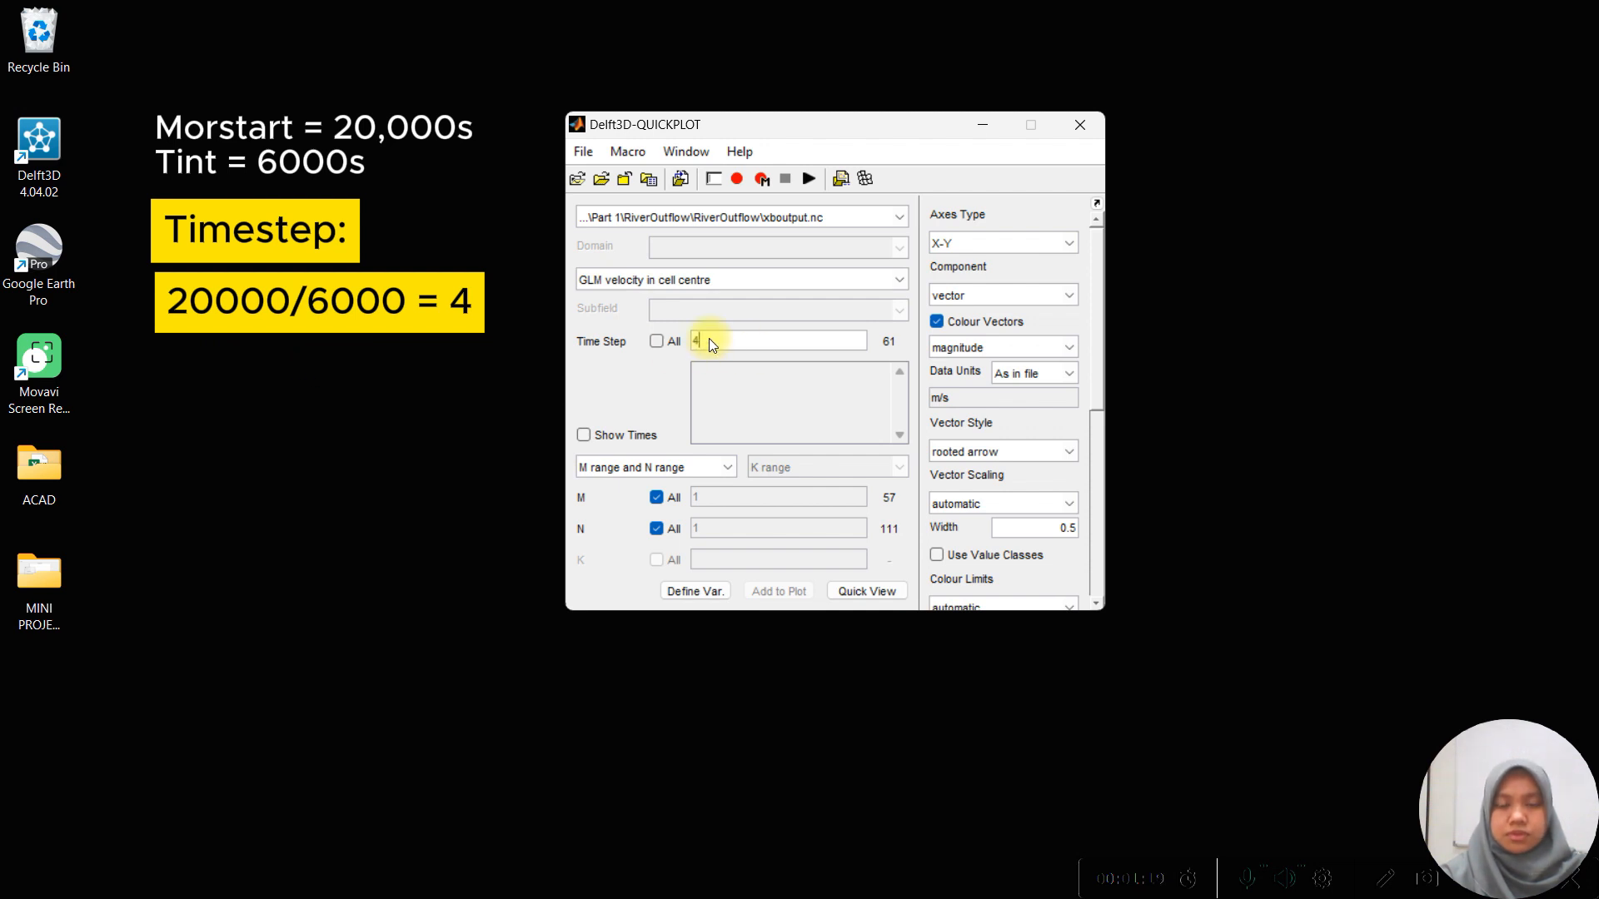
left_click(656, 340)
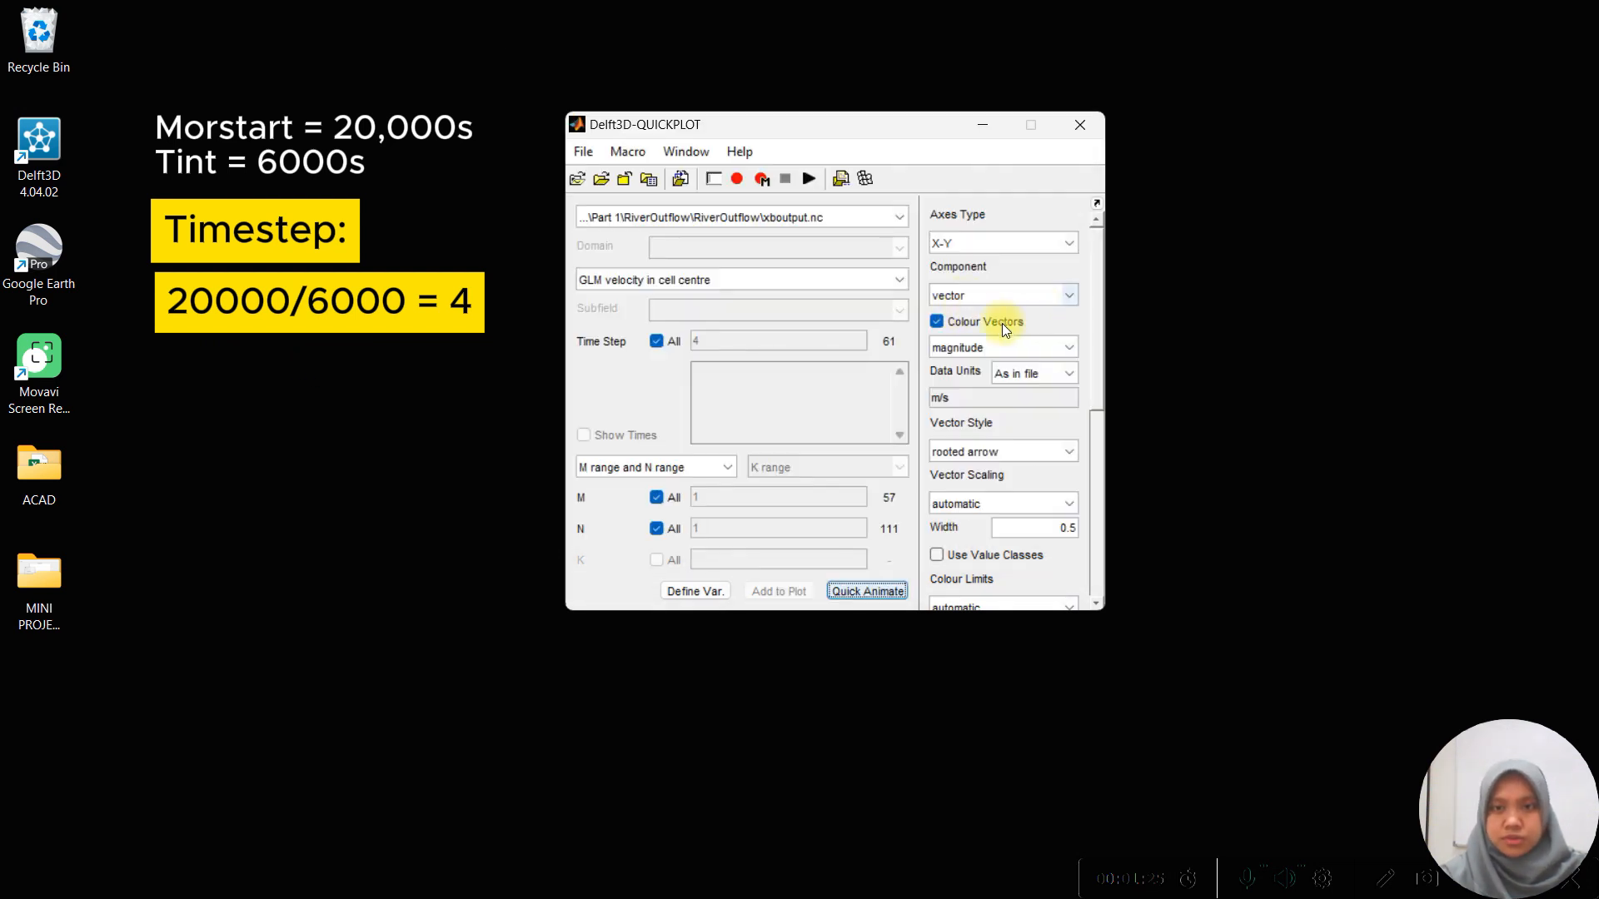
mouse_move(966, 326)
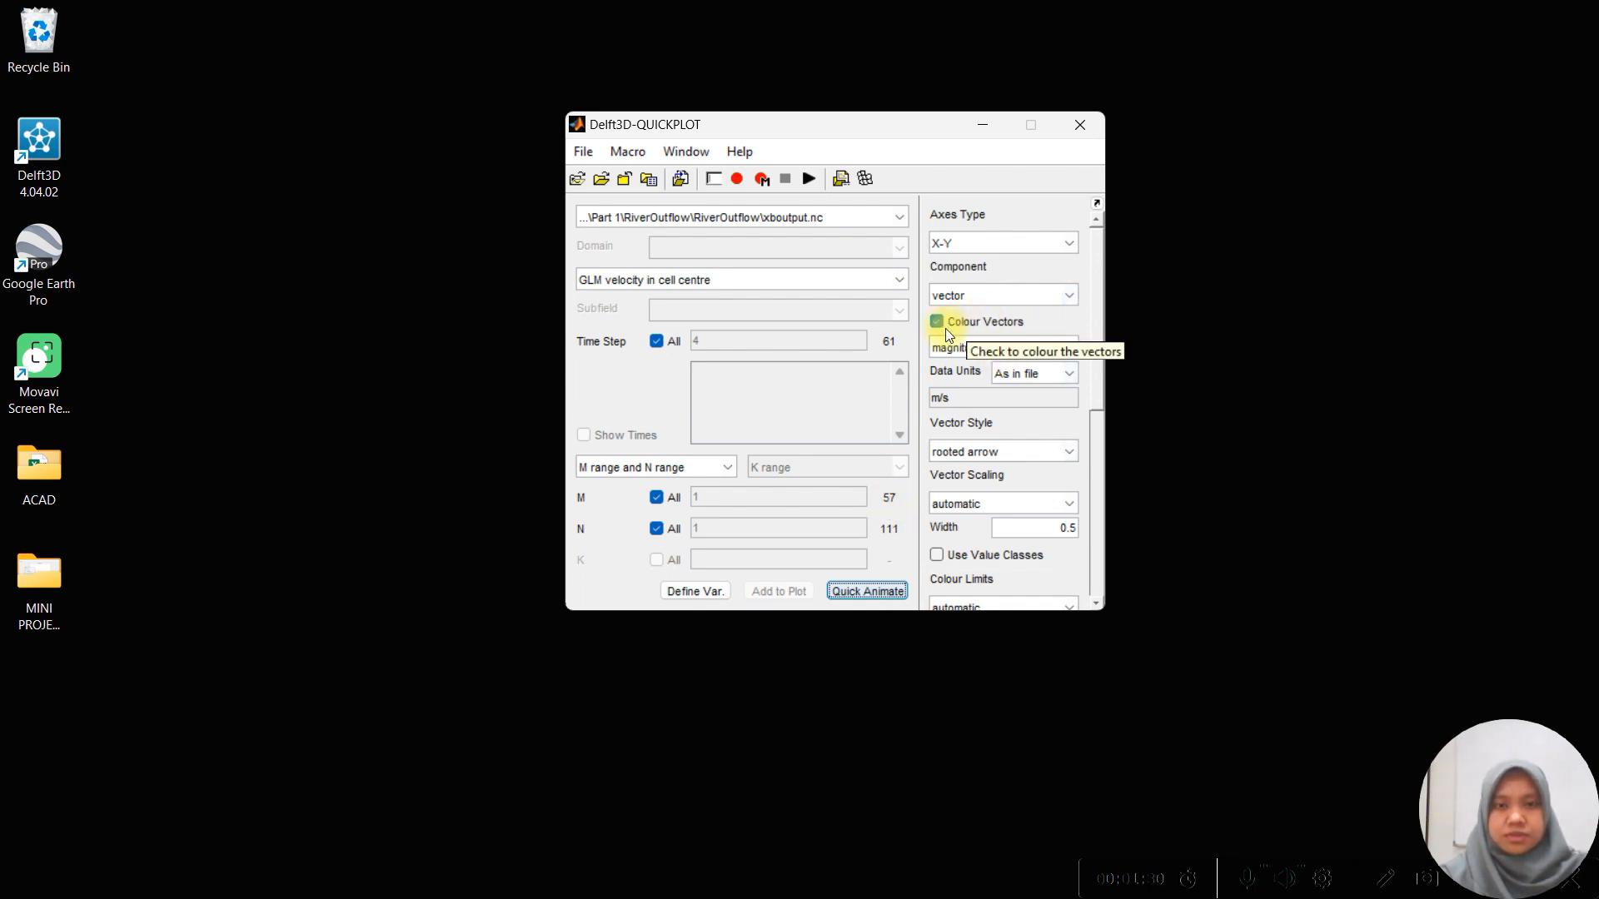
left_click(866, 591)
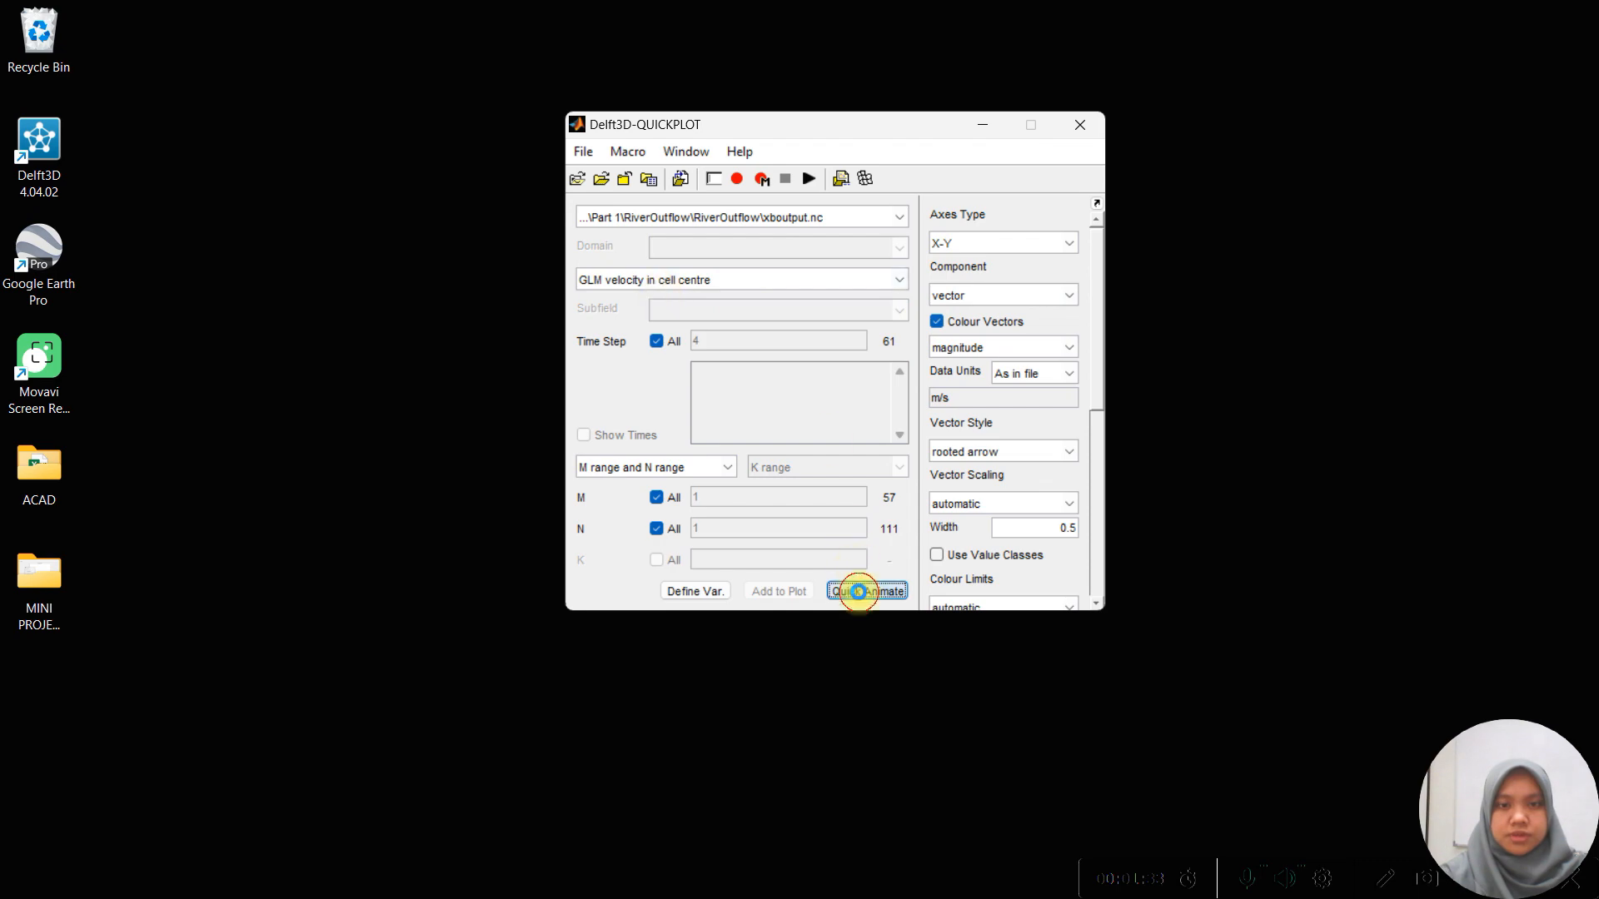
left_click(866, 591)
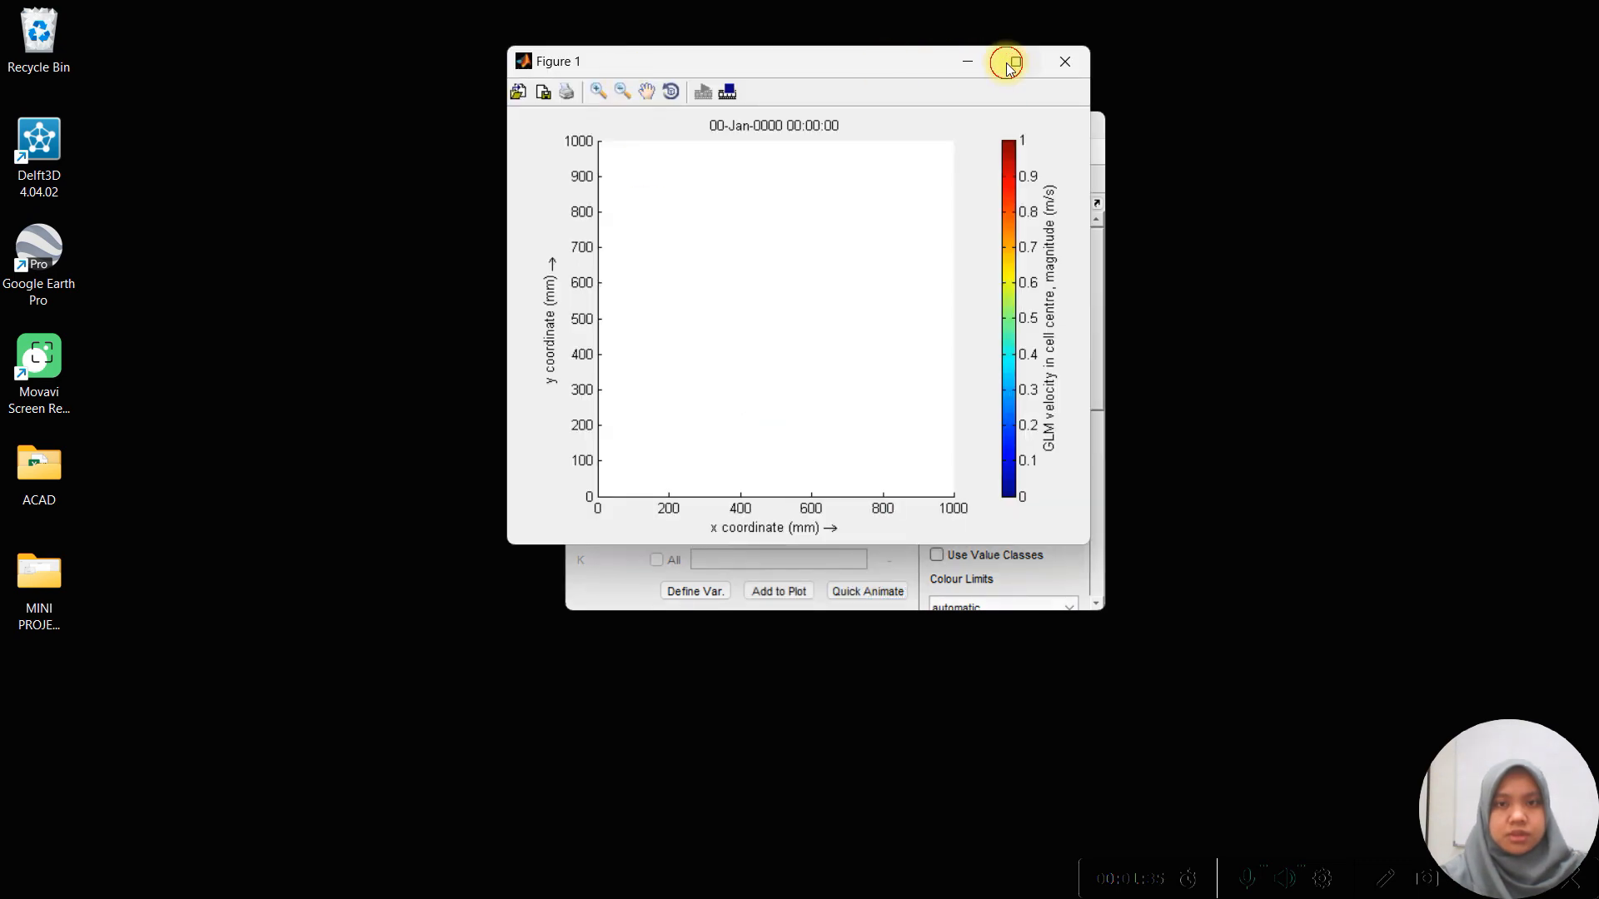
Maximize the figure and run the velocity animation with Loop until Stopped enabled.
left_click(1006, 62)
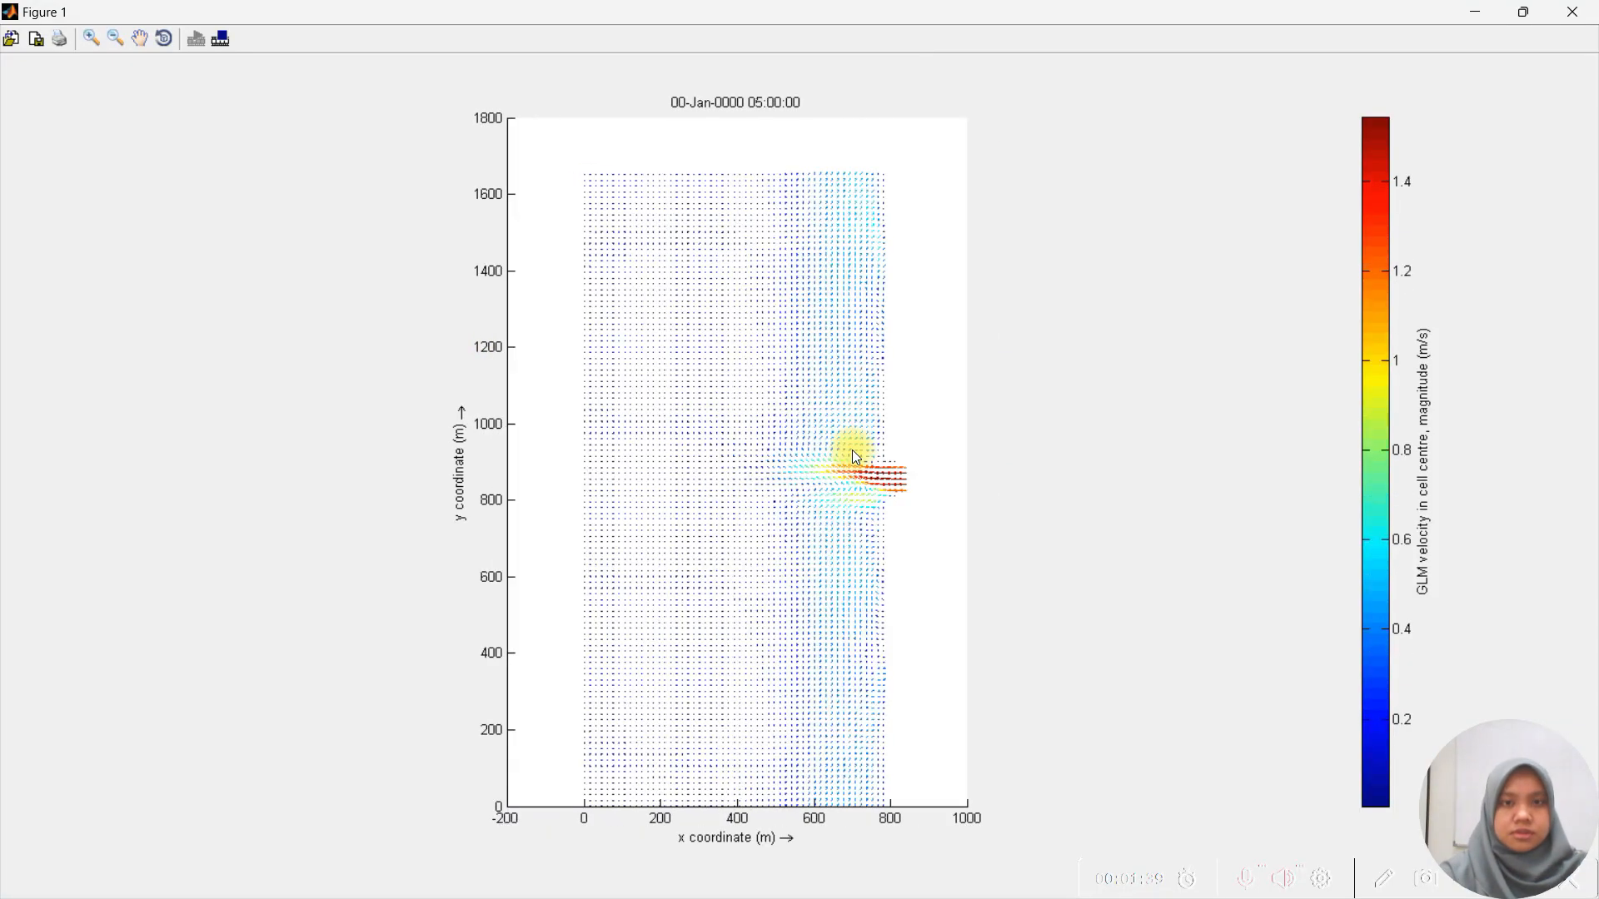
left_click(220, 39)
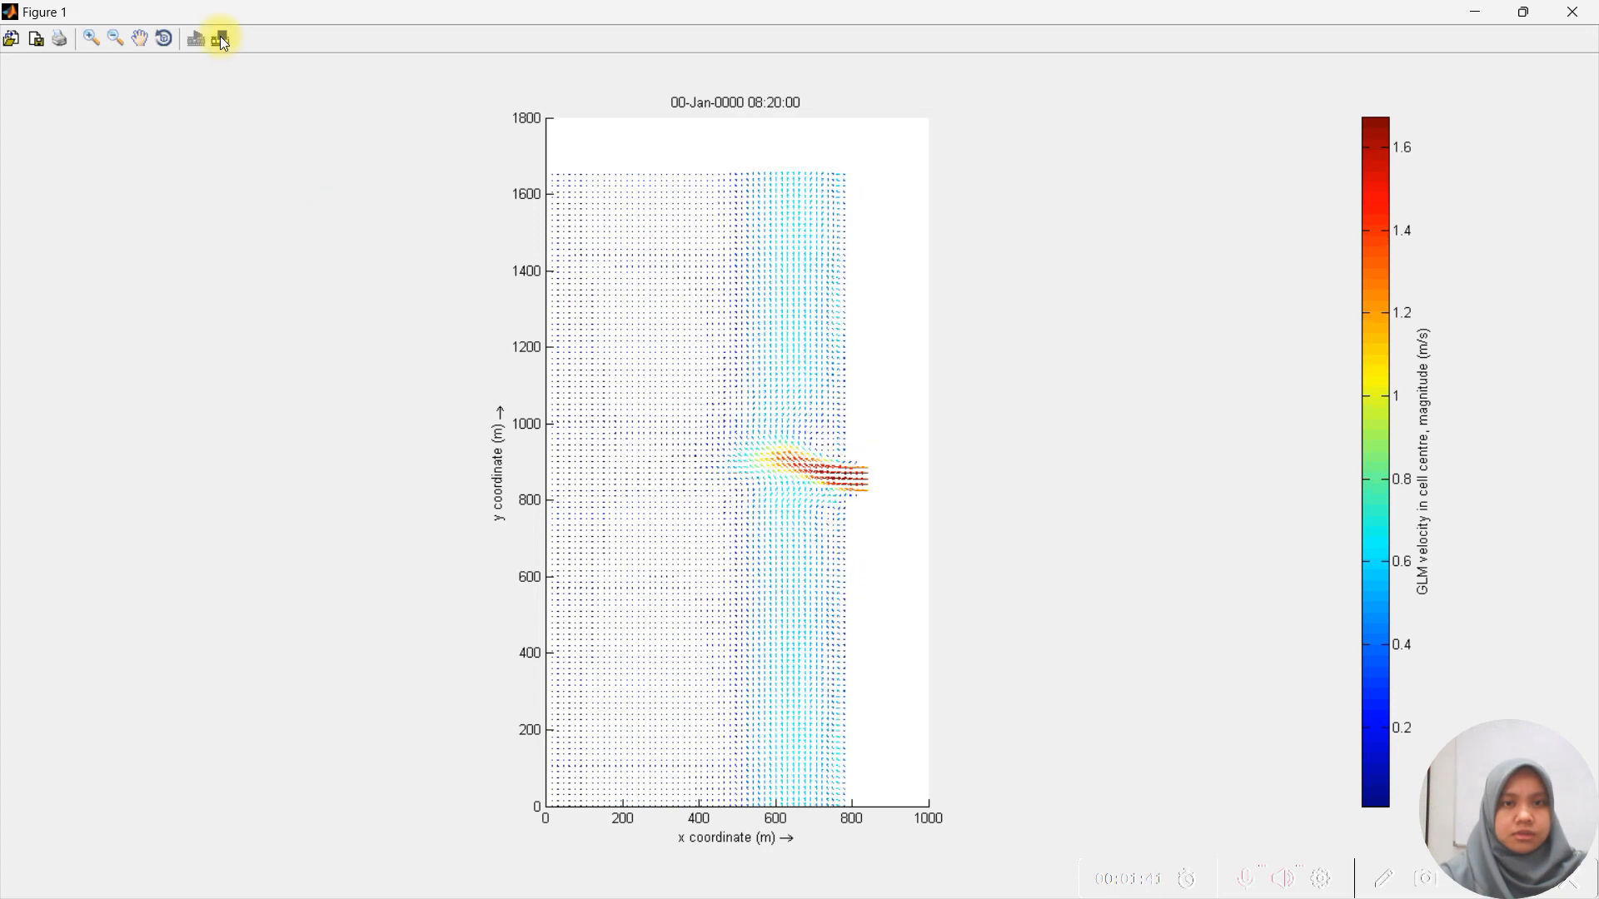
left_click(220, 38)
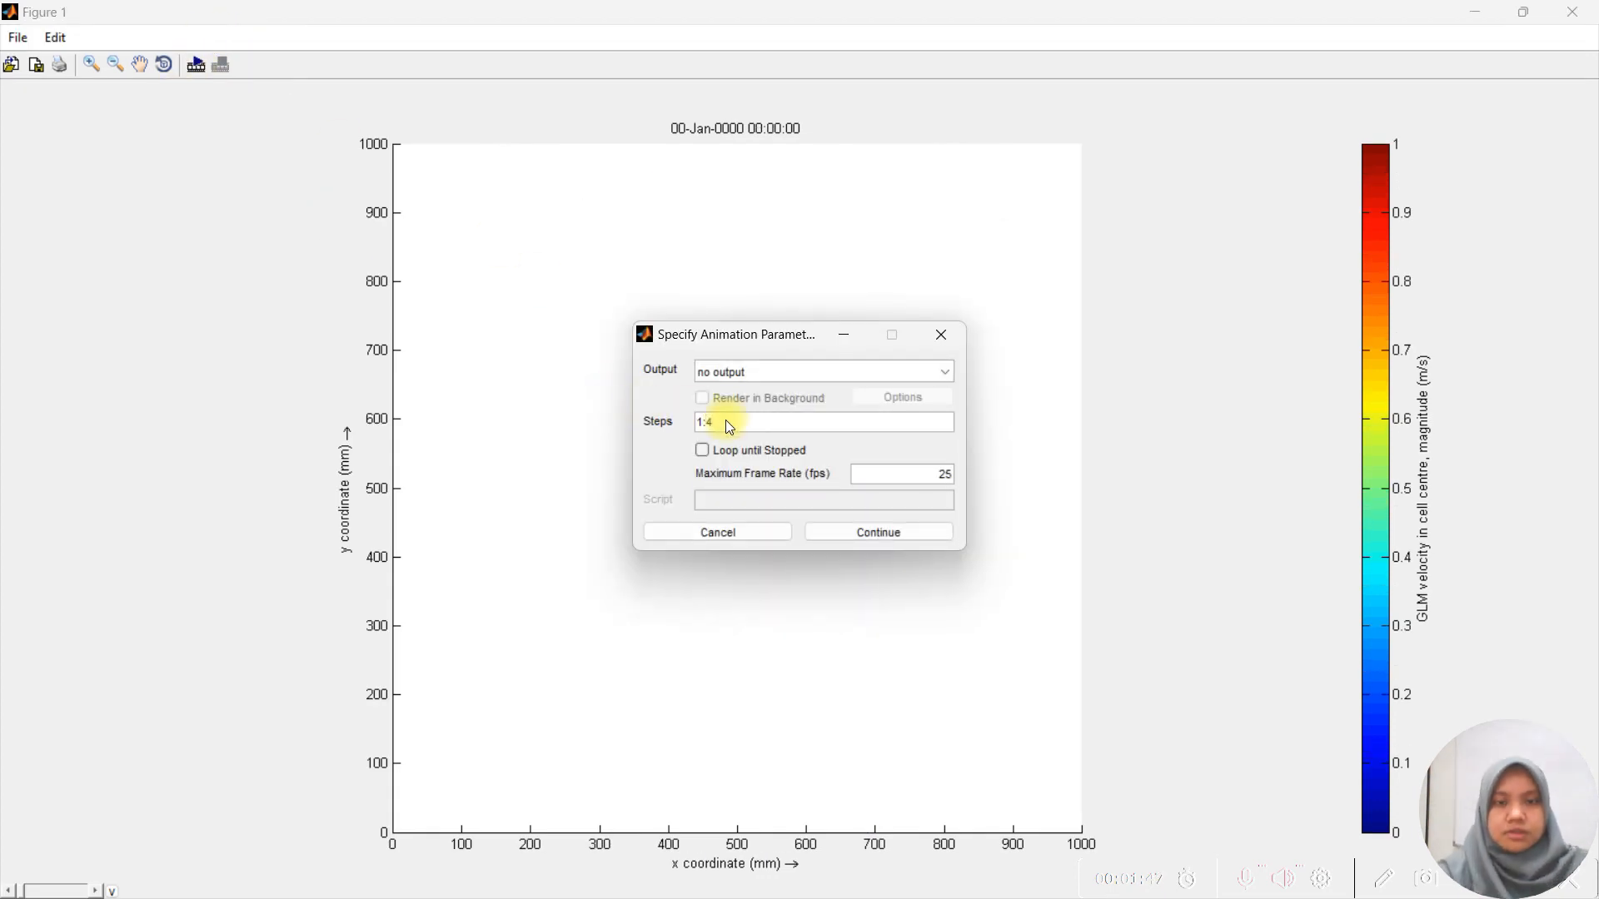
left_click(701, 449)
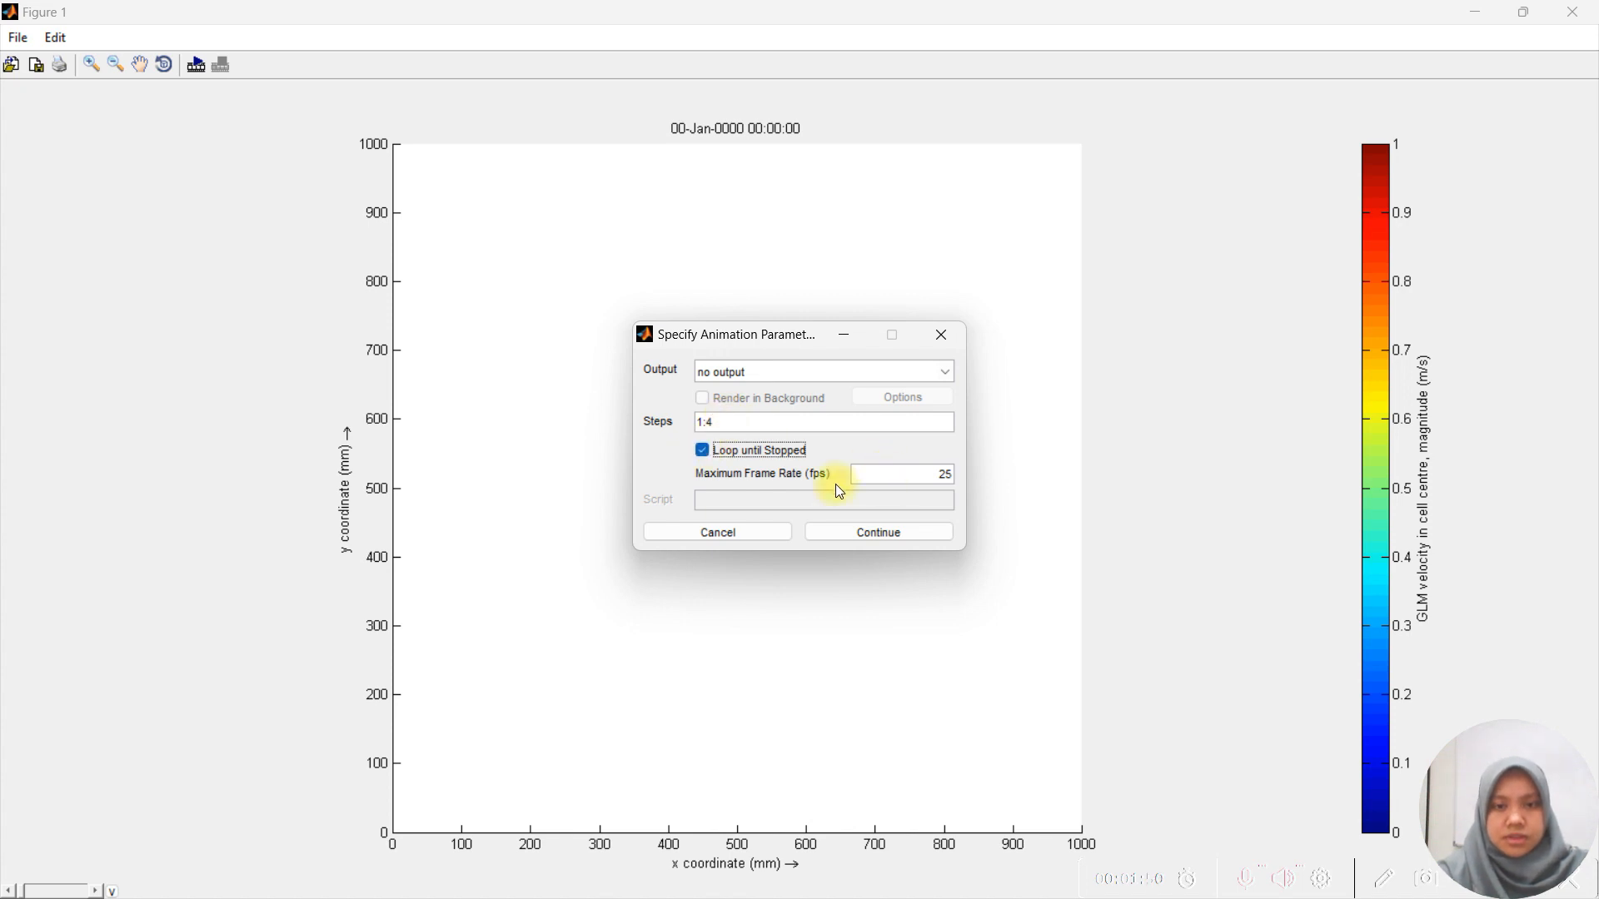
left_click(878, 532)
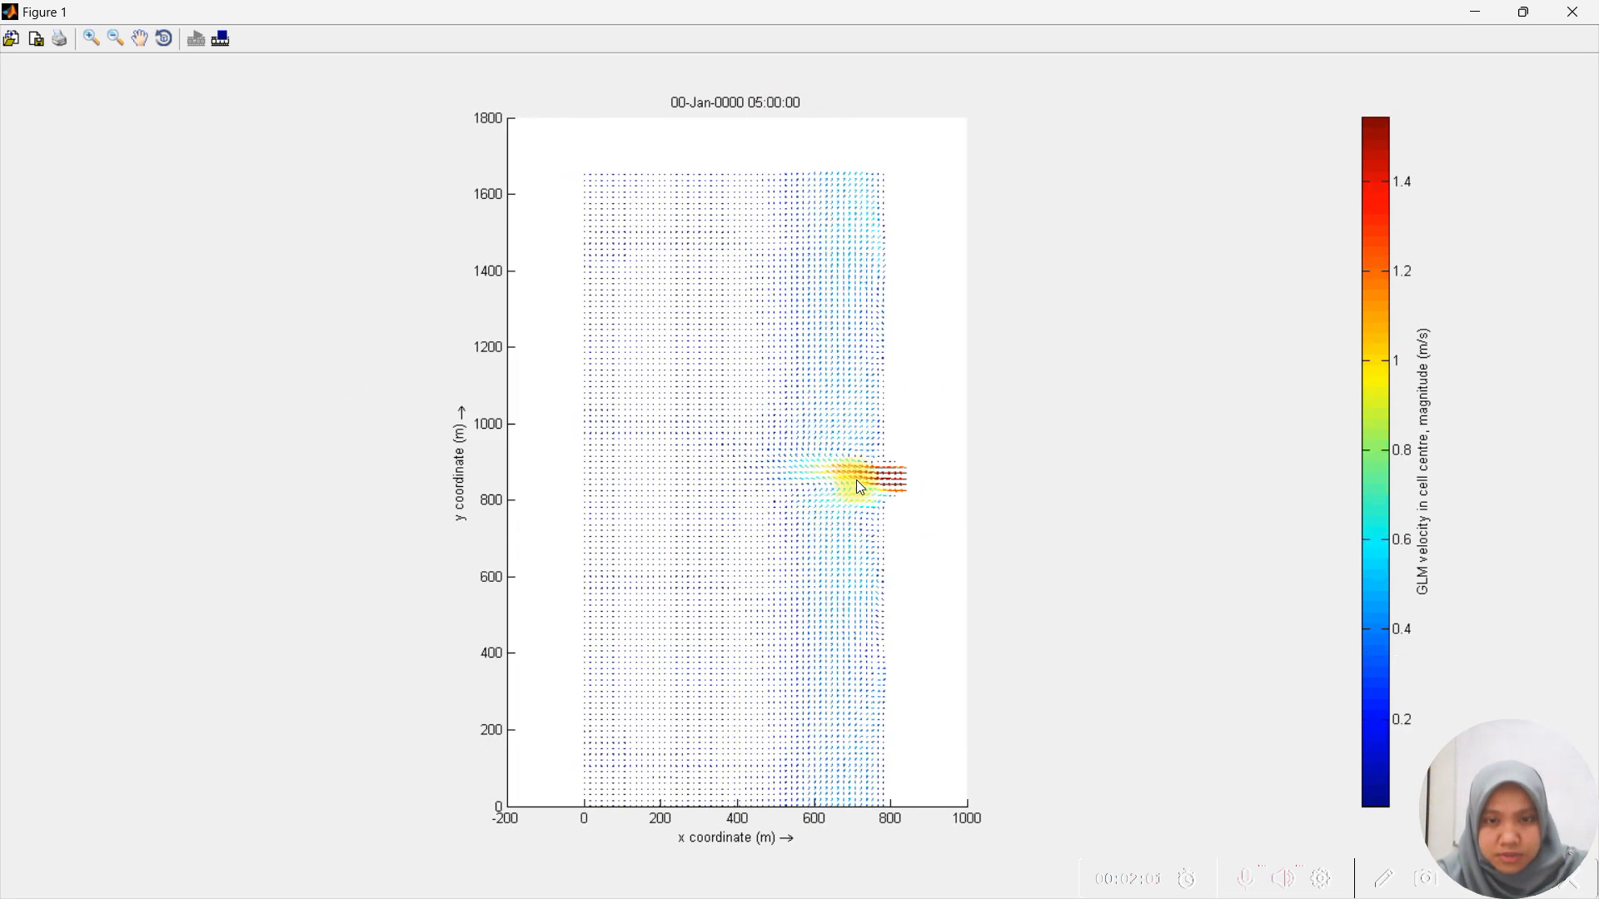
left_click(85, 38)
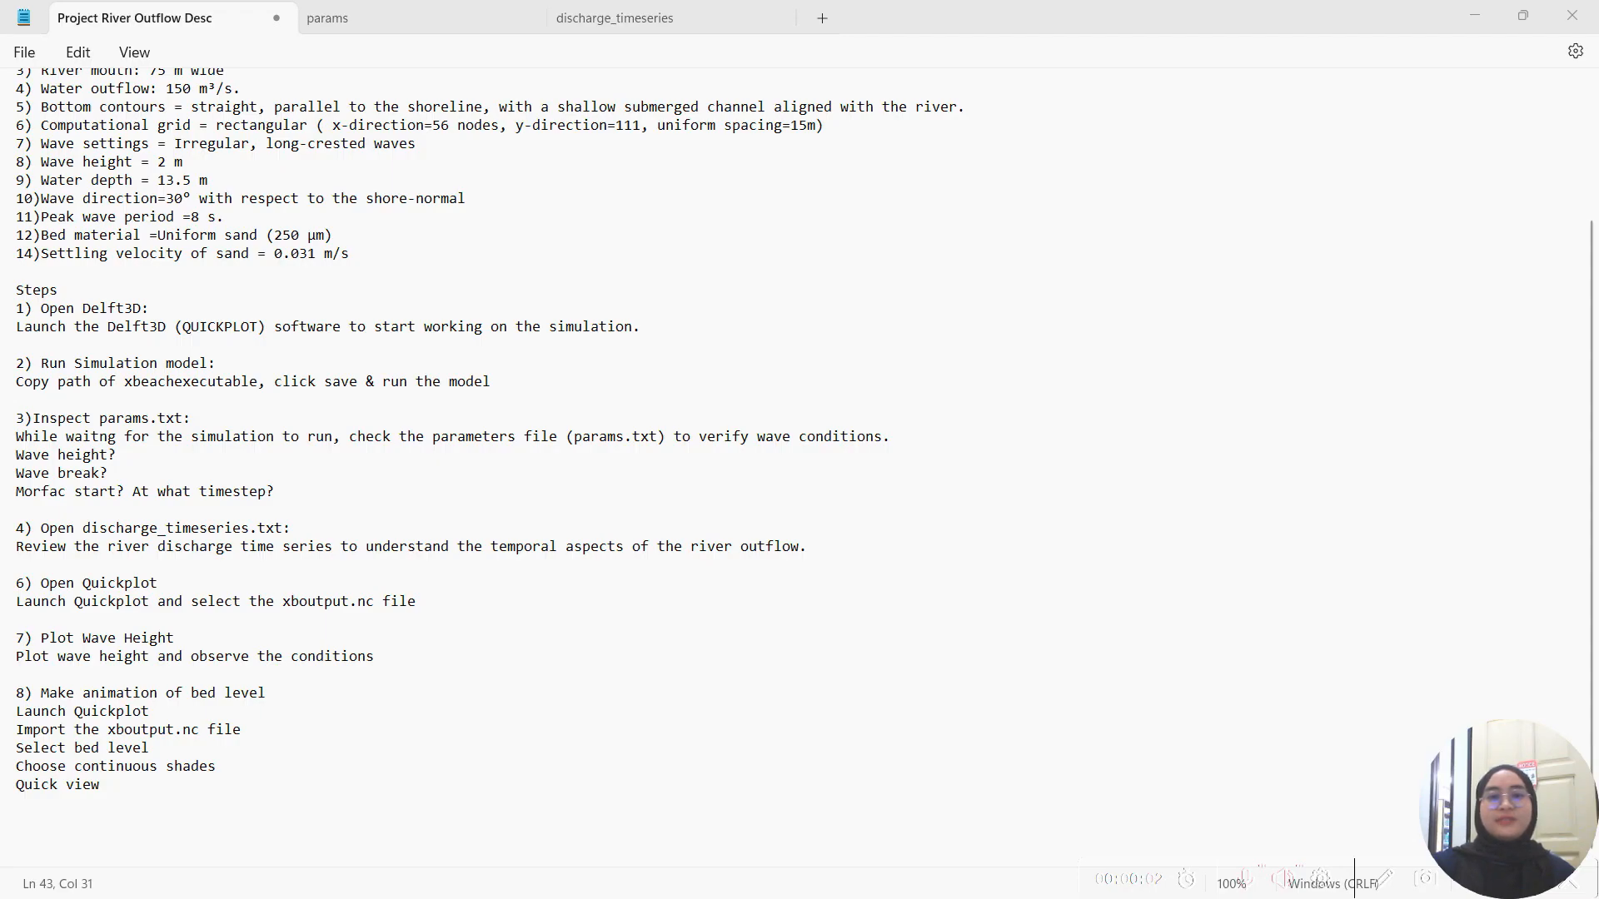
mouse_move(447, 851)
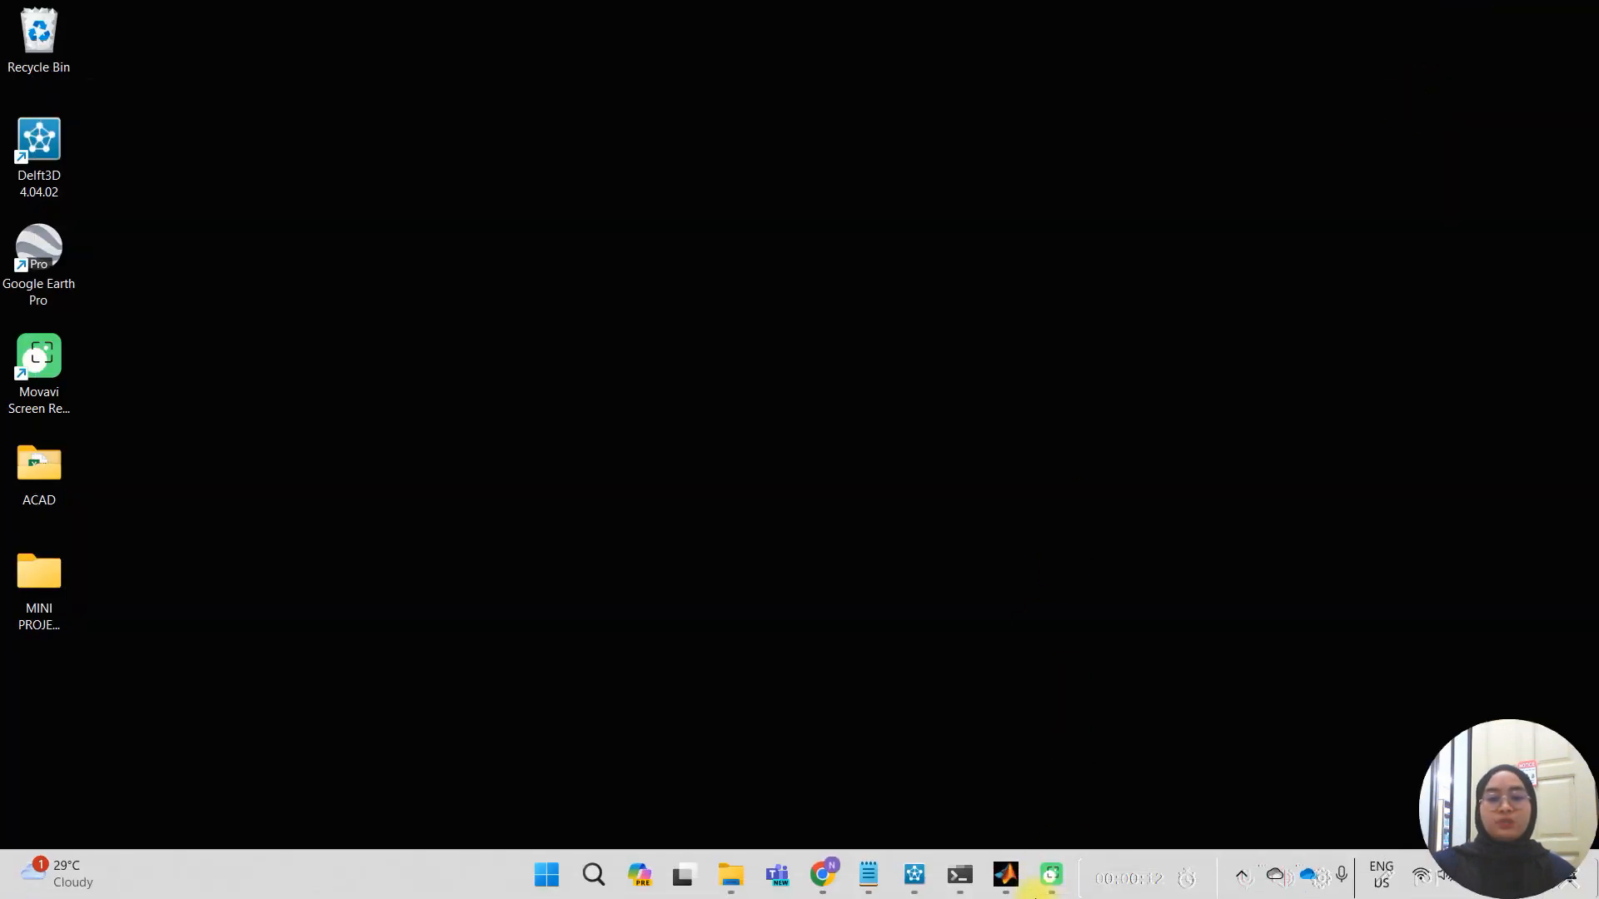
Animate bed level over all time steps as continuous shades with Quick Animate.
left_click(1004, 874)
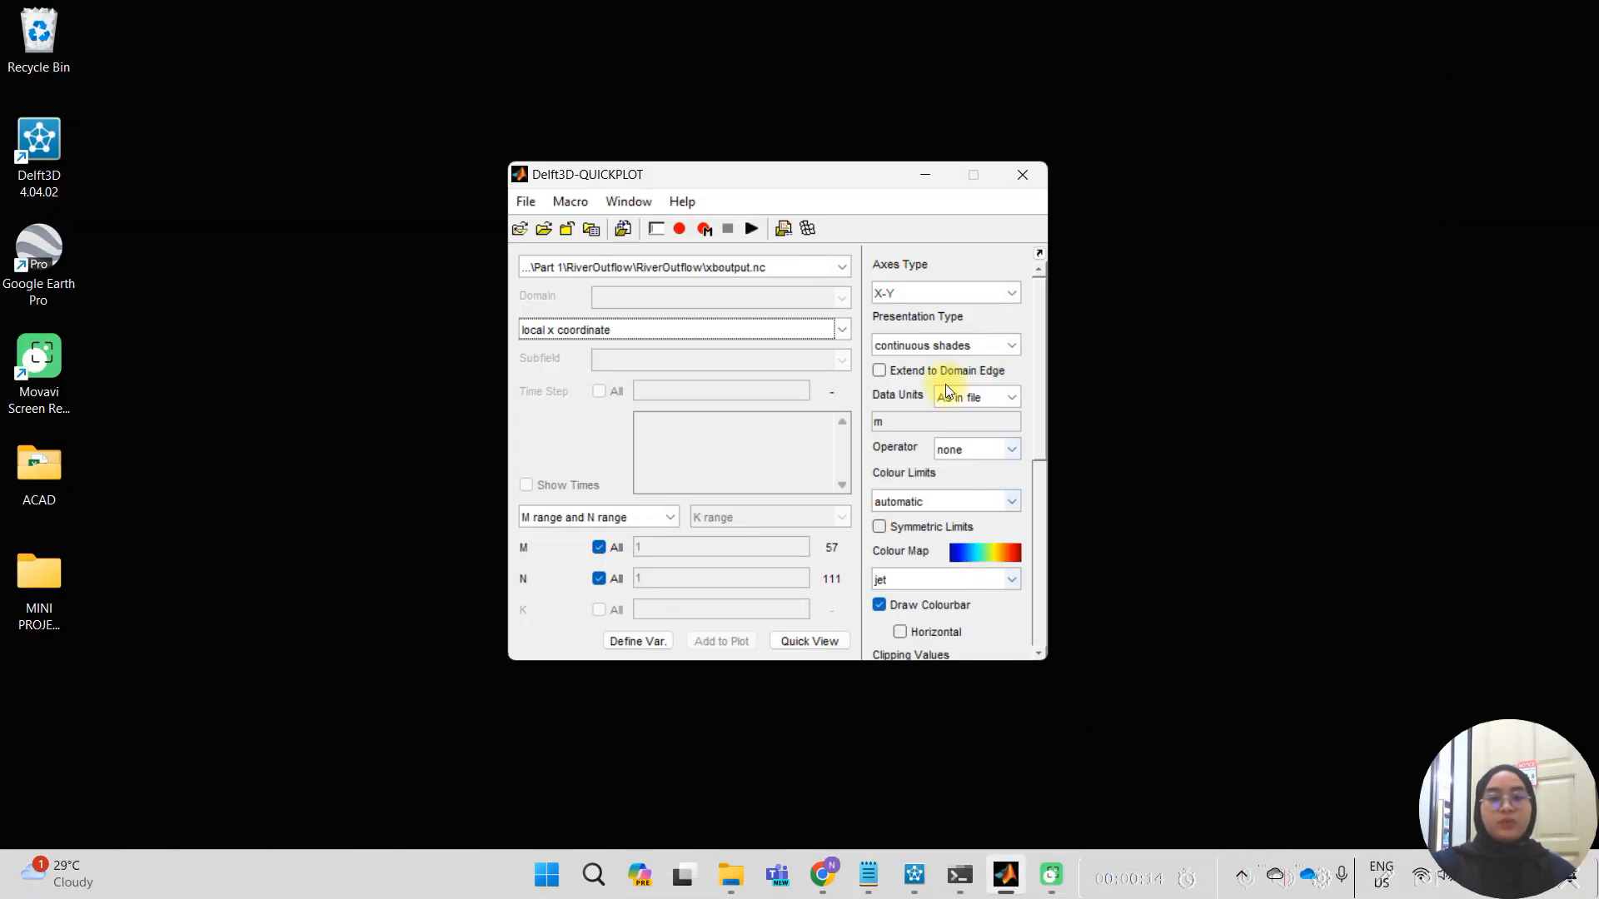
left_click(841, 267)
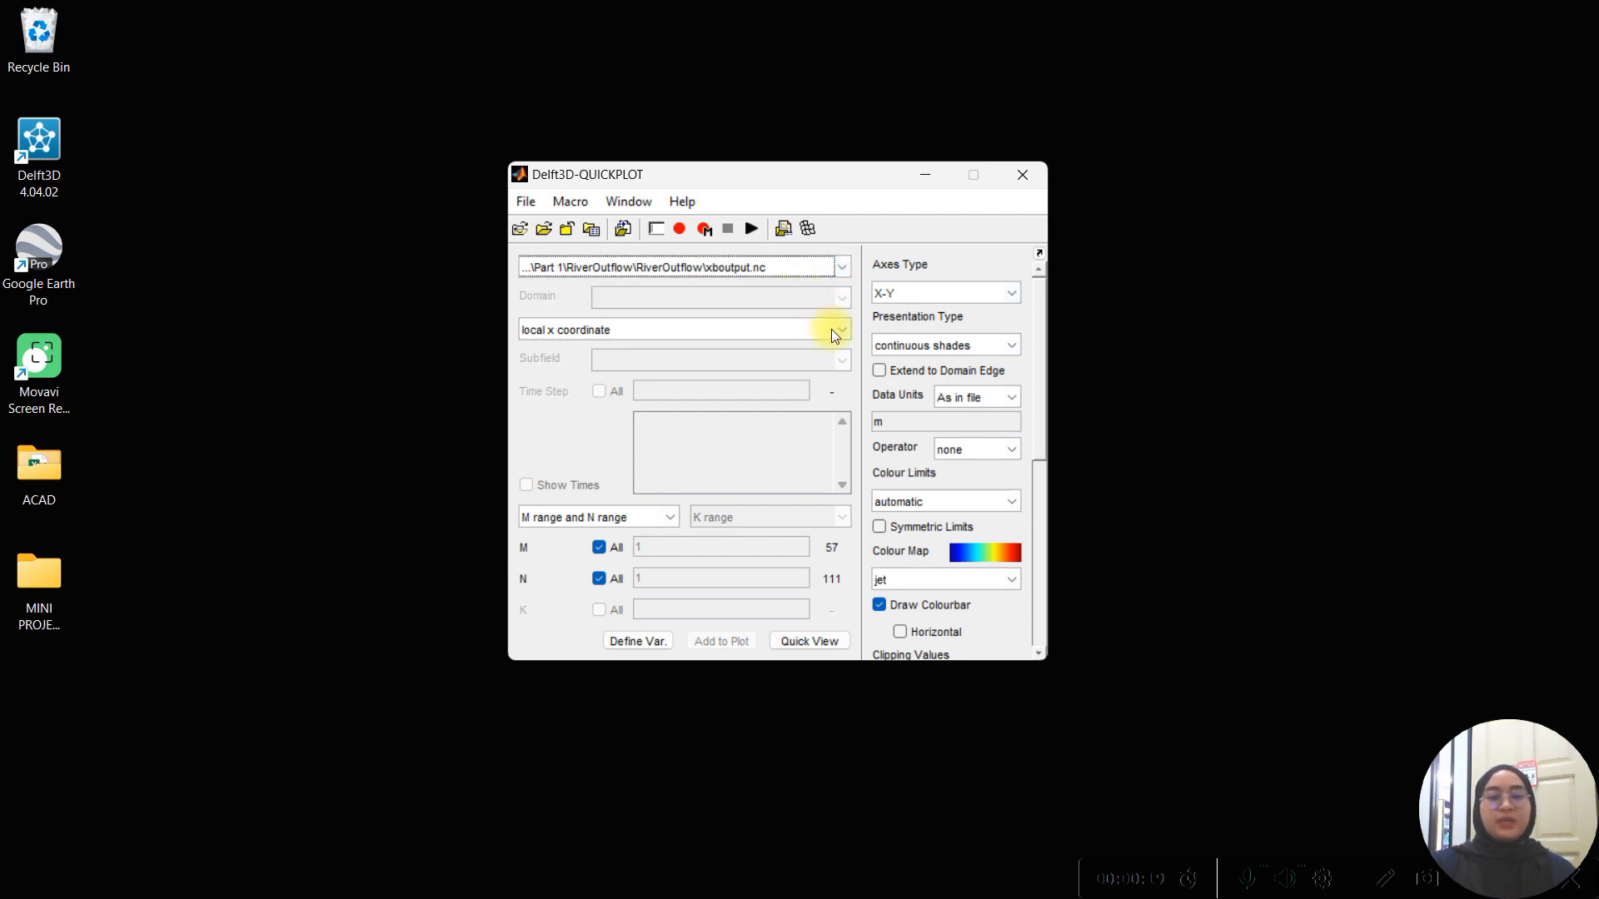
mouse_move(838, 334)
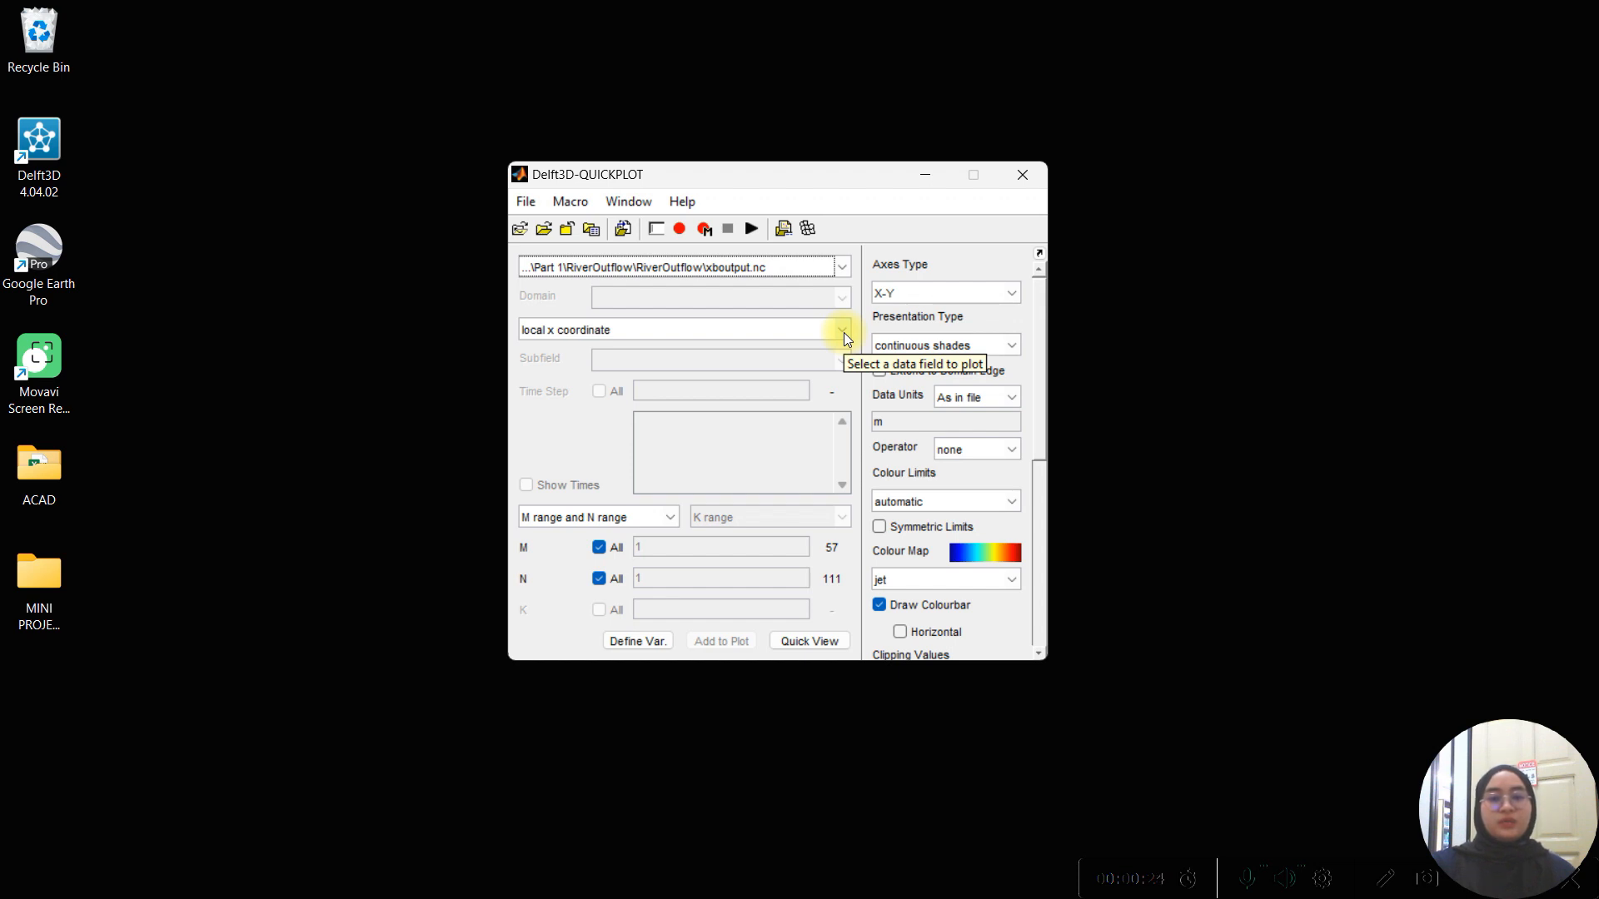
left_click(839, 330)
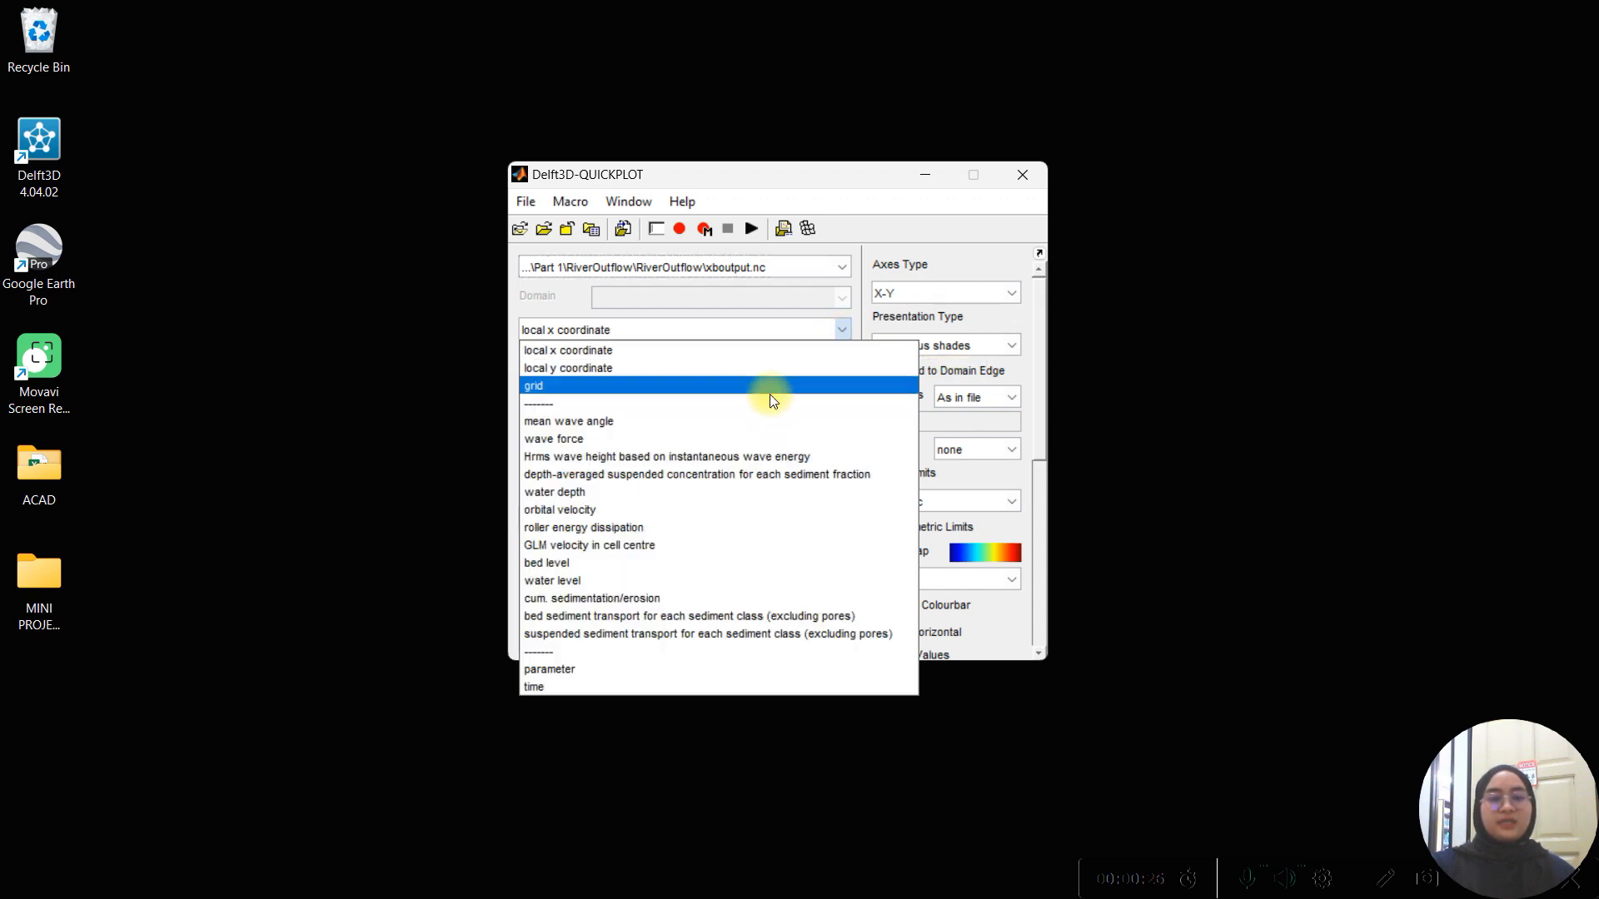
left_click(547, 561)
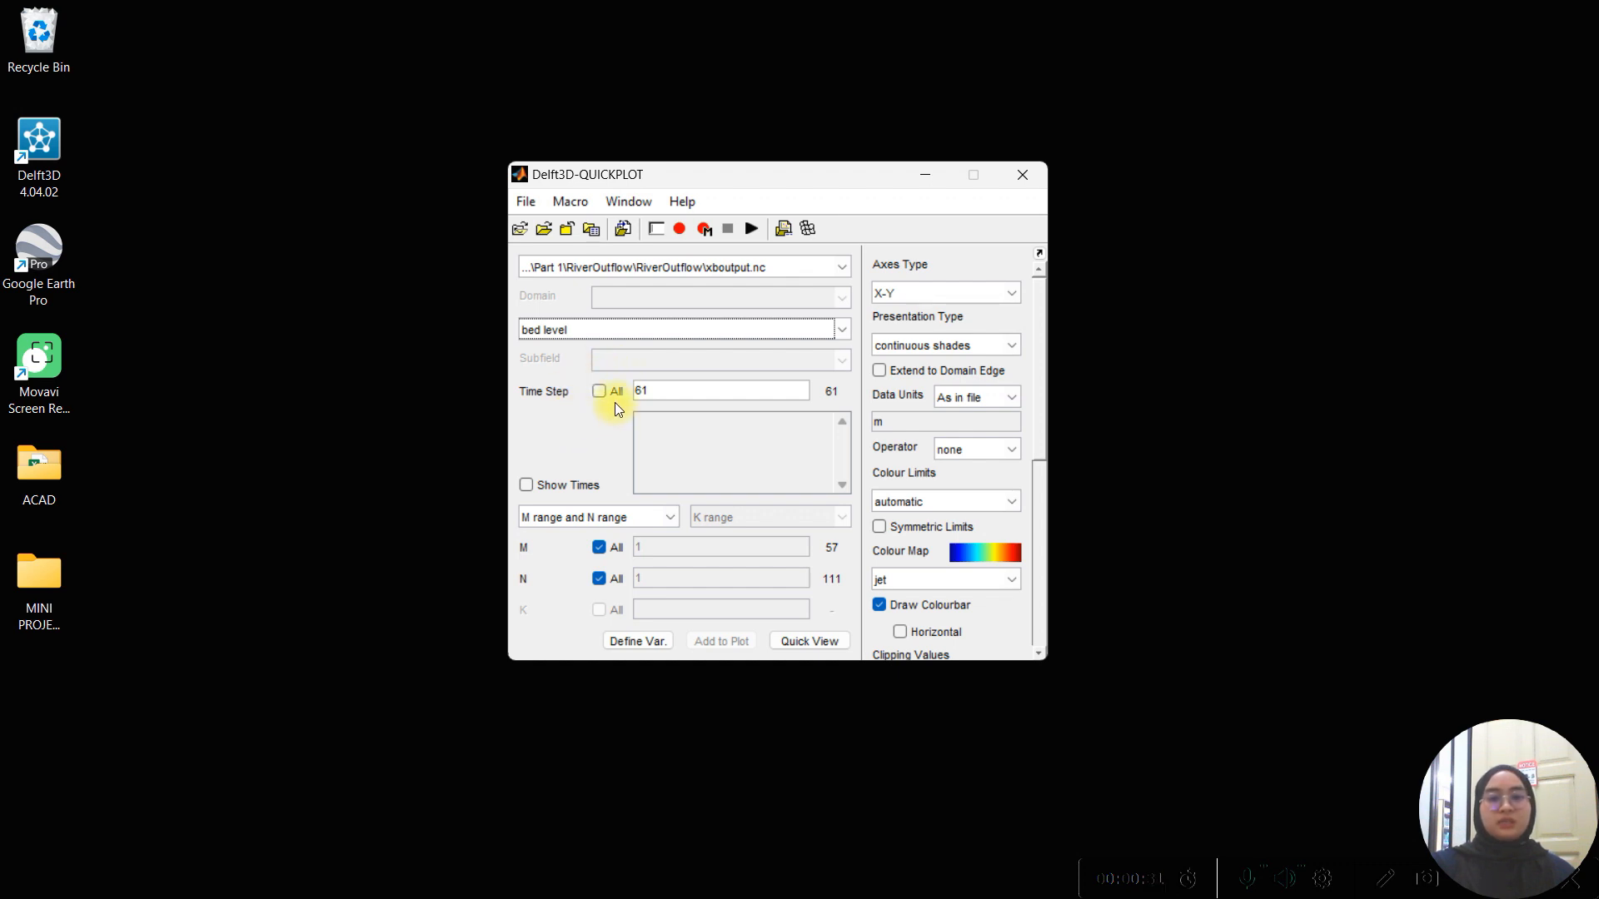
left_click(599, 389)
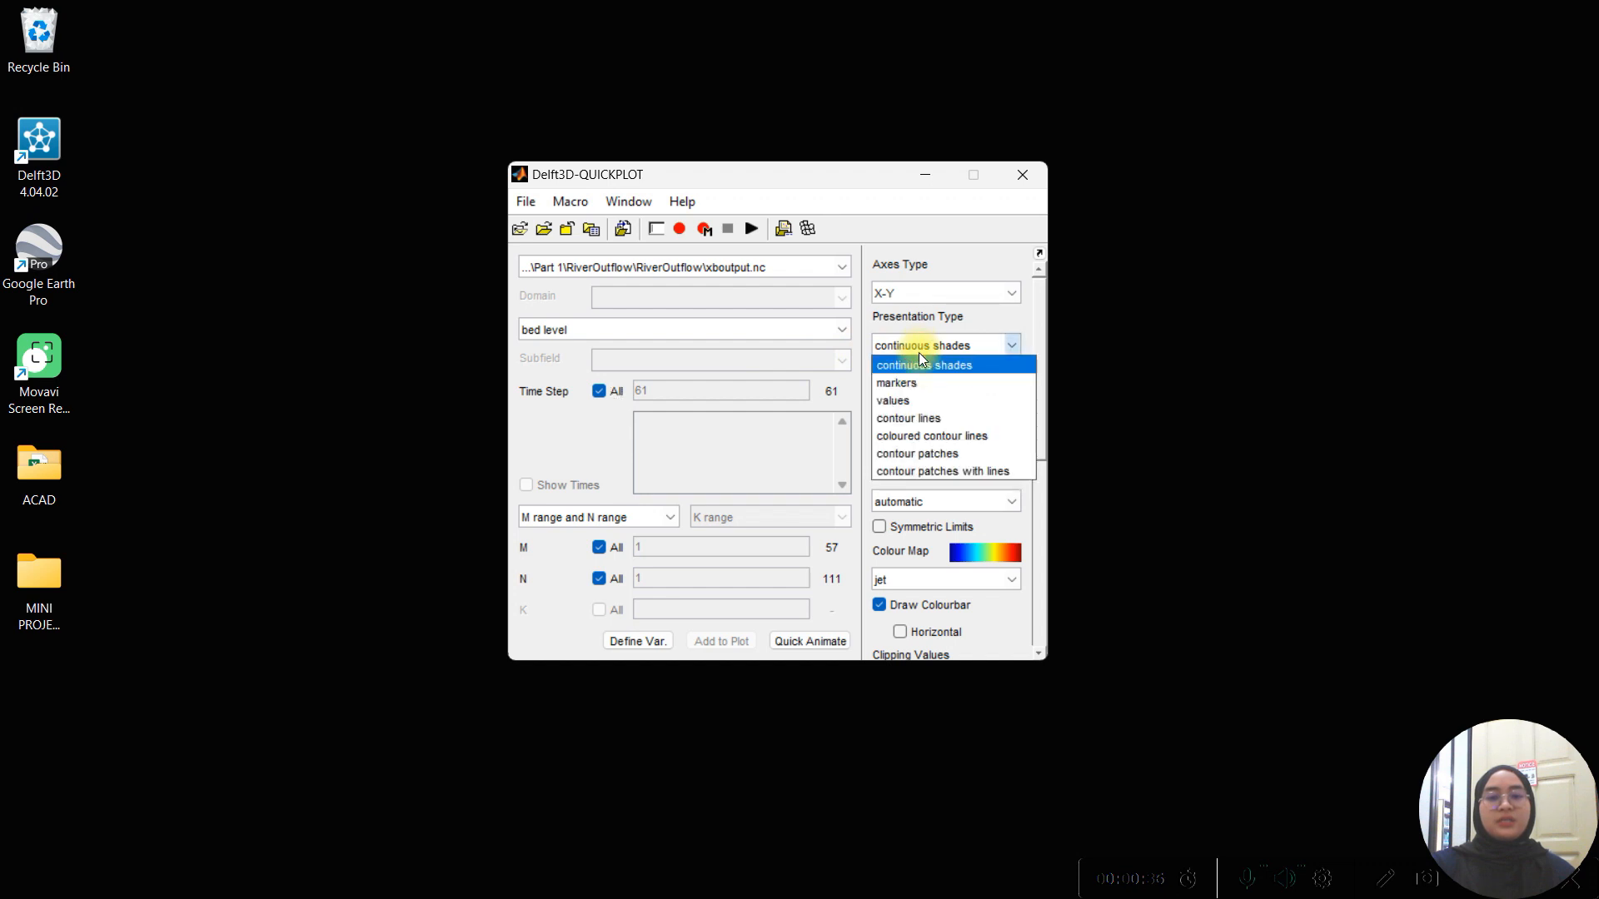
left_click(922, 364)
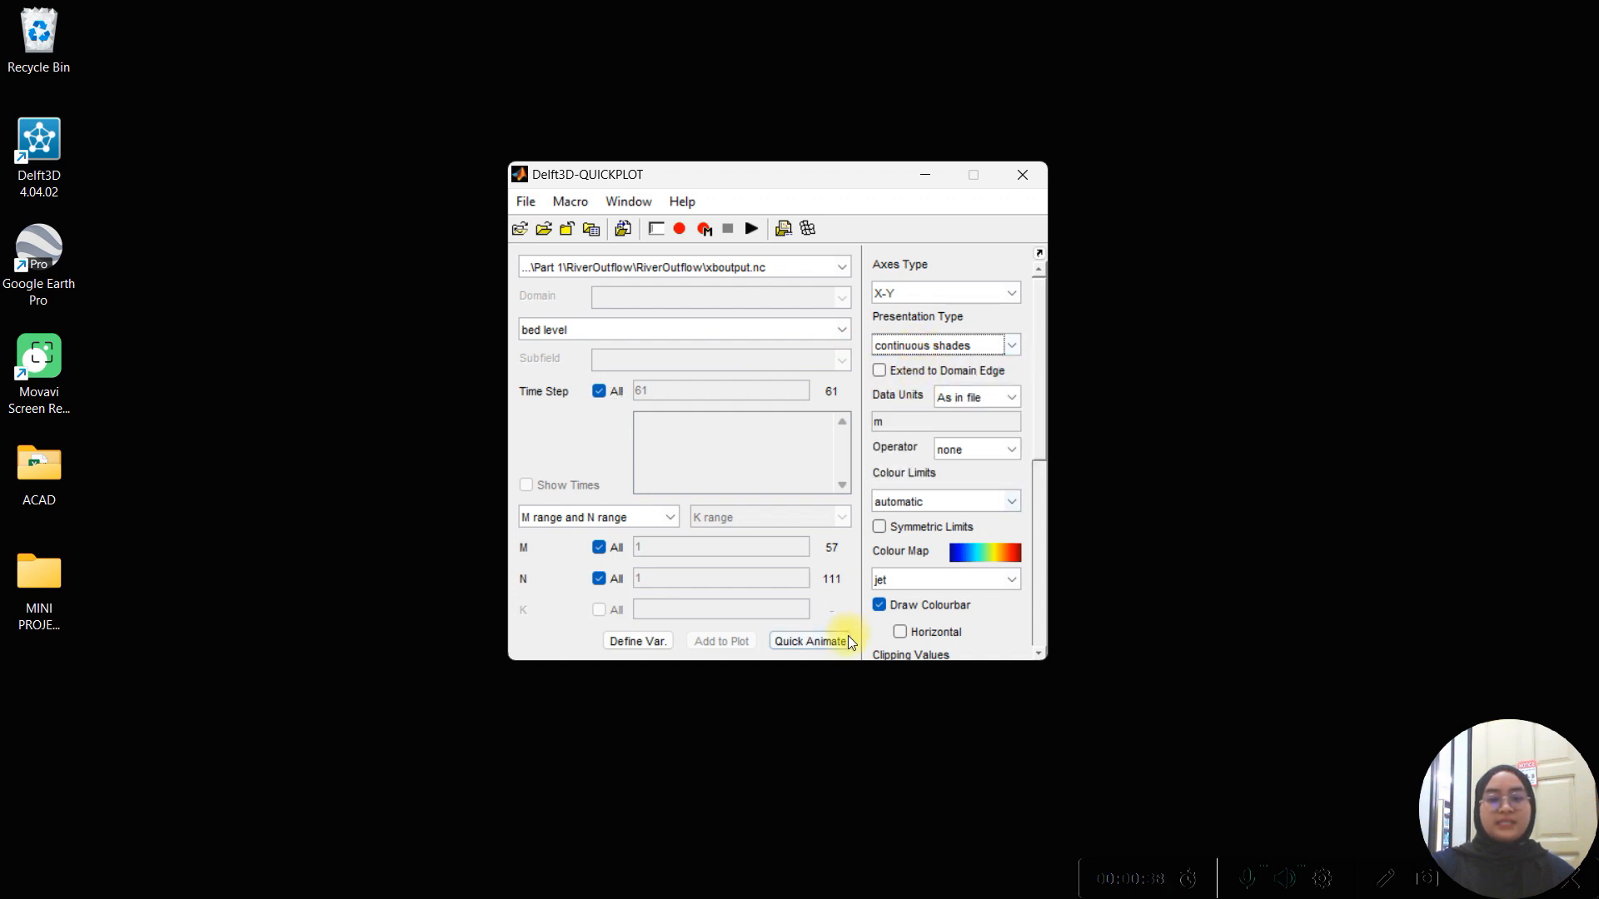
left_click(809, 640)
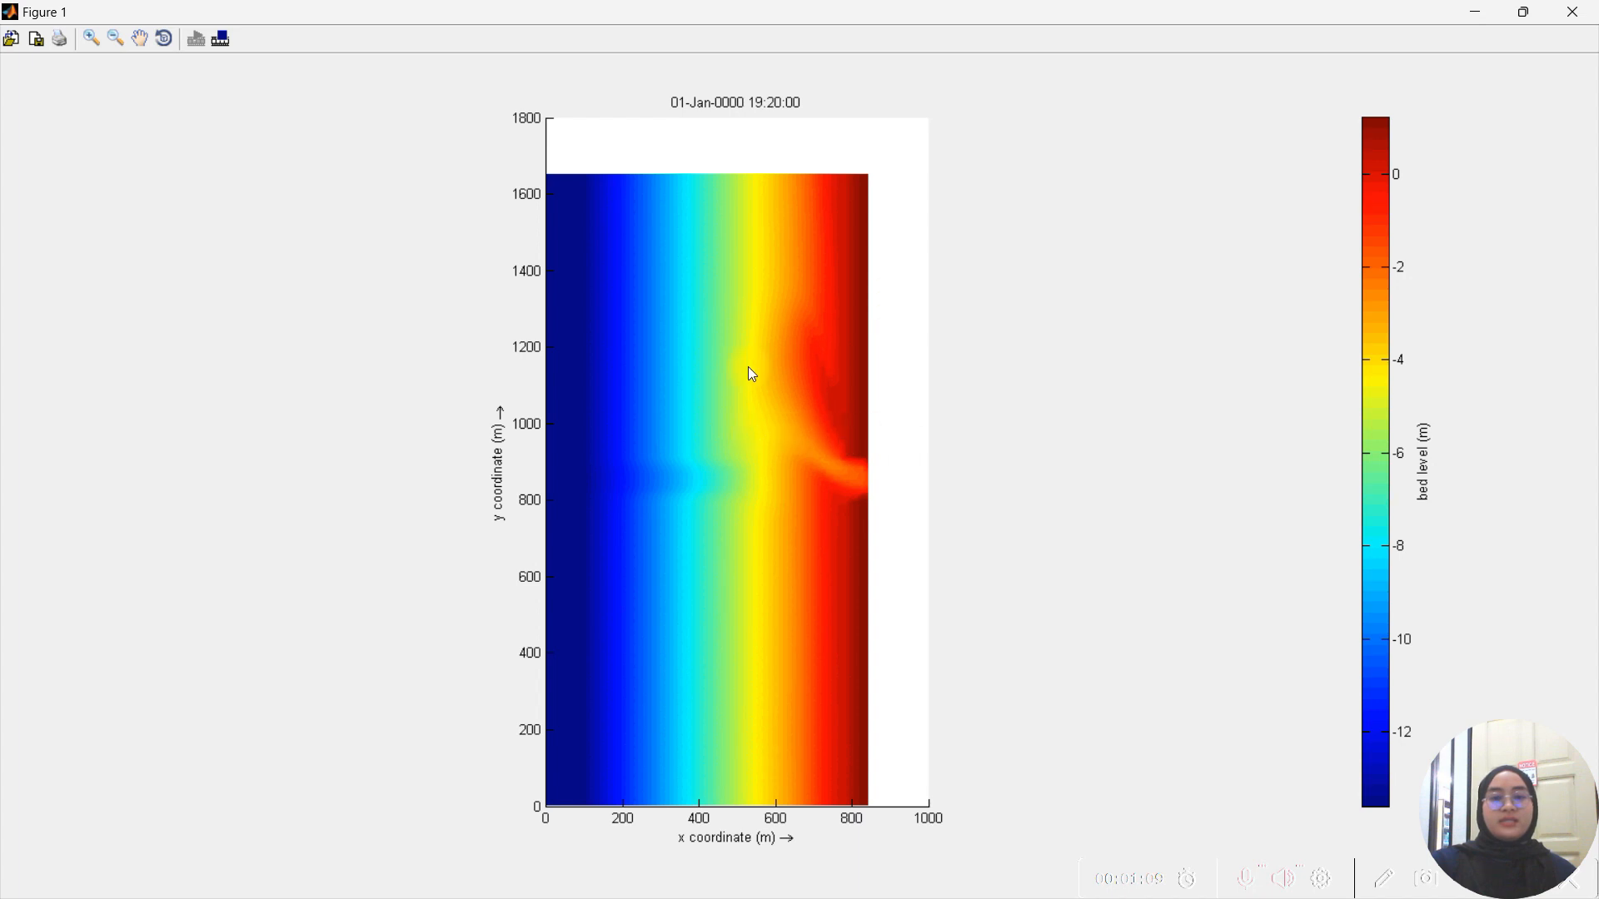
mouse_move(923, 621)
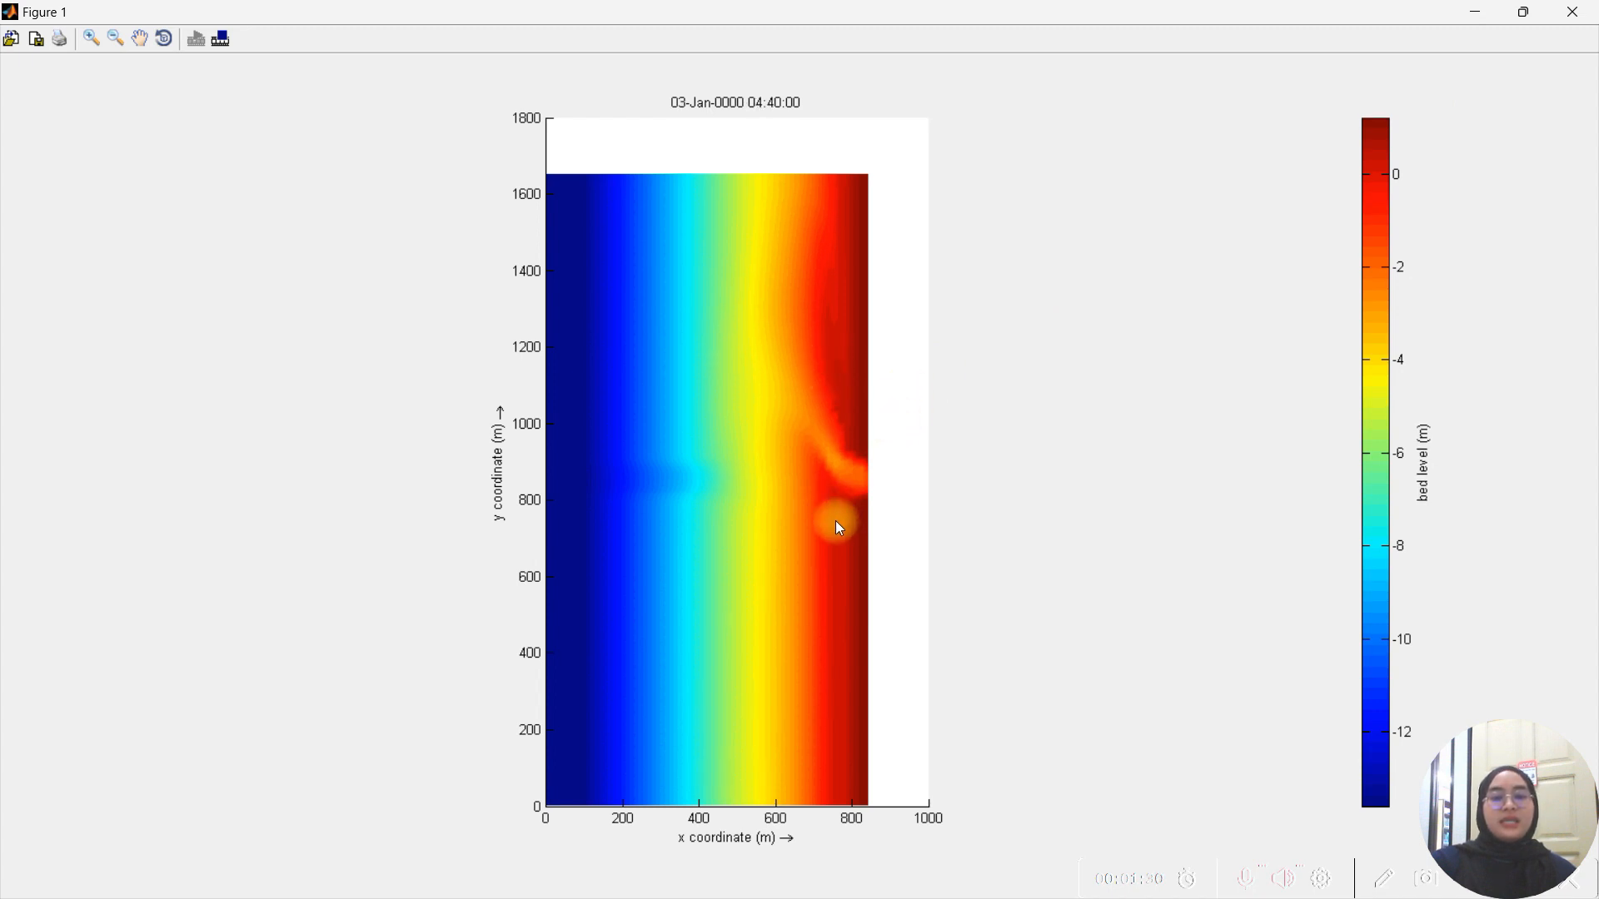
mouse_move(911, 484)
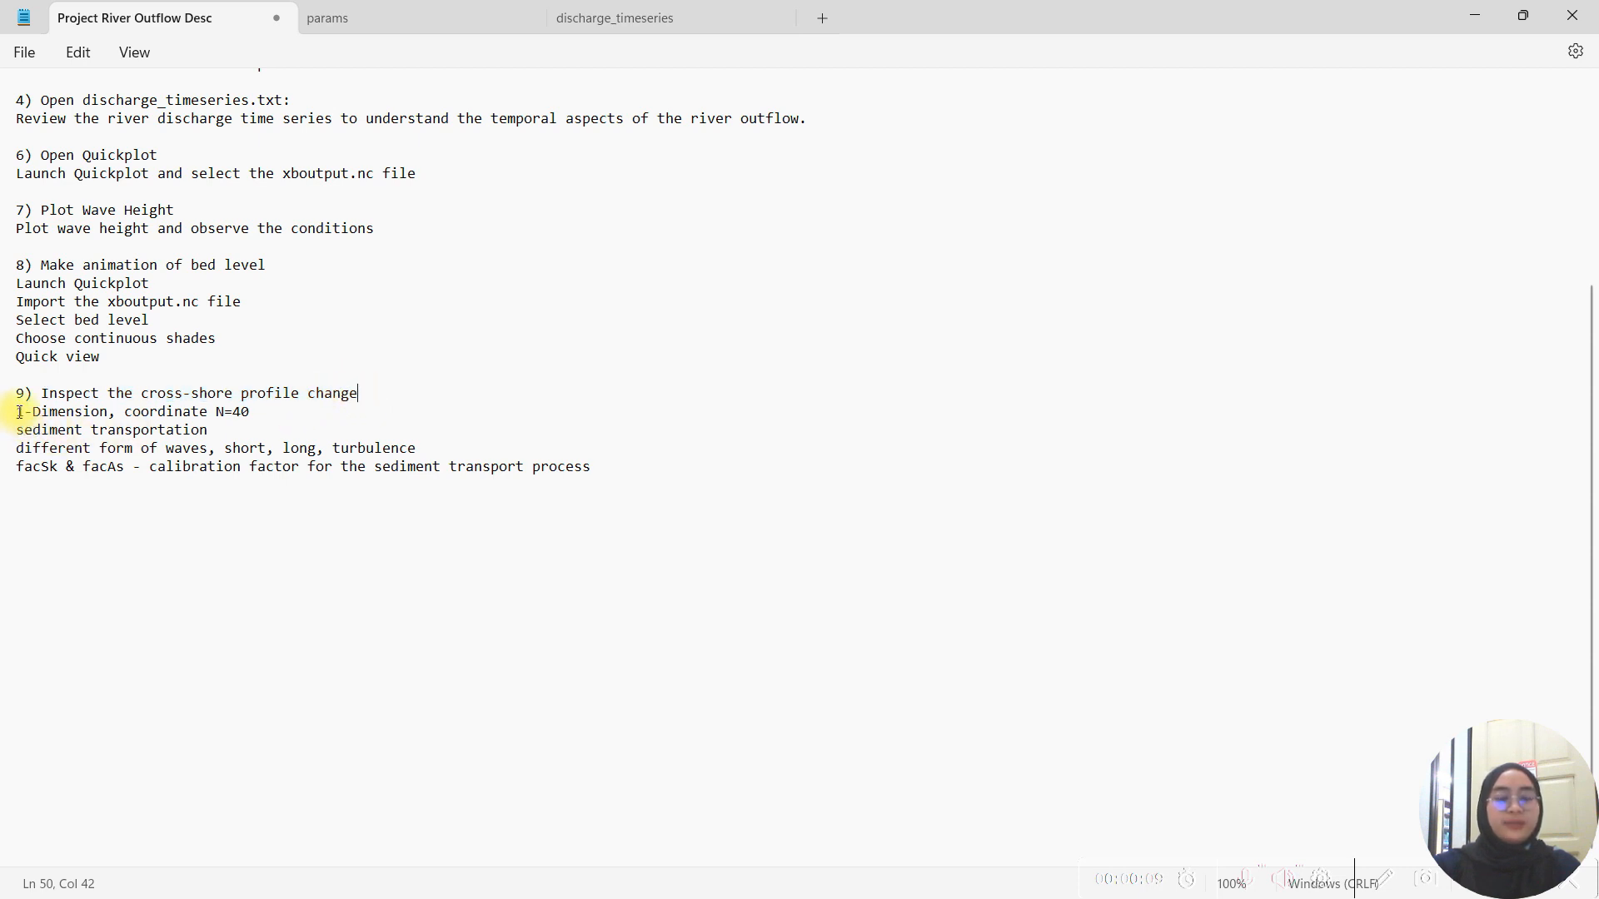
Note the cross-shore profile inspection at N=40, then minimize the notes.
double_click(70, 411)
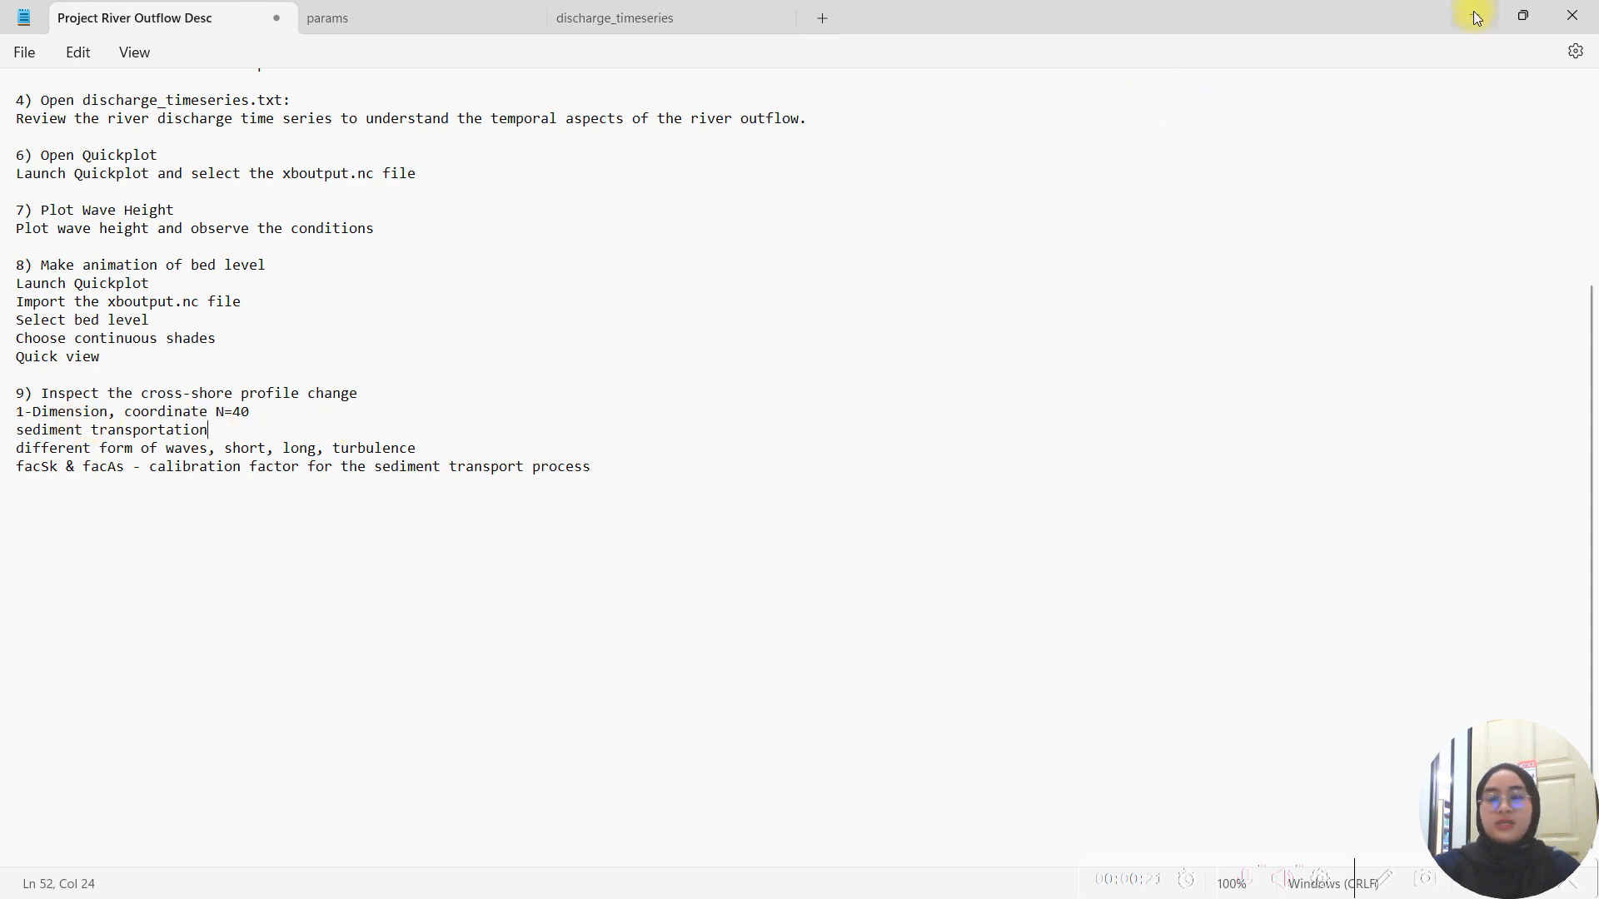
left_click(1472, 15)
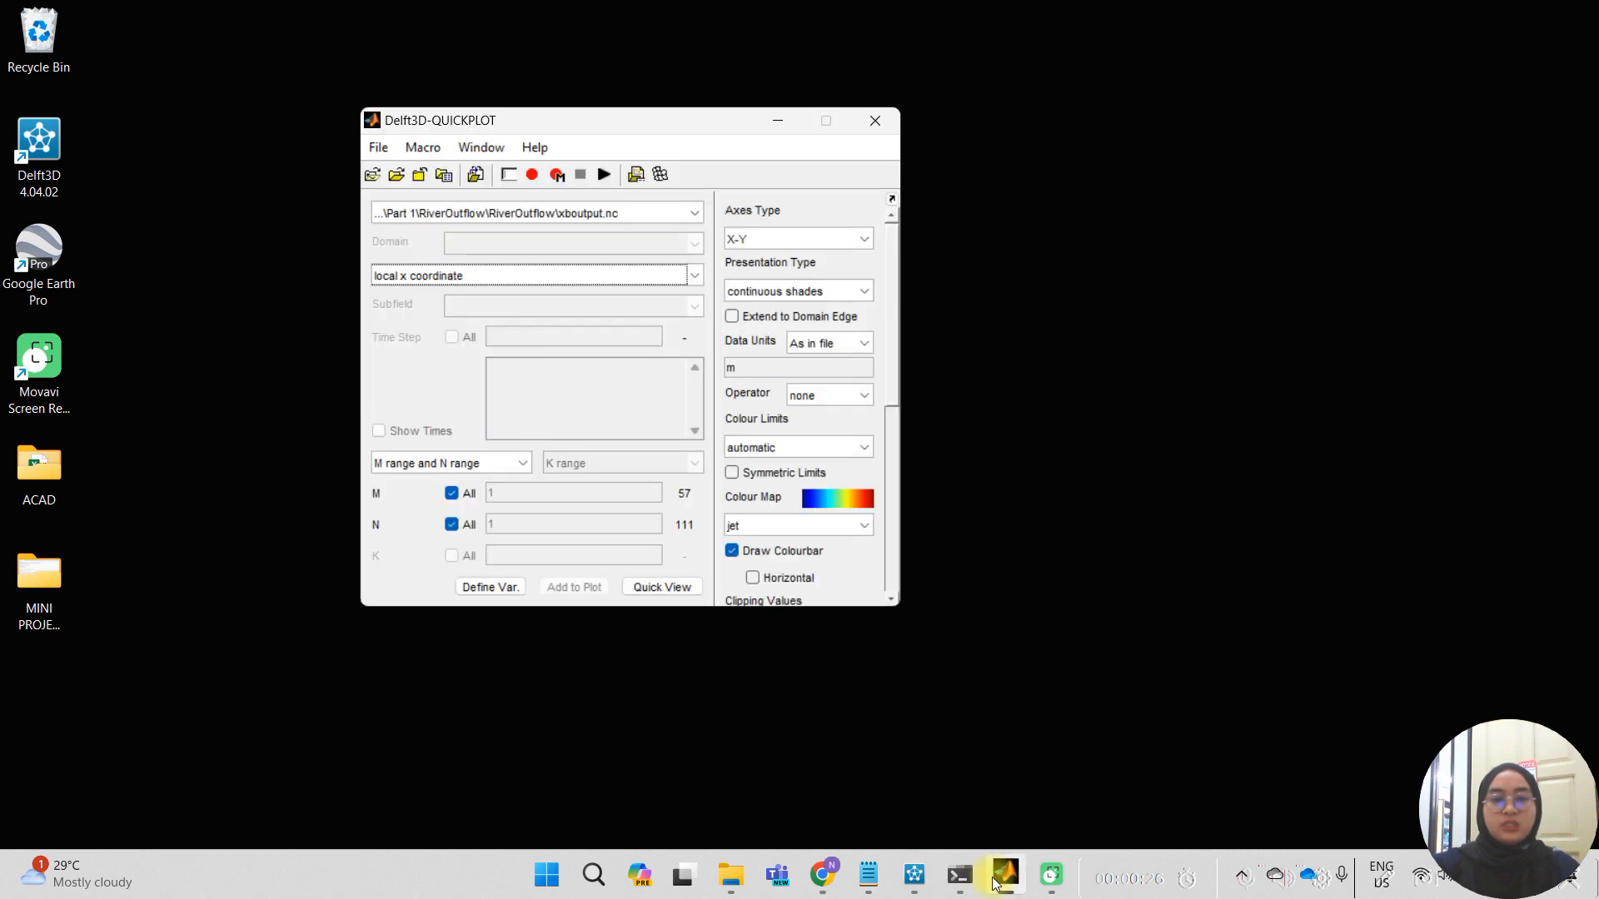
Select bed level from xboutput.nc as the quantity to plot.
left_click(695, 213)
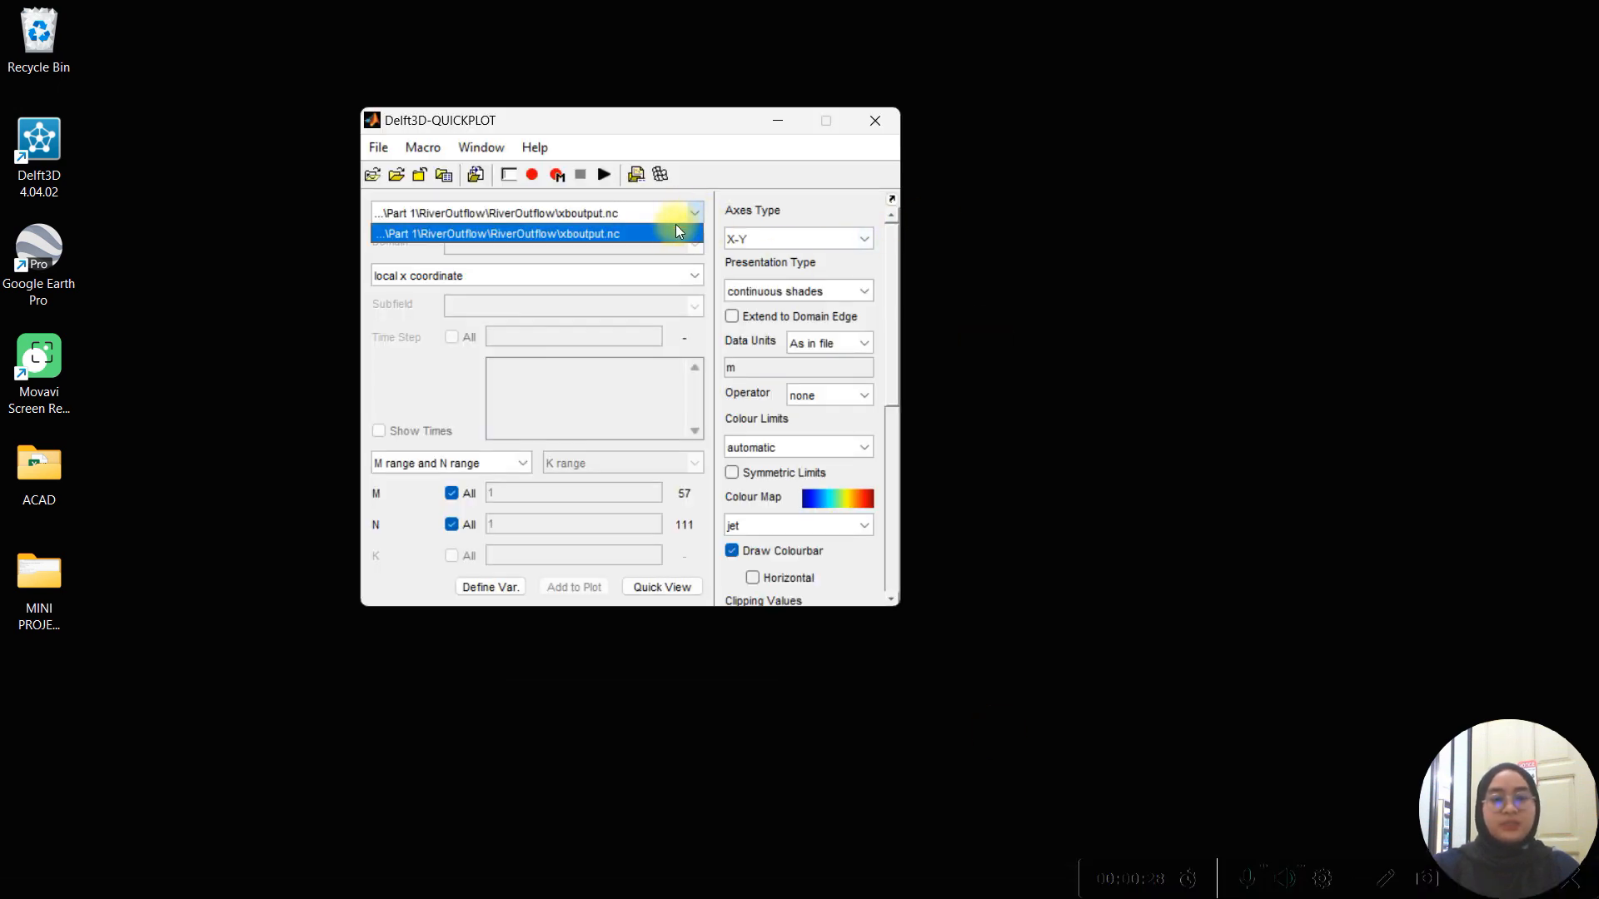
left_click(500, 233)
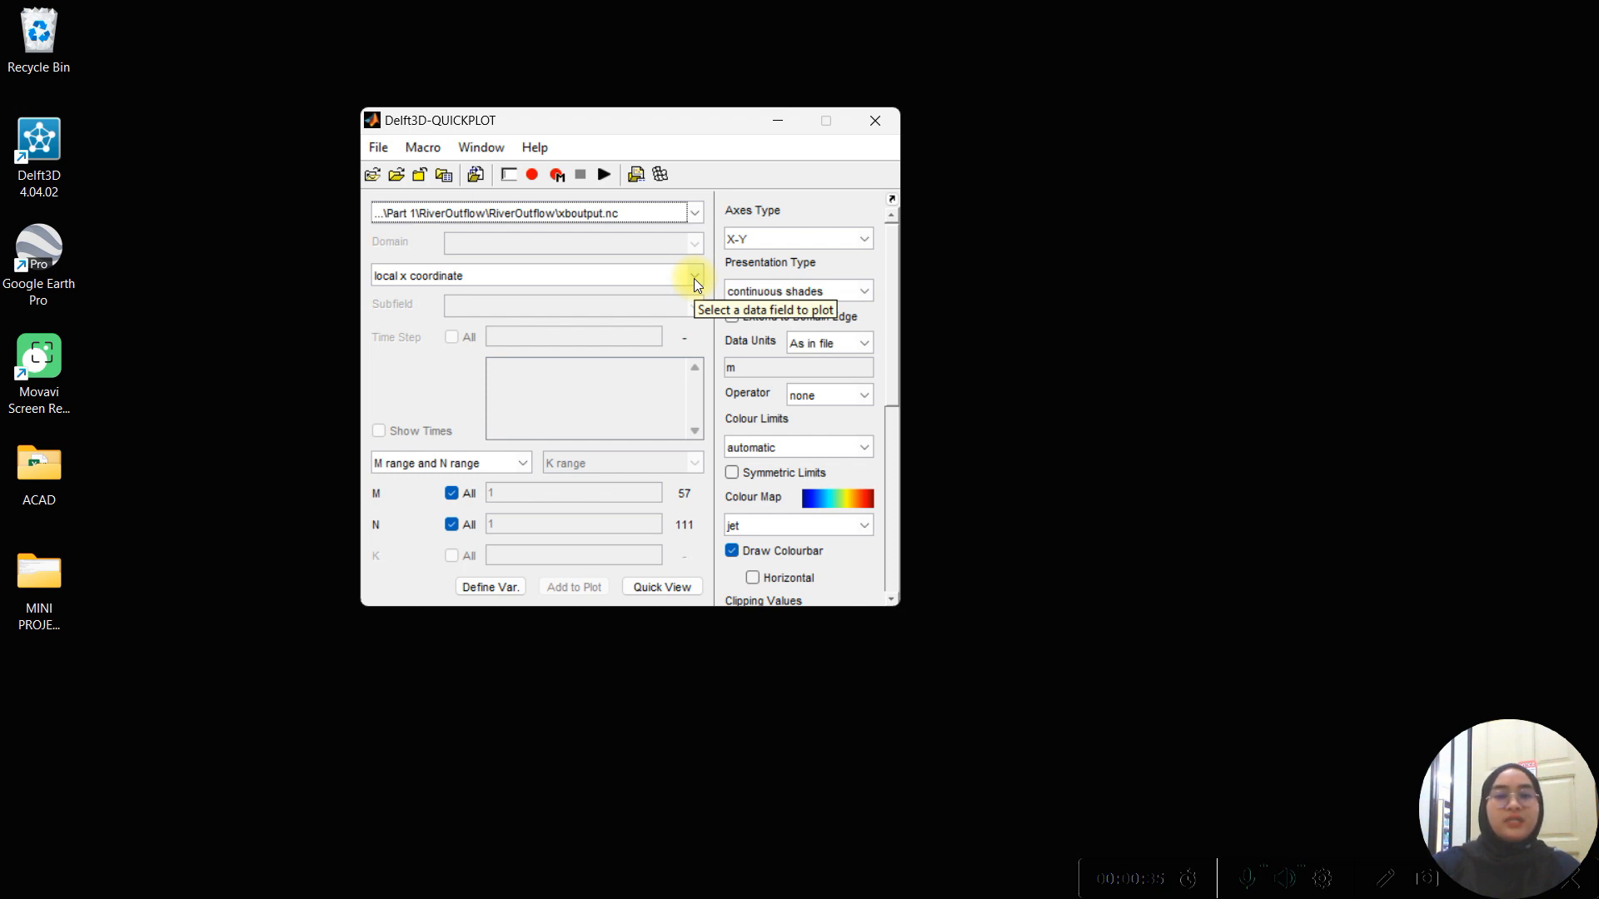
left_click(693, 275)
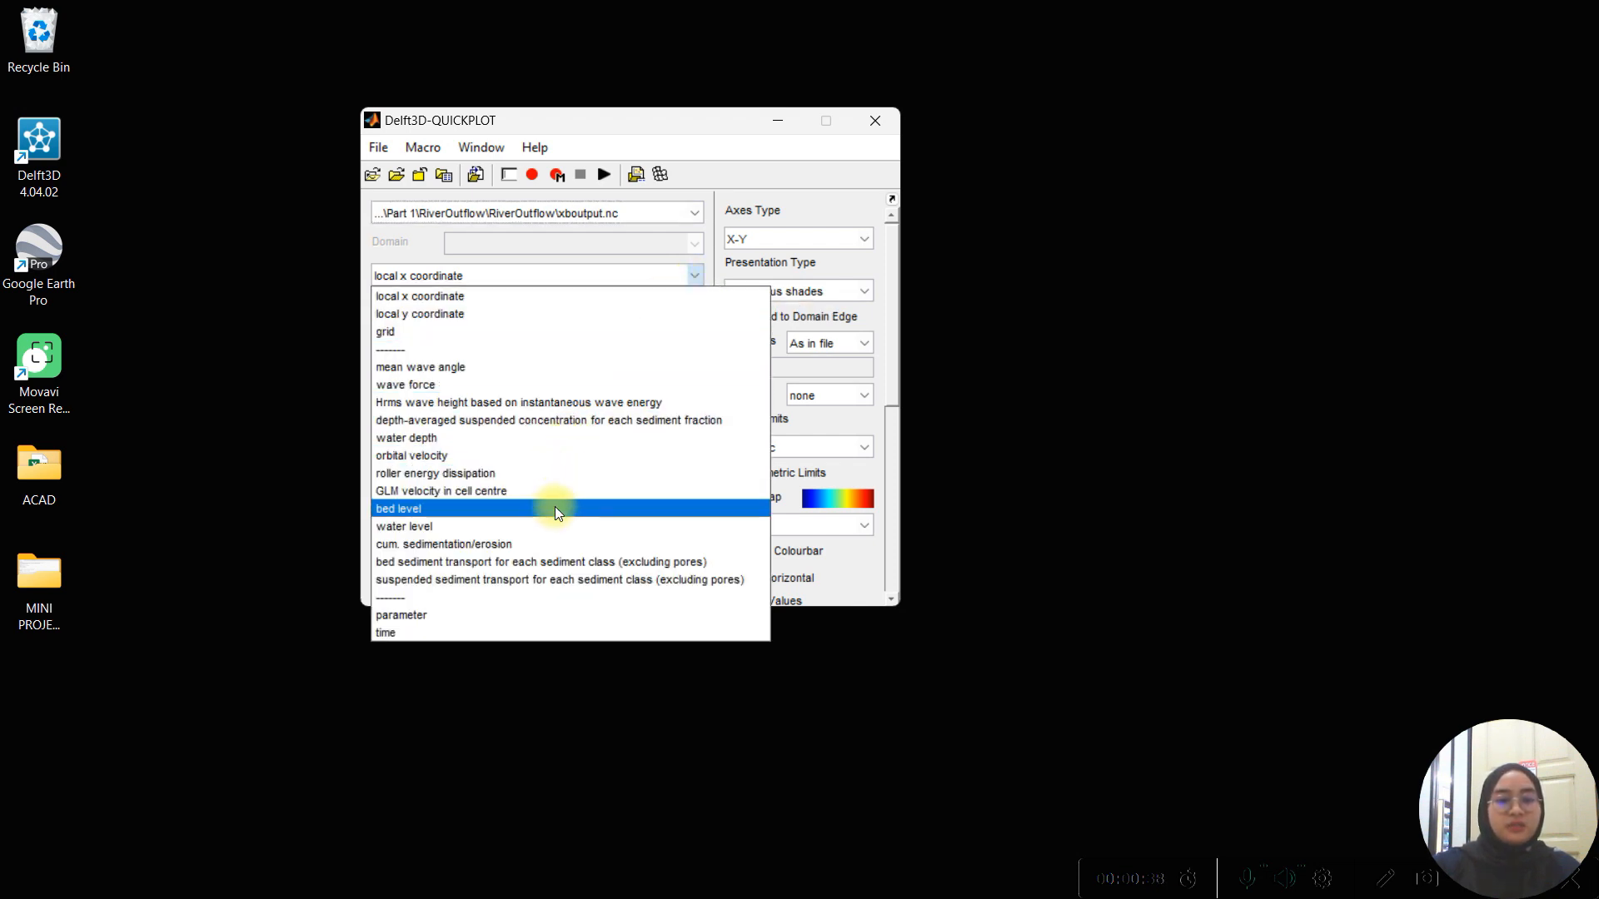
left_click(398, 508)
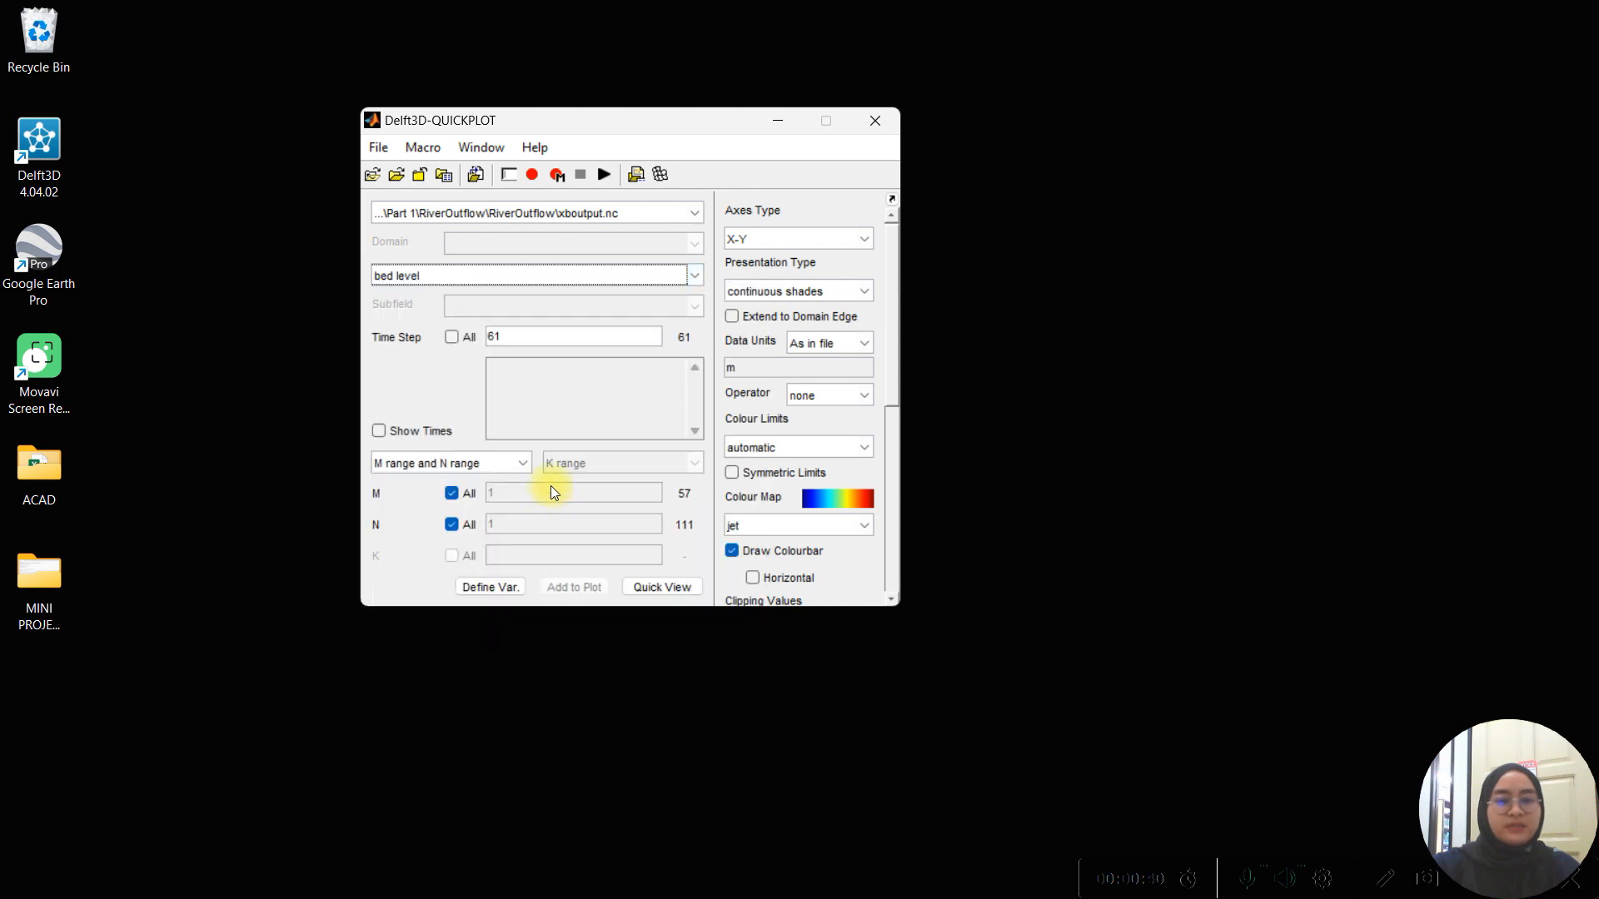
mouse_move(452, 336)
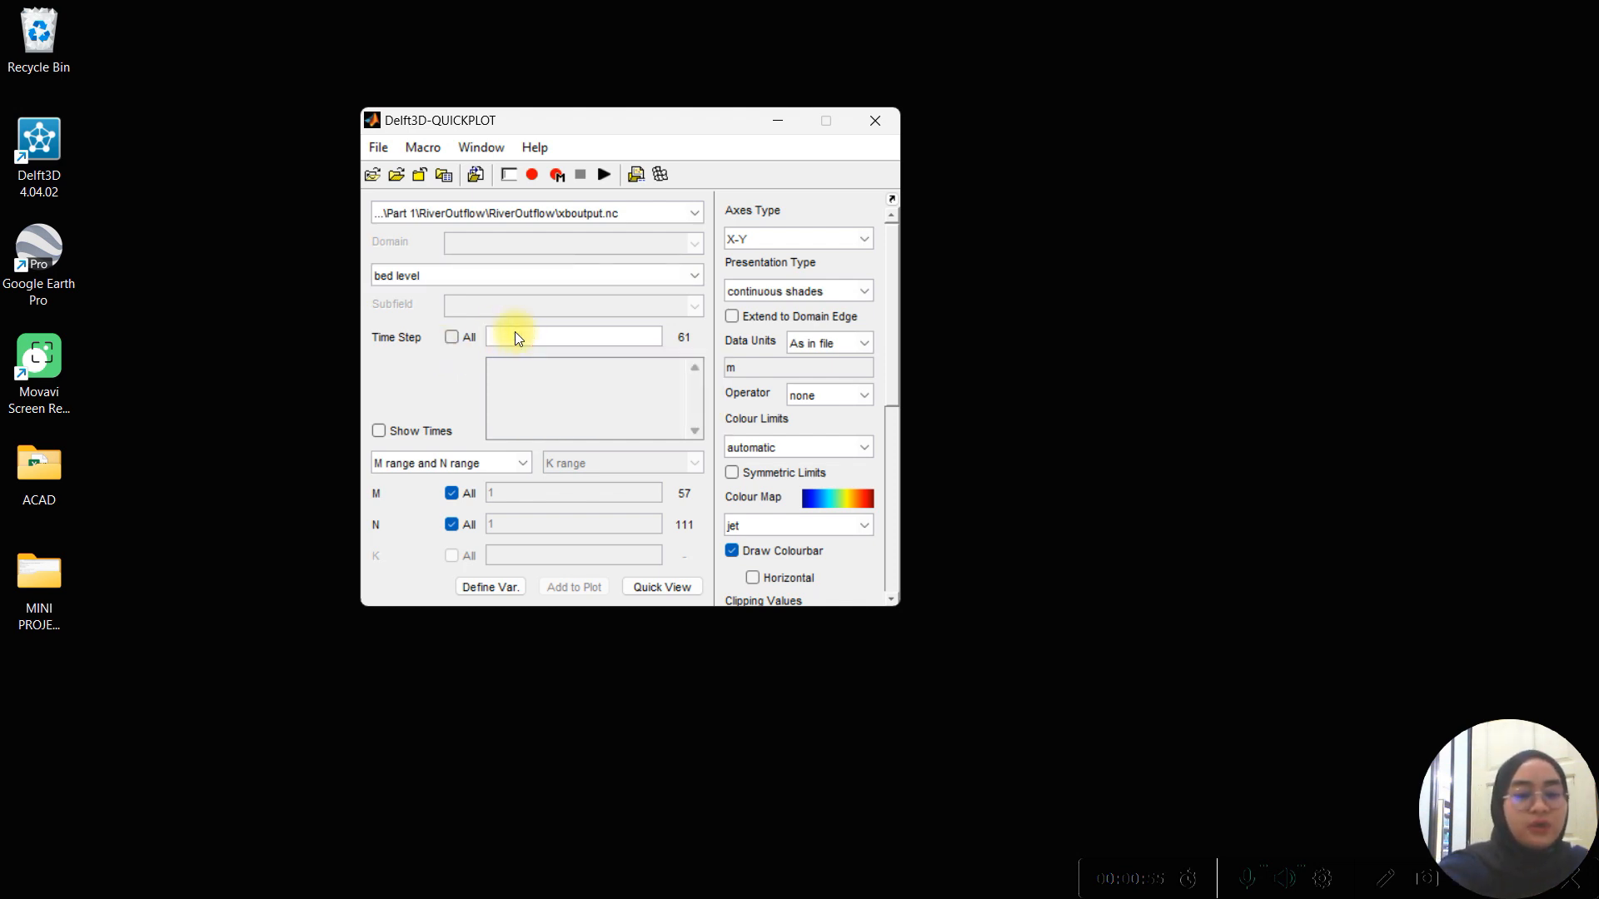
Restrict bed level to time step 4 and single row N = 40 for a cross-shore line plot.
type("4")
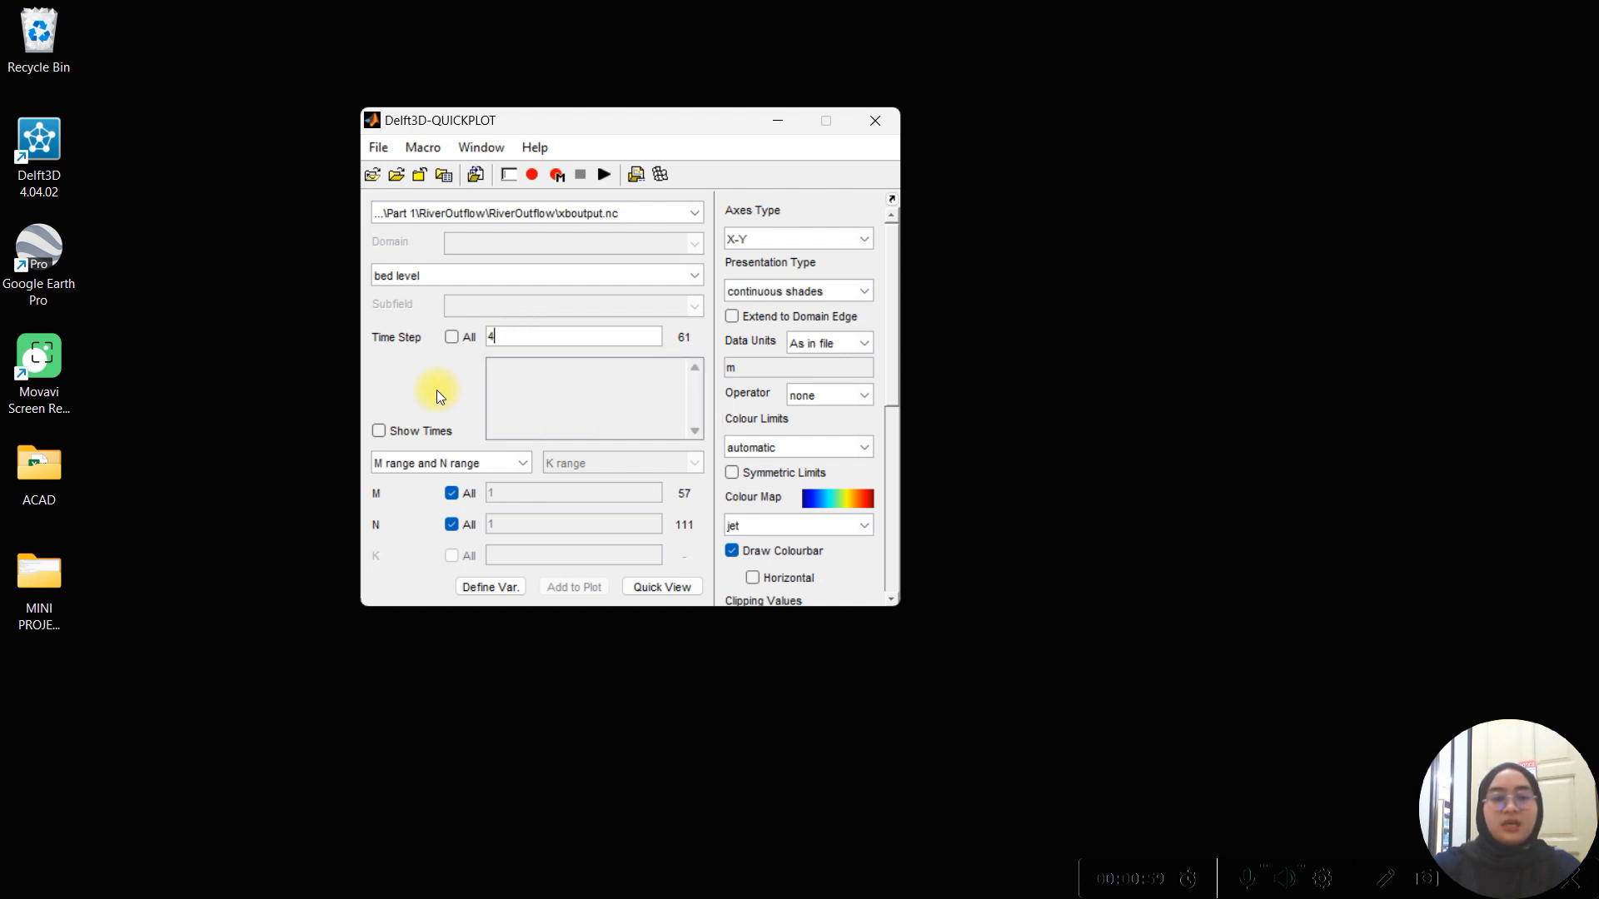
mouse_move(470, 452)
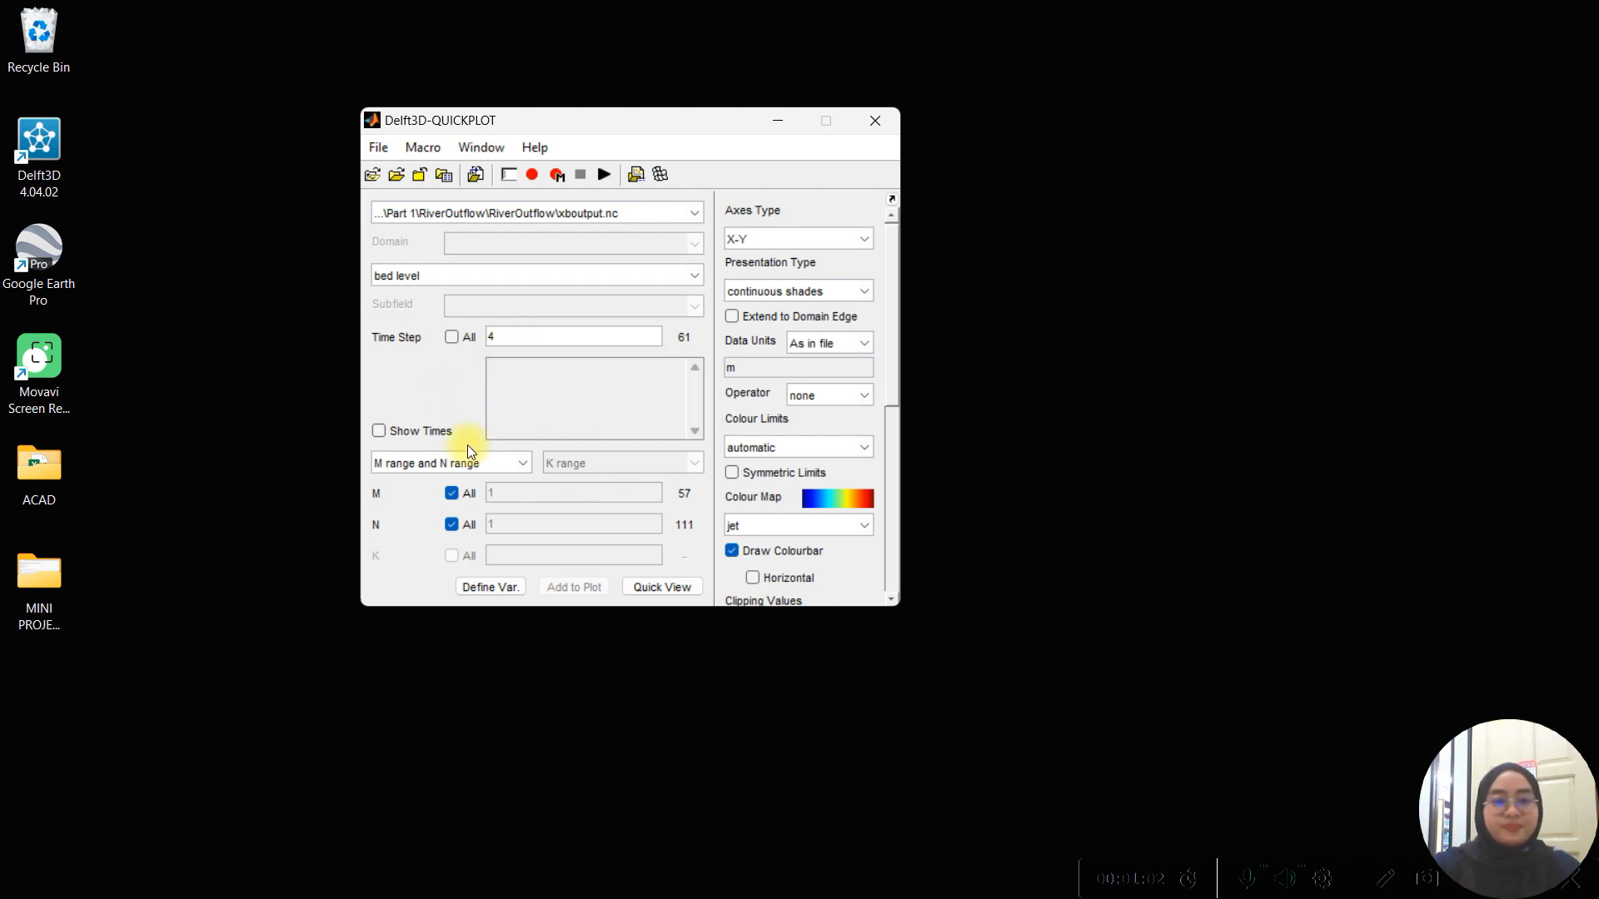
left_click(451, 524)
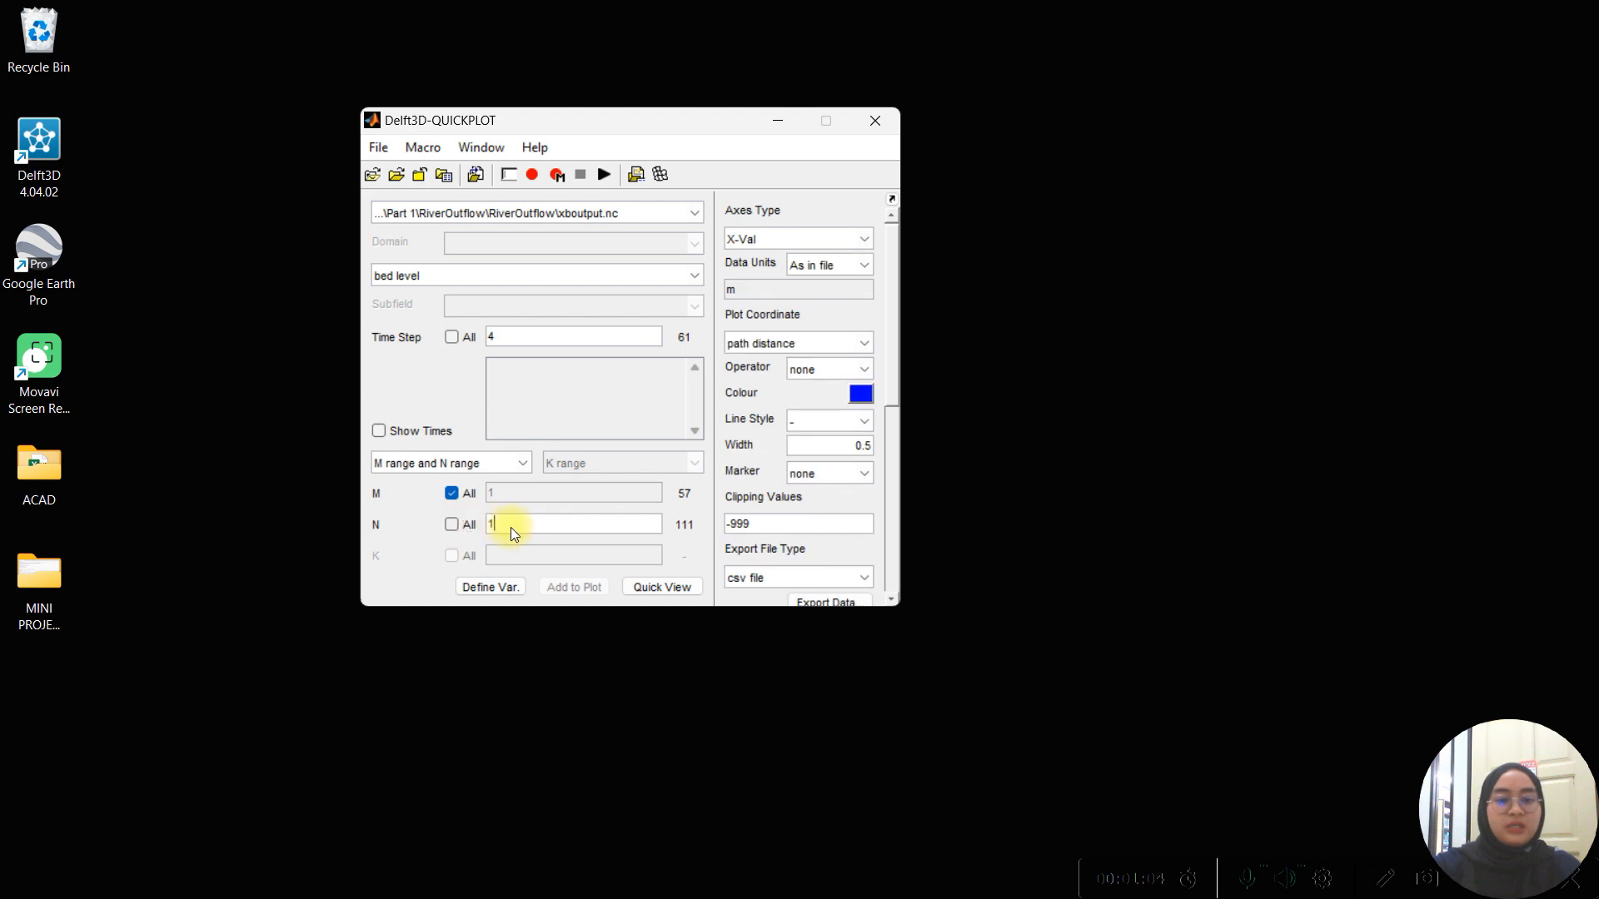
type("40")
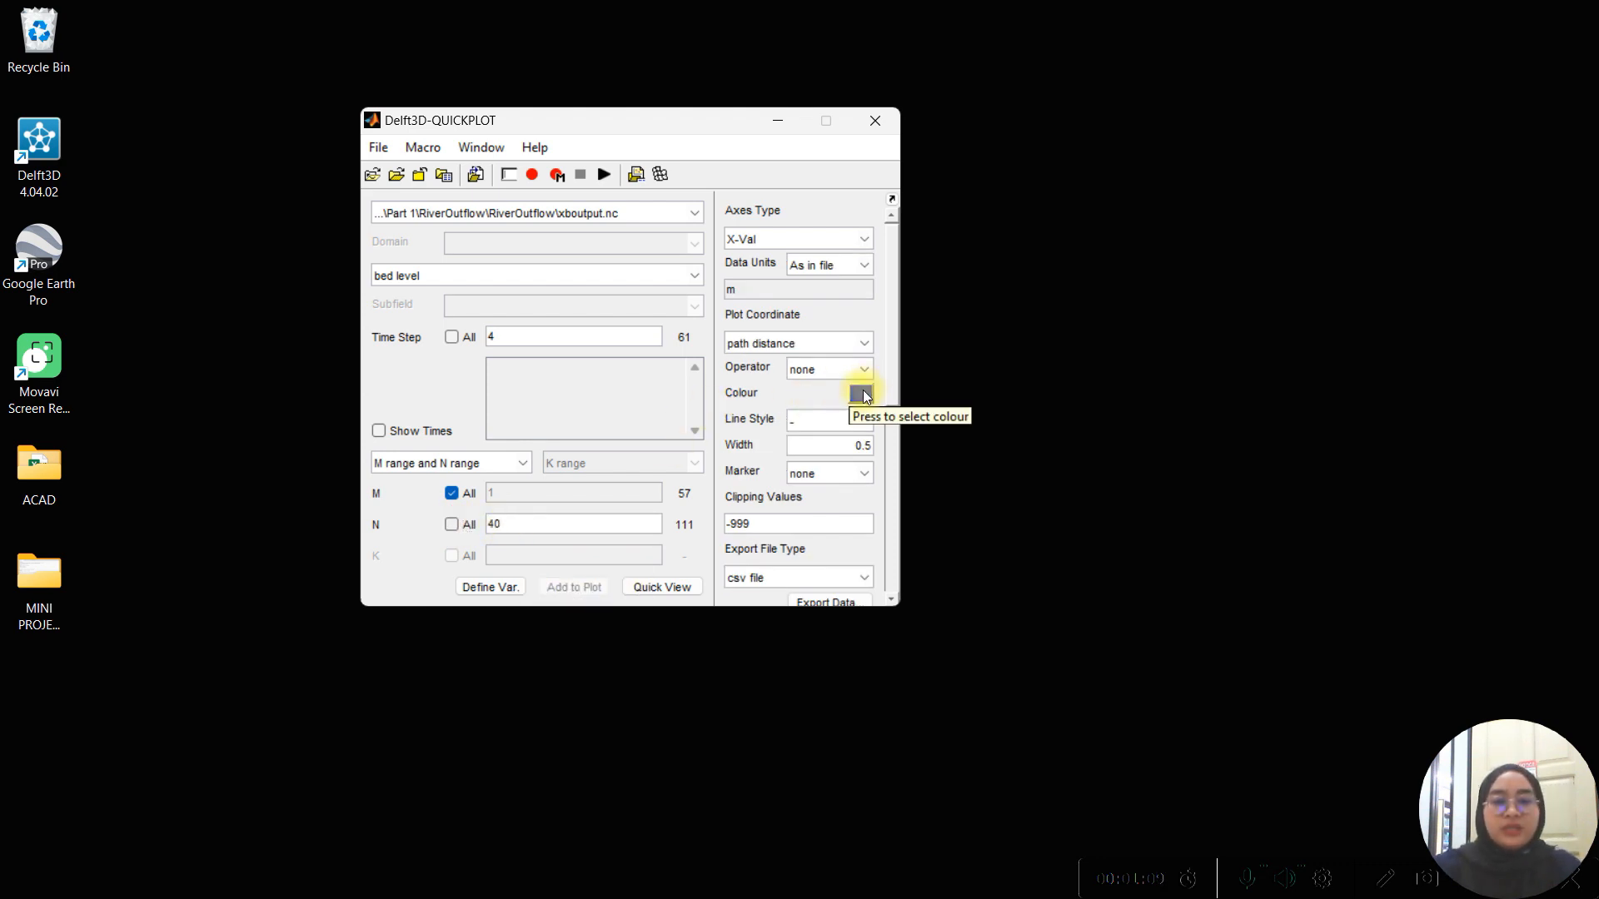
left_click(859, 393)
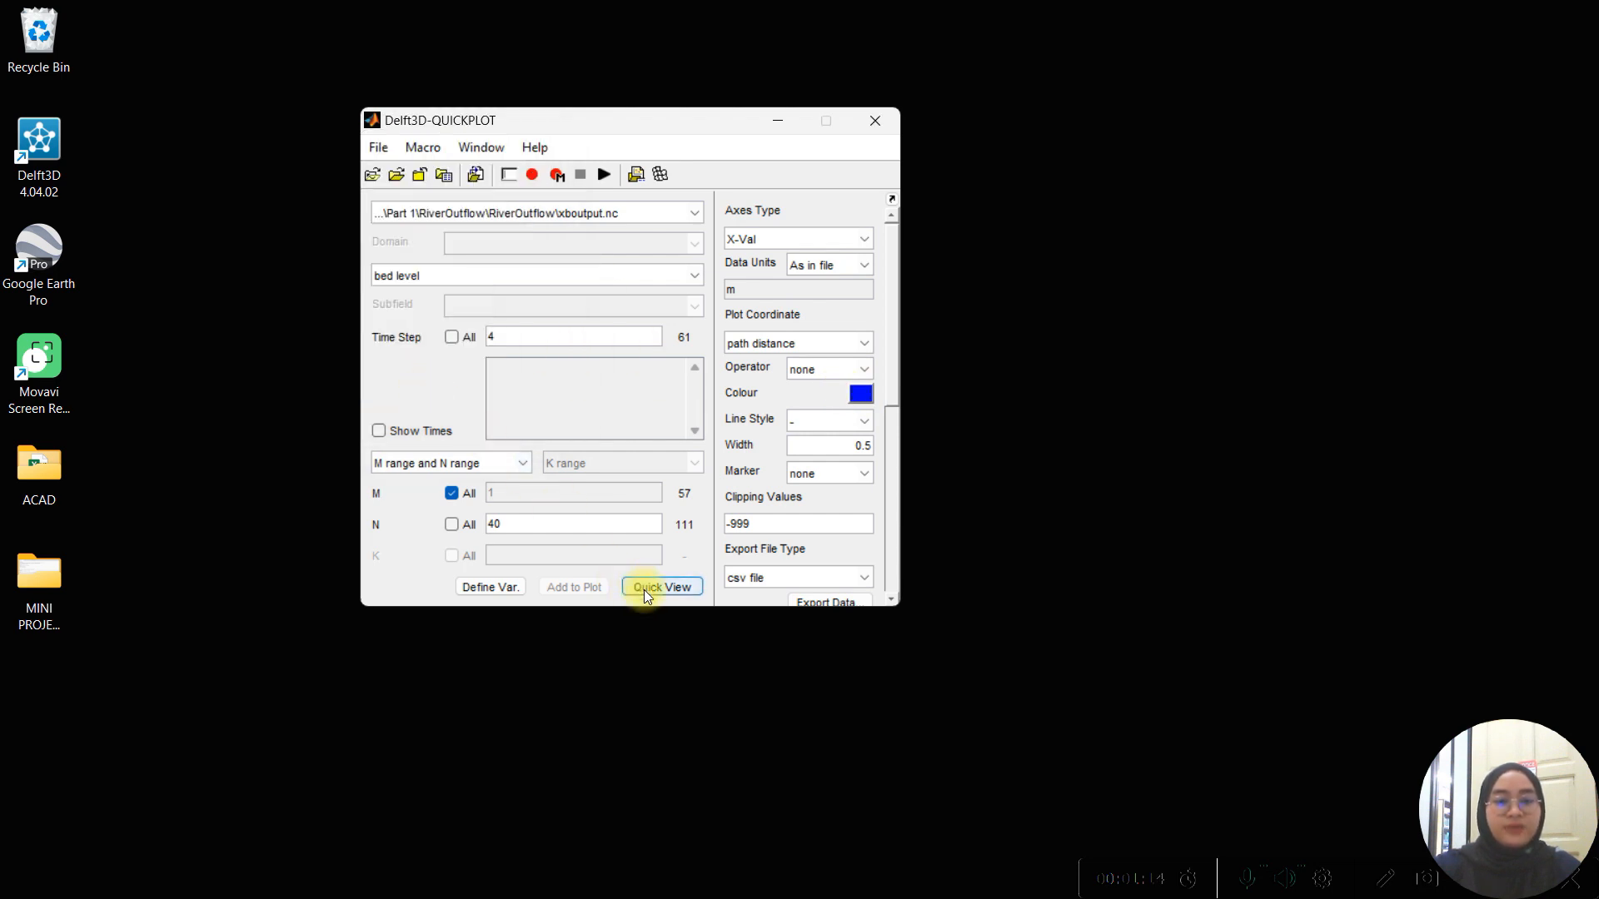
Plot the step-4 profile, add the step-61 profile in green, and maximize Figure 1.
left_click(662, 587)
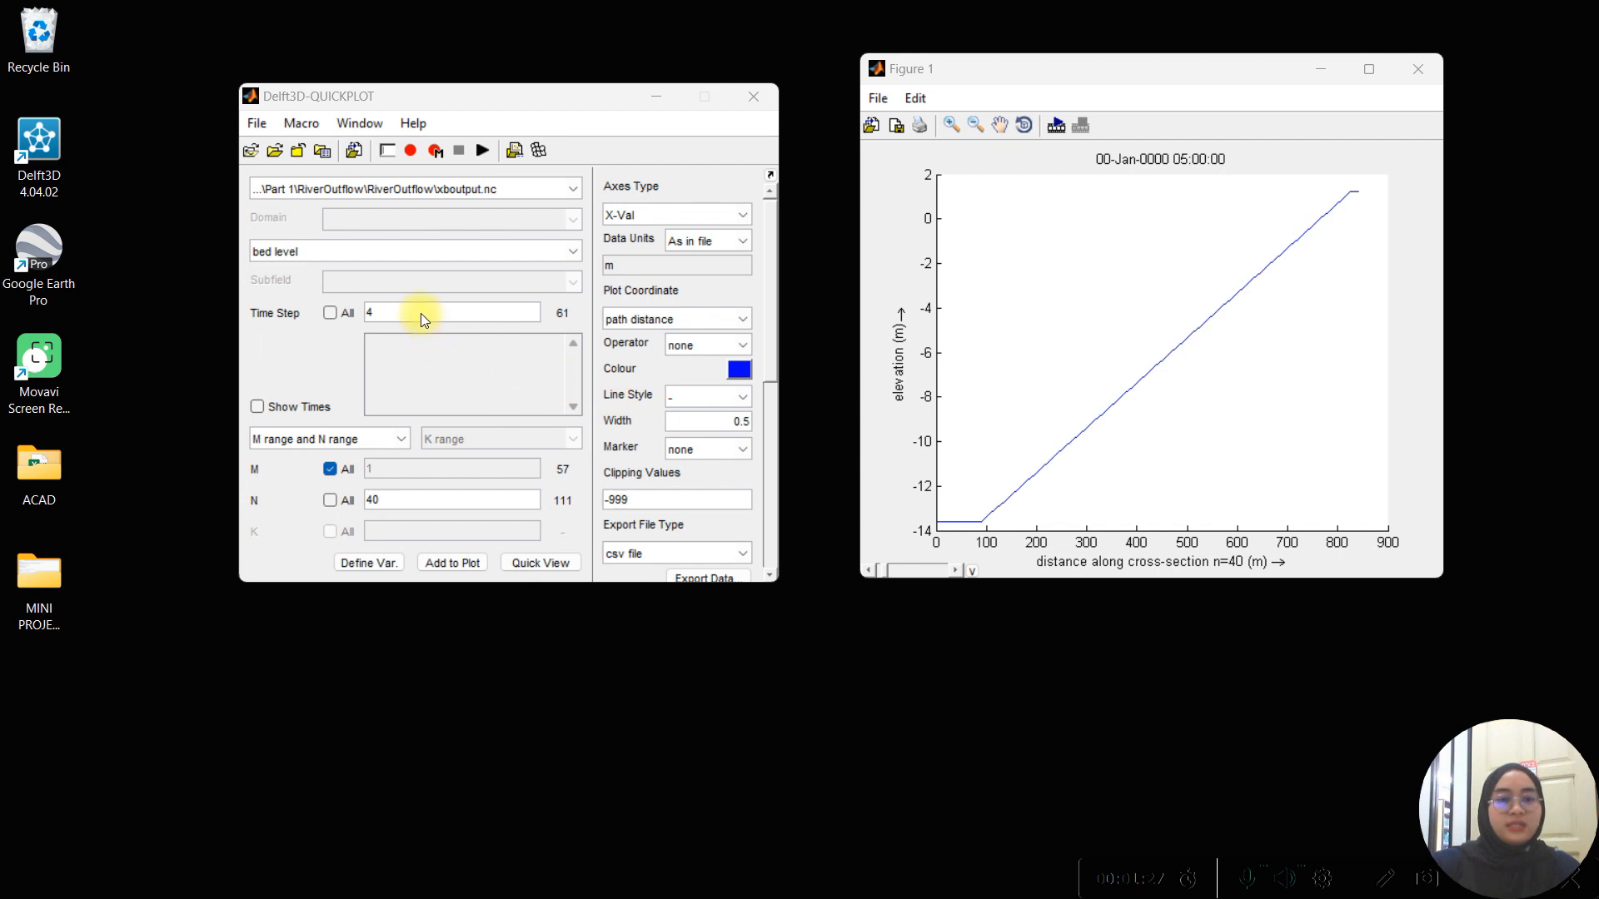
left_click(448, 312)
type("61")
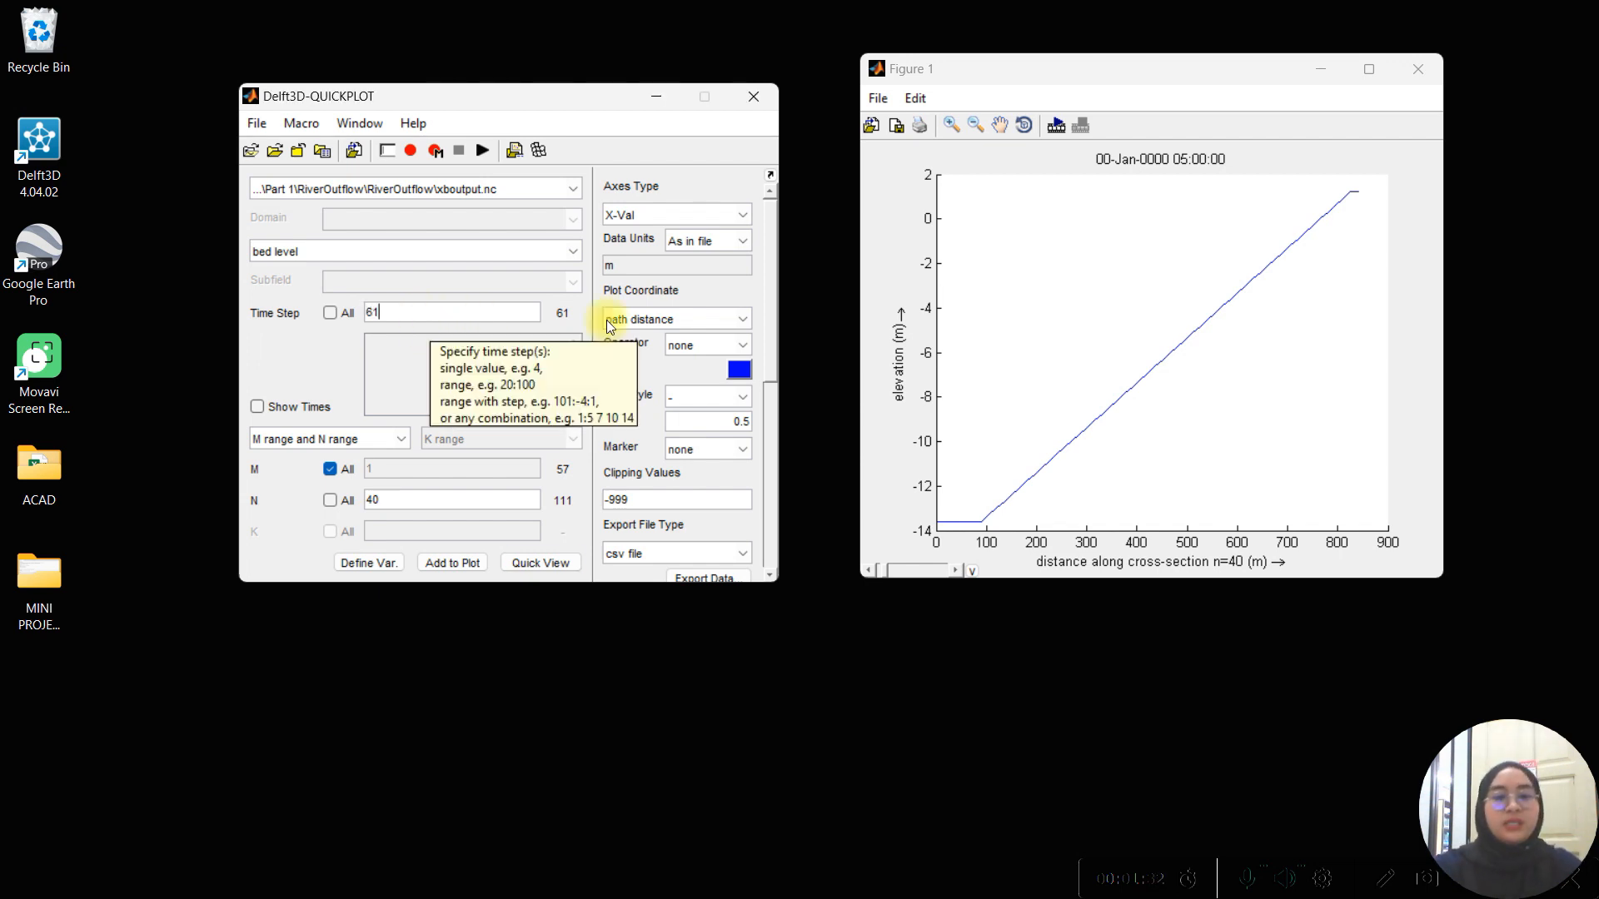
left_click(738, 370)
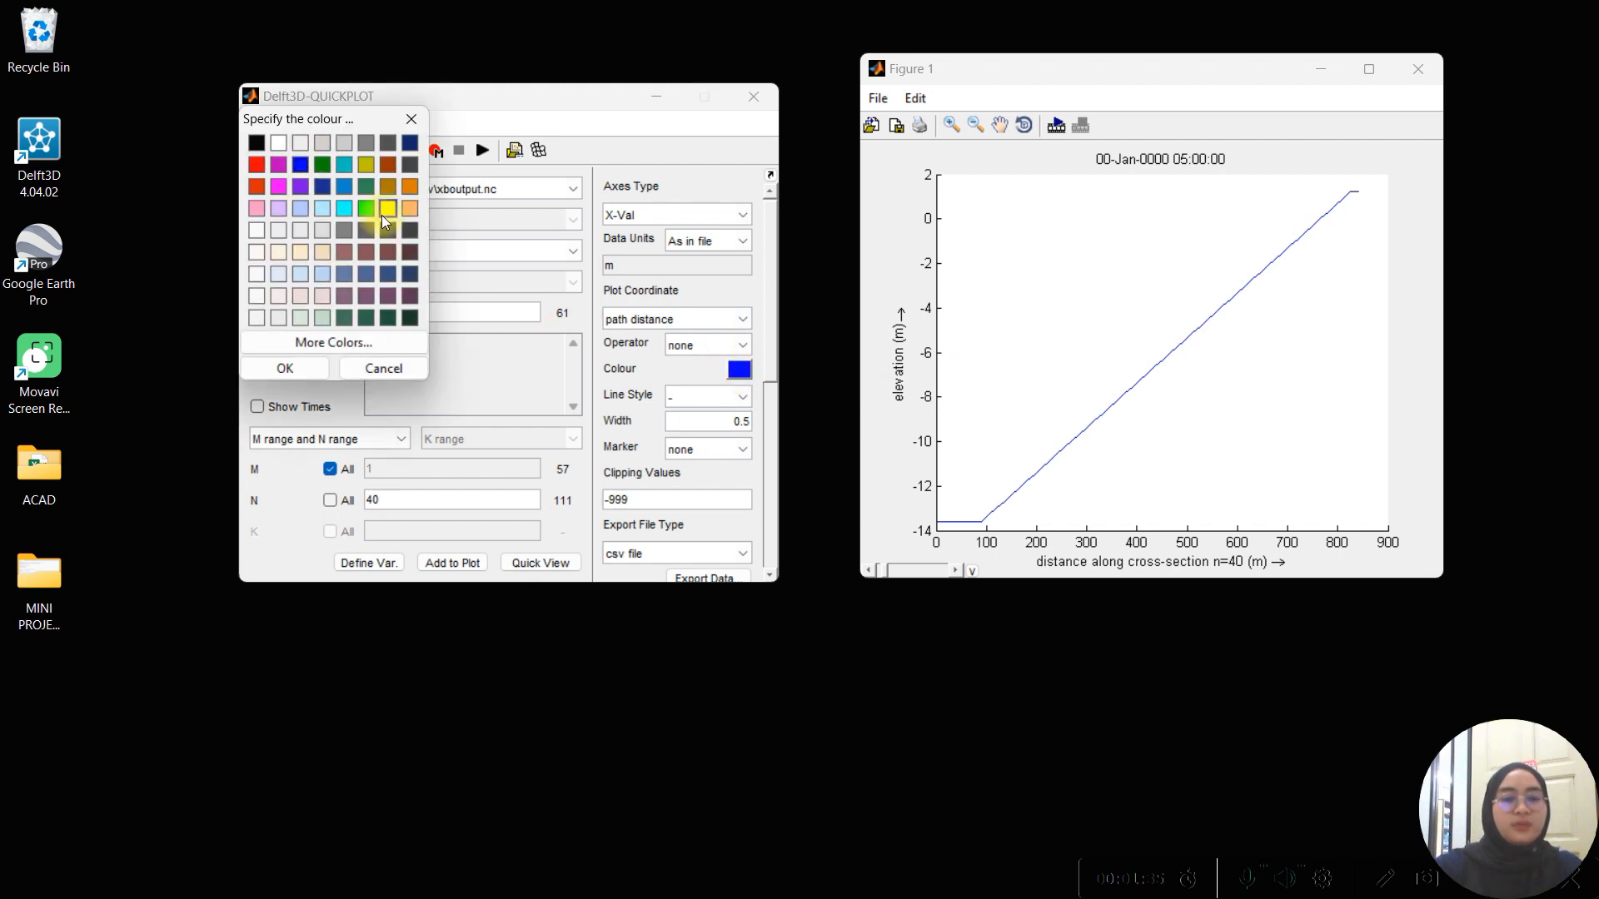
mouse_move(365, 210)
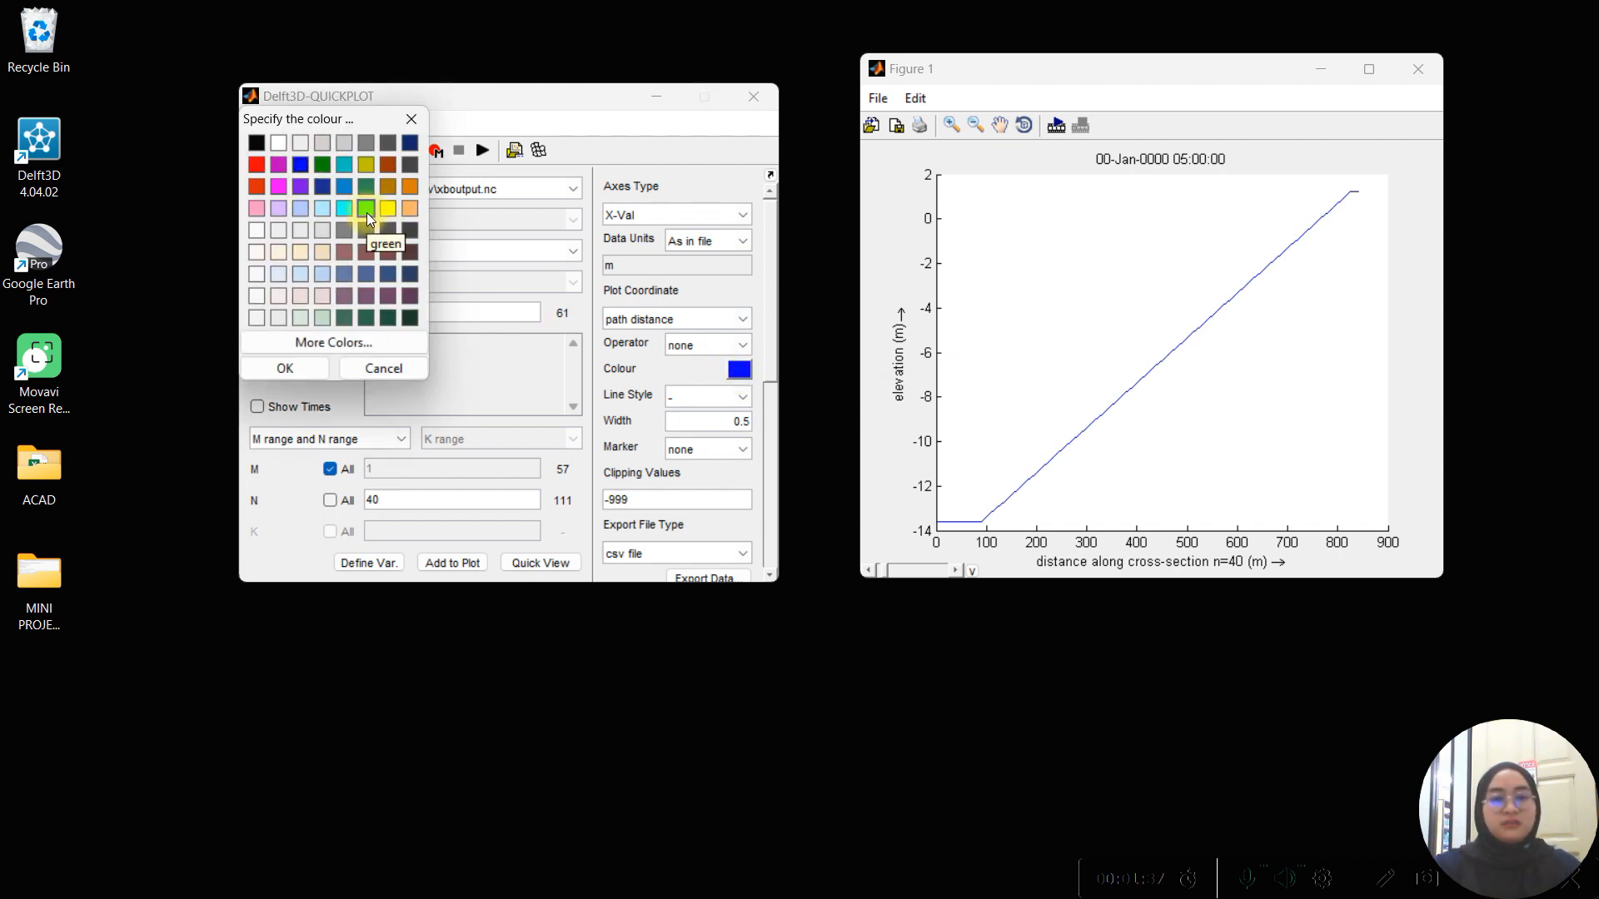
left_click(367, 208)
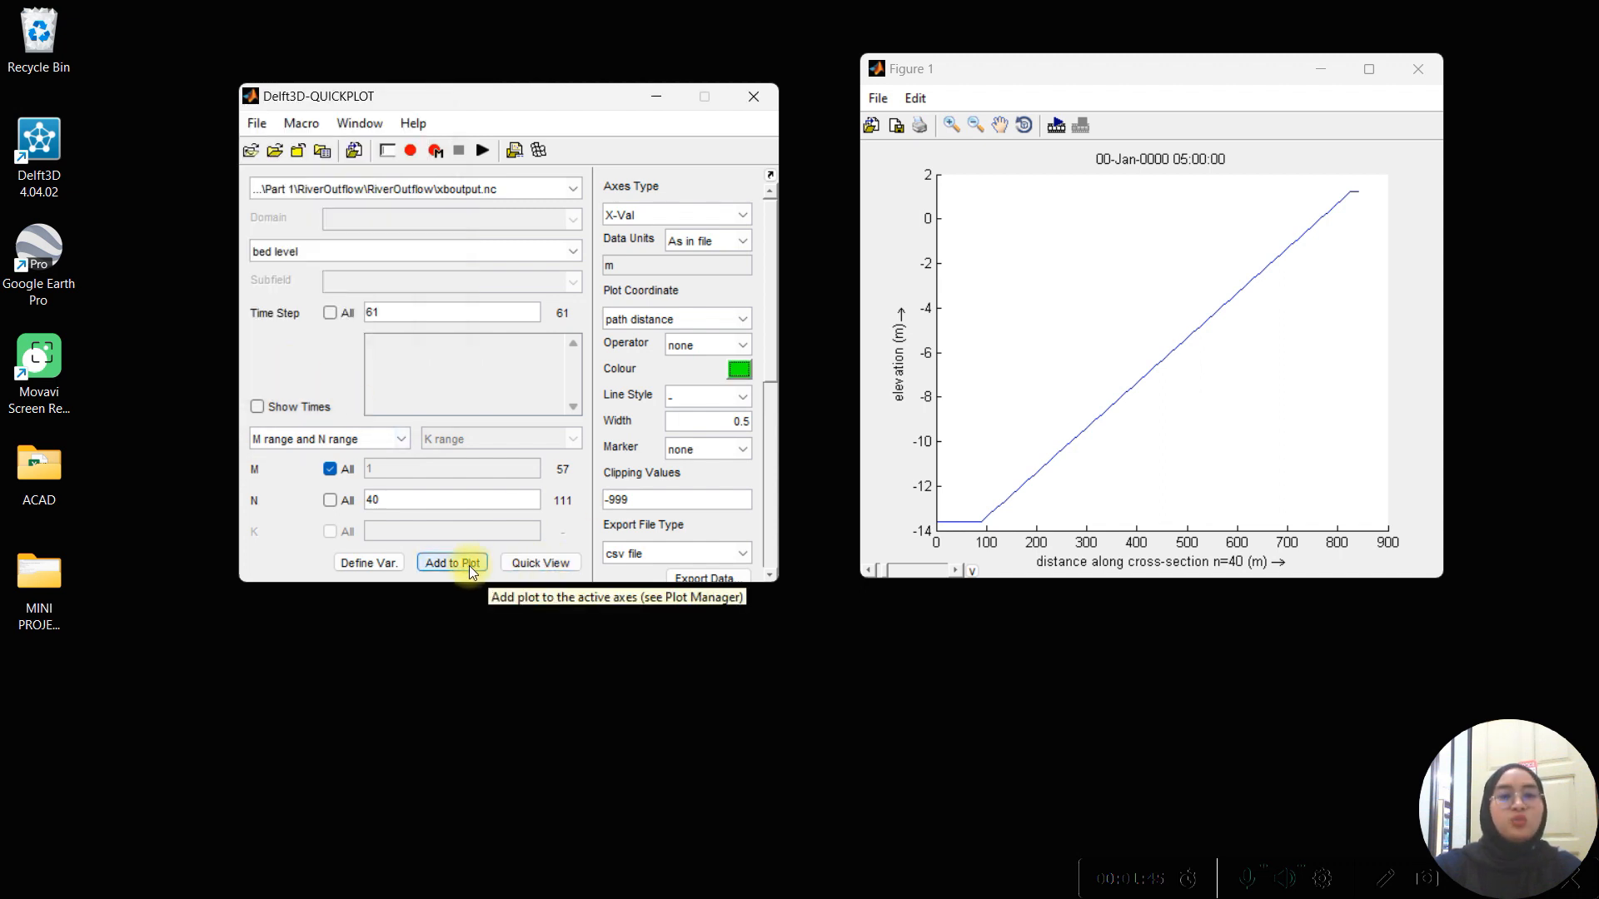
left_click(451, 561)
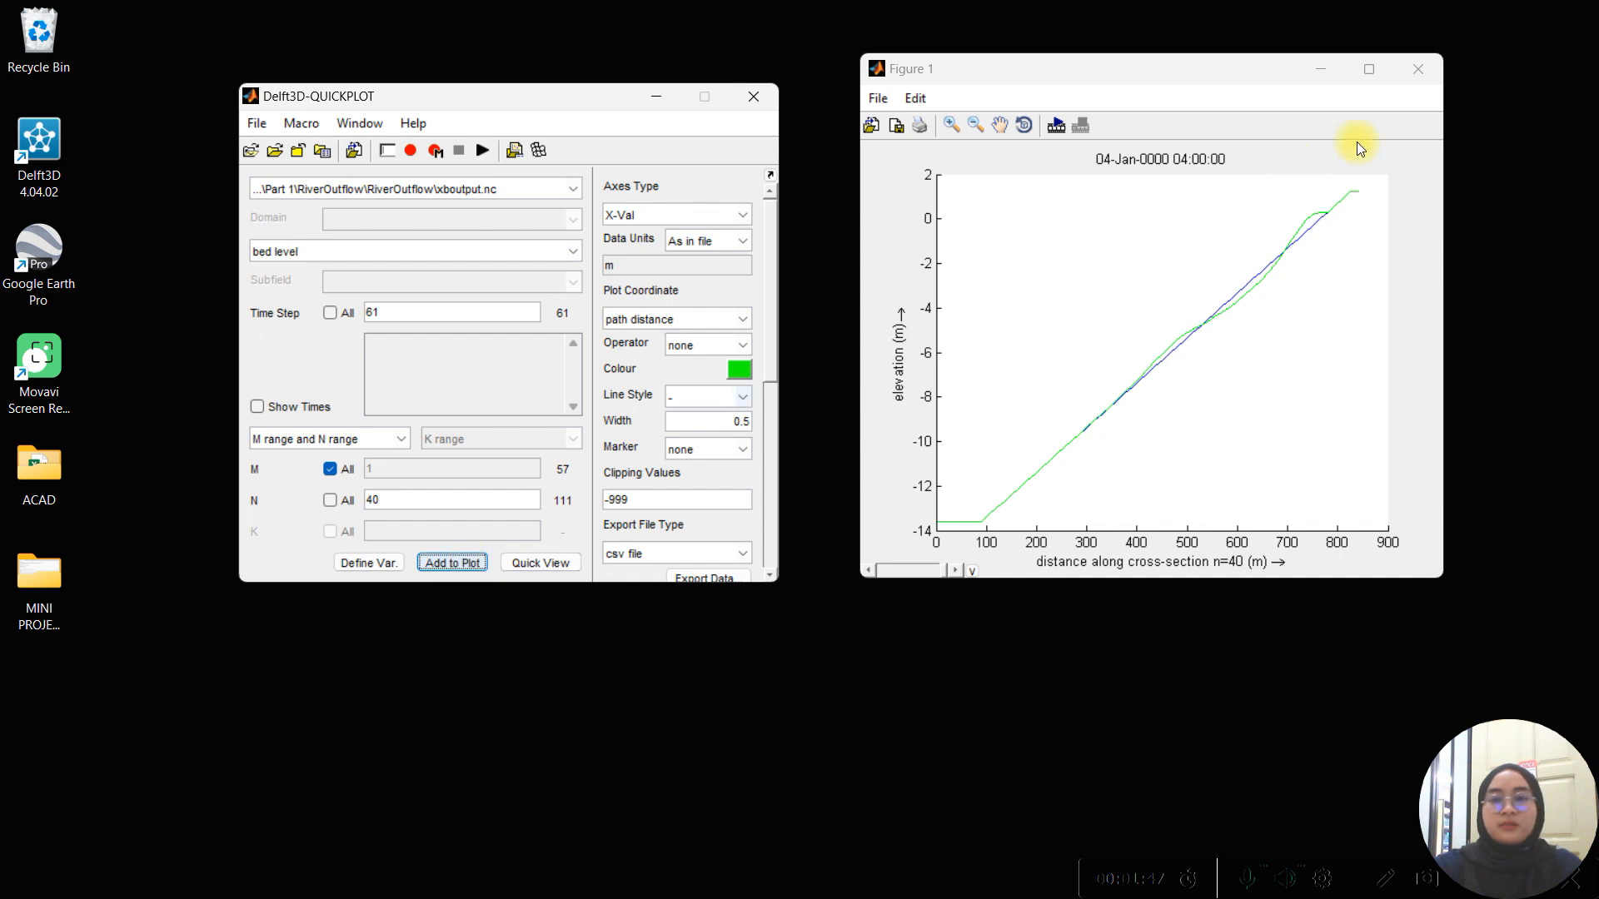
left_click(1368, 68)
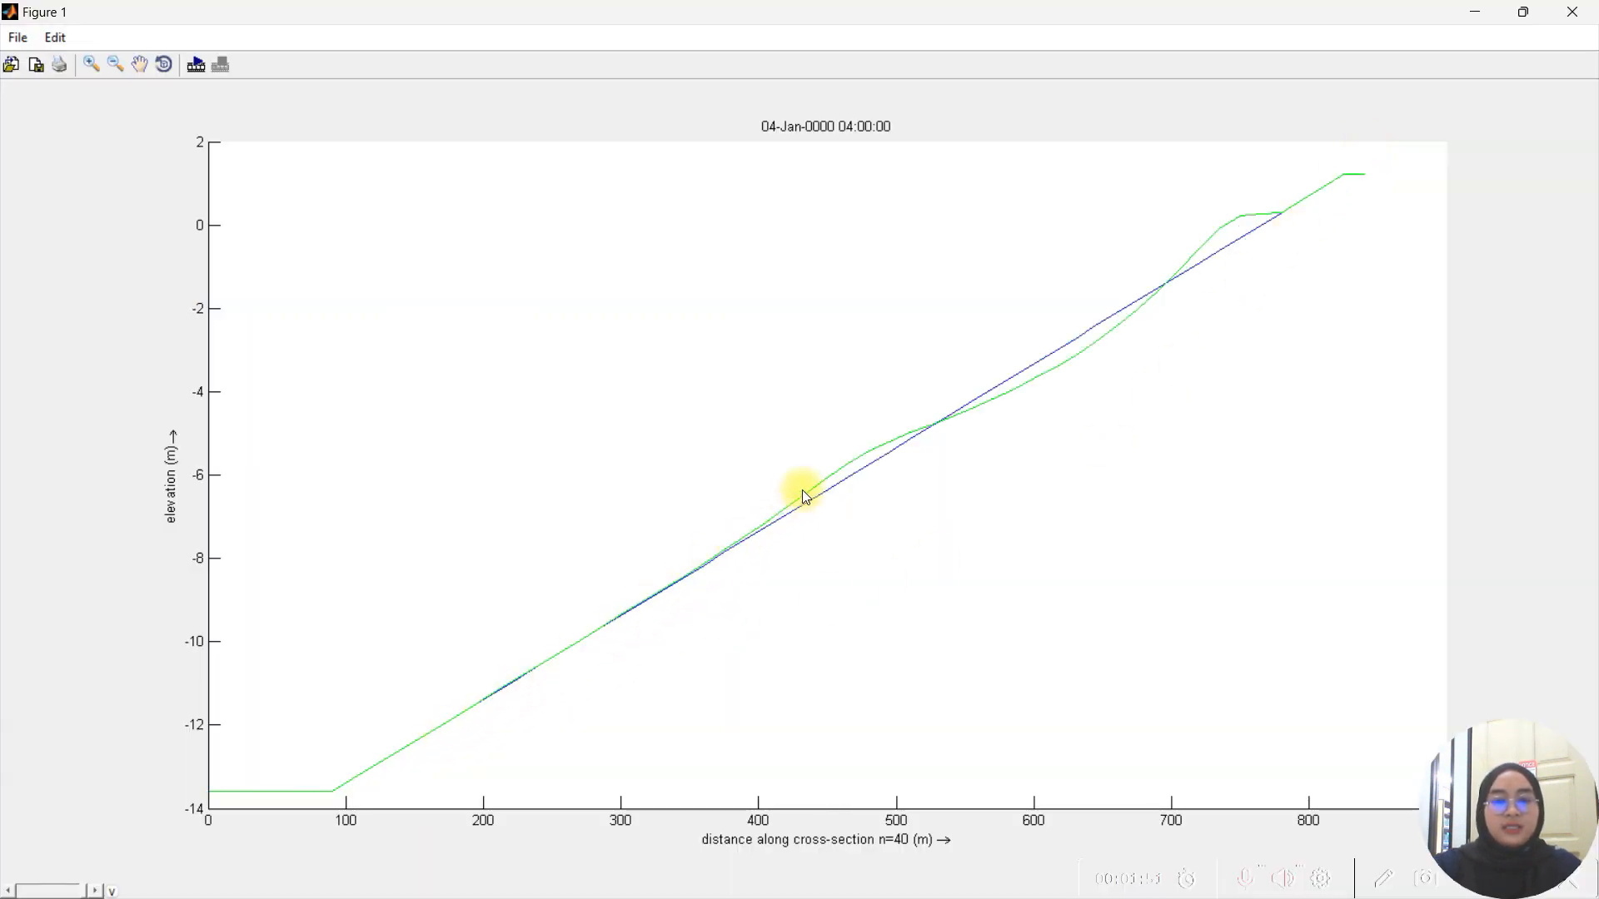
mouse_move(1293, 218)
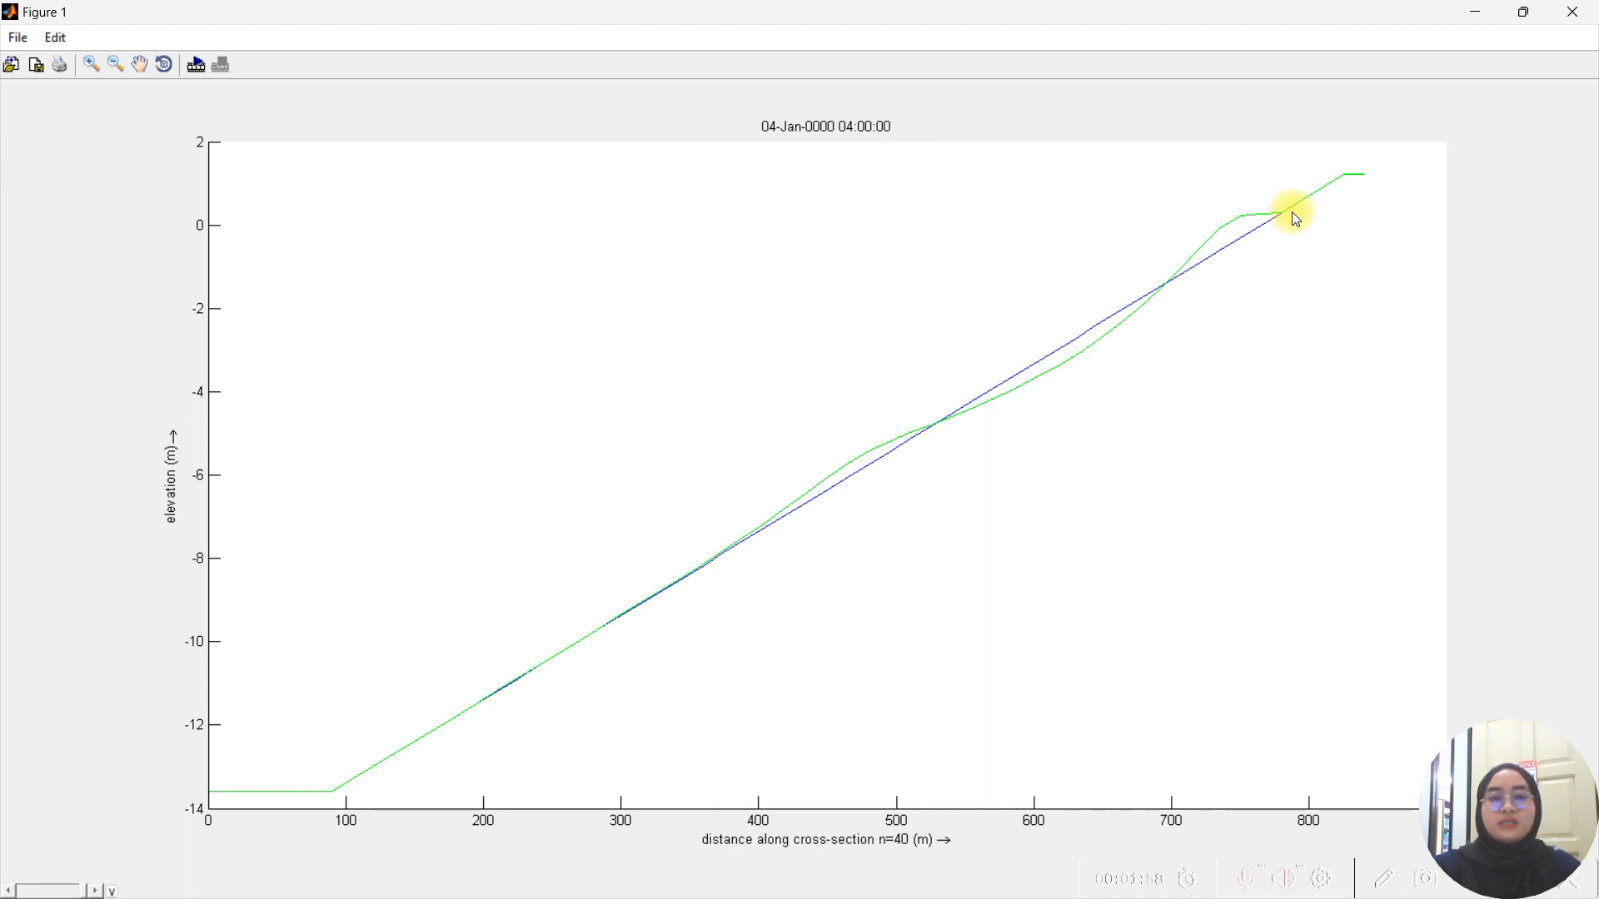
mouse_move(1231, 242)
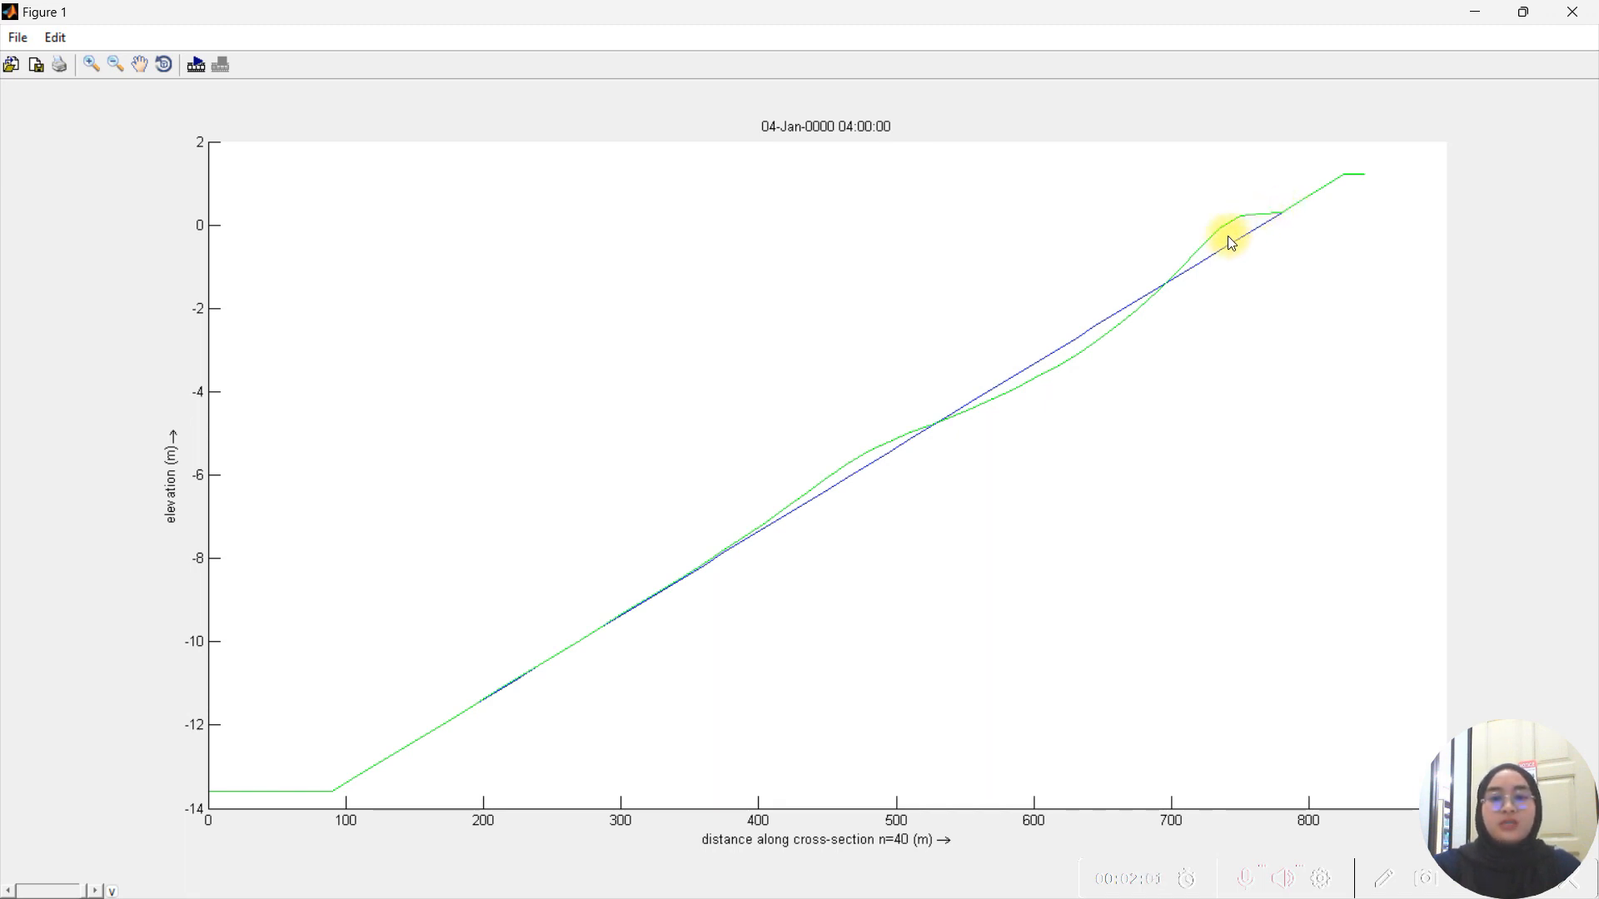
mouse_move(816, 490)
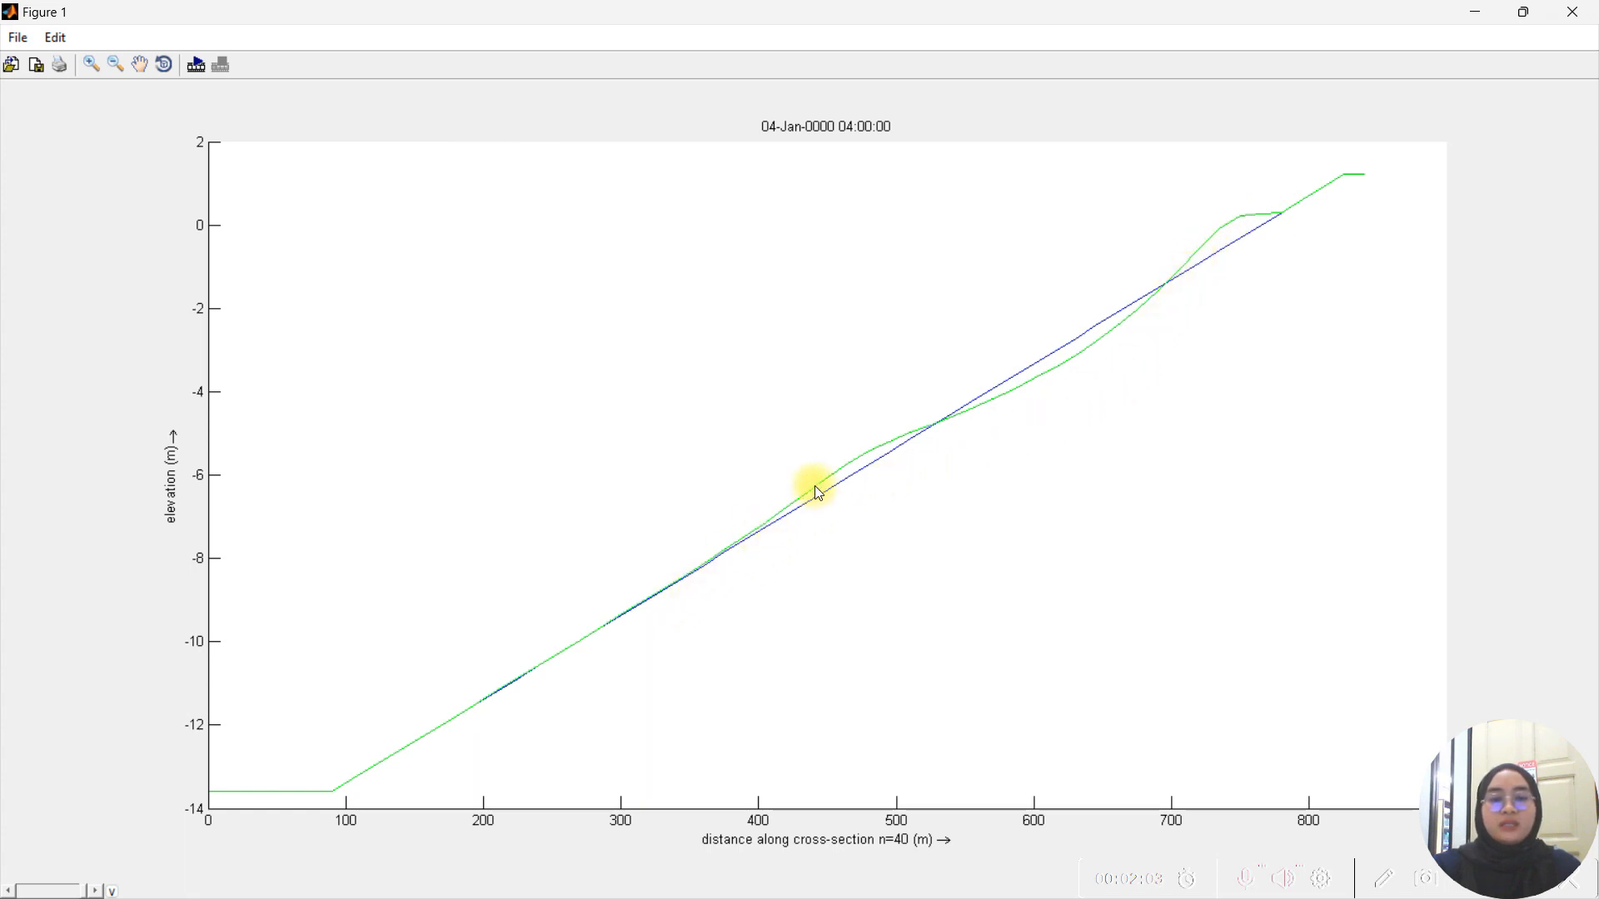
mouse_move(1142, 324)
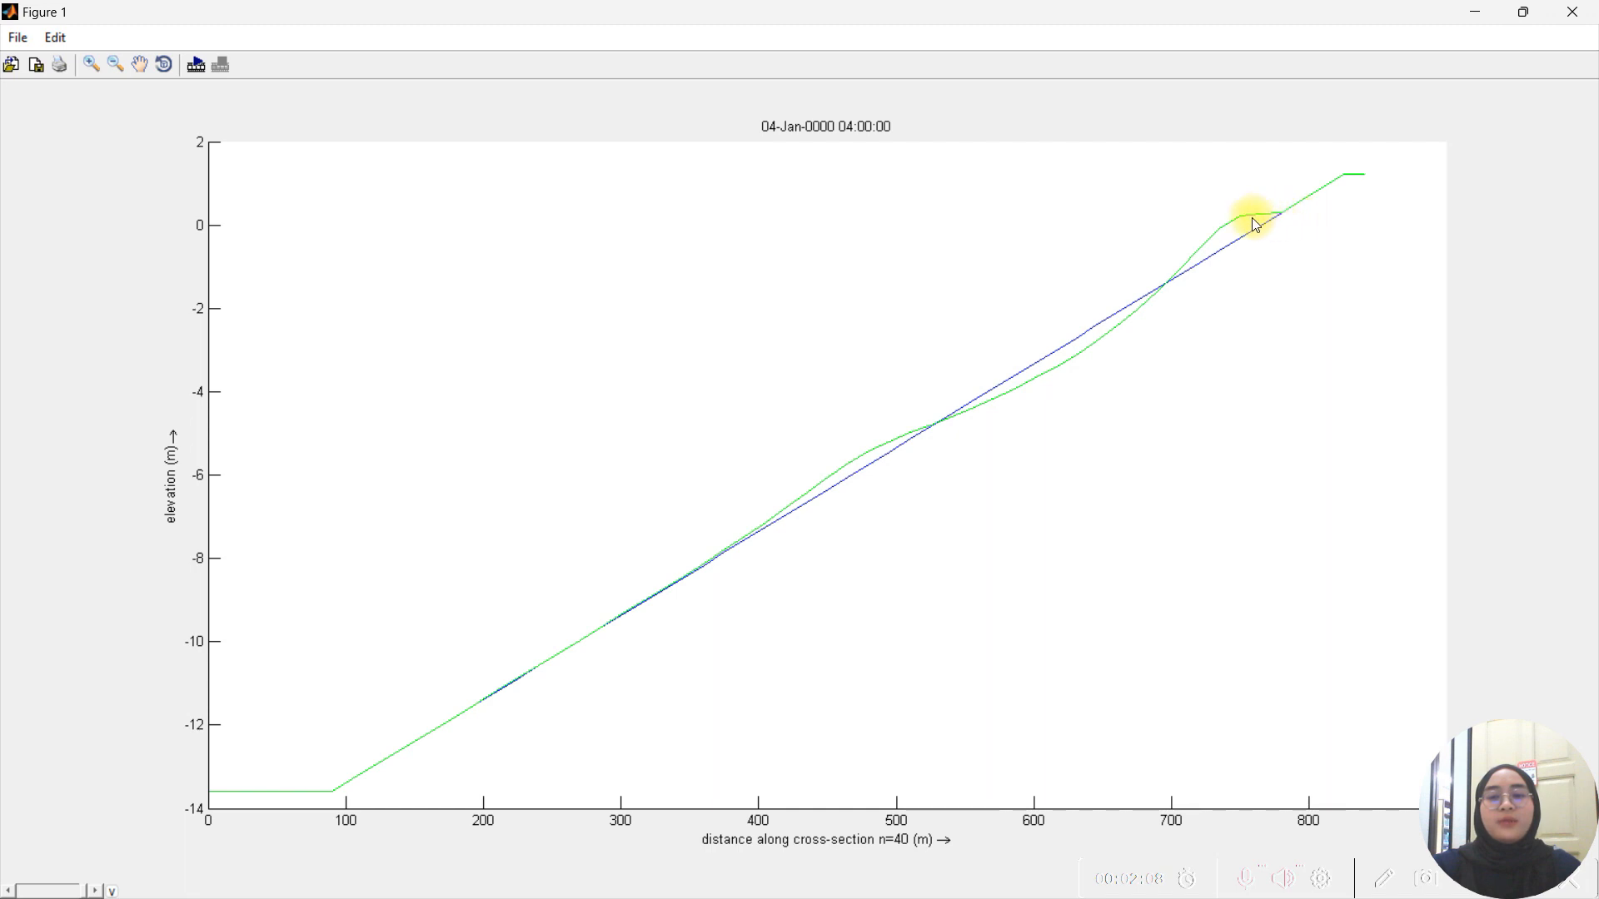
mouse_move(948, 436)
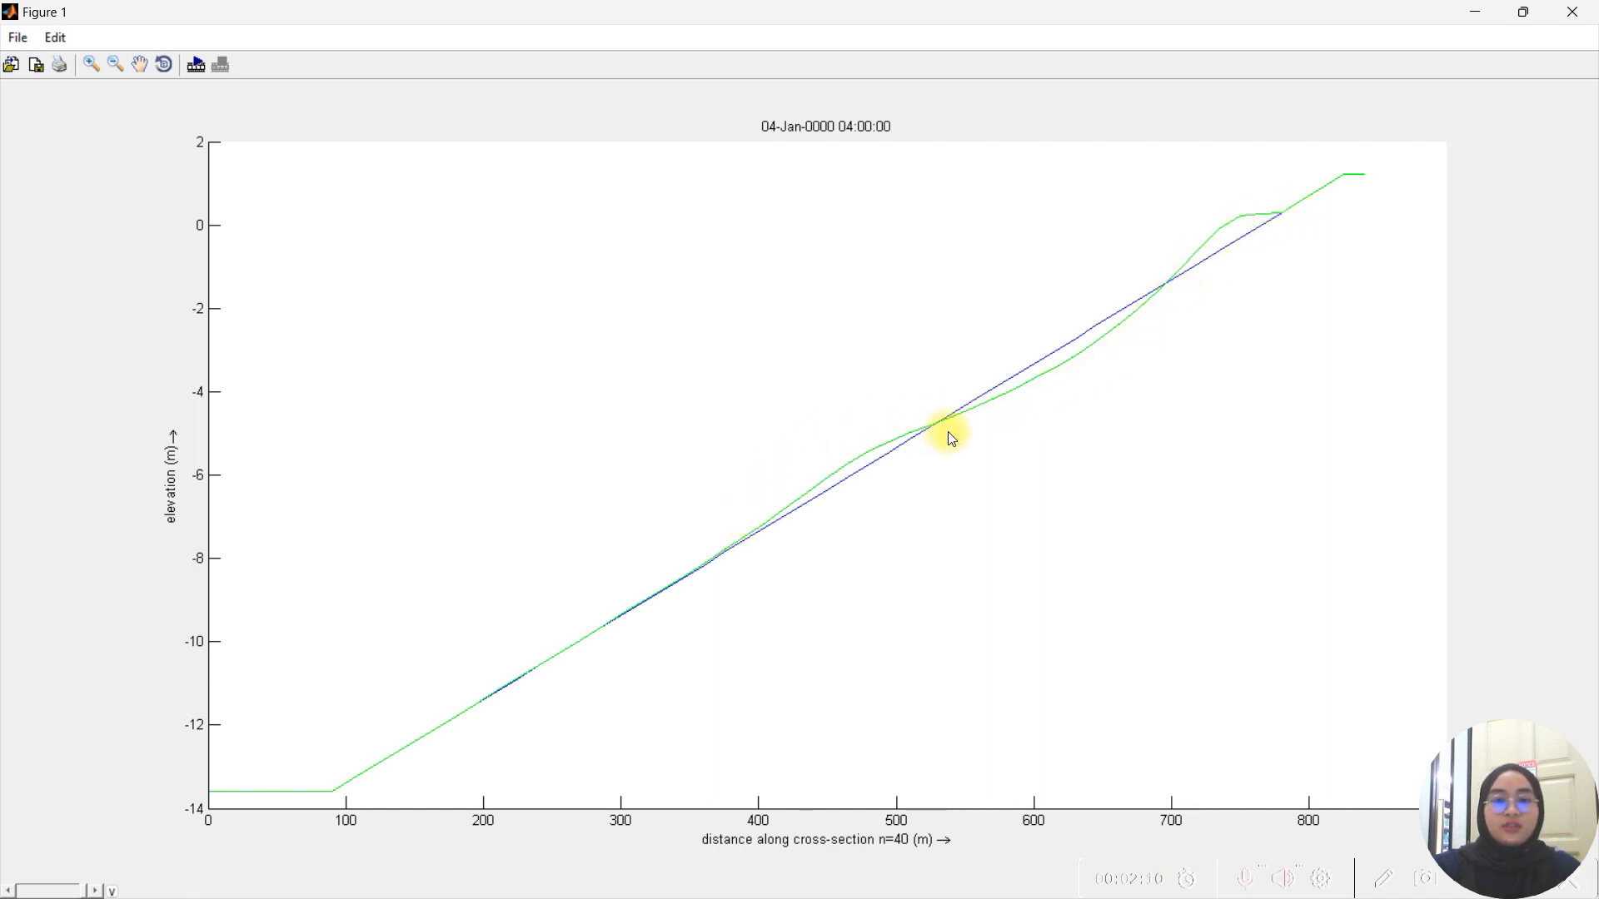
mouse_move(1024, 362)
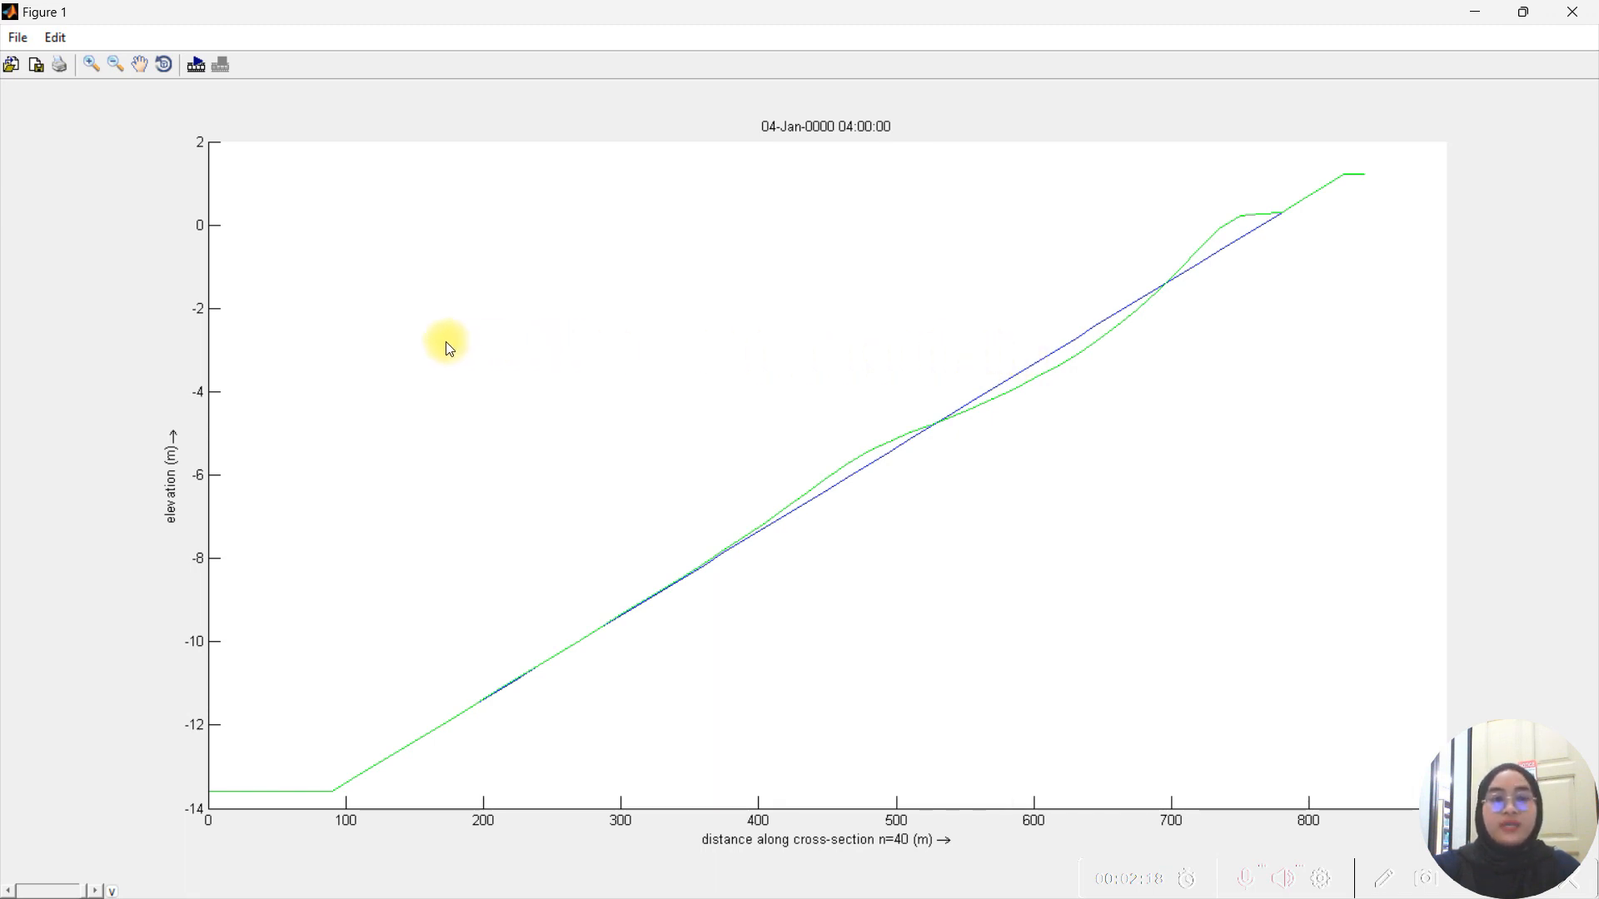
mouse_move(306, 346)
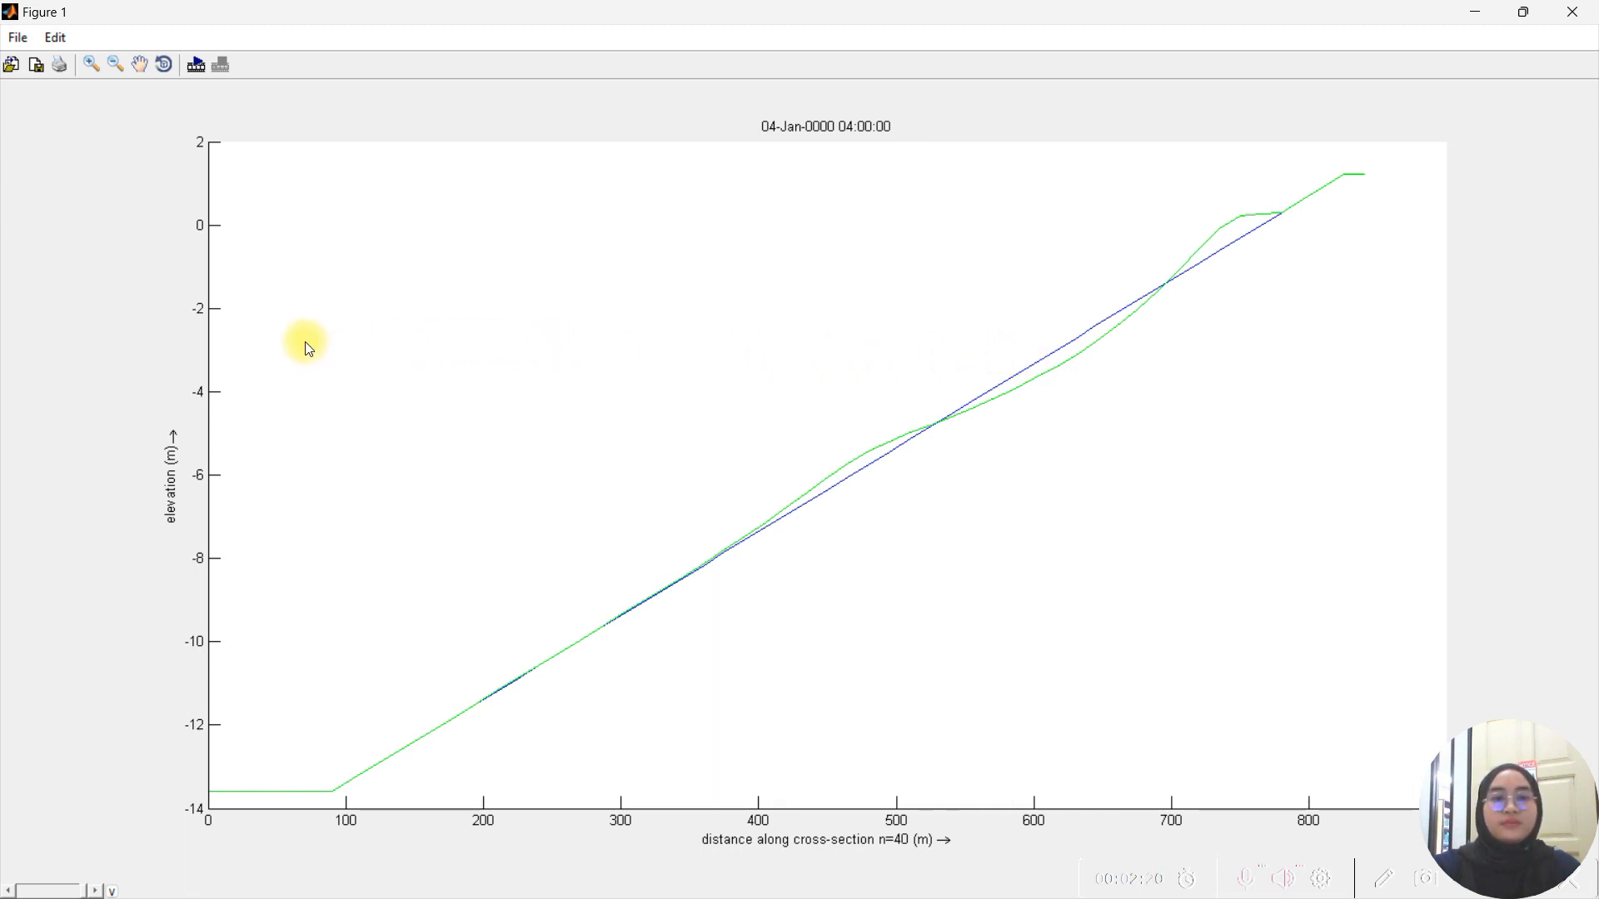
mouse_move(501, 365)
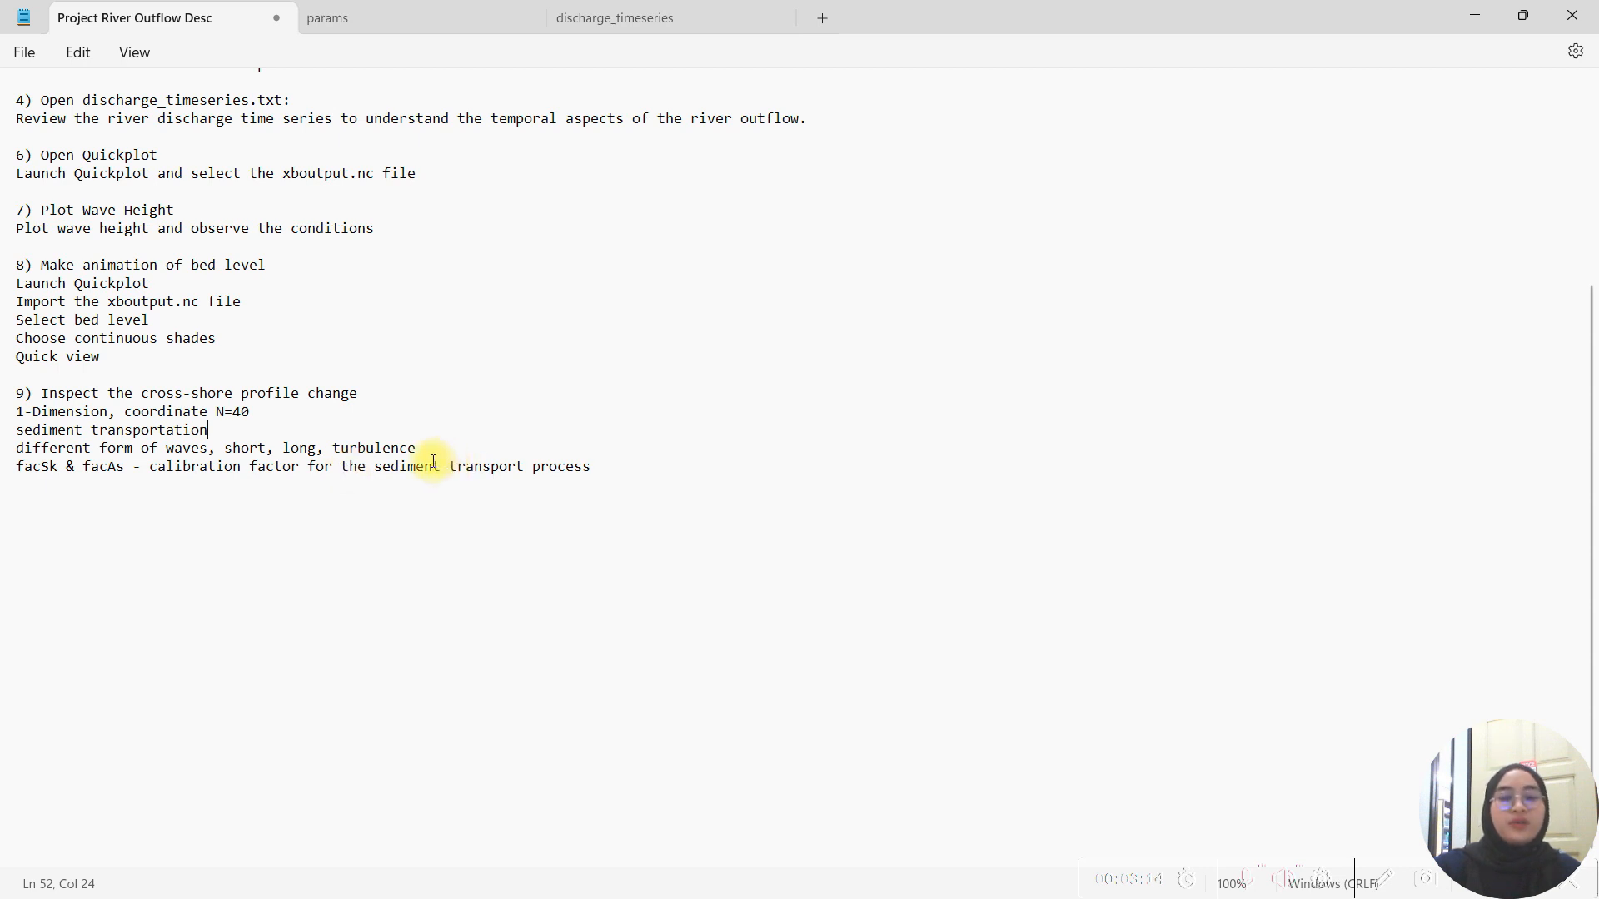
Write step 10 on cumulative sedimentation/erosion with initial = 4/5 and final = 61.
left_click_drag(375, 467, 590, 466)
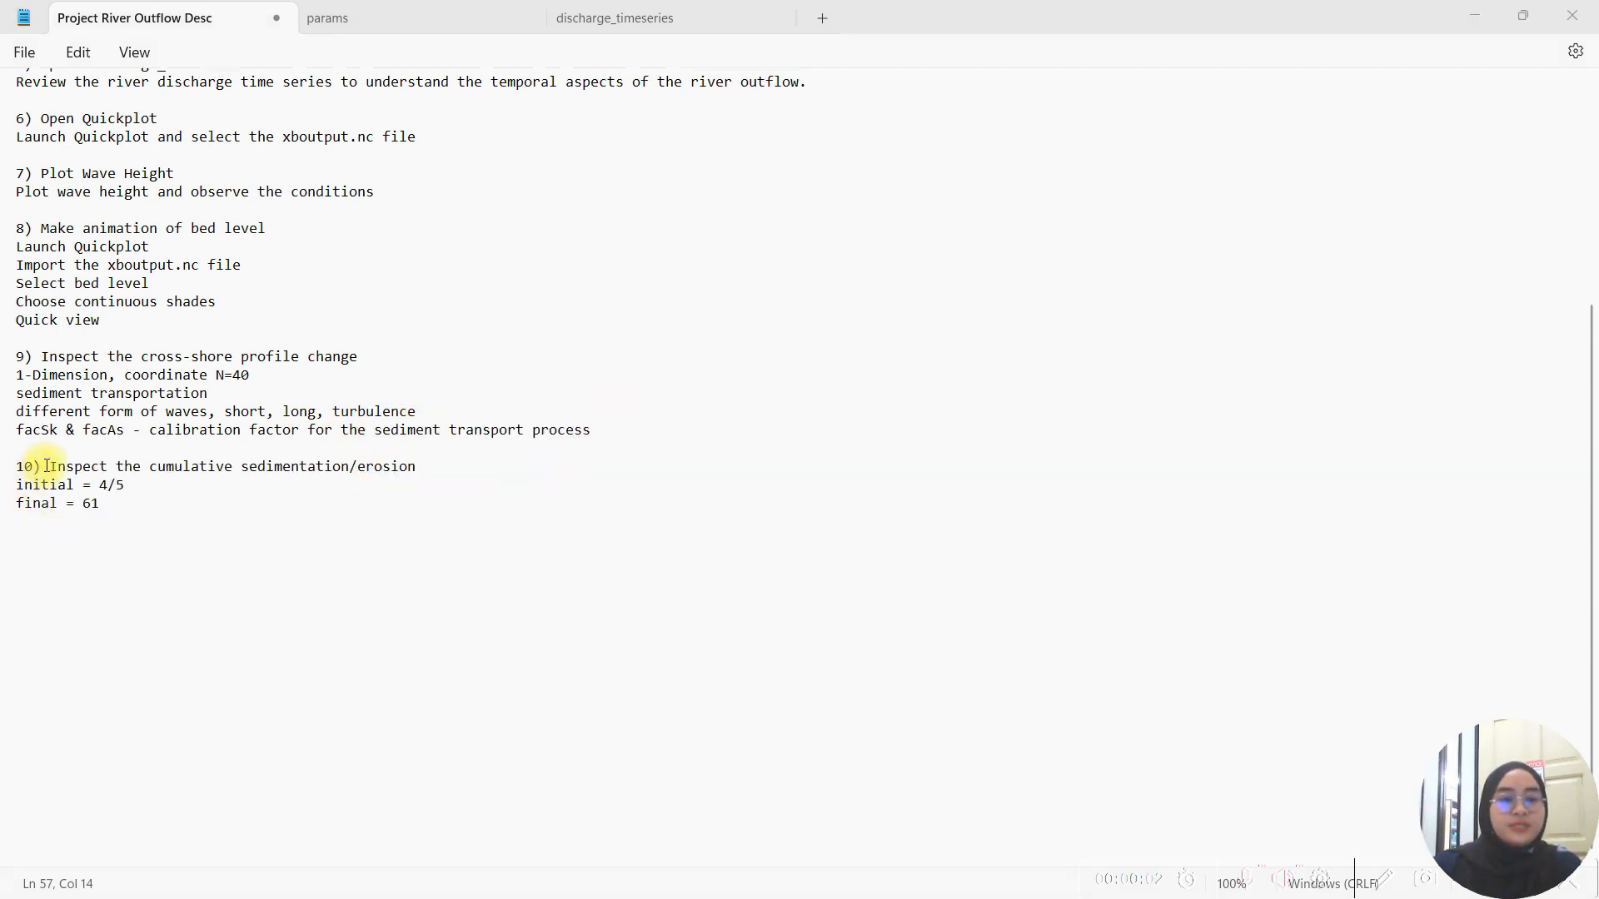
left_click_drag(49, 466, 415, 466)
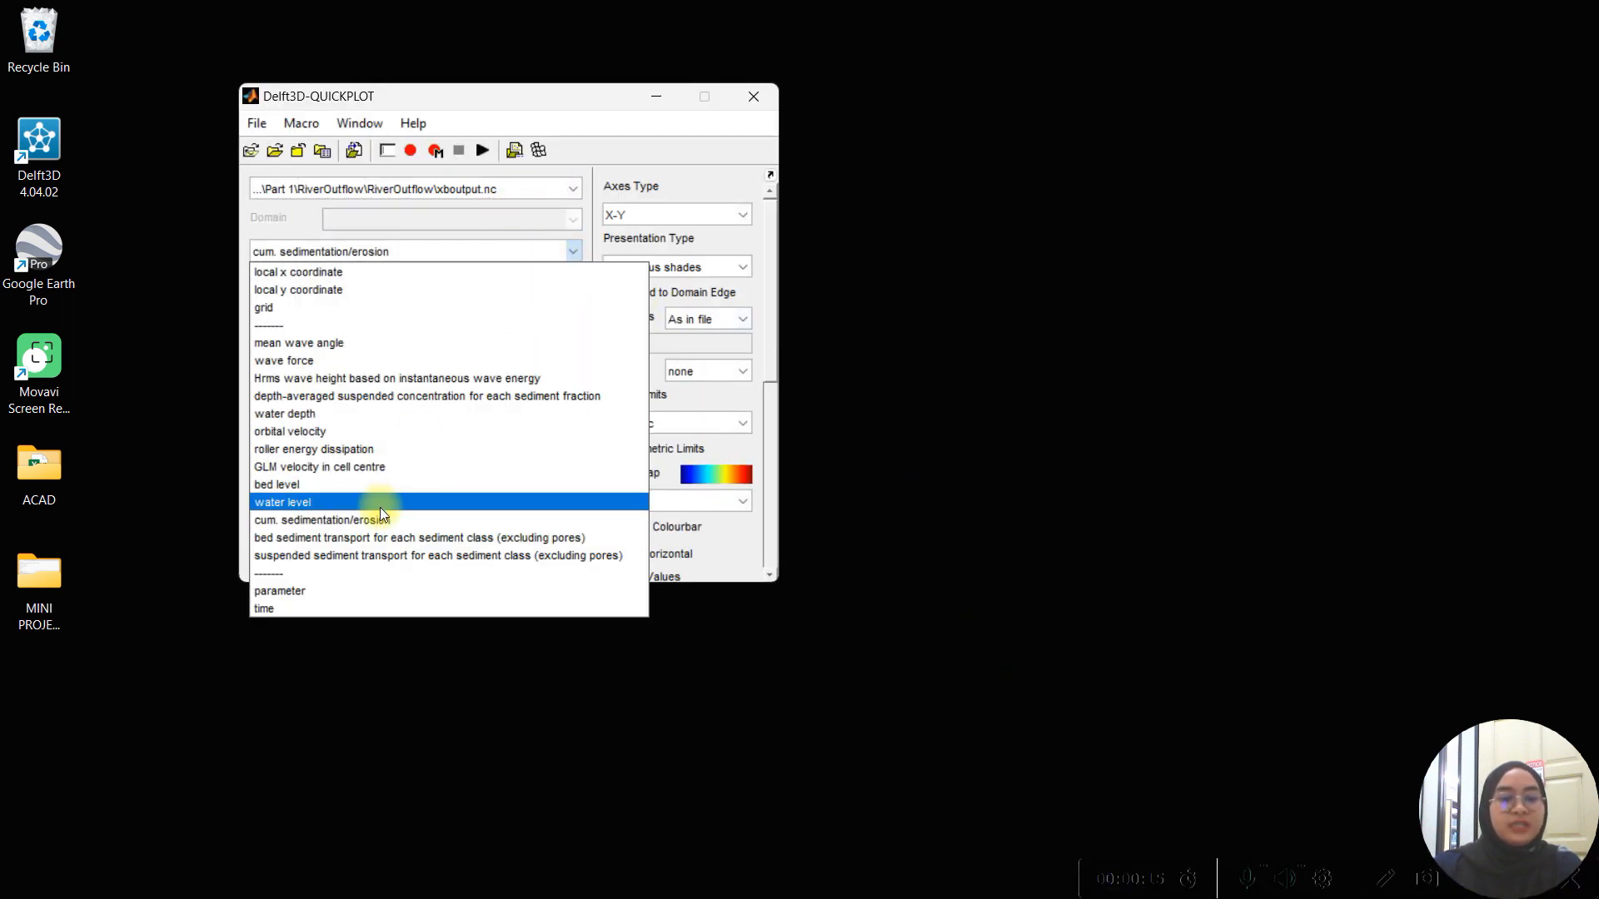
Plot the cumulative sedimentation/erosion map at time step 5 via Quick View.
left_click(338, 519)
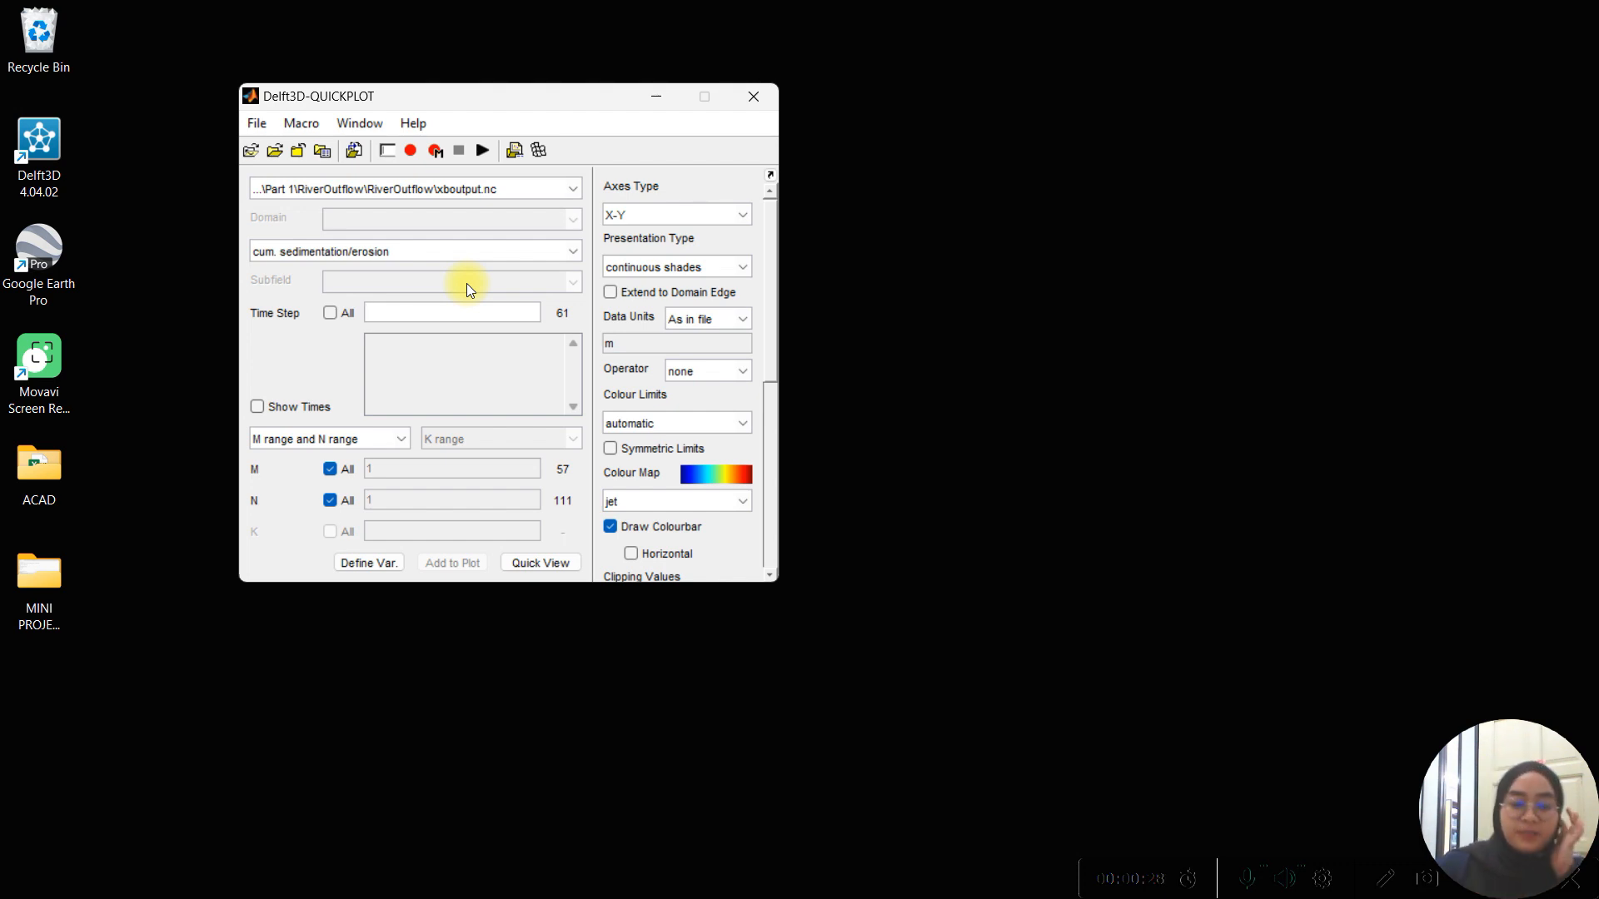
left_click(451, 312)
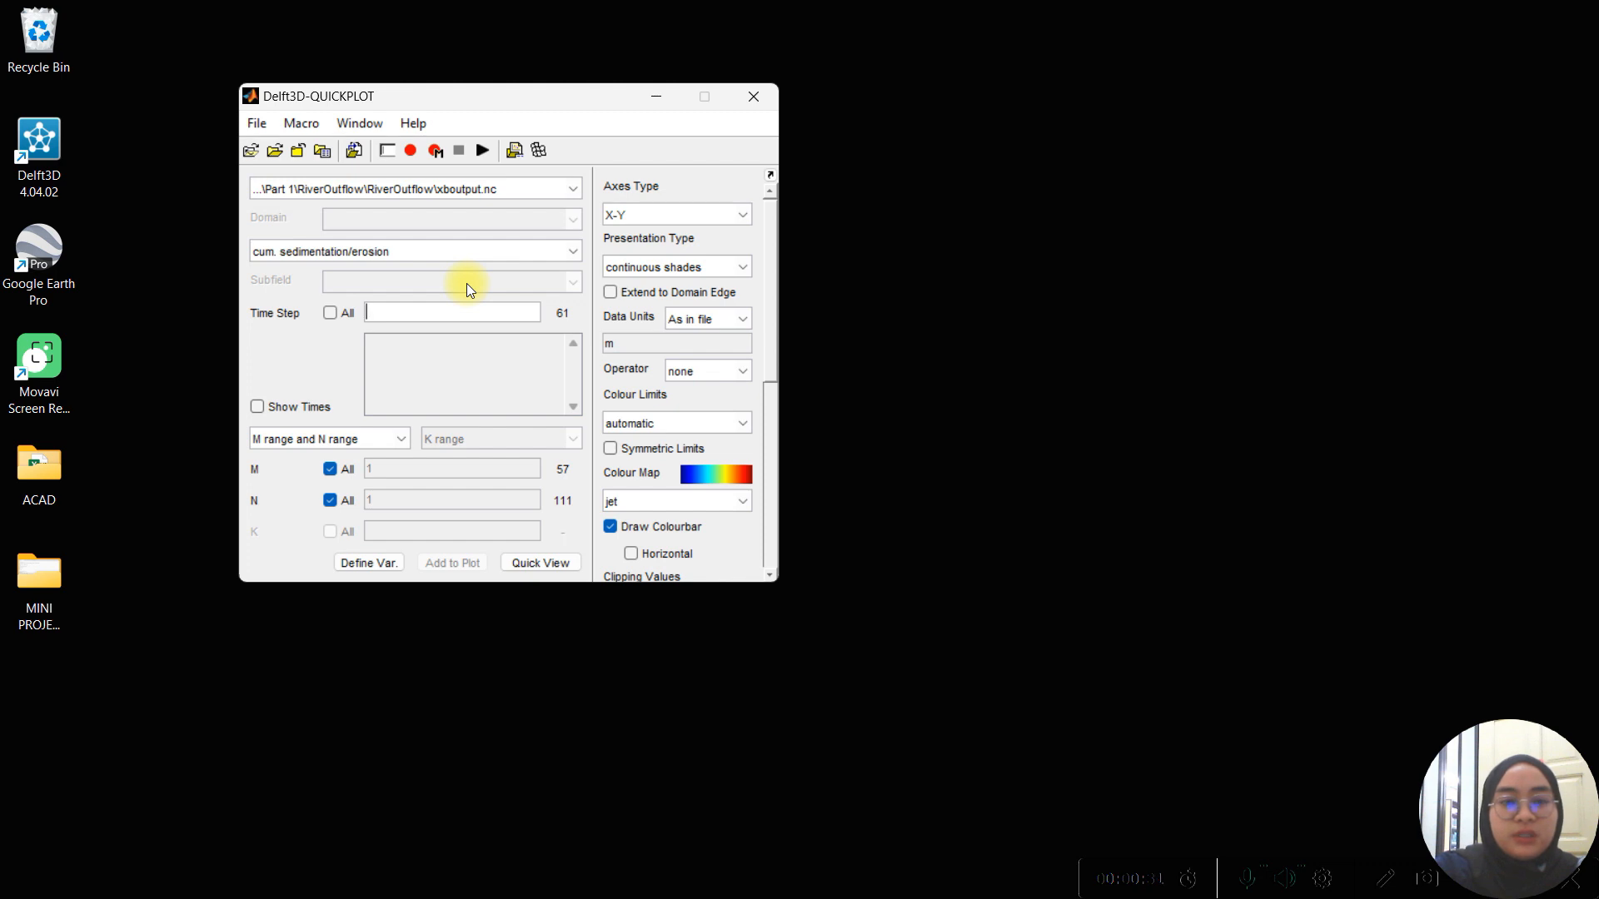
type("5")
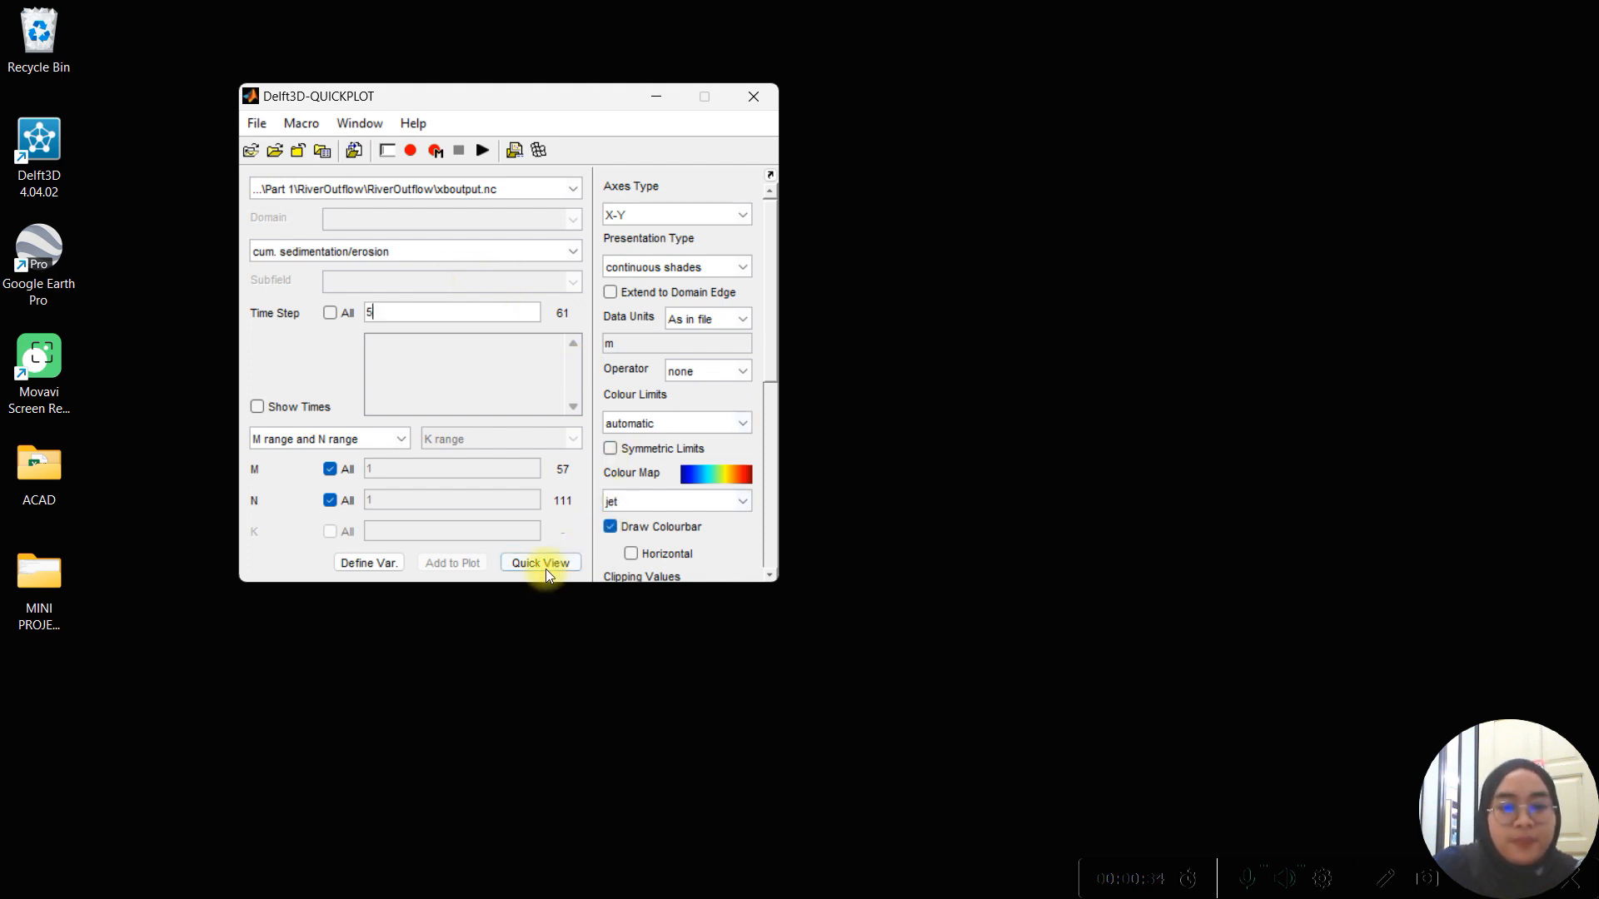
left_click(539, 563)
type("30")
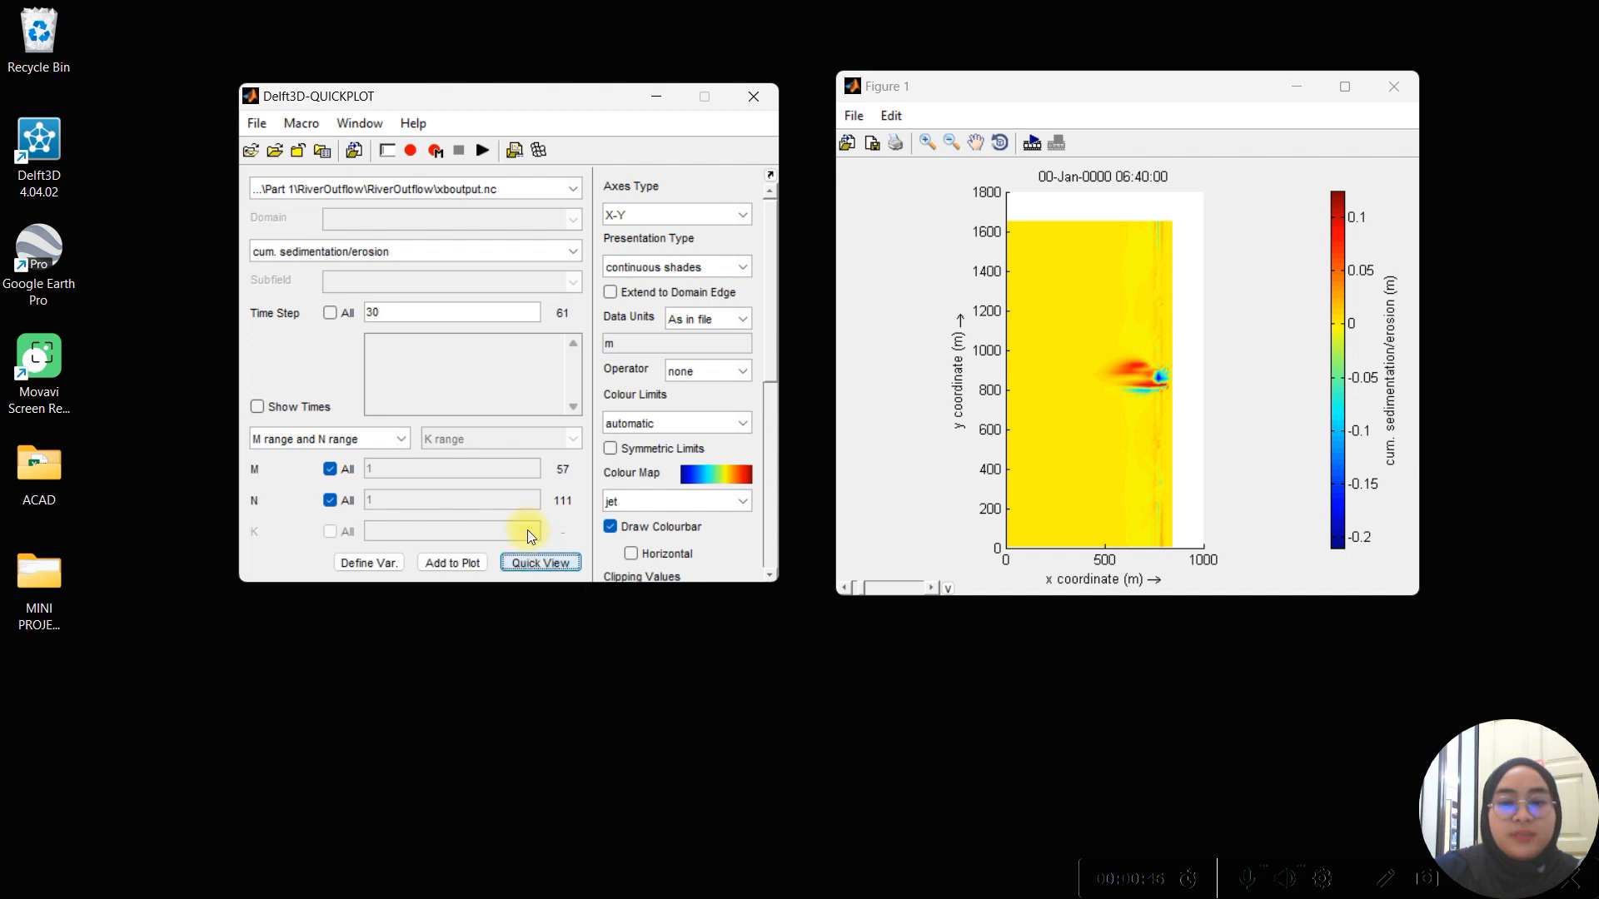
Plot further cumulative sedimentation/erosion maps at time steps 30 and 61 in new figures.
left_click(540, 562)
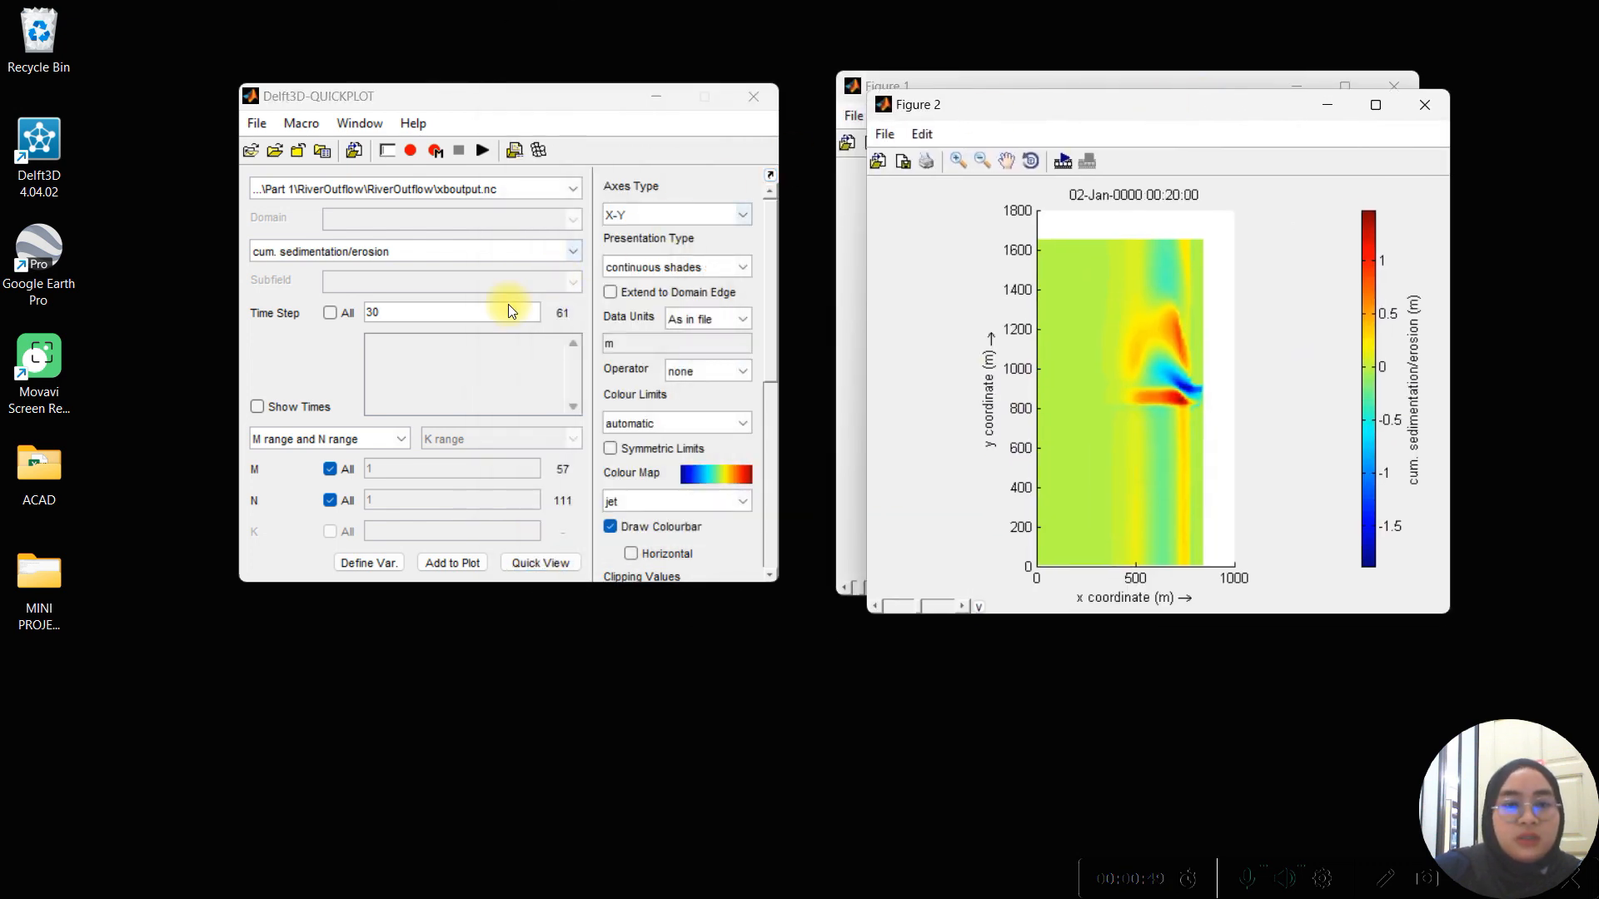
type("61")
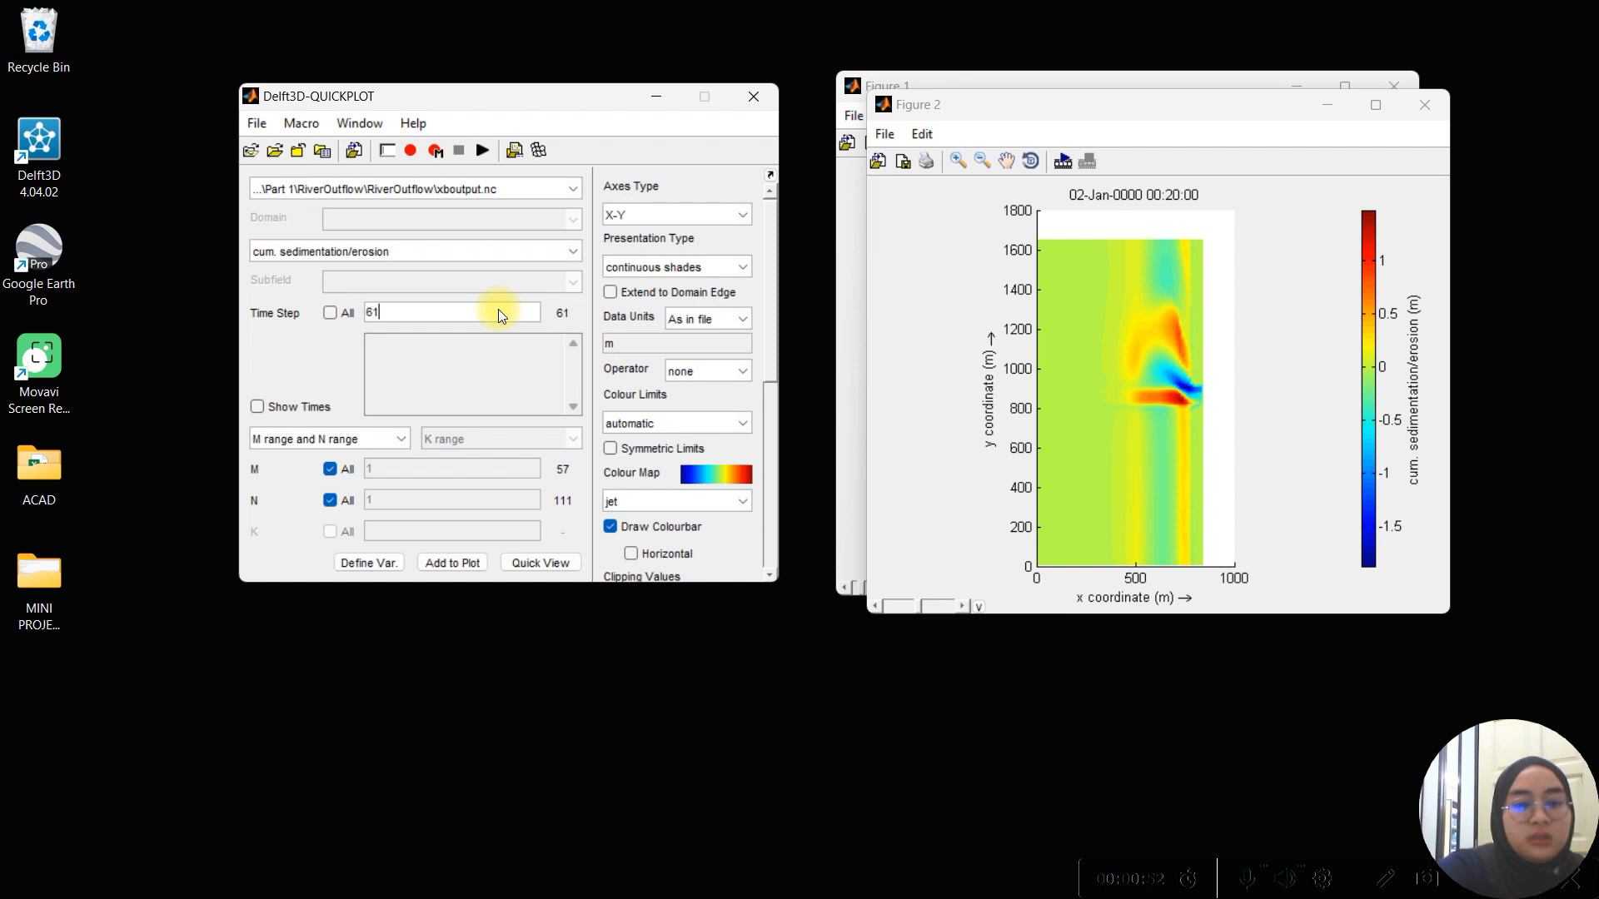
left_click(540, 562)
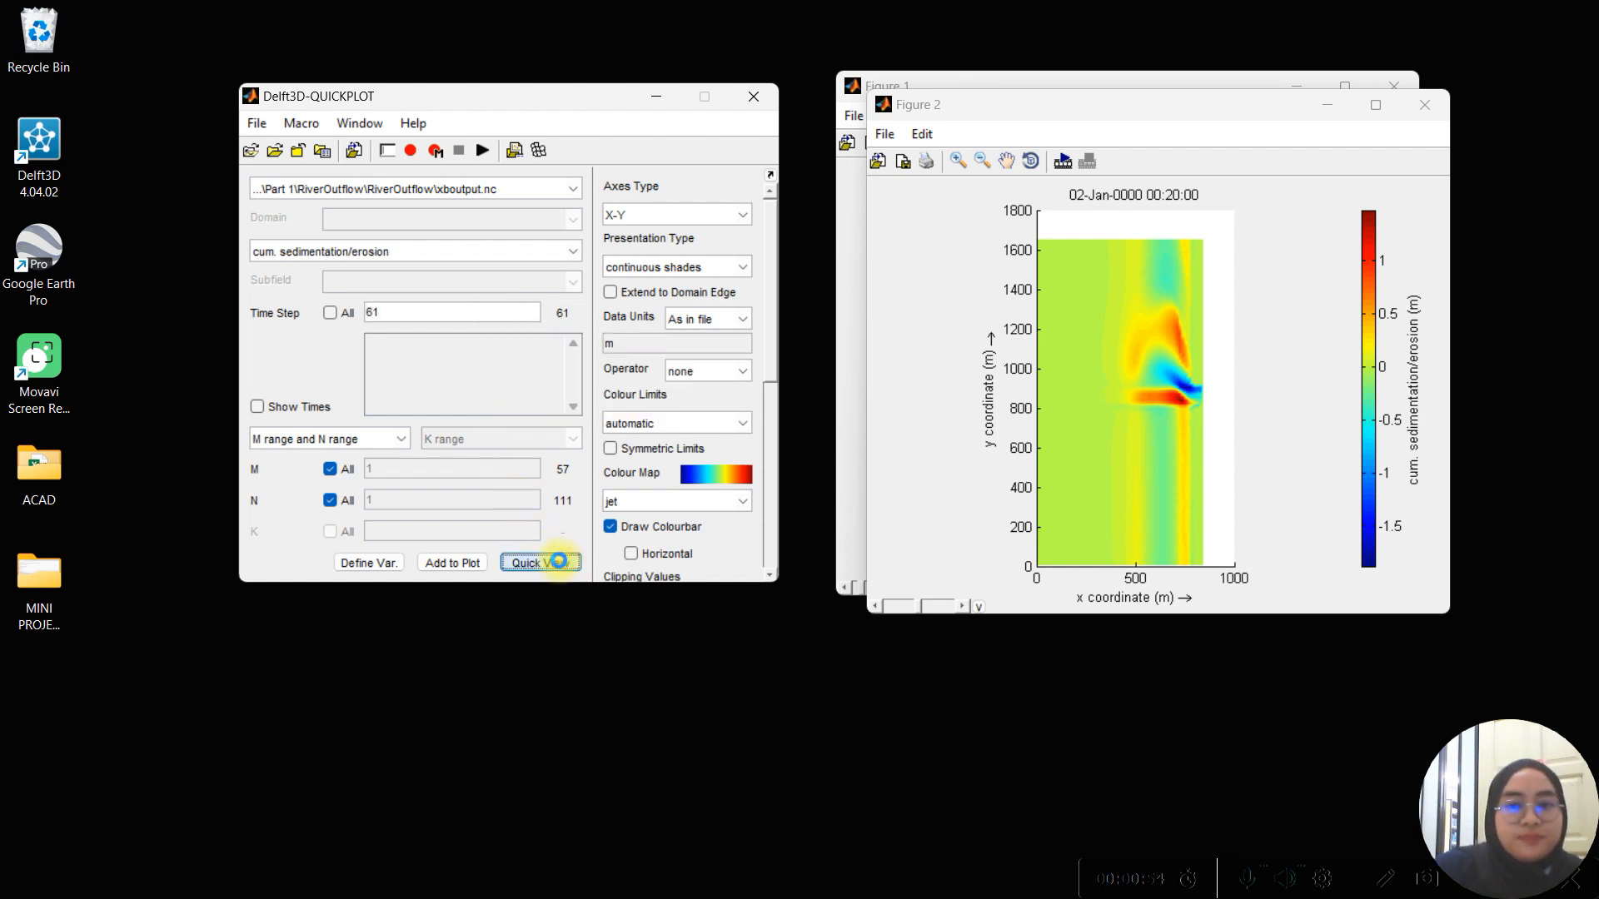
left_click(540, 561)
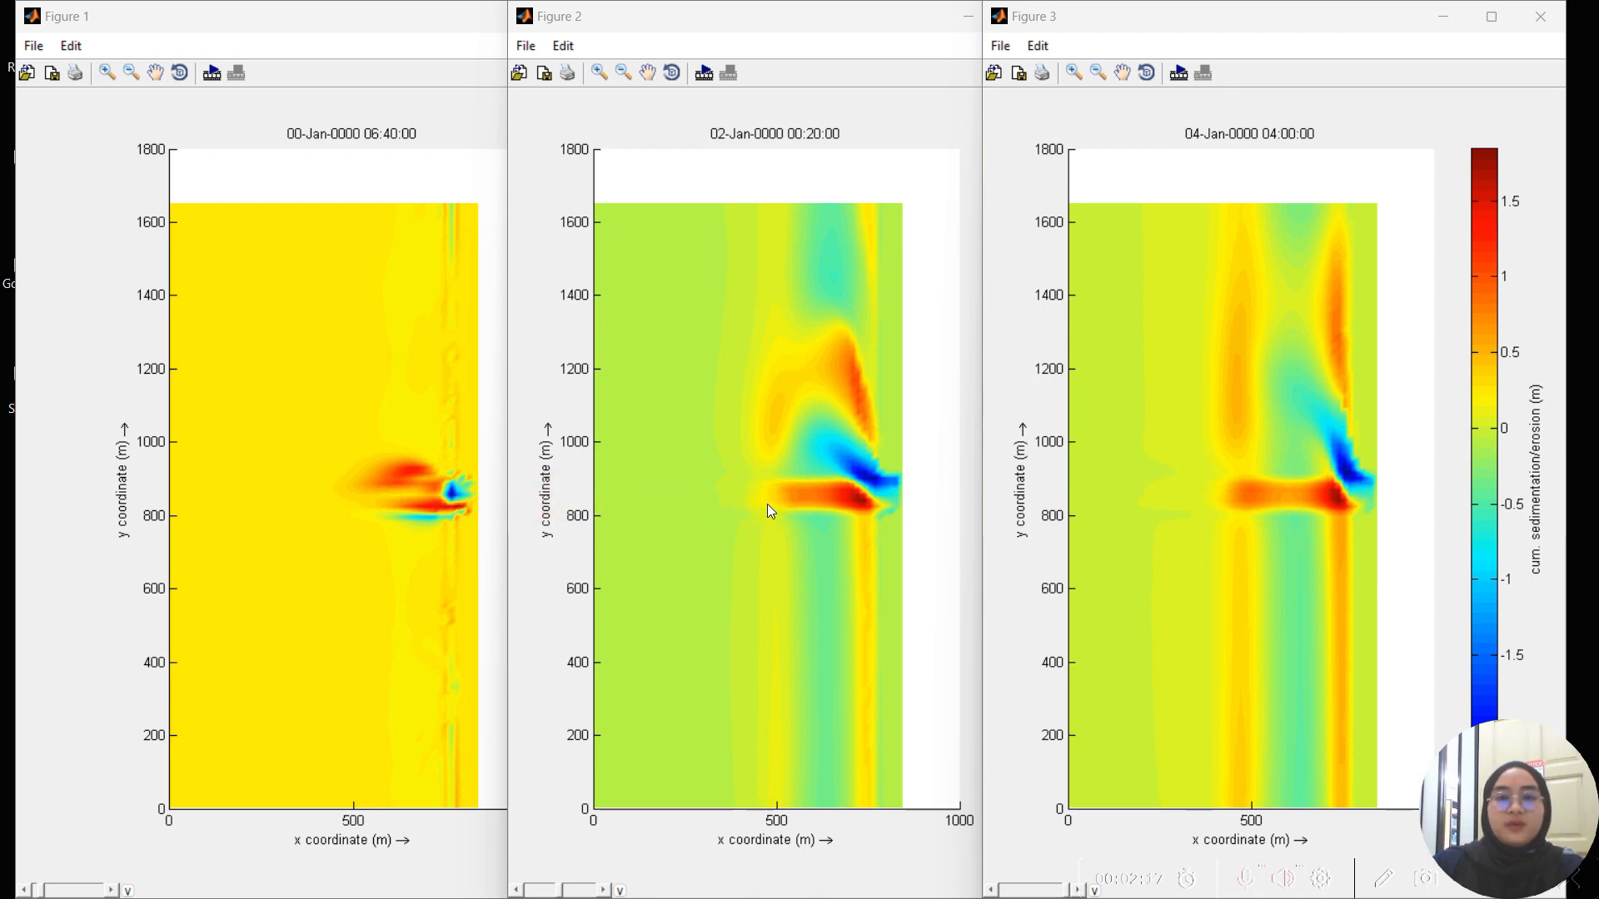
mouse_move(813, 83)
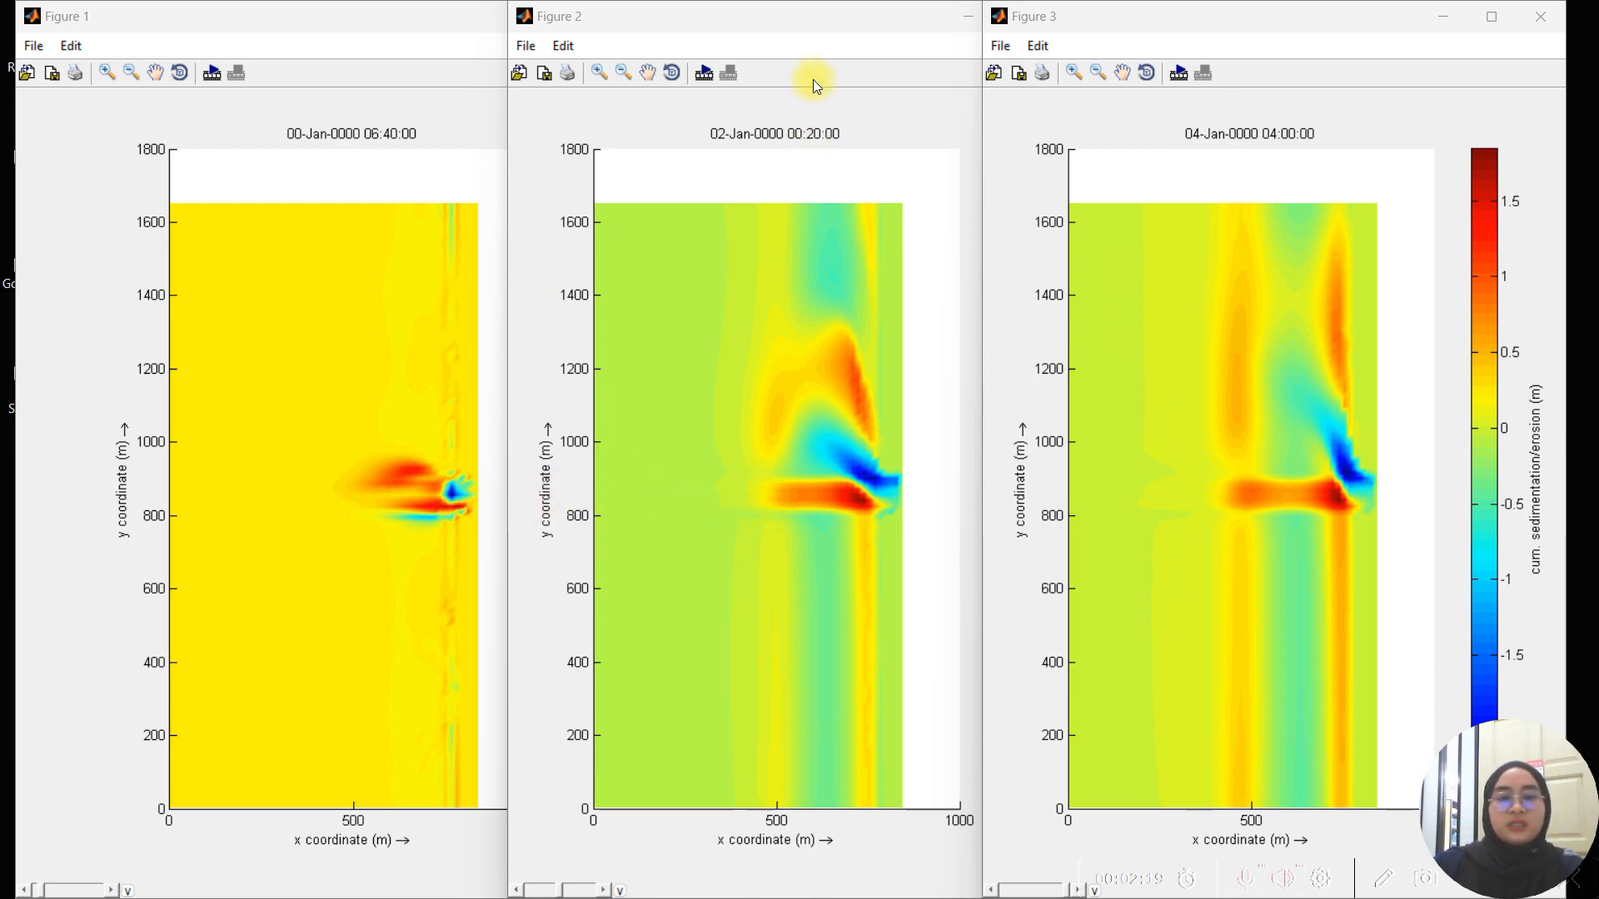
mouse_move(1303, 82)
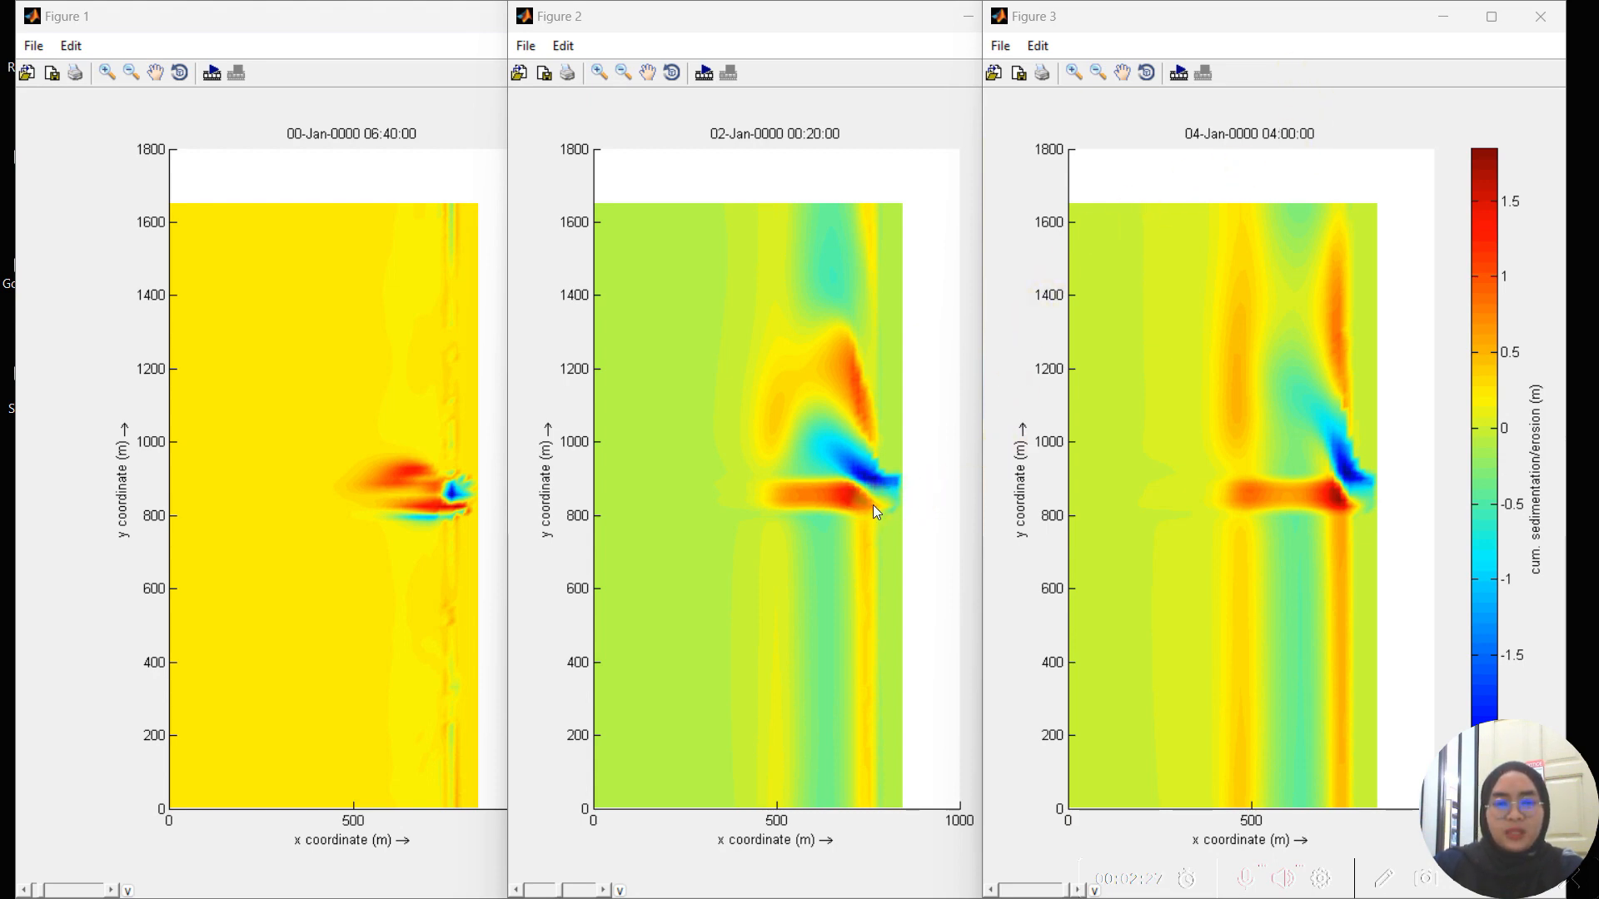
mouse_move(744, 206)
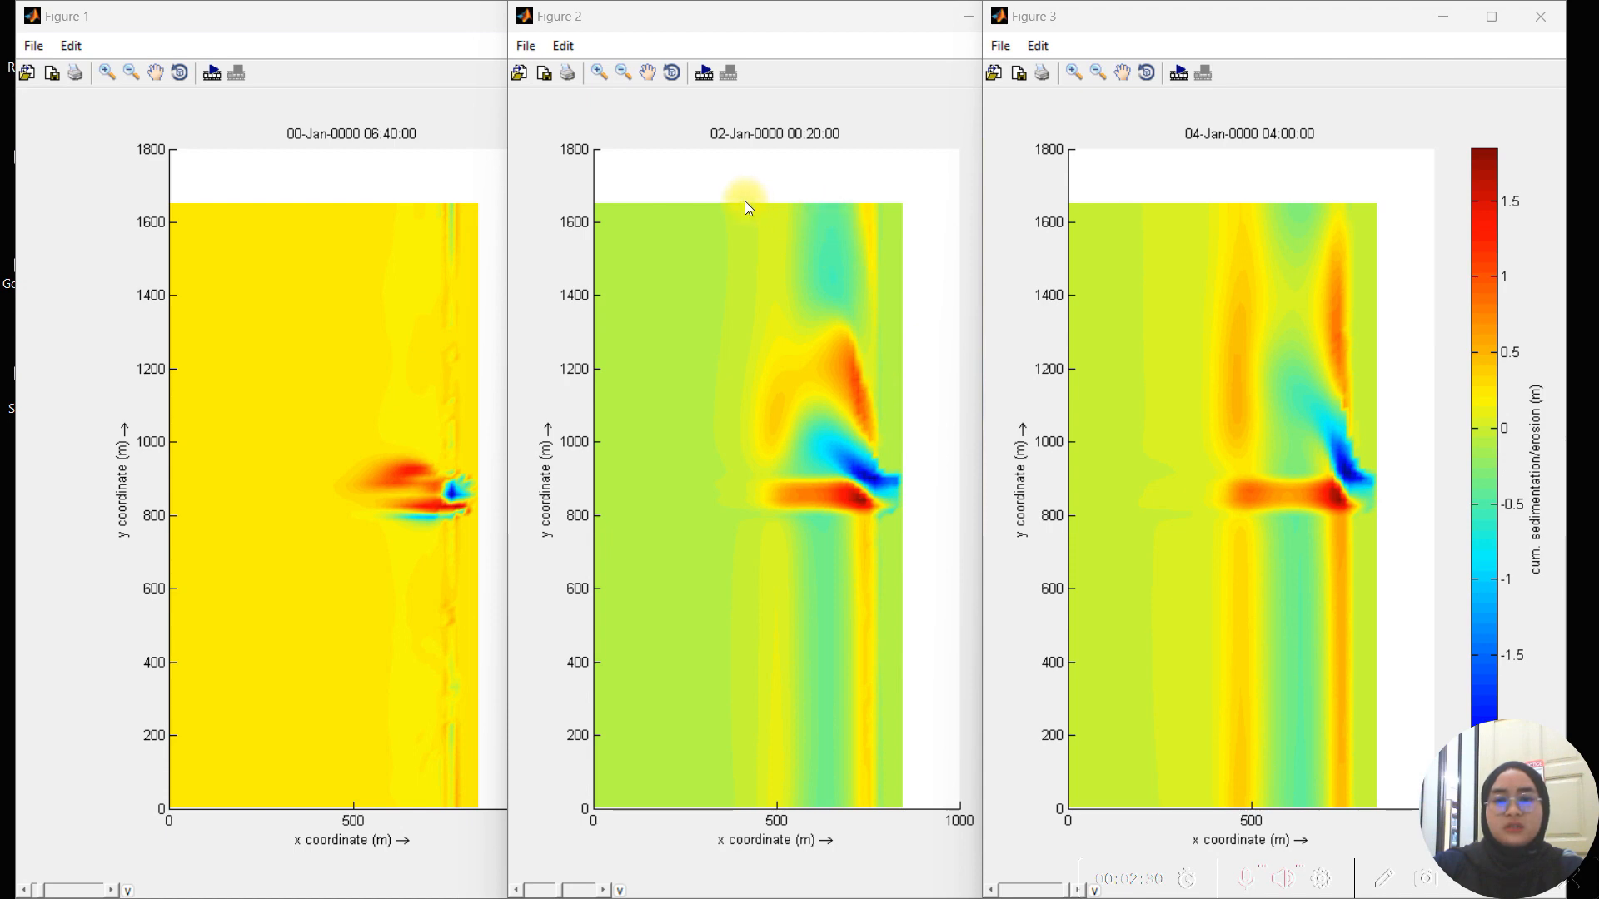
mouse_move(855, 201)
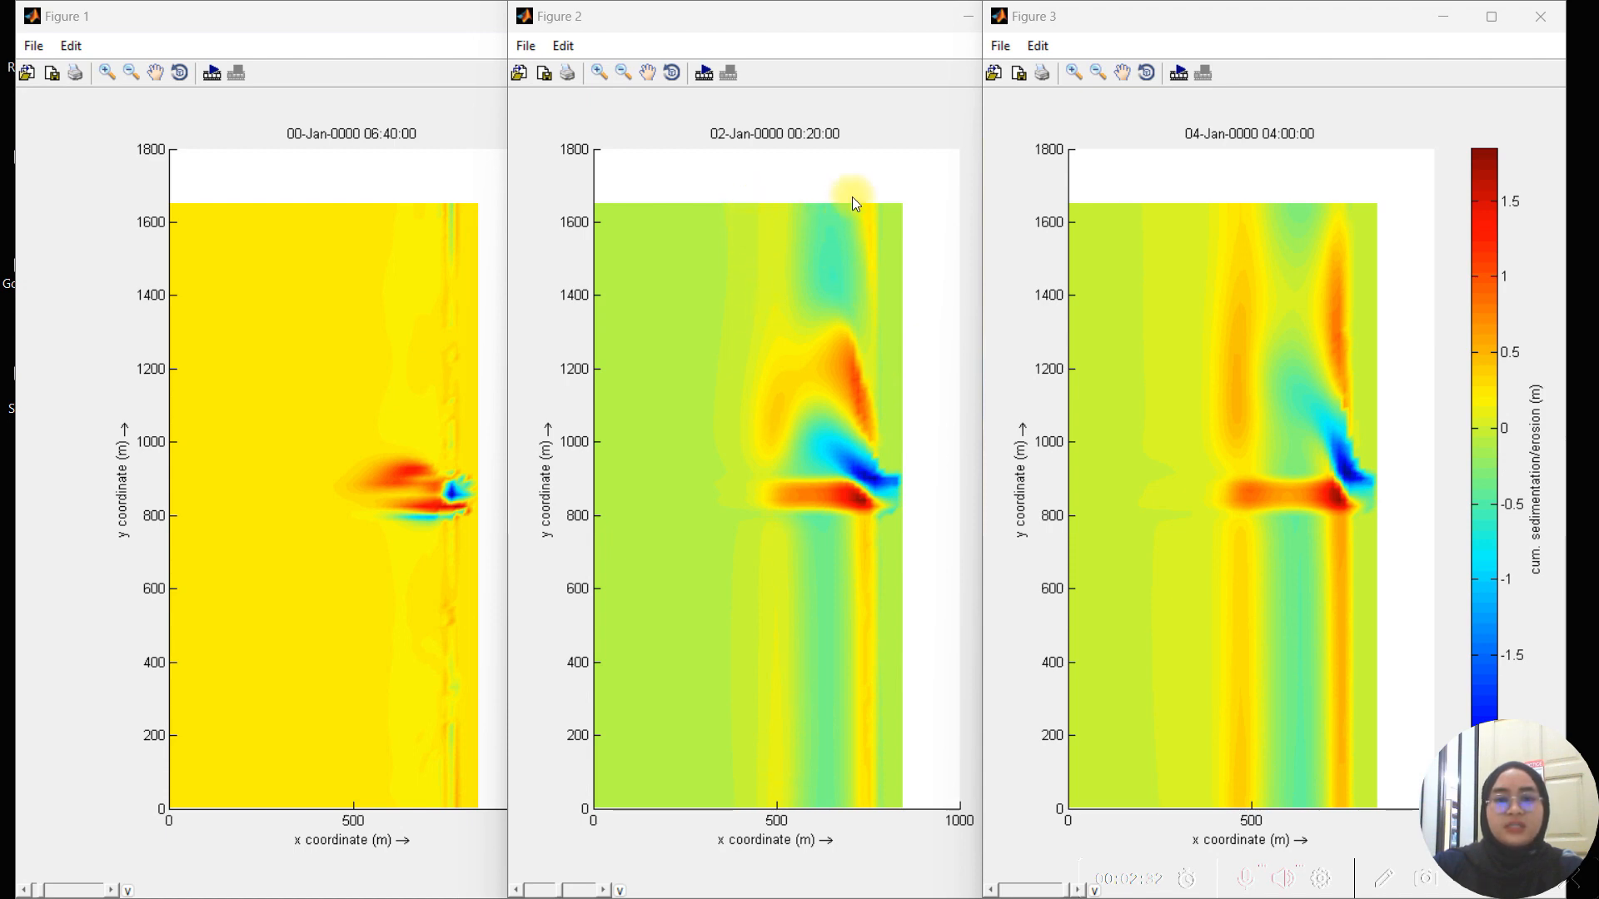
mouse_move(1242, 193)
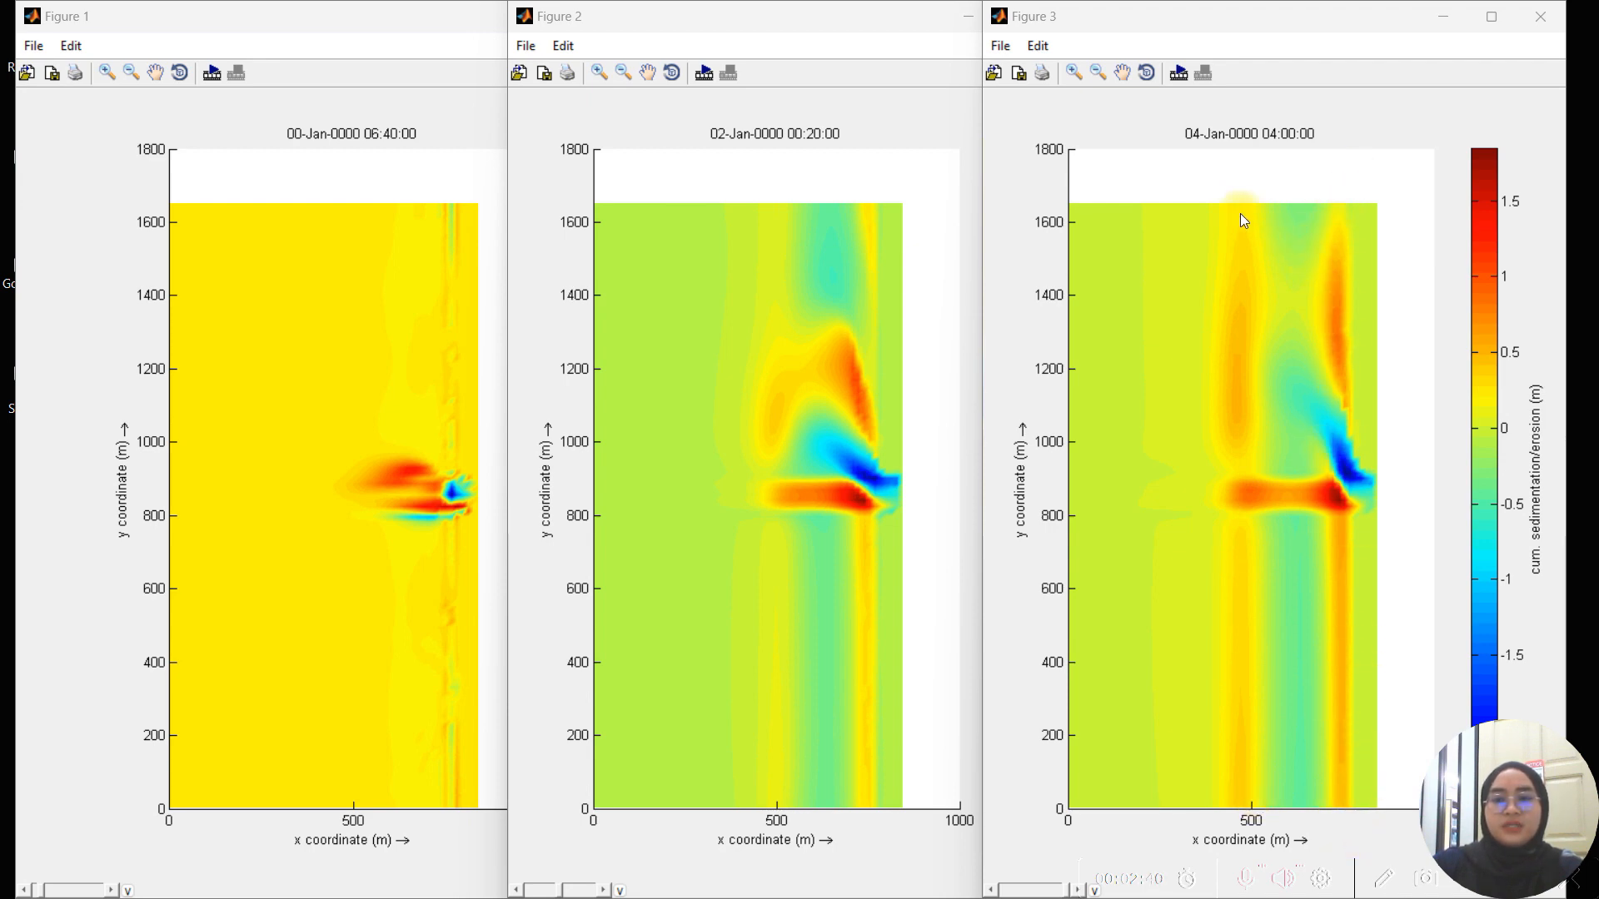
mouse_move(734, 490)
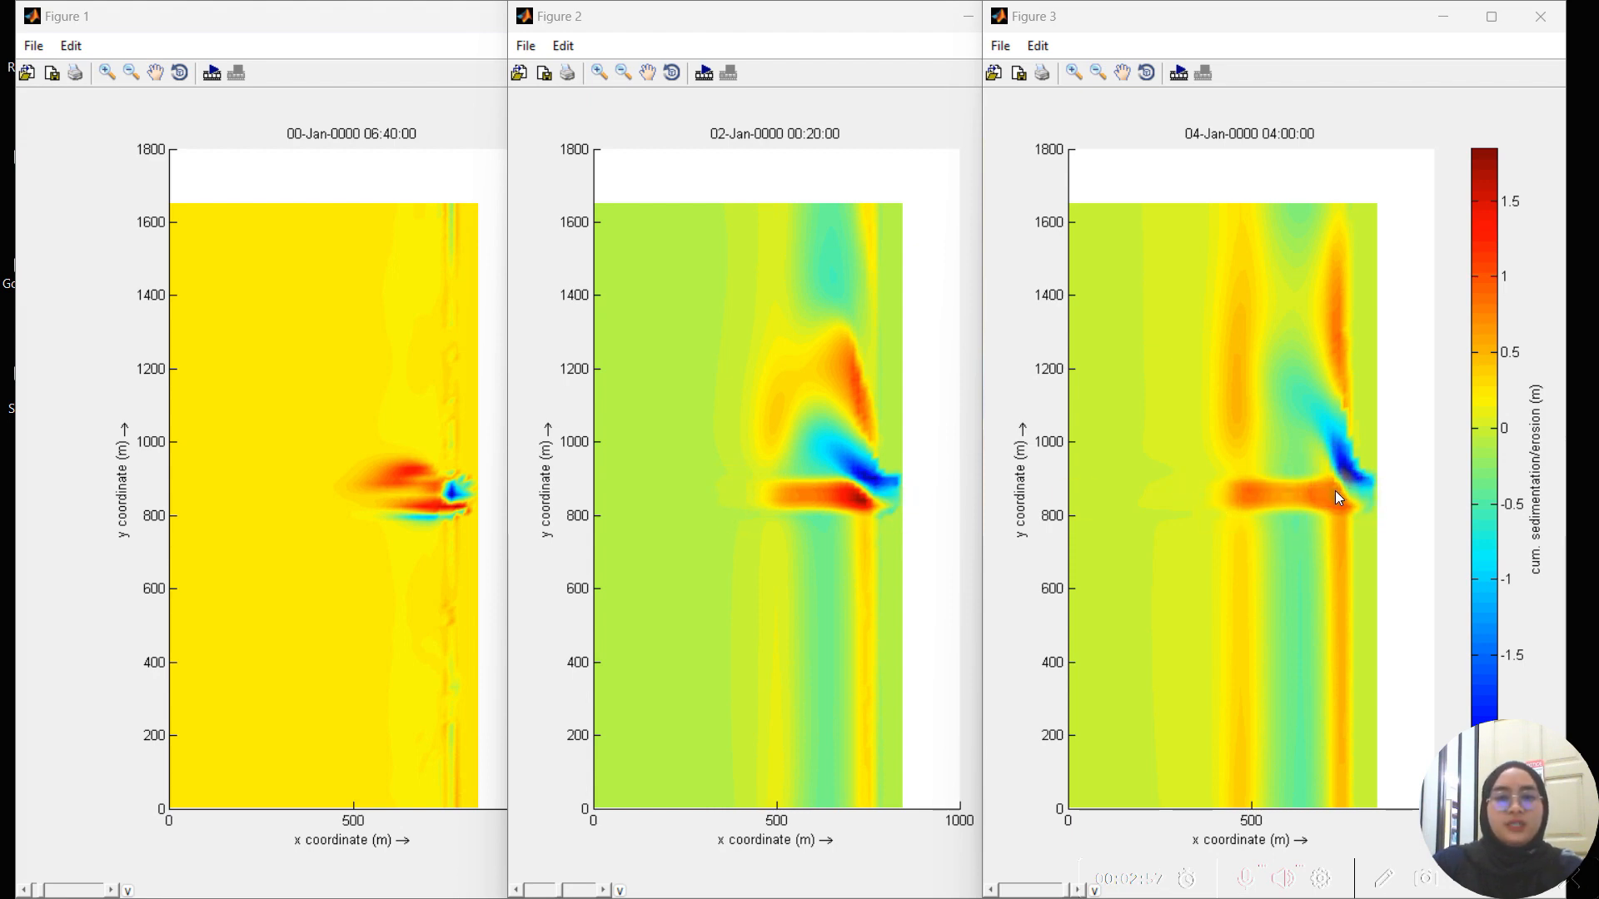
mouse_move(1121, 581)
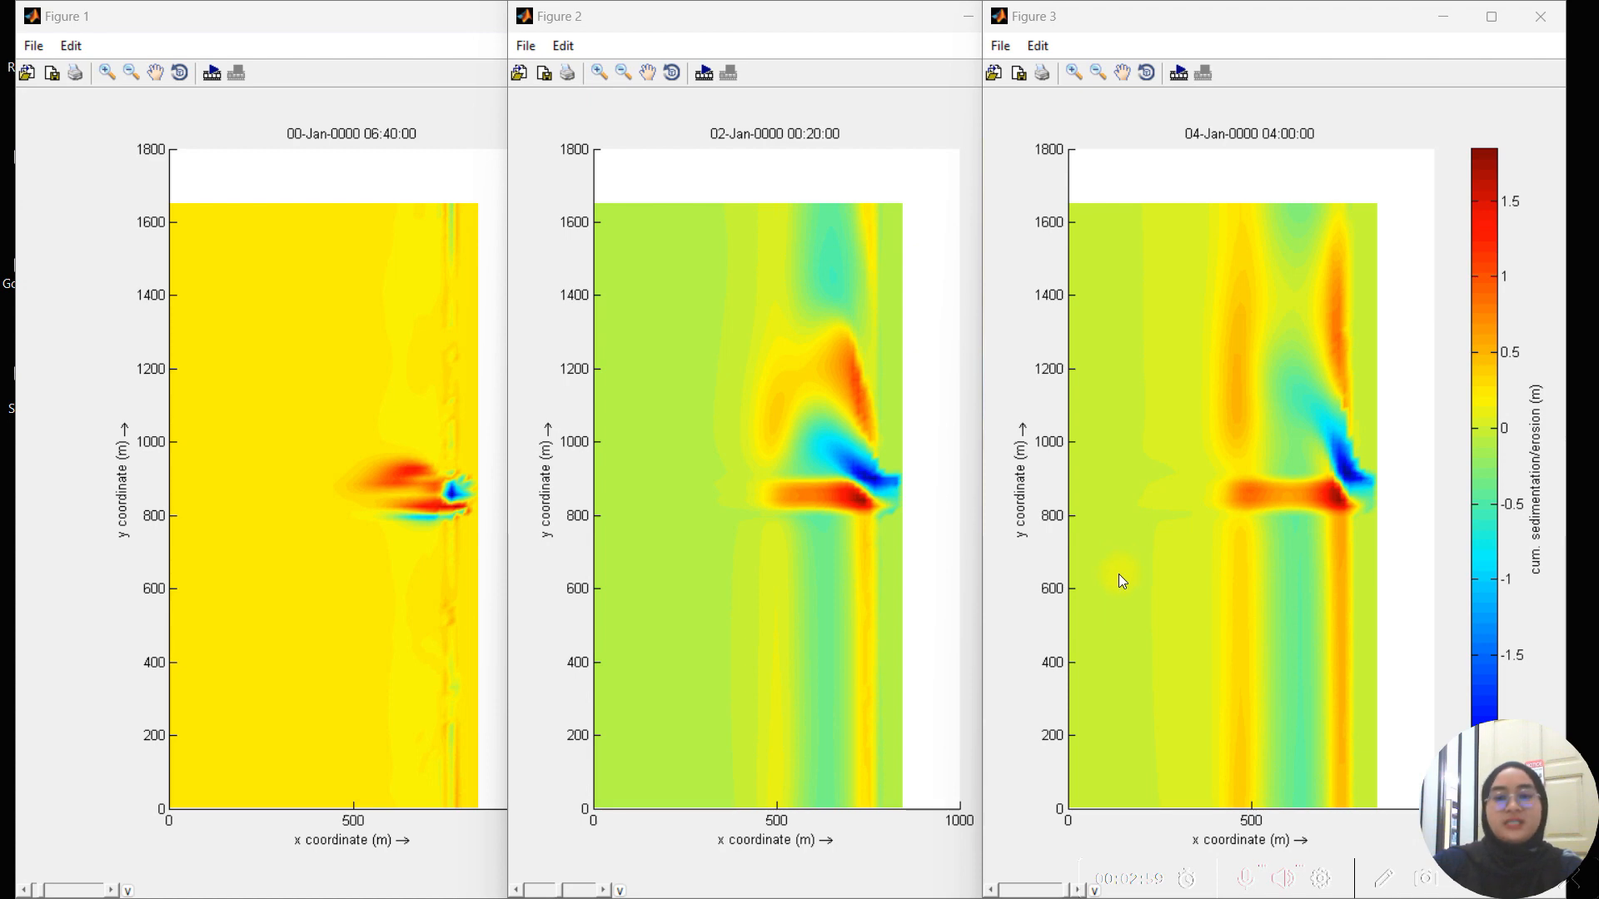
mouse_move(1283, 510)
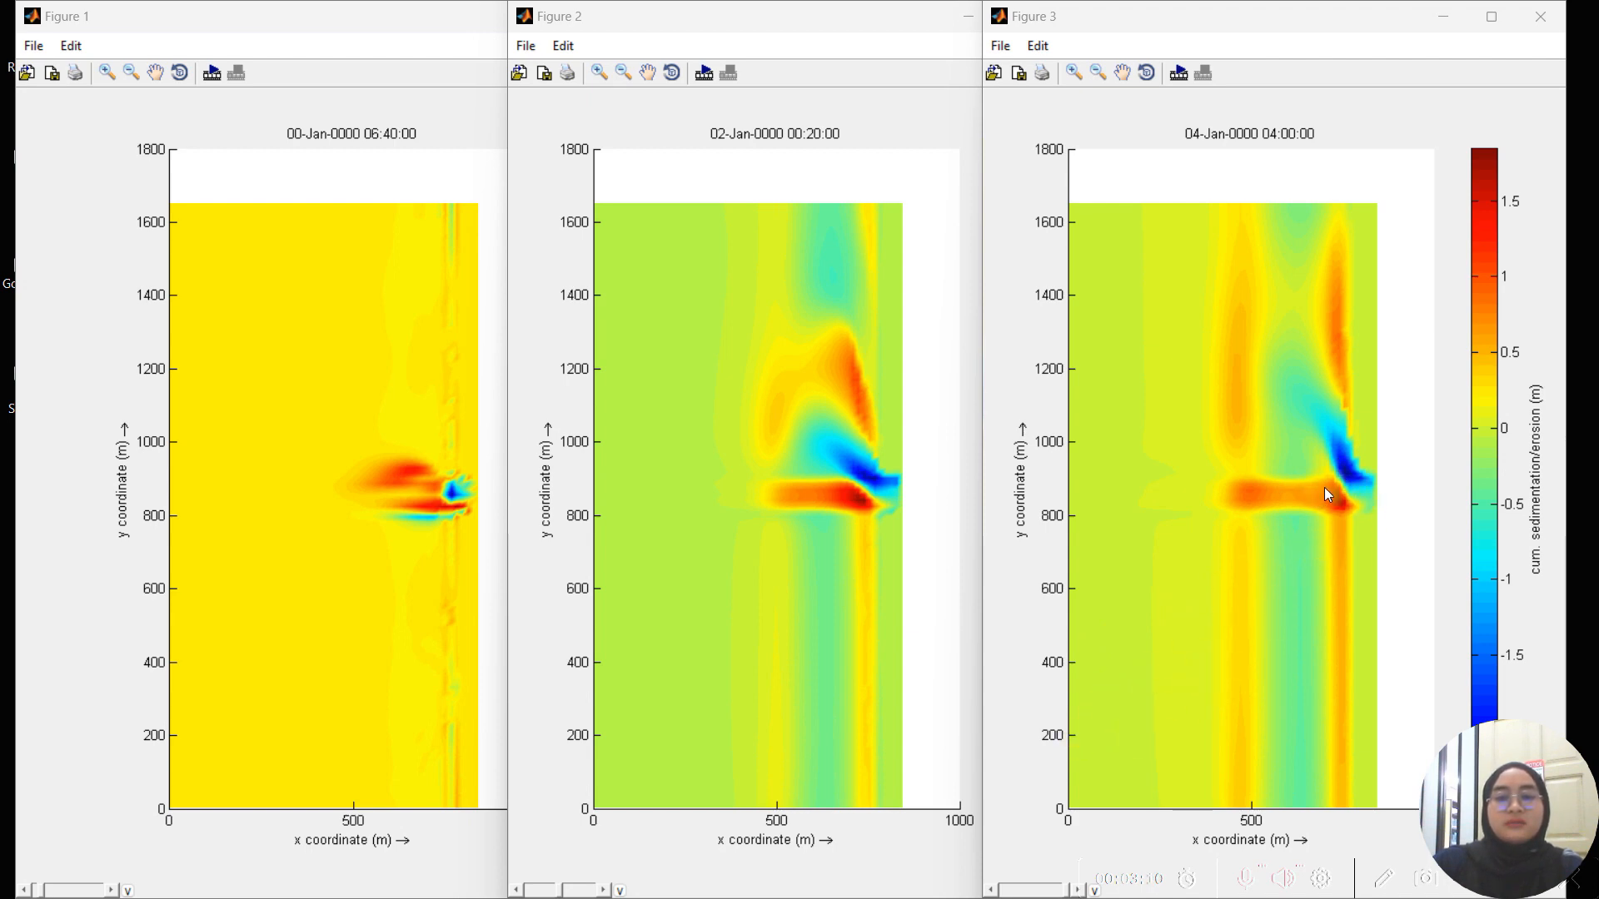
mouse_move(1337, 513)
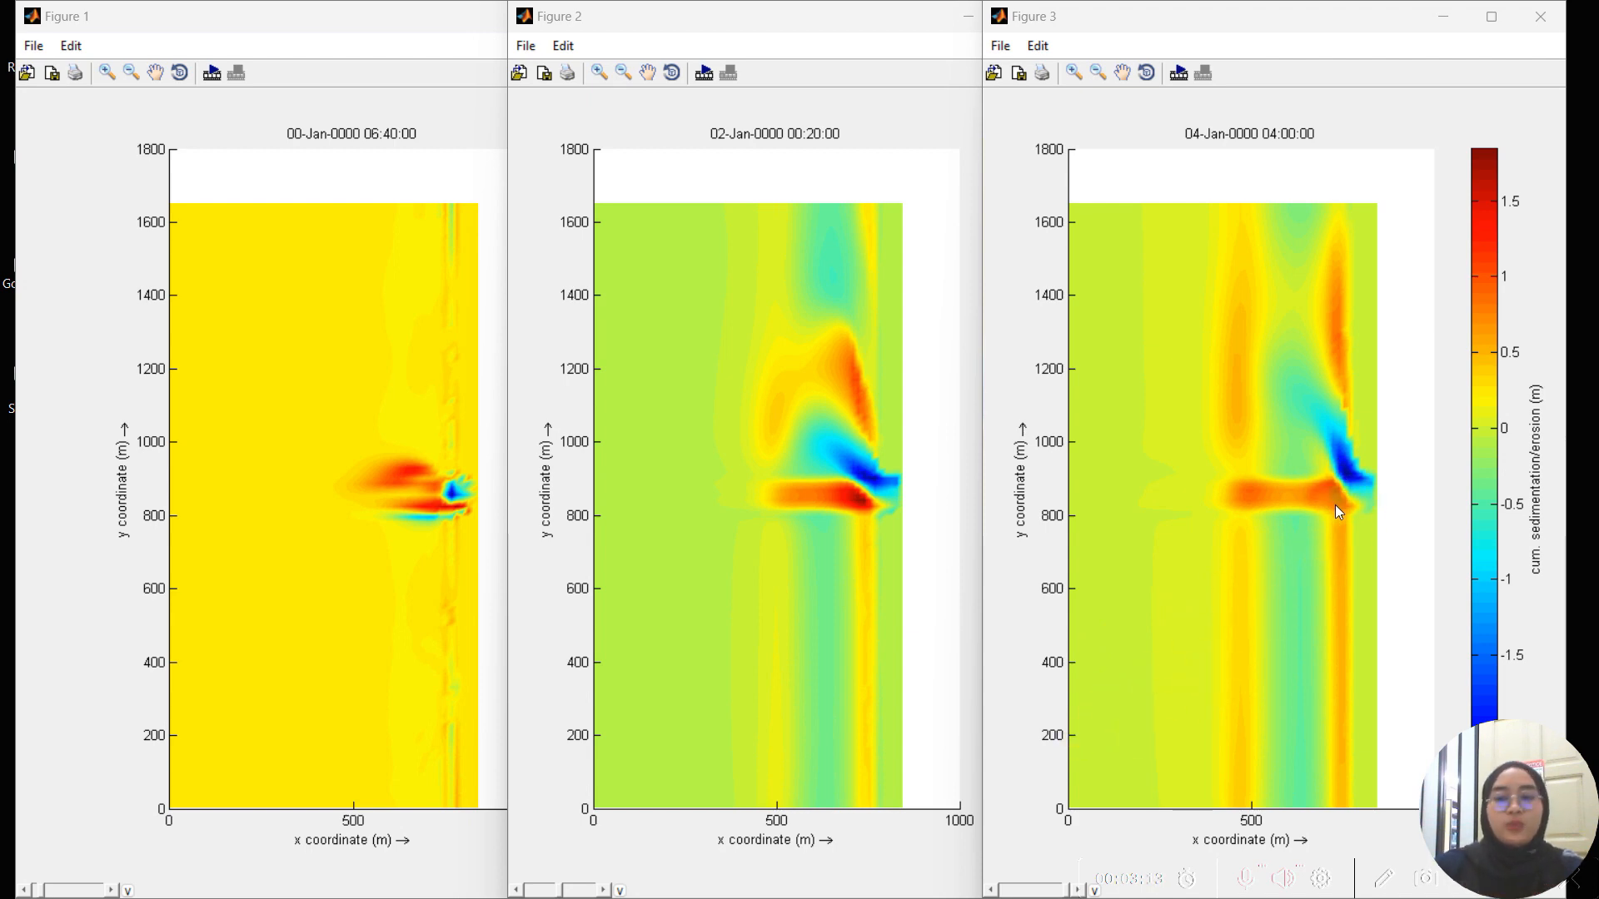
mouse_move(1376, 485)
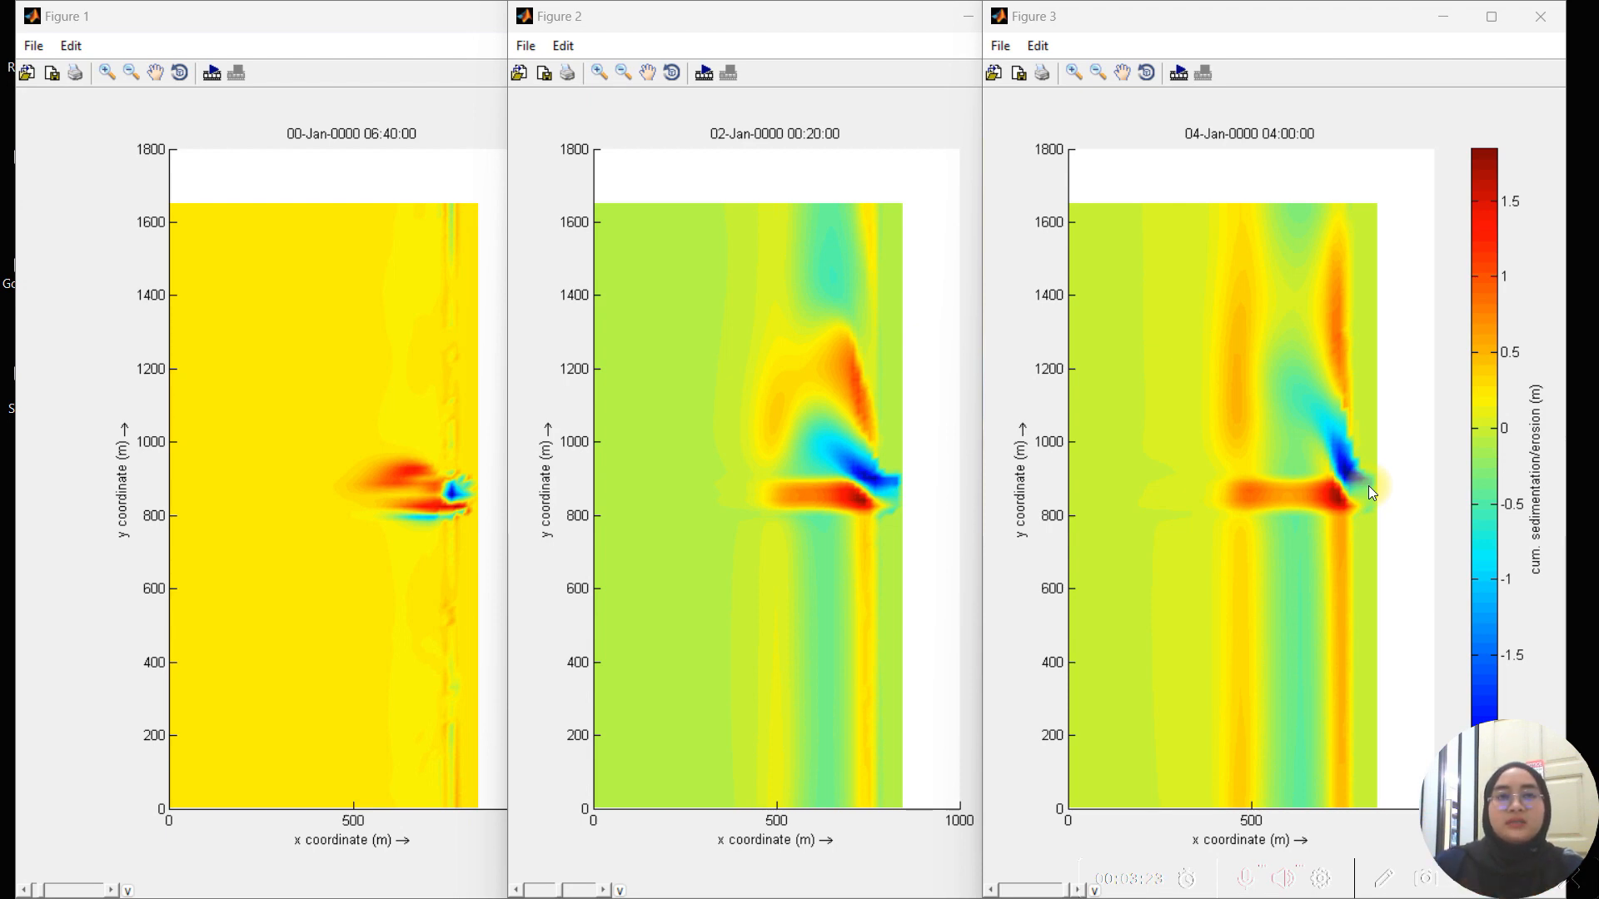
mouse_move(1355, 500)
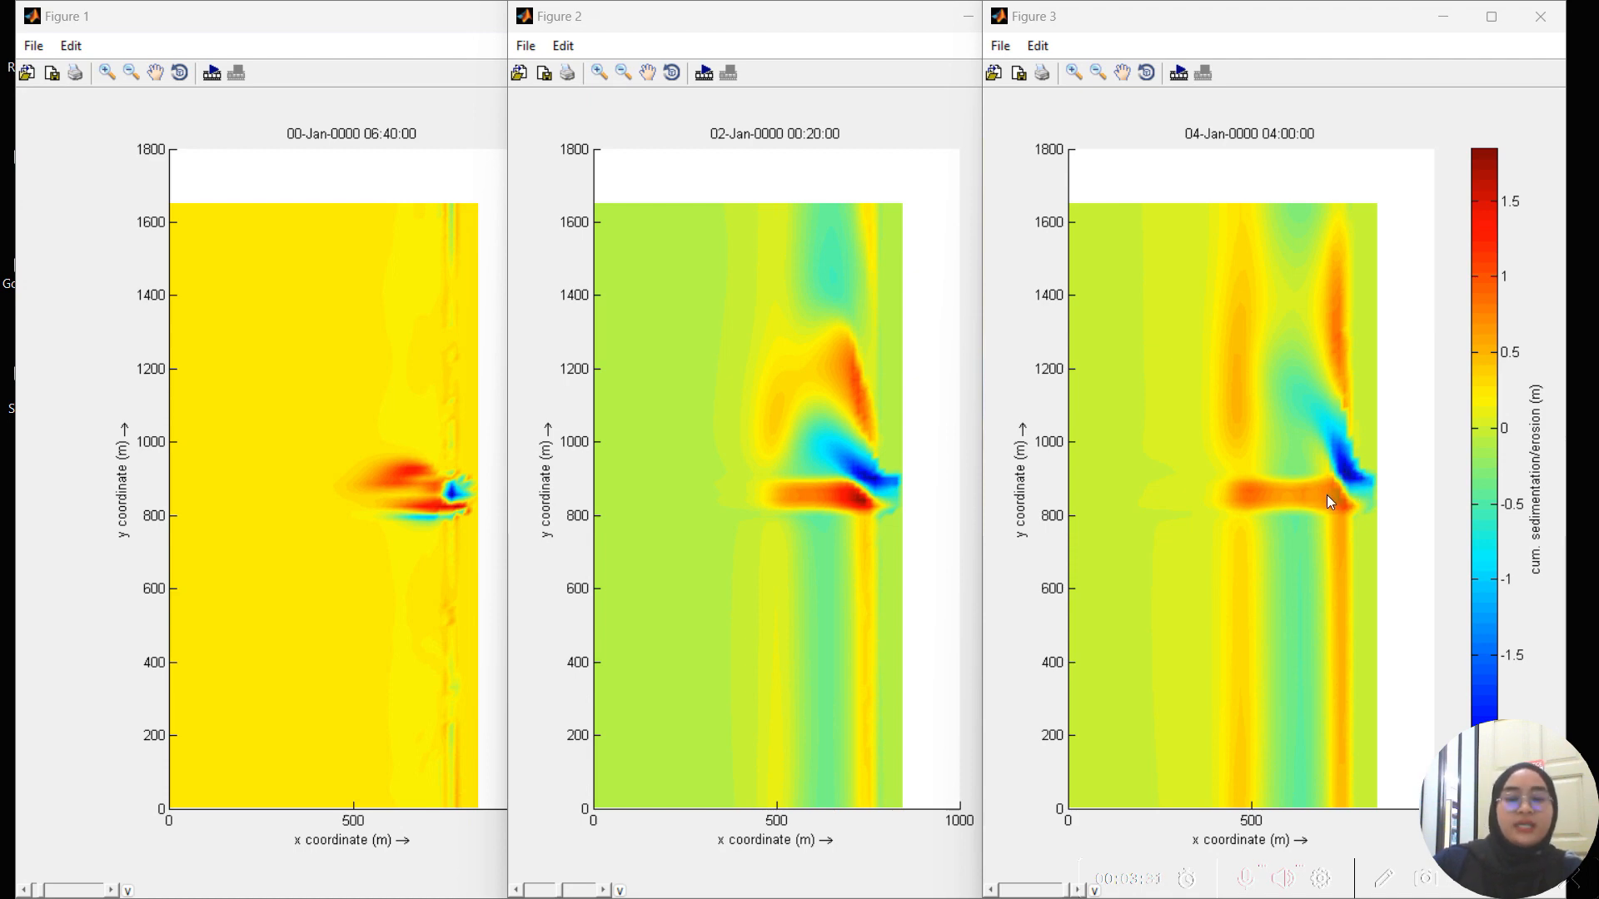
mouse_move(1329, 526)
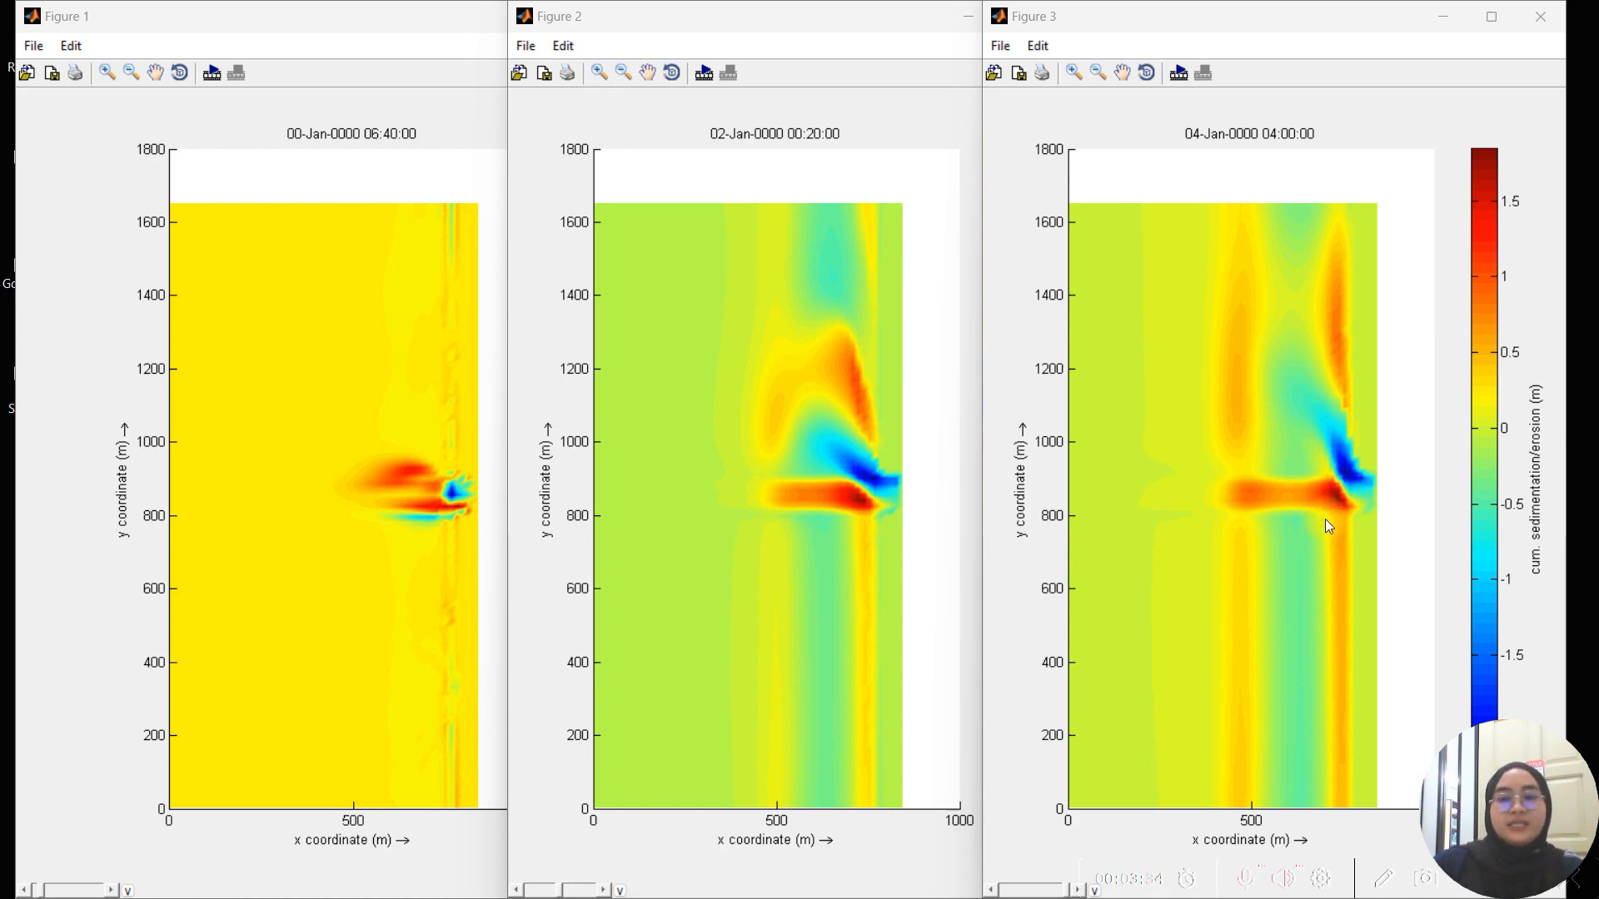
mouse_move(1364, 518)
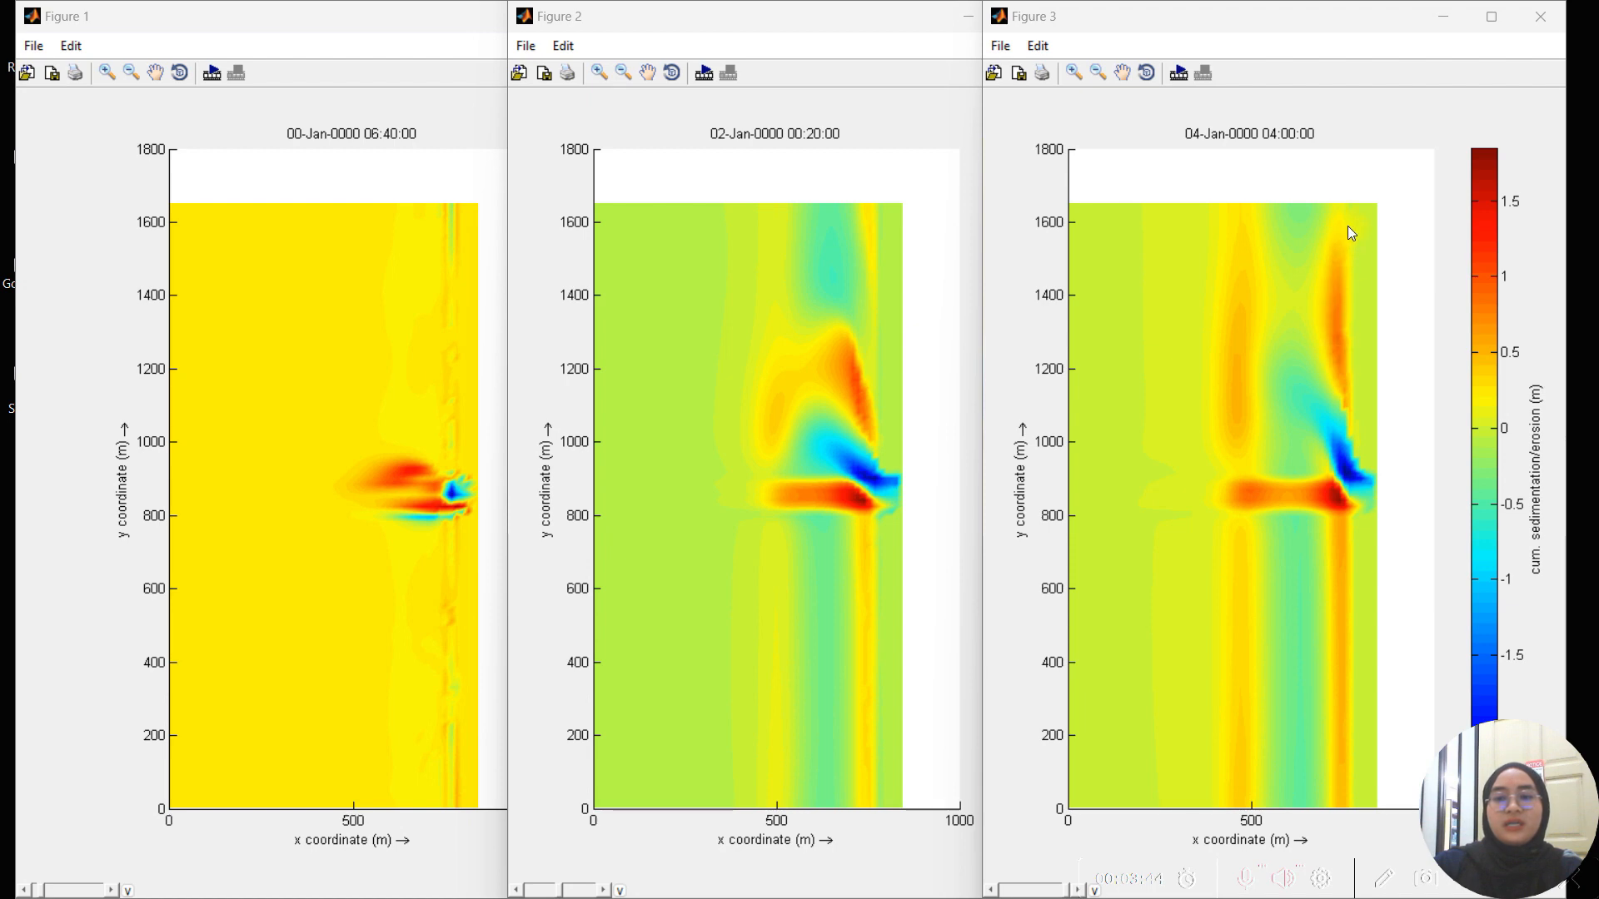
mouse_move(1337, 382)
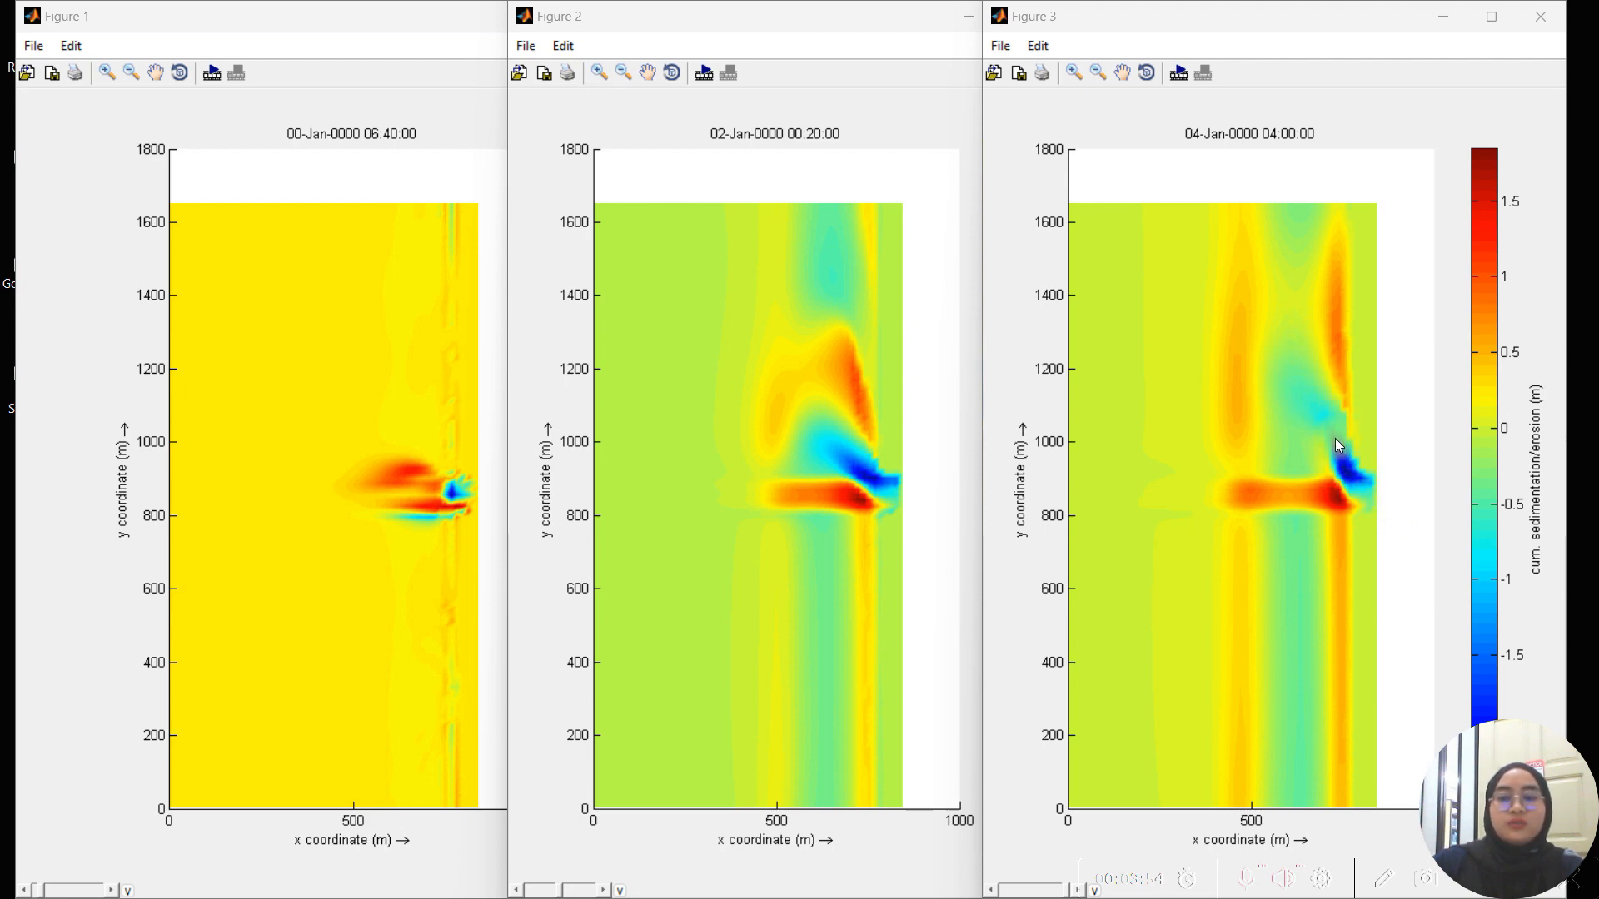
mouse_move(1336, 242)
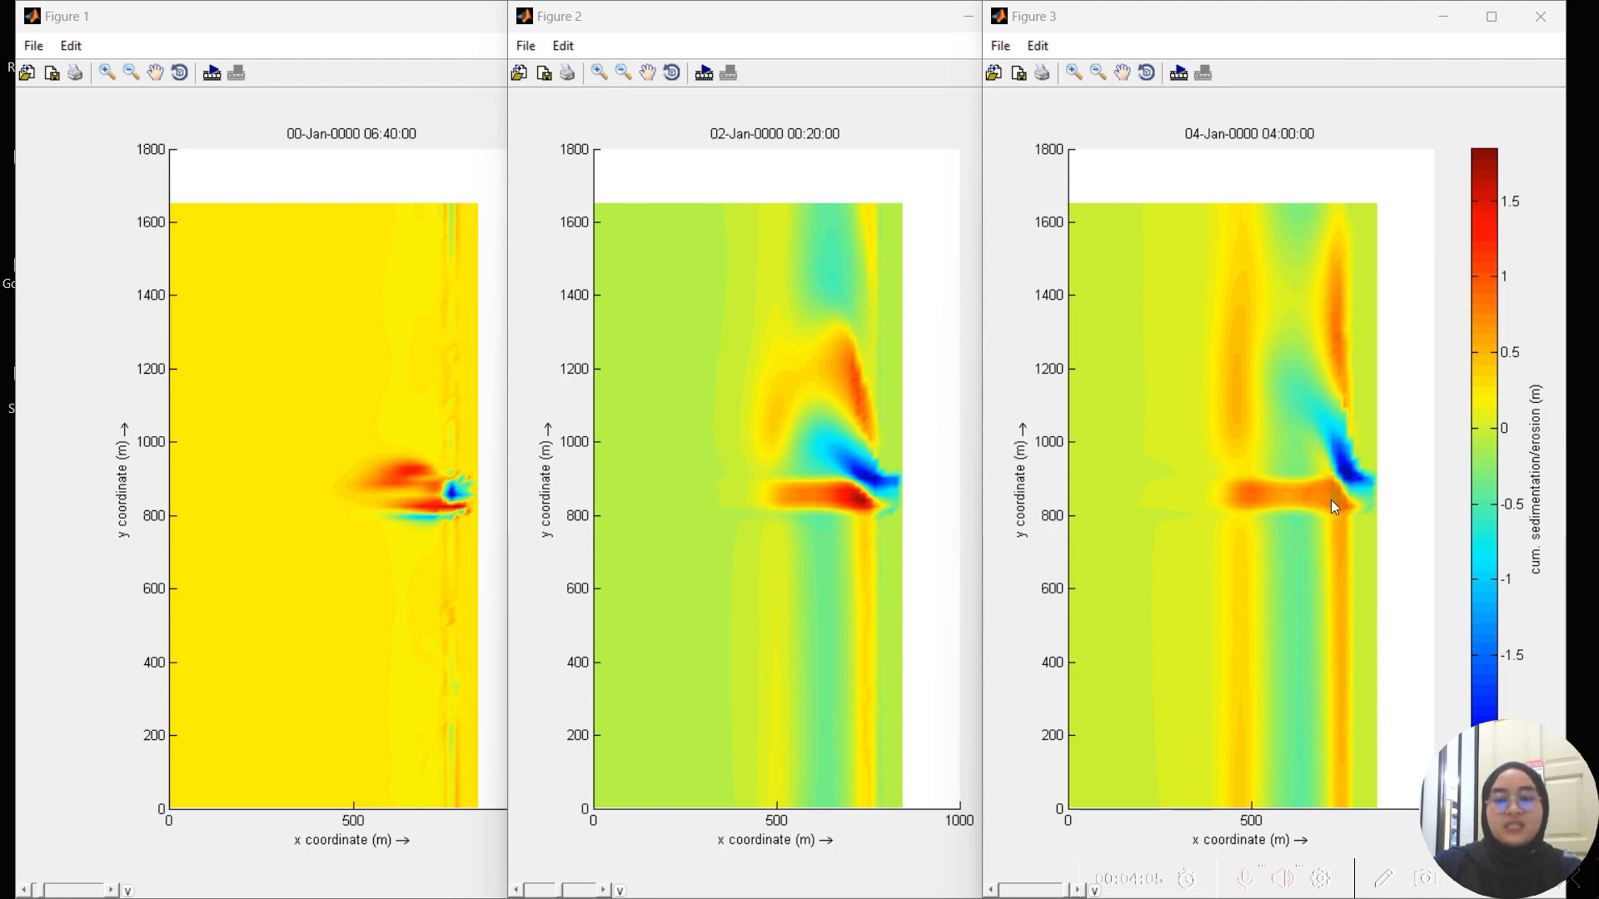
mouse_move(1348, 483)
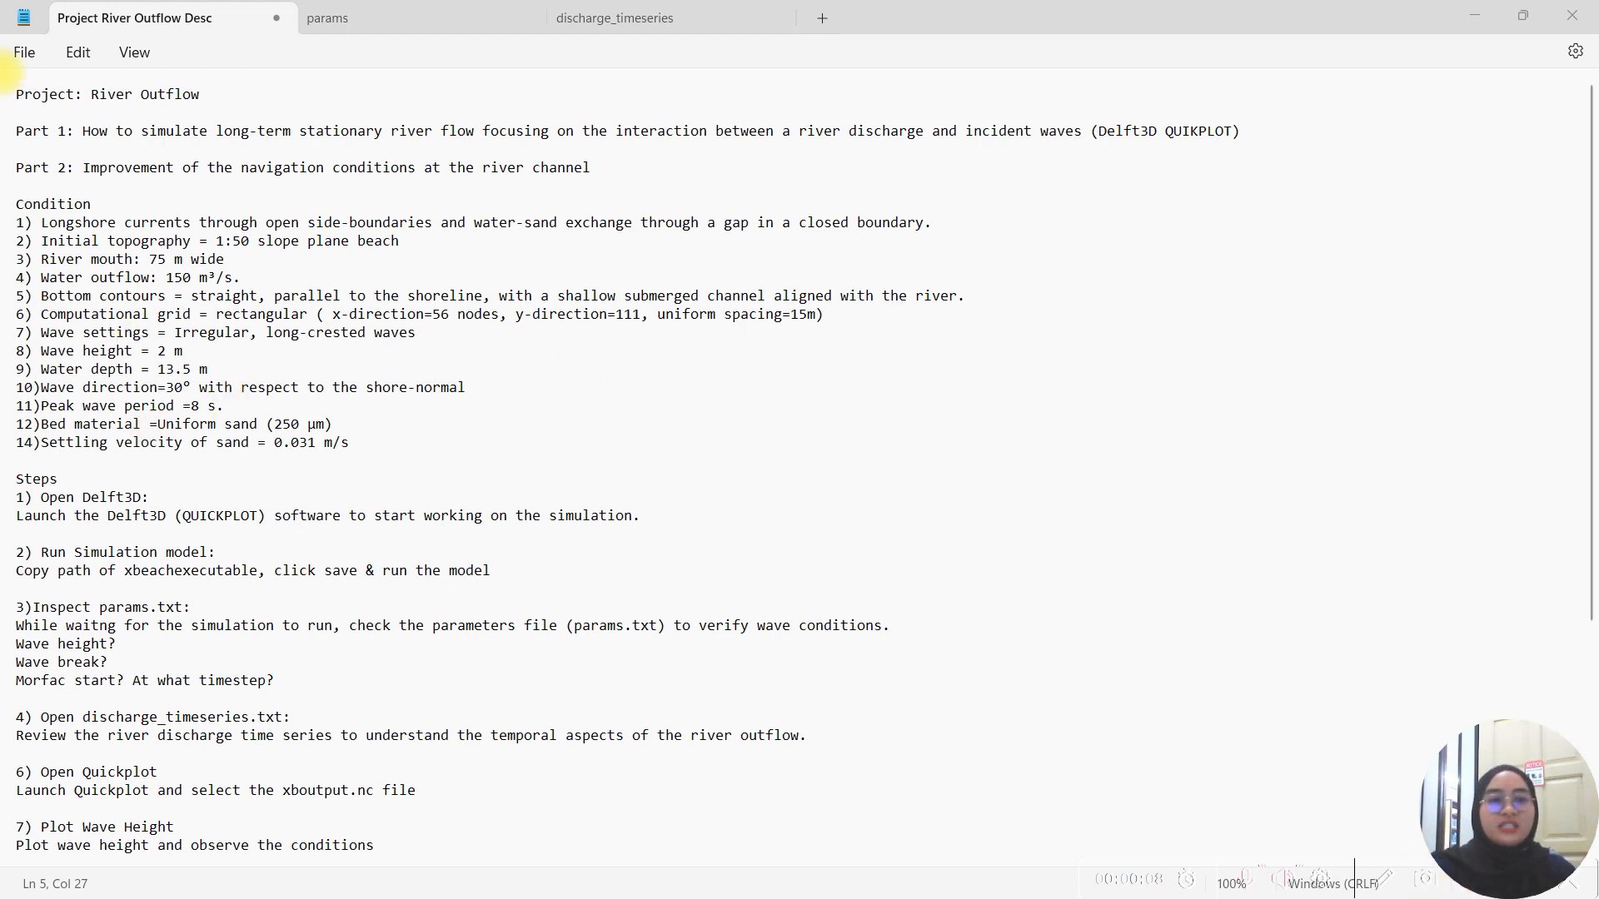
left_click_drag(283, 130, 461, 130)
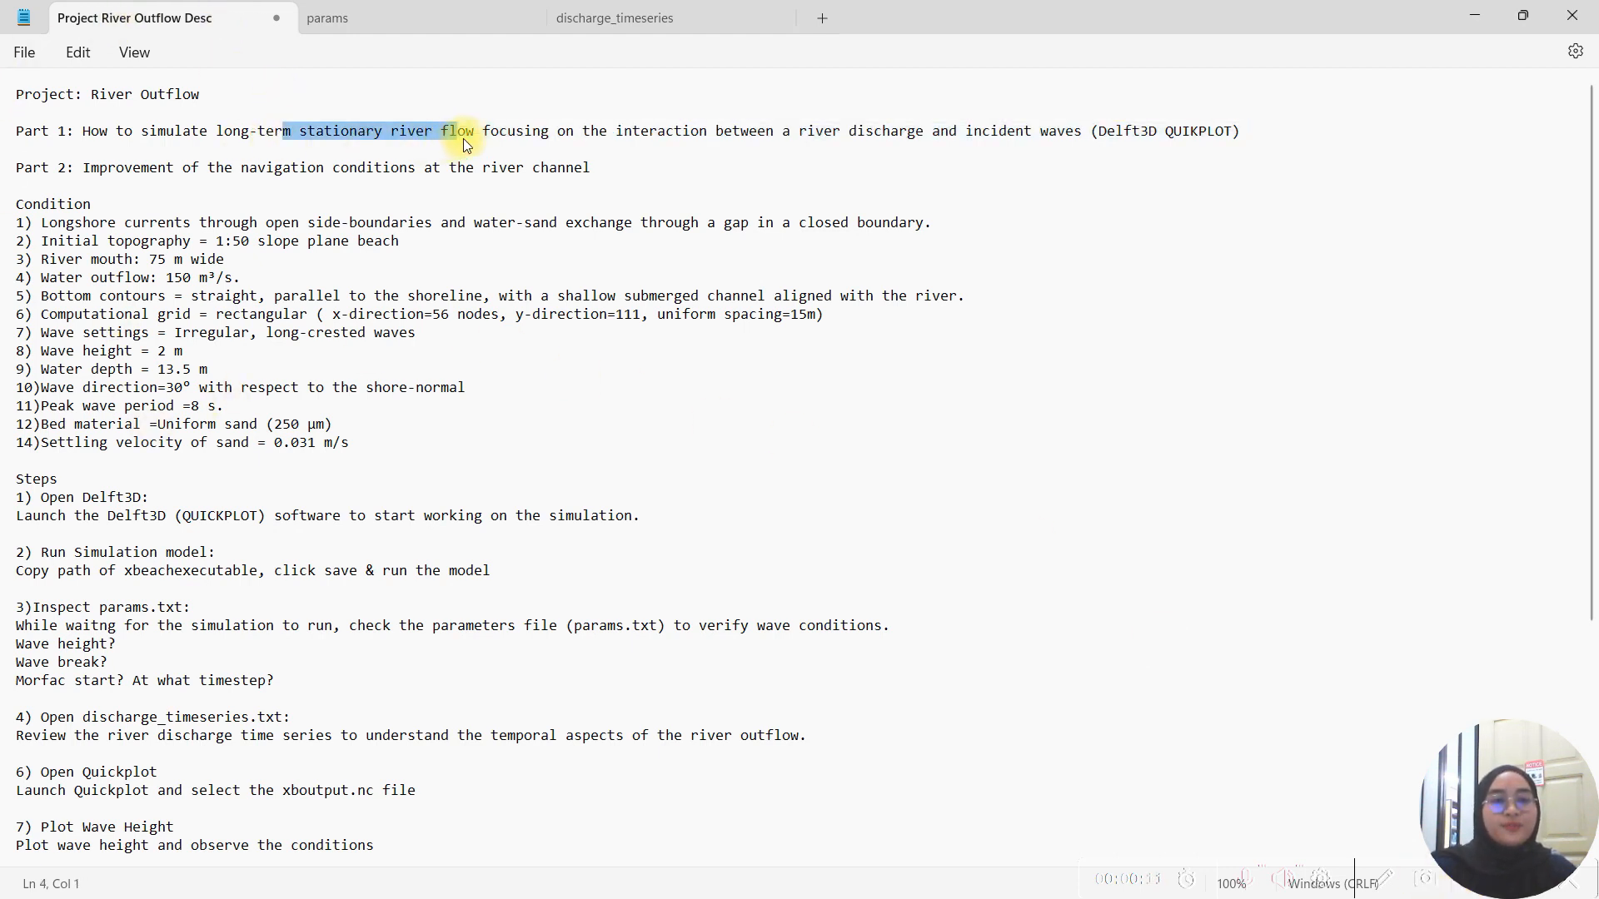
left_click(73, 166)
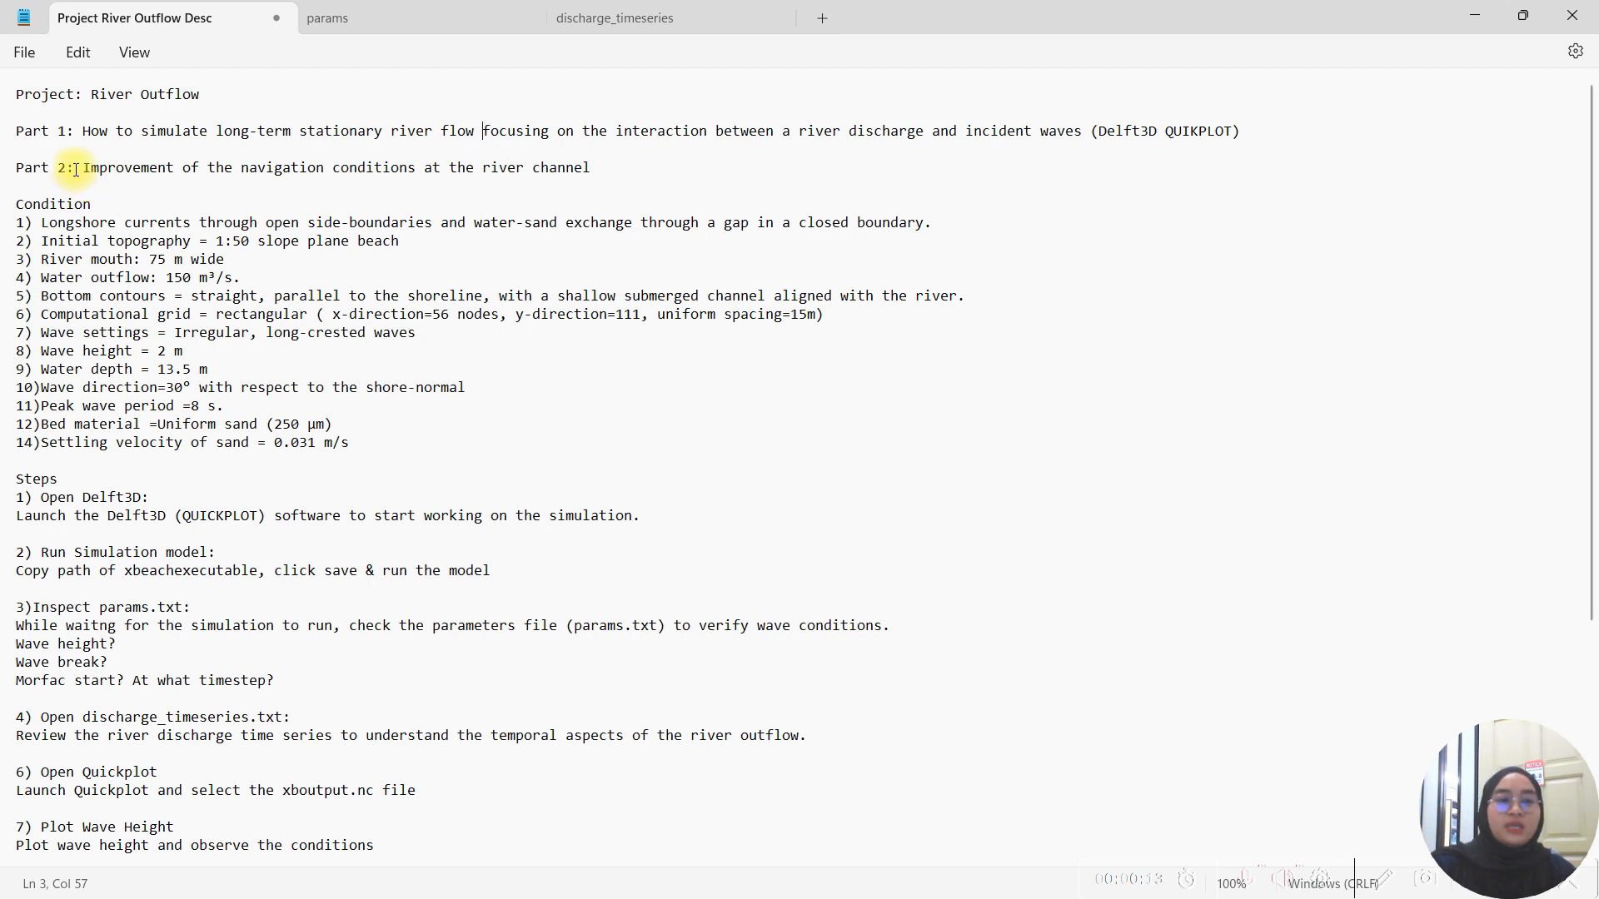
left_click_drag(81, 166, 470, 166)
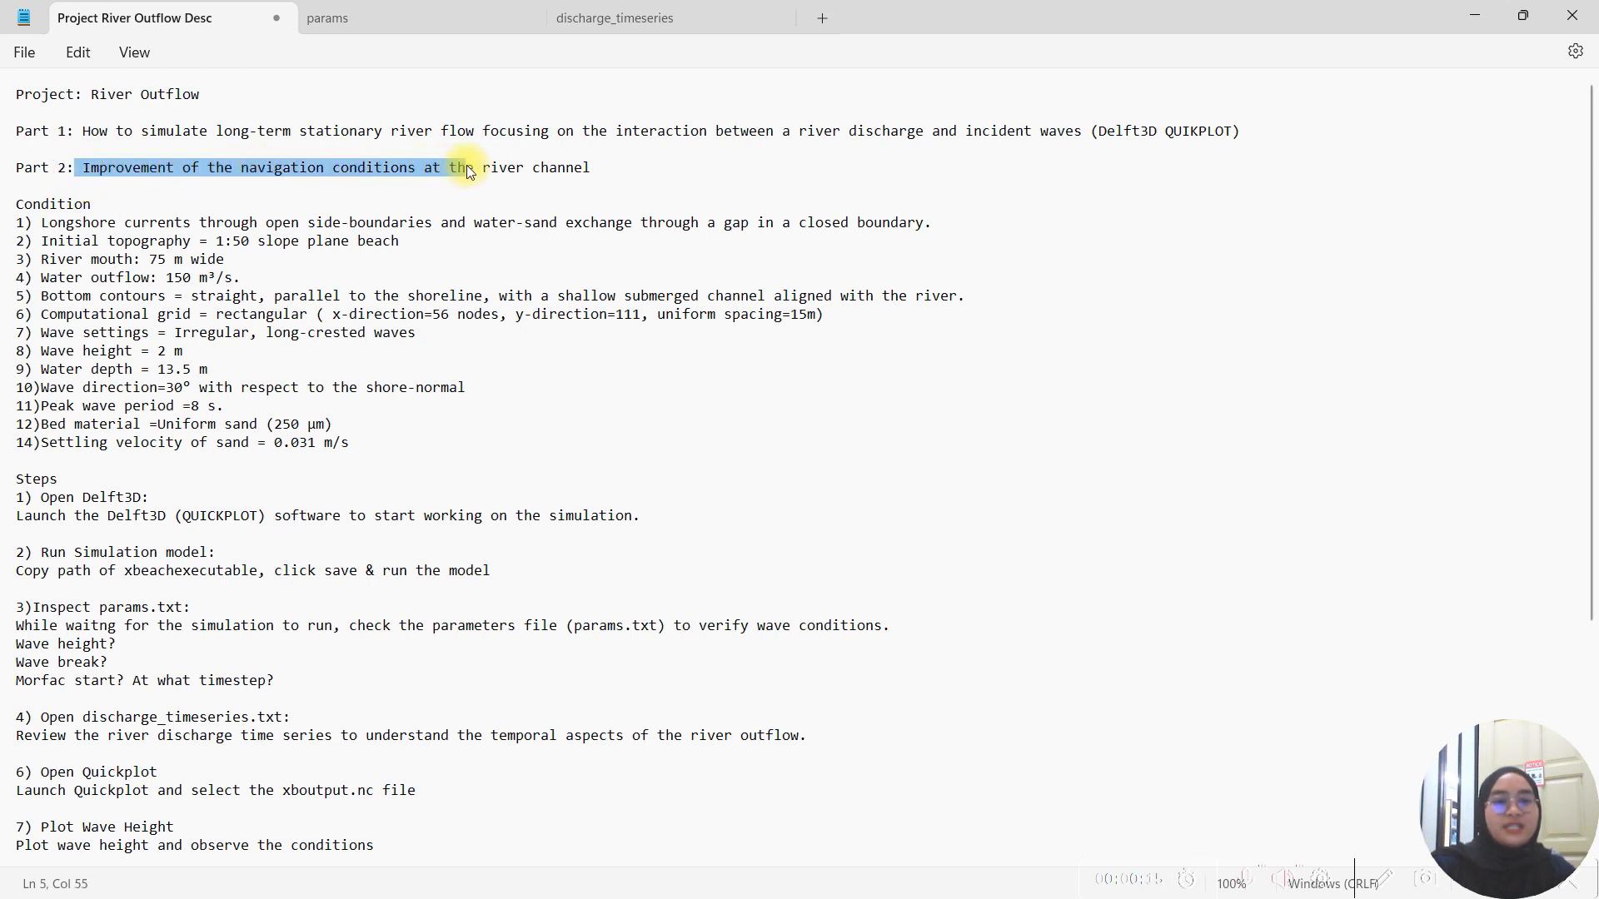